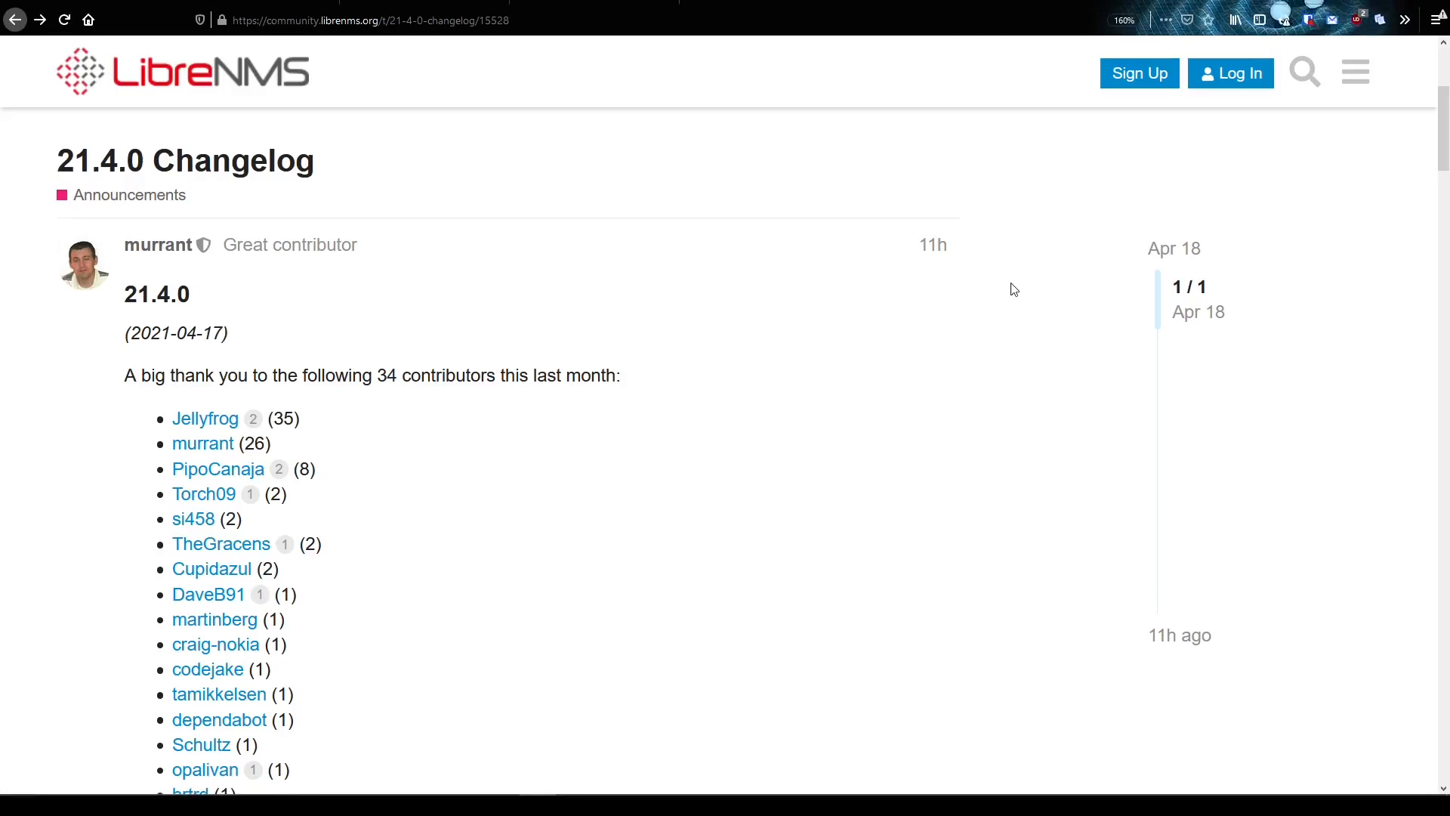
pyautogui.moveTo(428, 662)
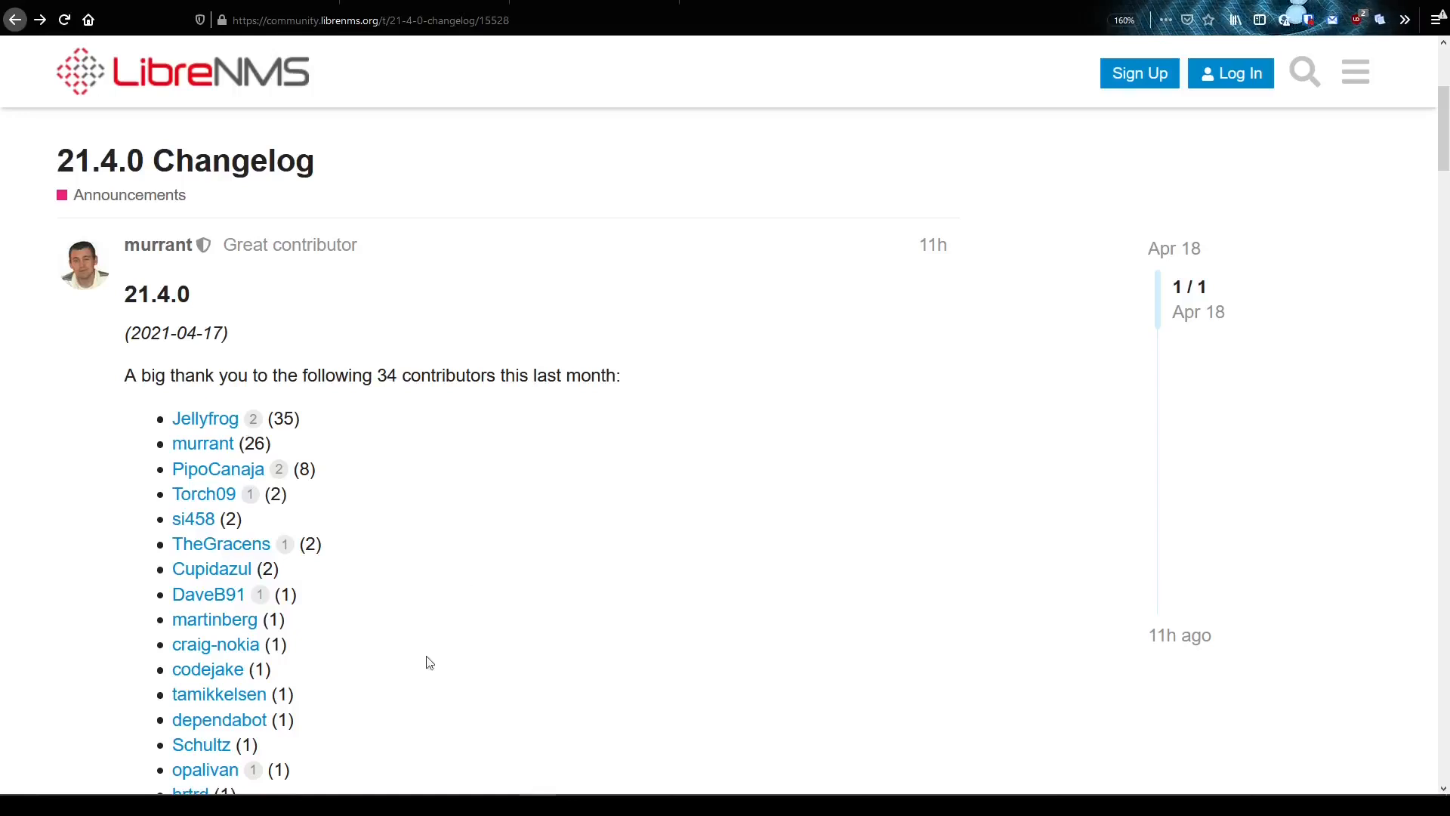
# - Scroll the 21.4.0 changelog through Device, Webui, Graphs and Alerting, then back to Feature
pyautogui.scroll(-3)
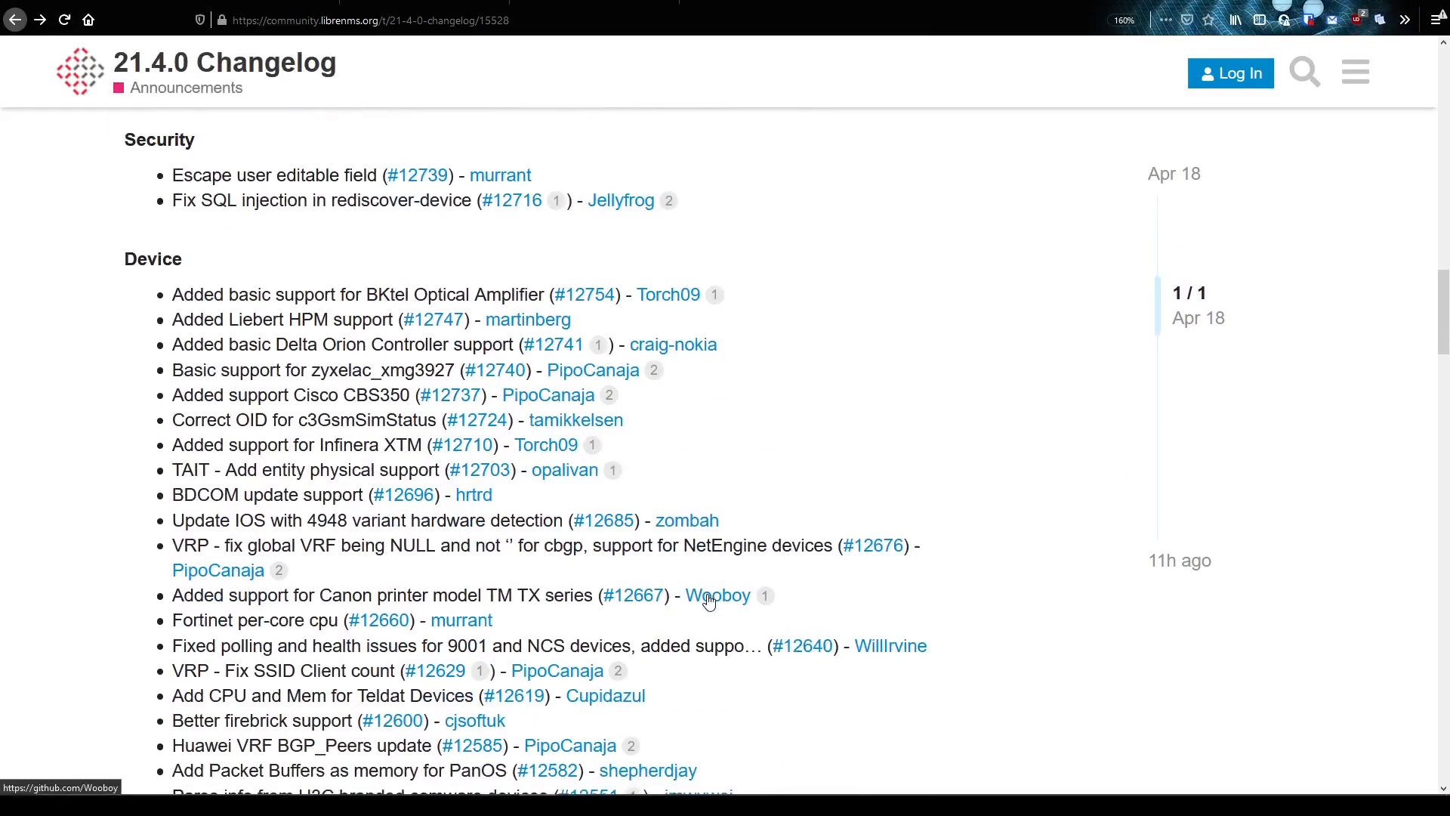
pyautogui.moveTo(190, 264)
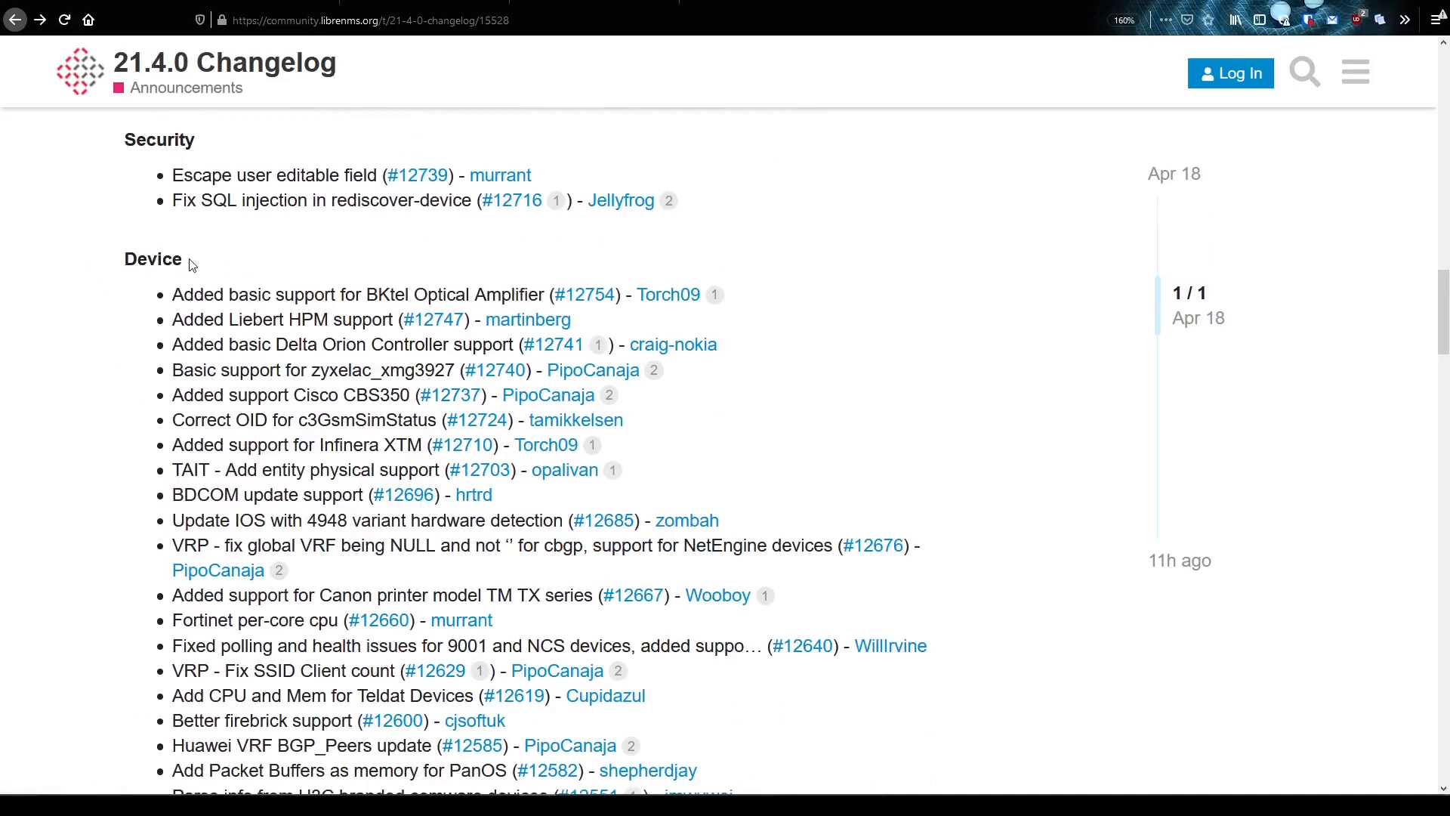
pyautogui.moveTo(273, 416)
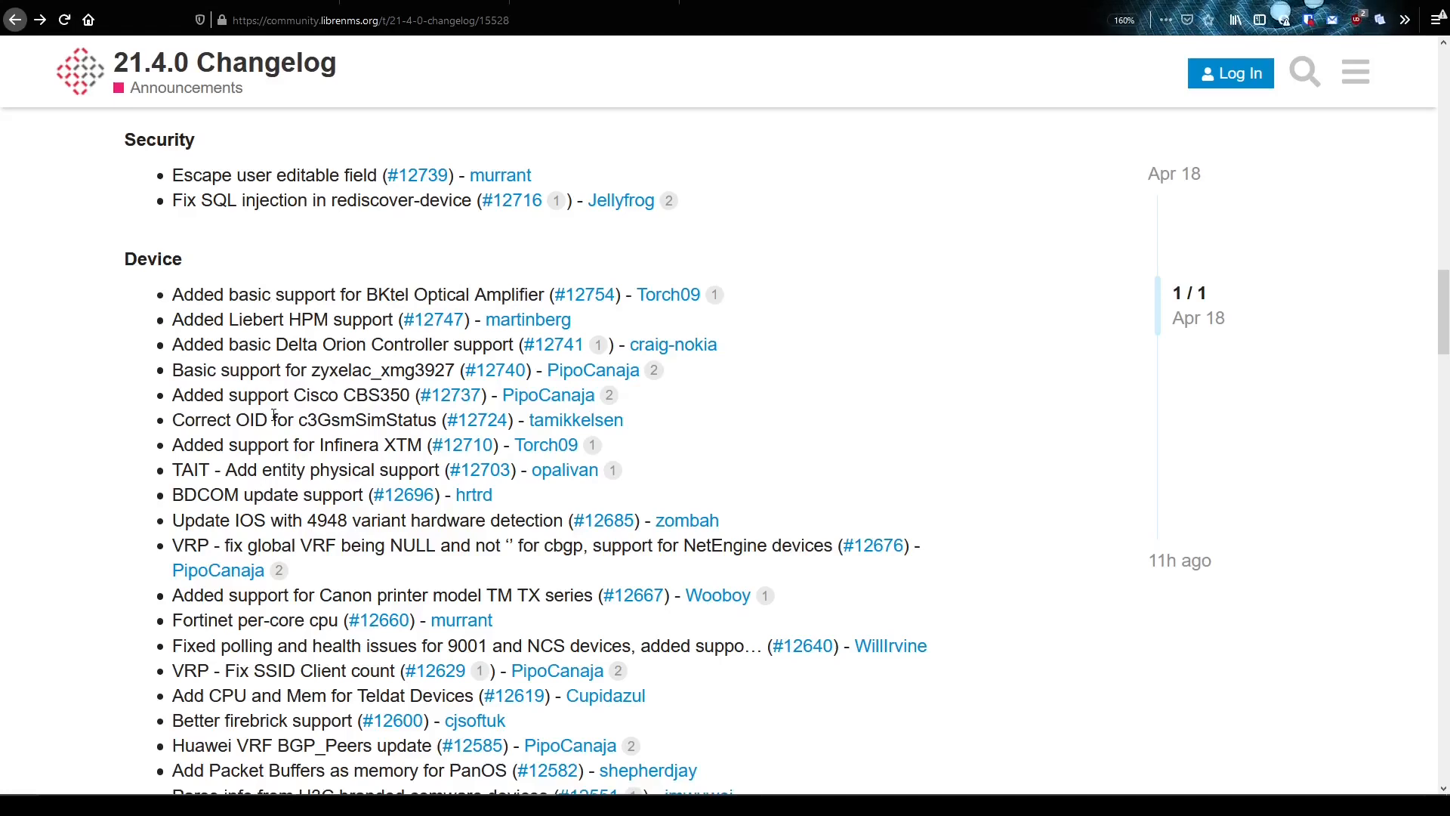
pyautogui.scroll(-3)
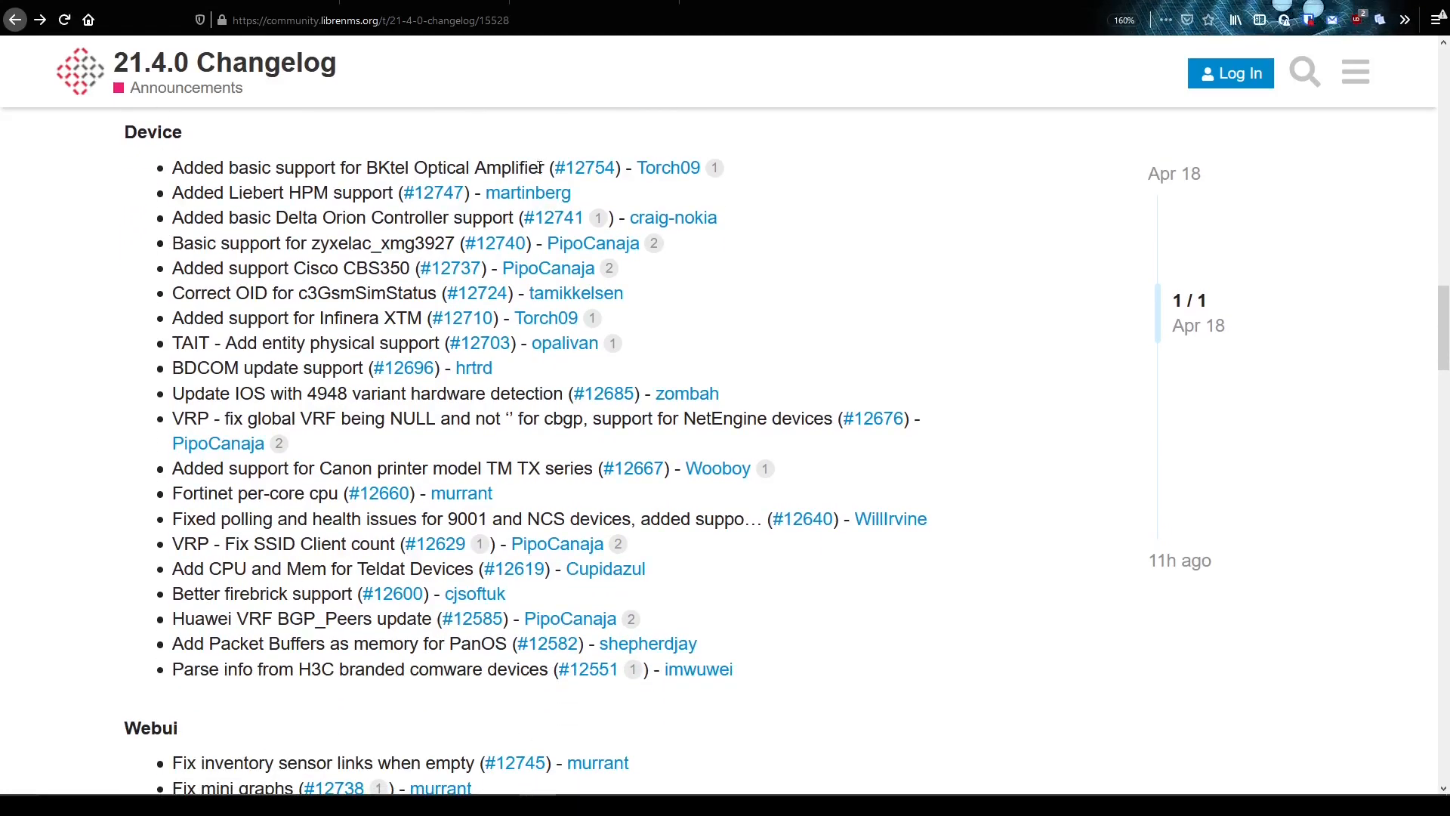
pyautogui.scroll(-3)
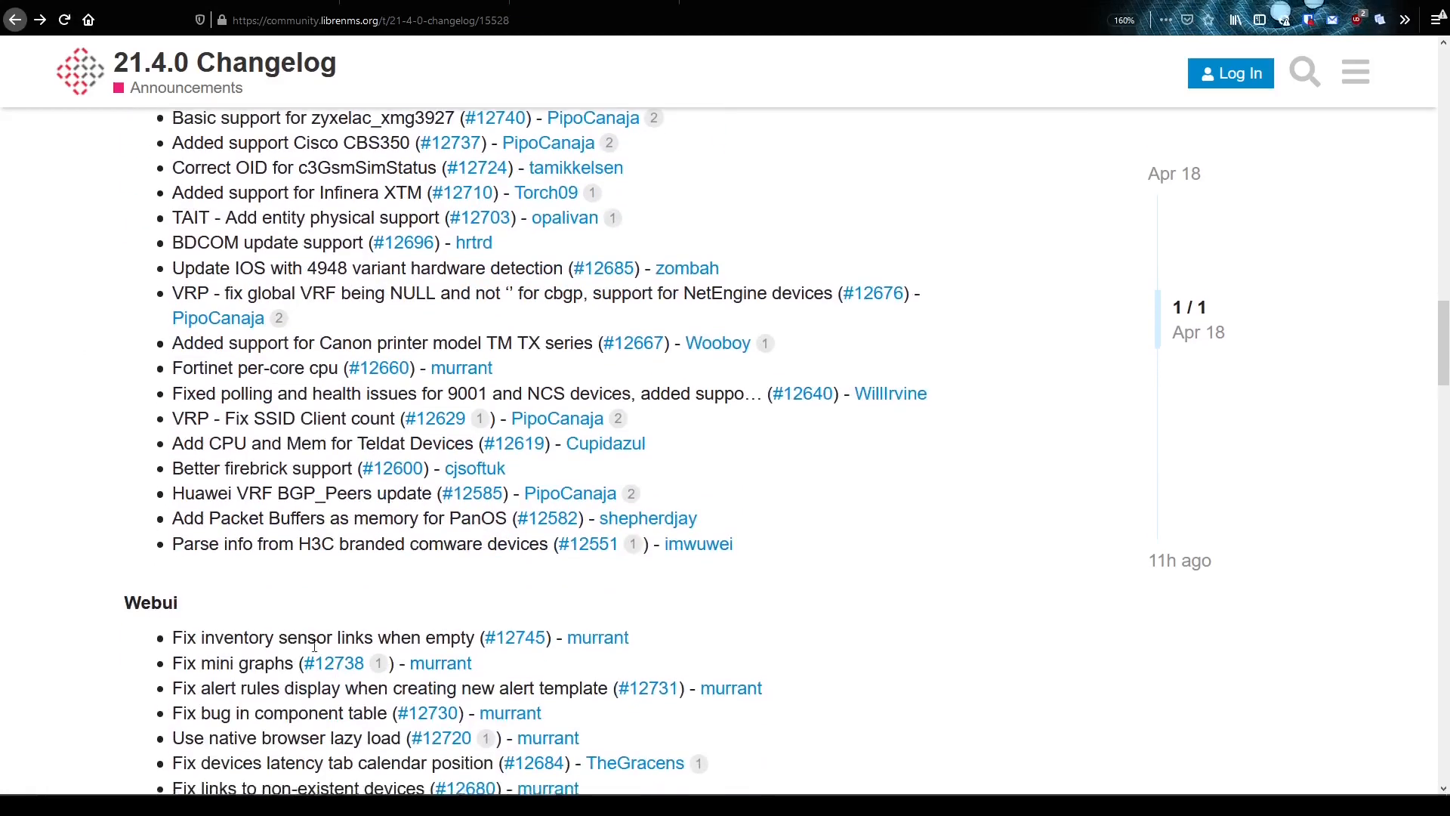
pyautogui.scroll(-3)
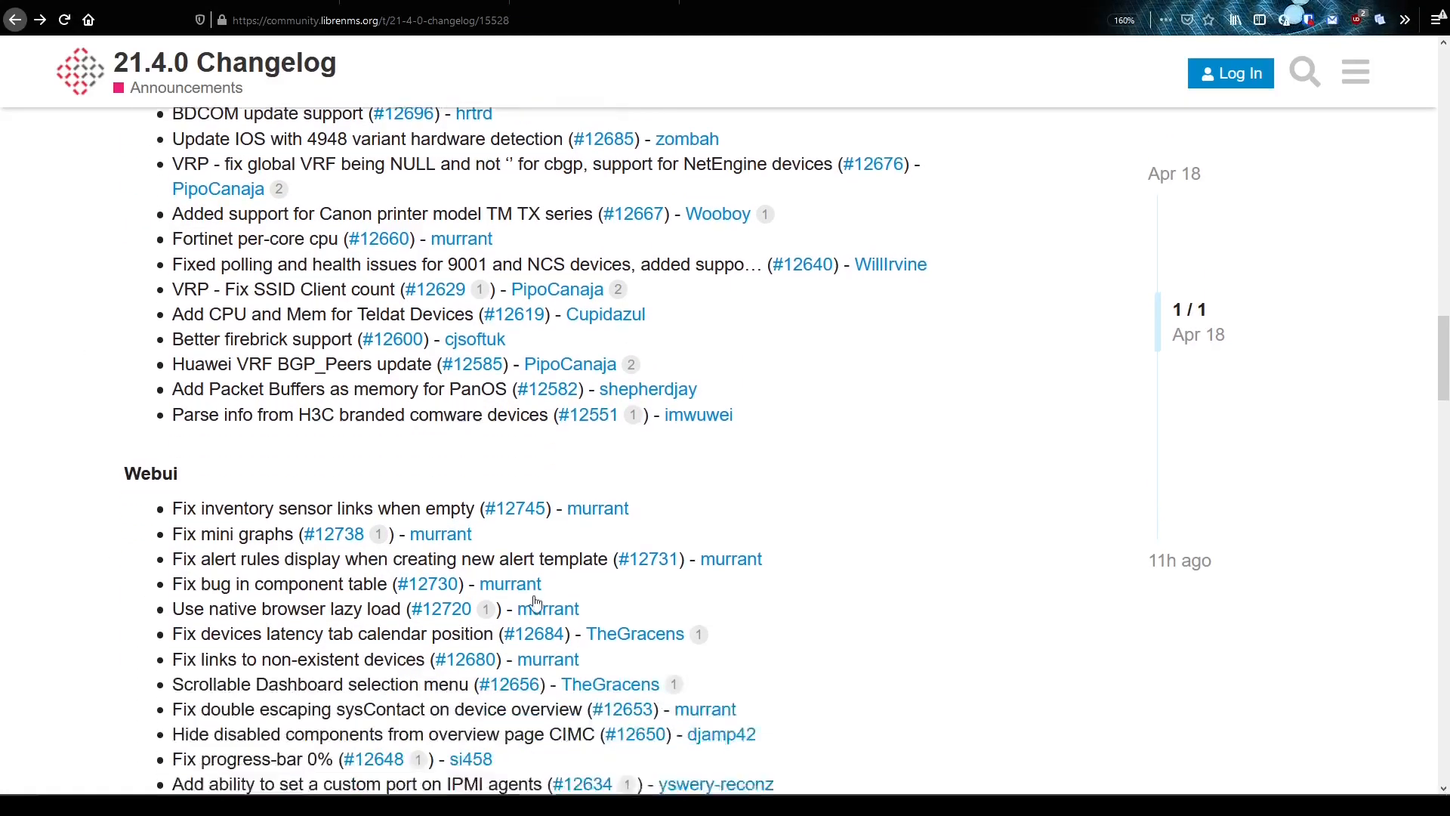
pyautogui.scroll(-3)
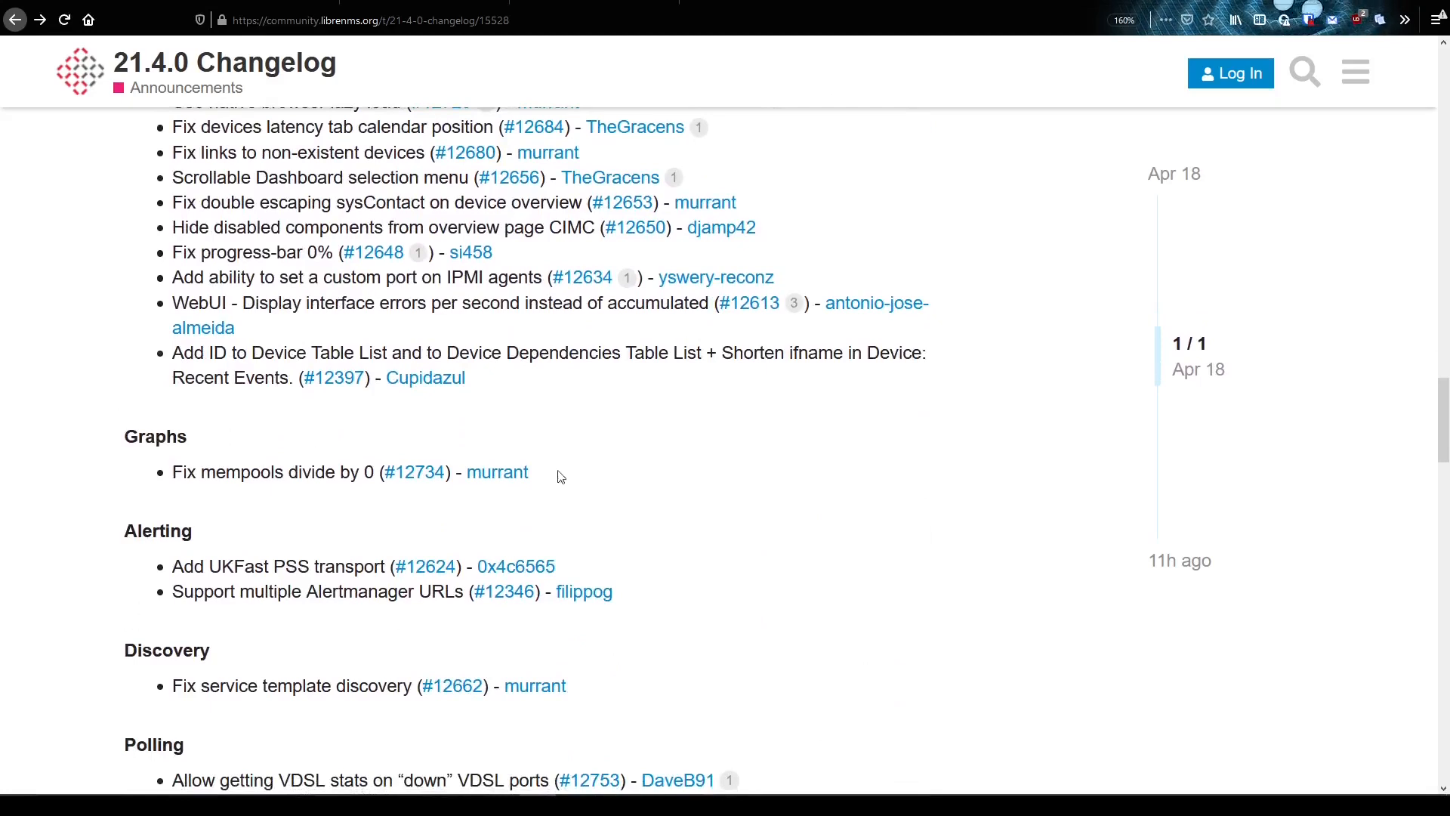
pyautogui.moveTo(377, 663)
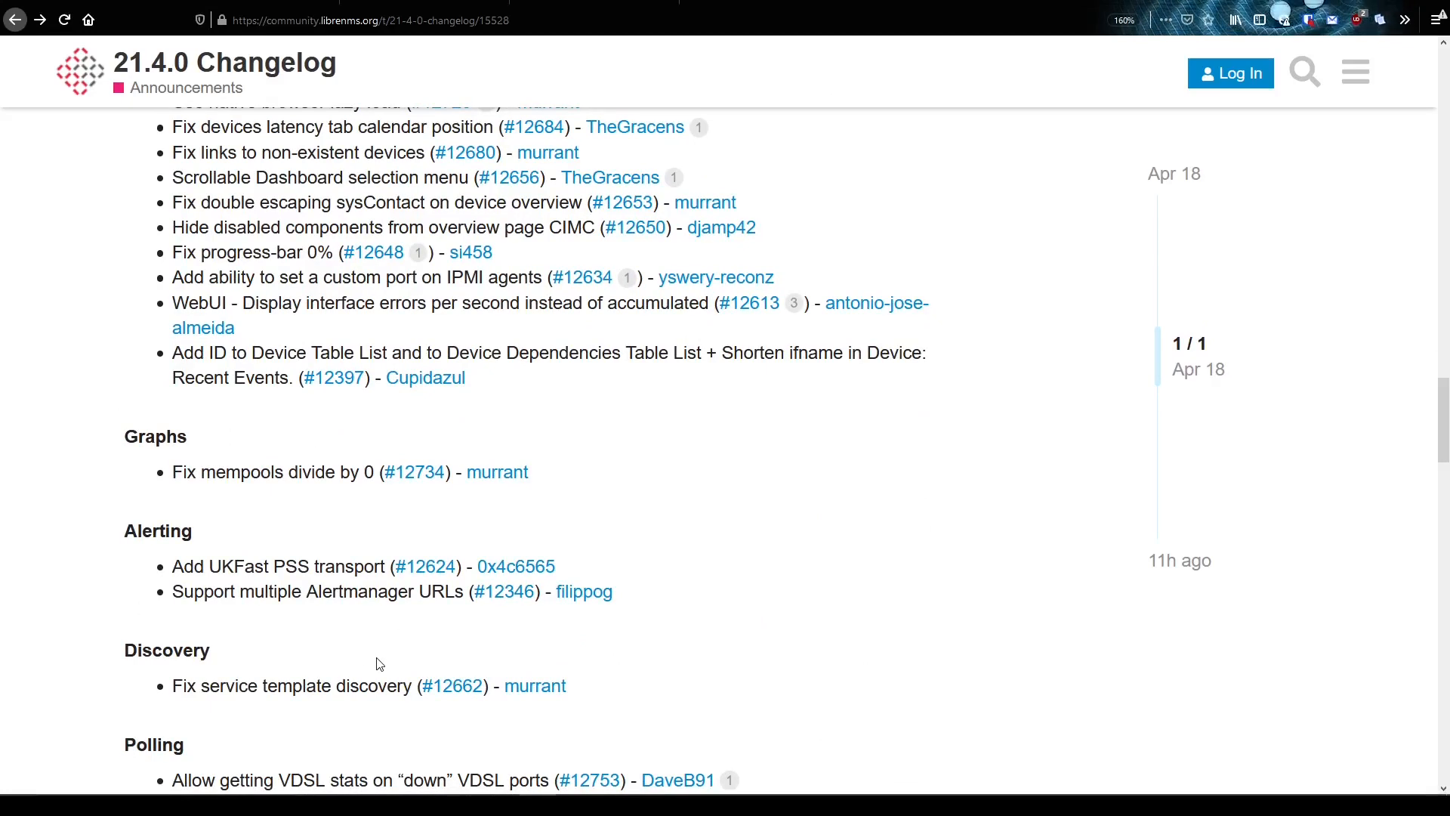
pyautogui.moveTo(448, 453)
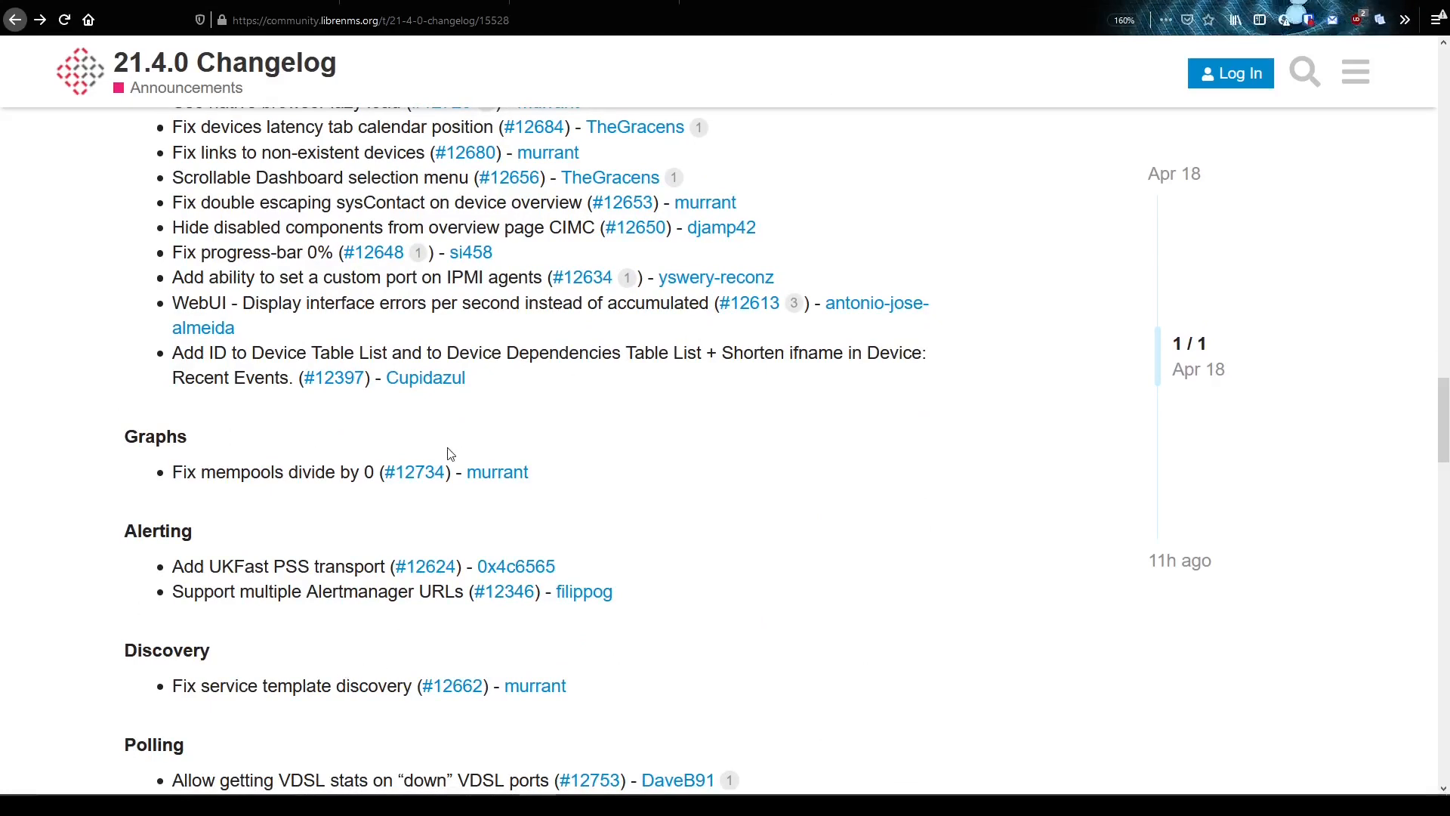
pyautogui.moveTo(460, 592)
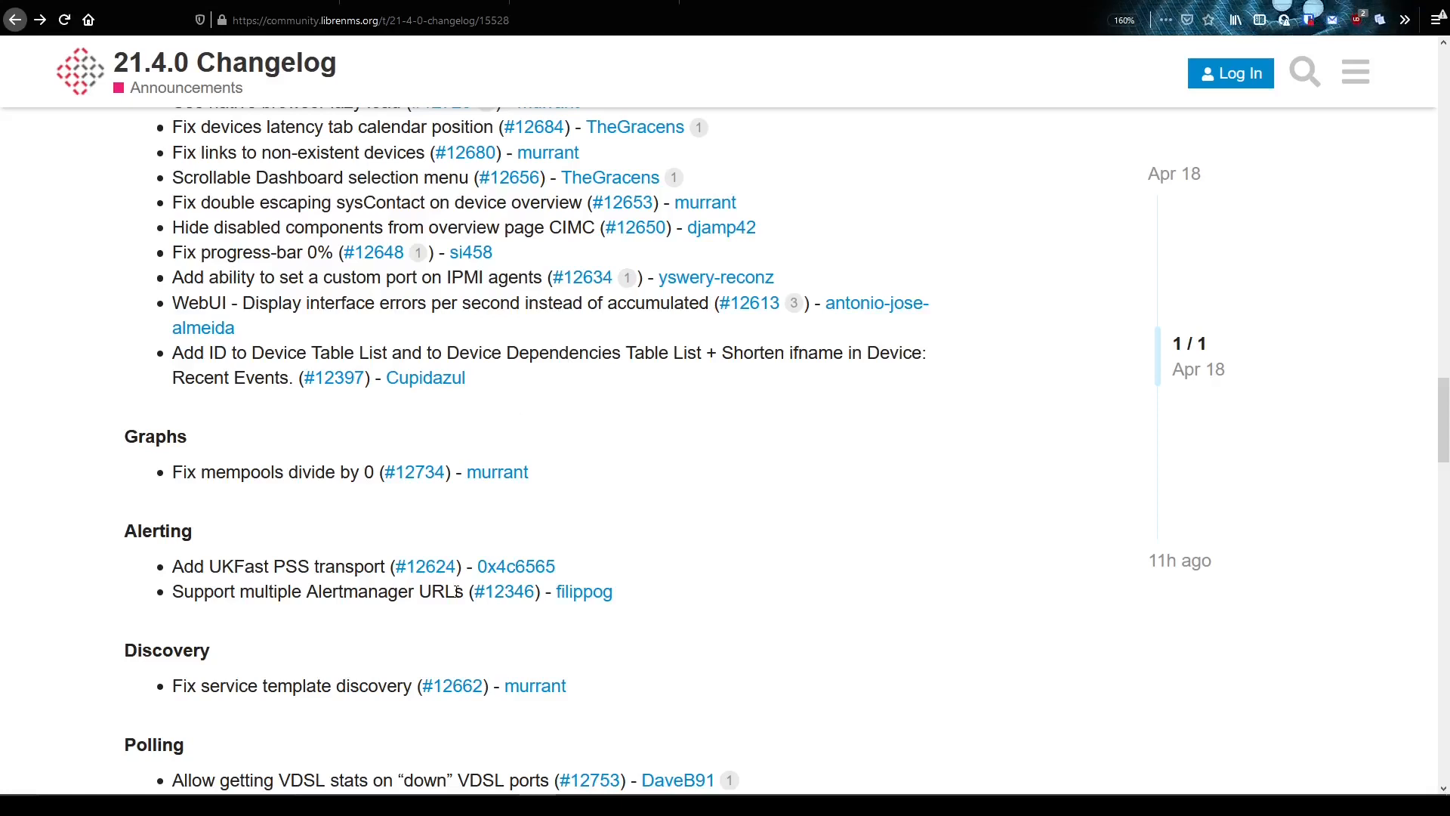
pyautogui.moveTo(440, 587)
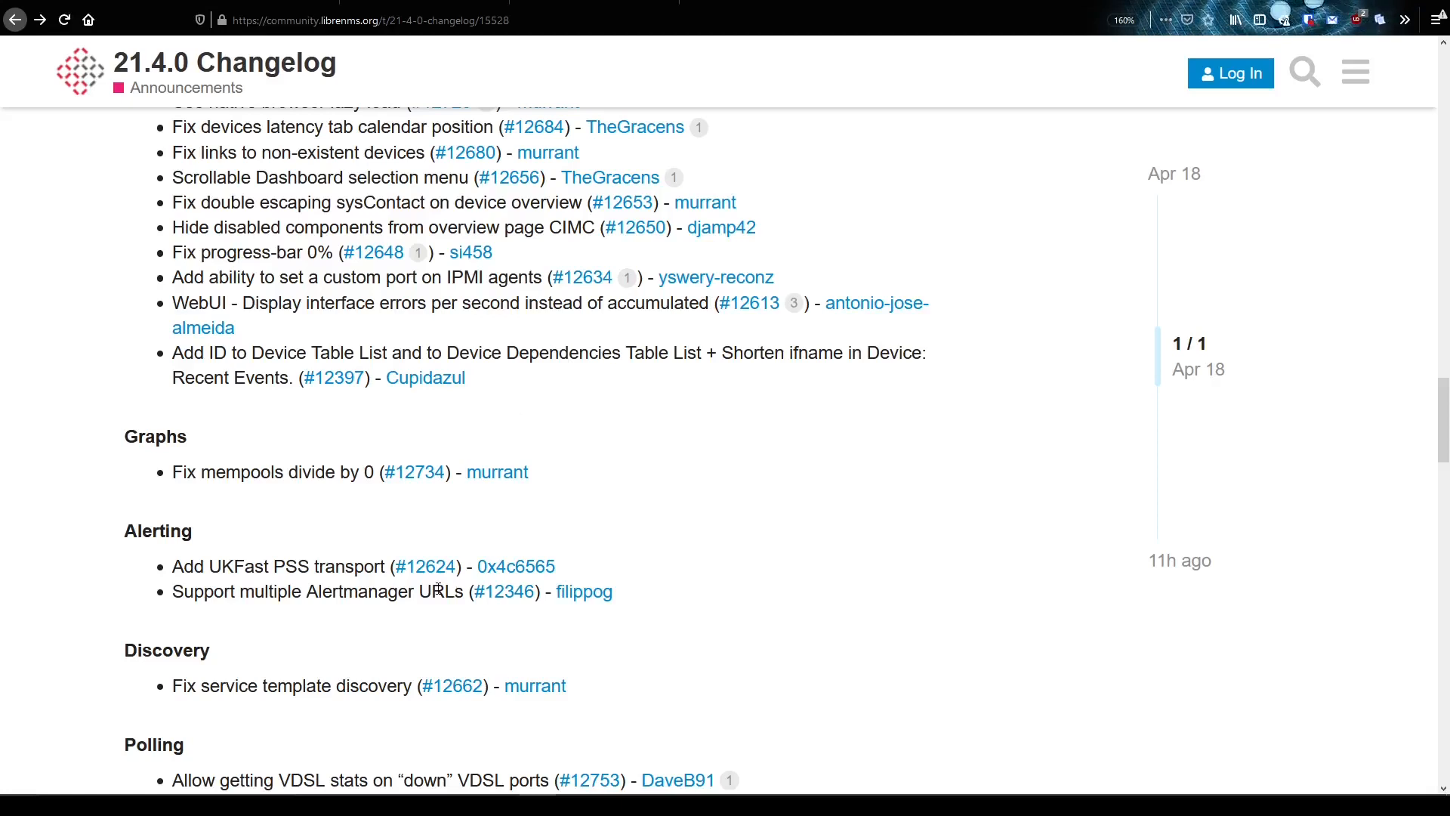
pyautogui.moveTo(326, 638)
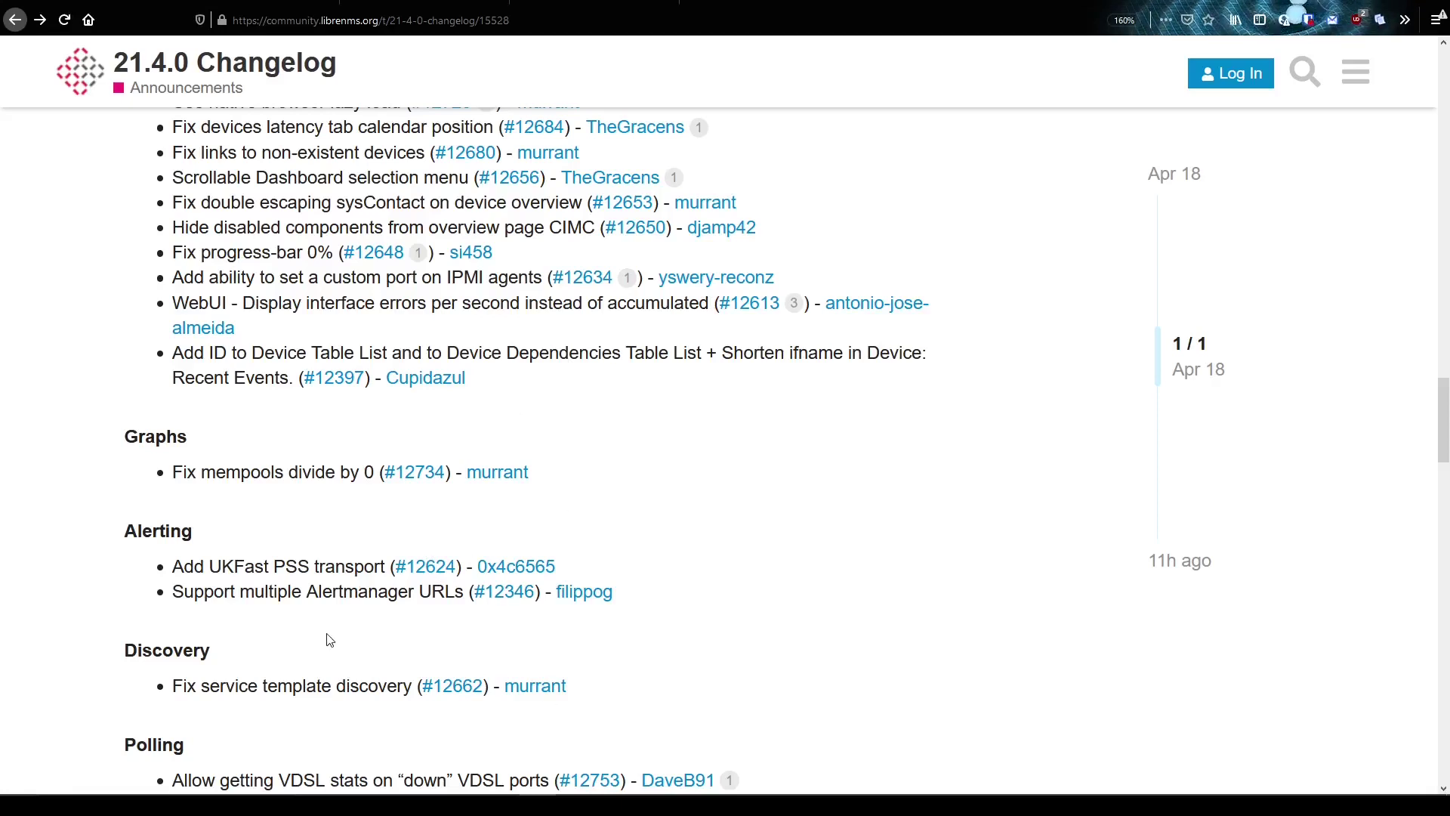
pyautogui.scroll(3)
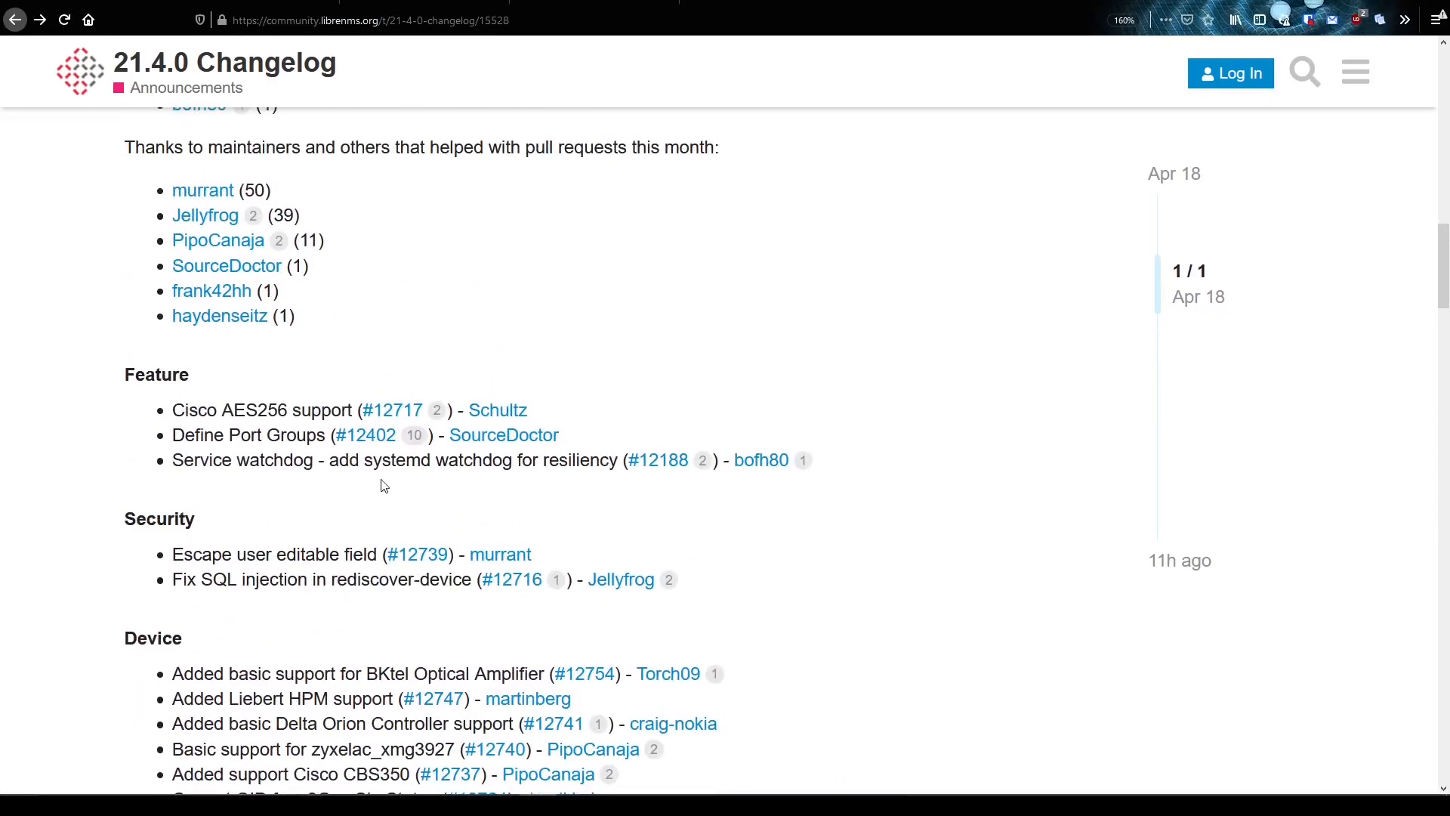
pyautogui.moveTo(333, 454)
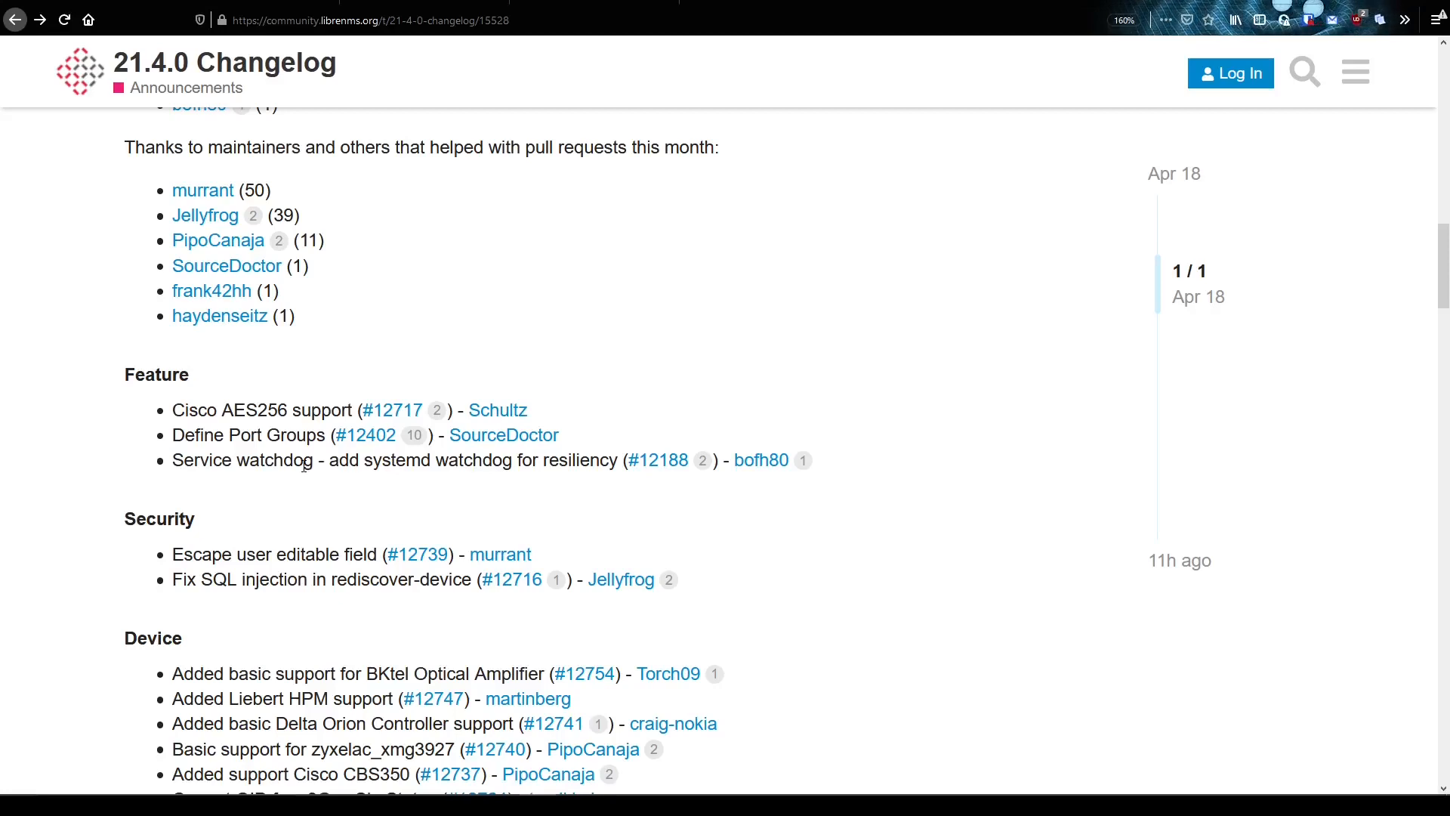
pyautogui.moveTo(569, 563)
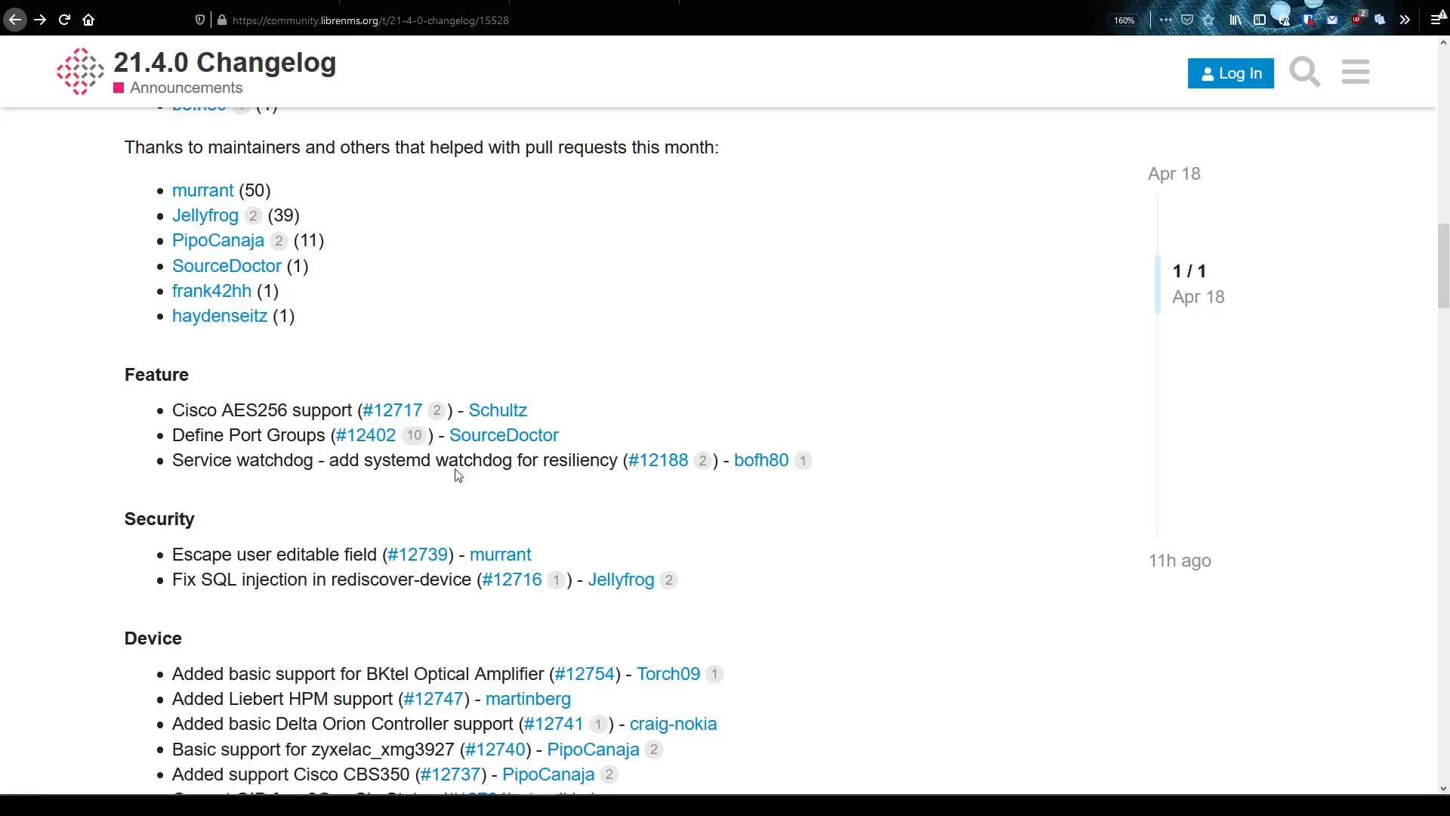
pyautogui.moveTo(294, 440)
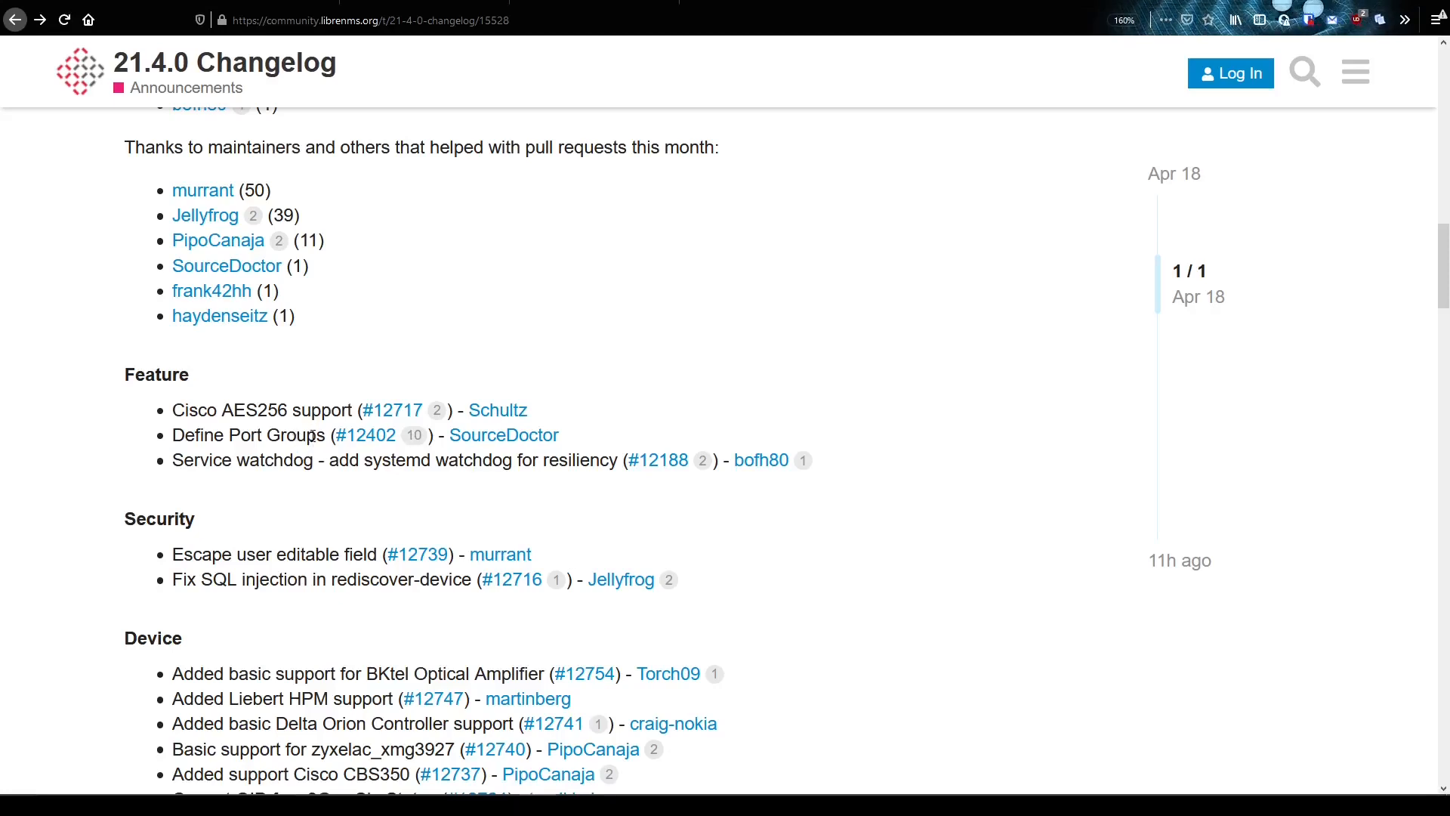
pyautogui.moveTo(407, 435)
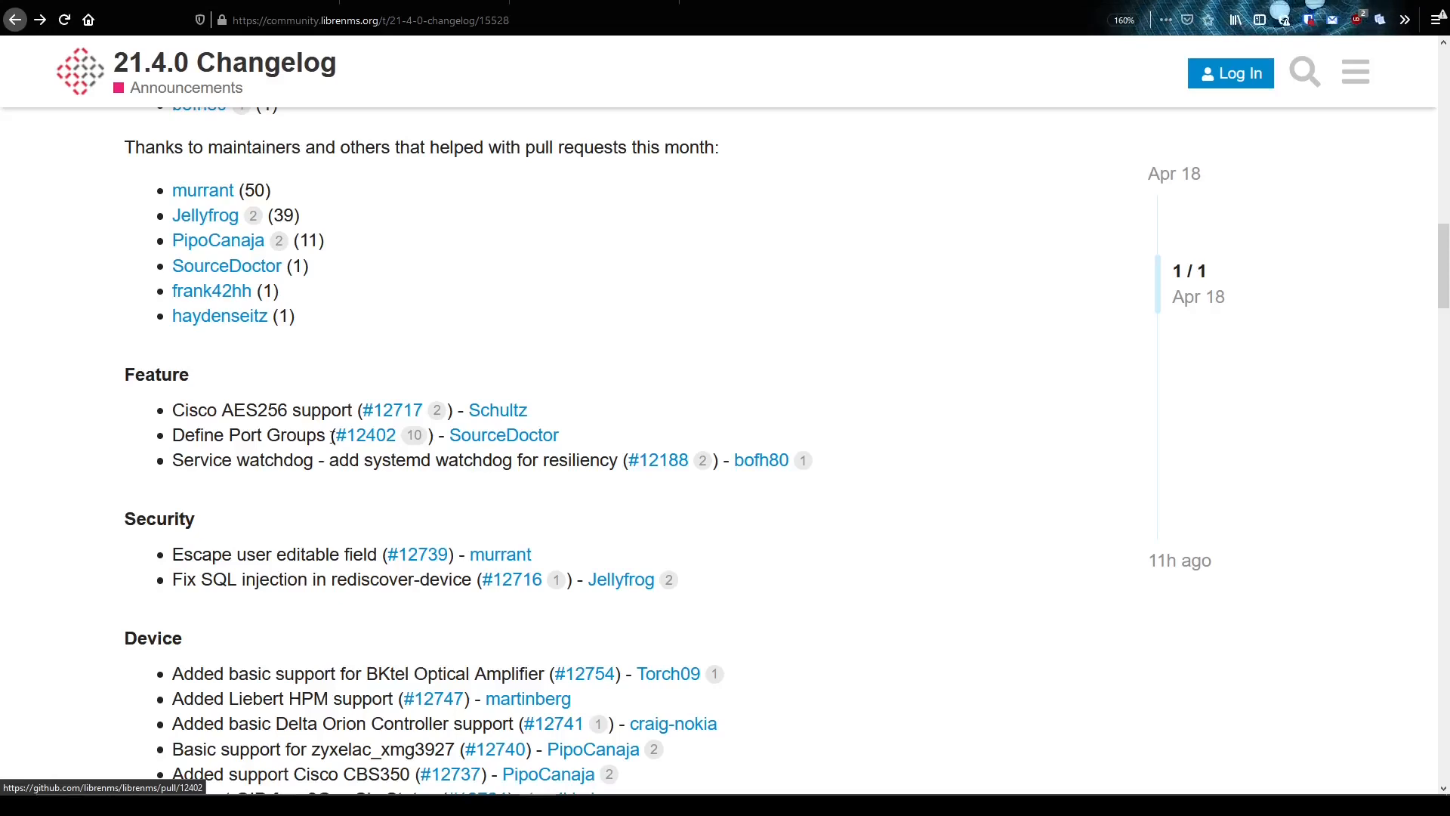
pyautogui.moveTo(300, 435)
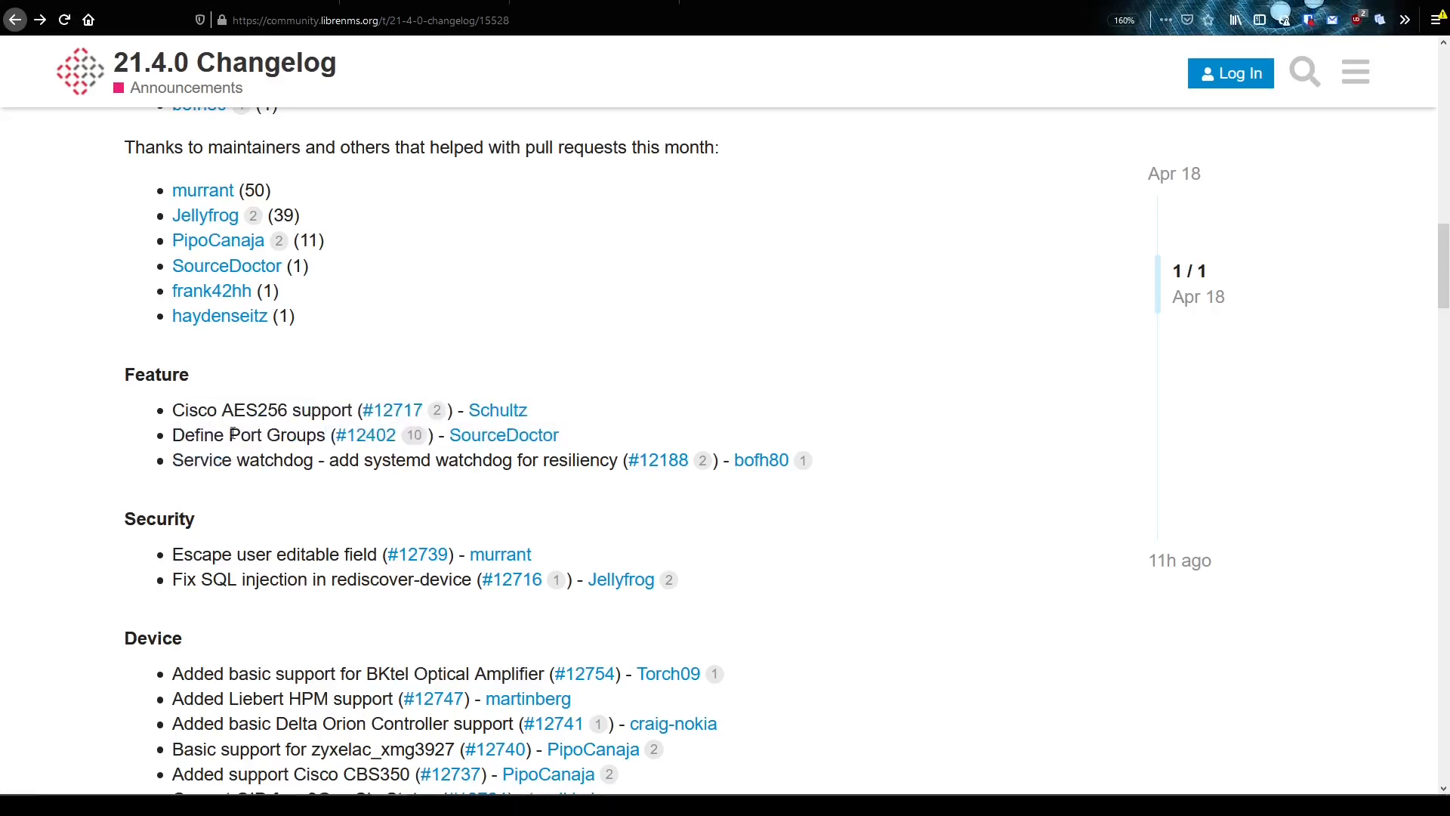
pyautogui.doubleClick(271, 435)
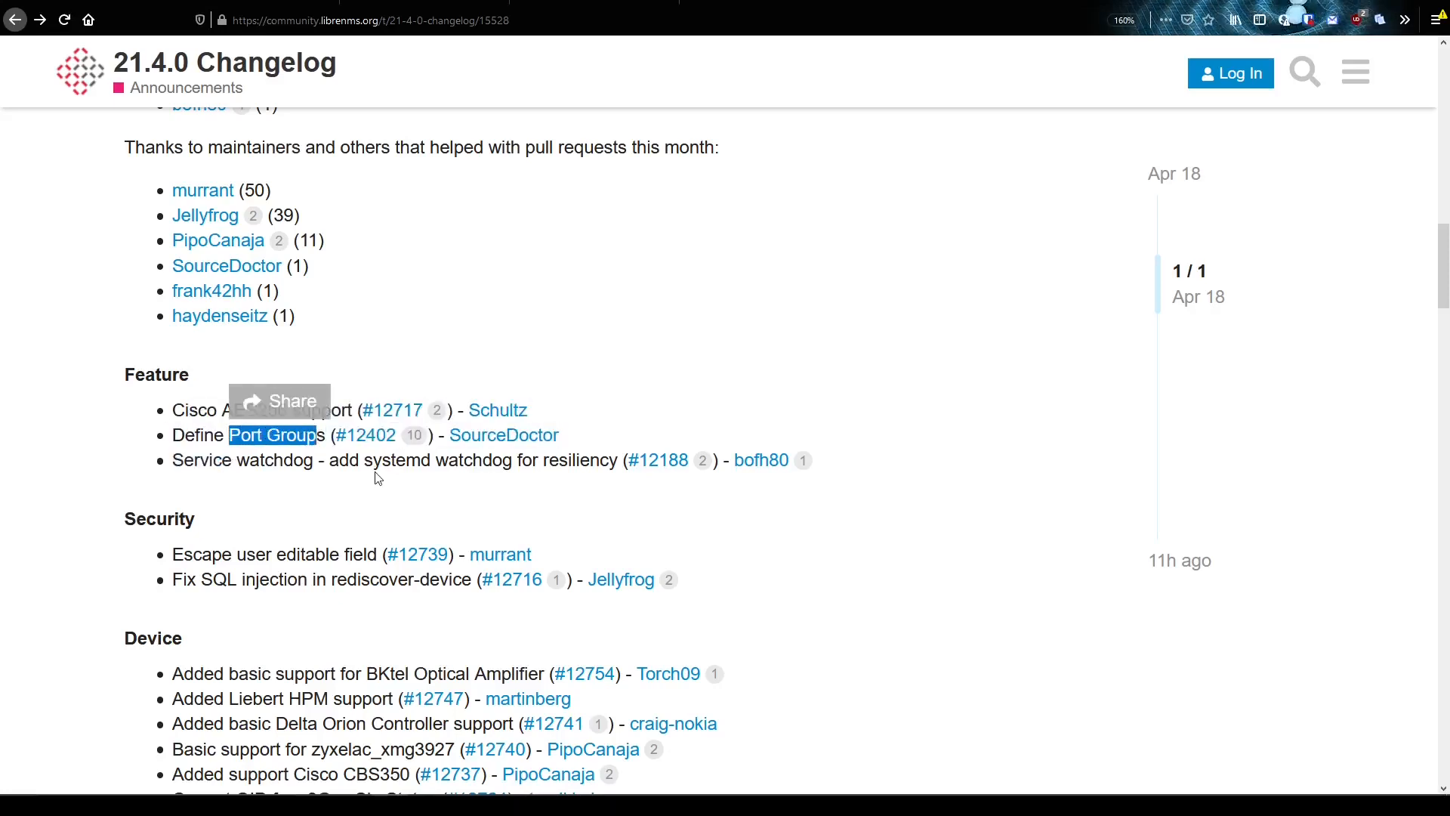
pyautogui.moveTo(439, 407)
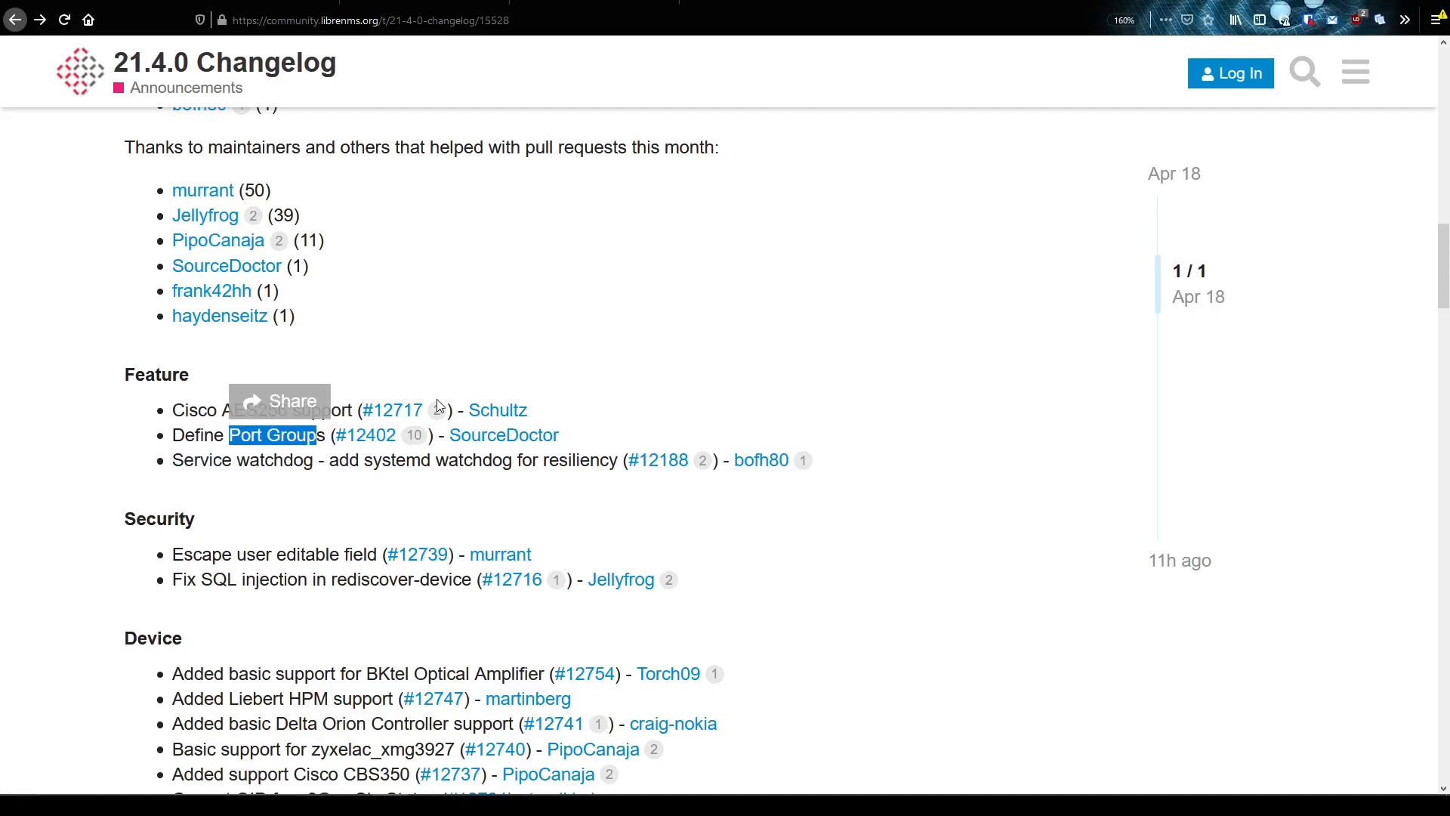
pyautogui.moveTo(427, 499)
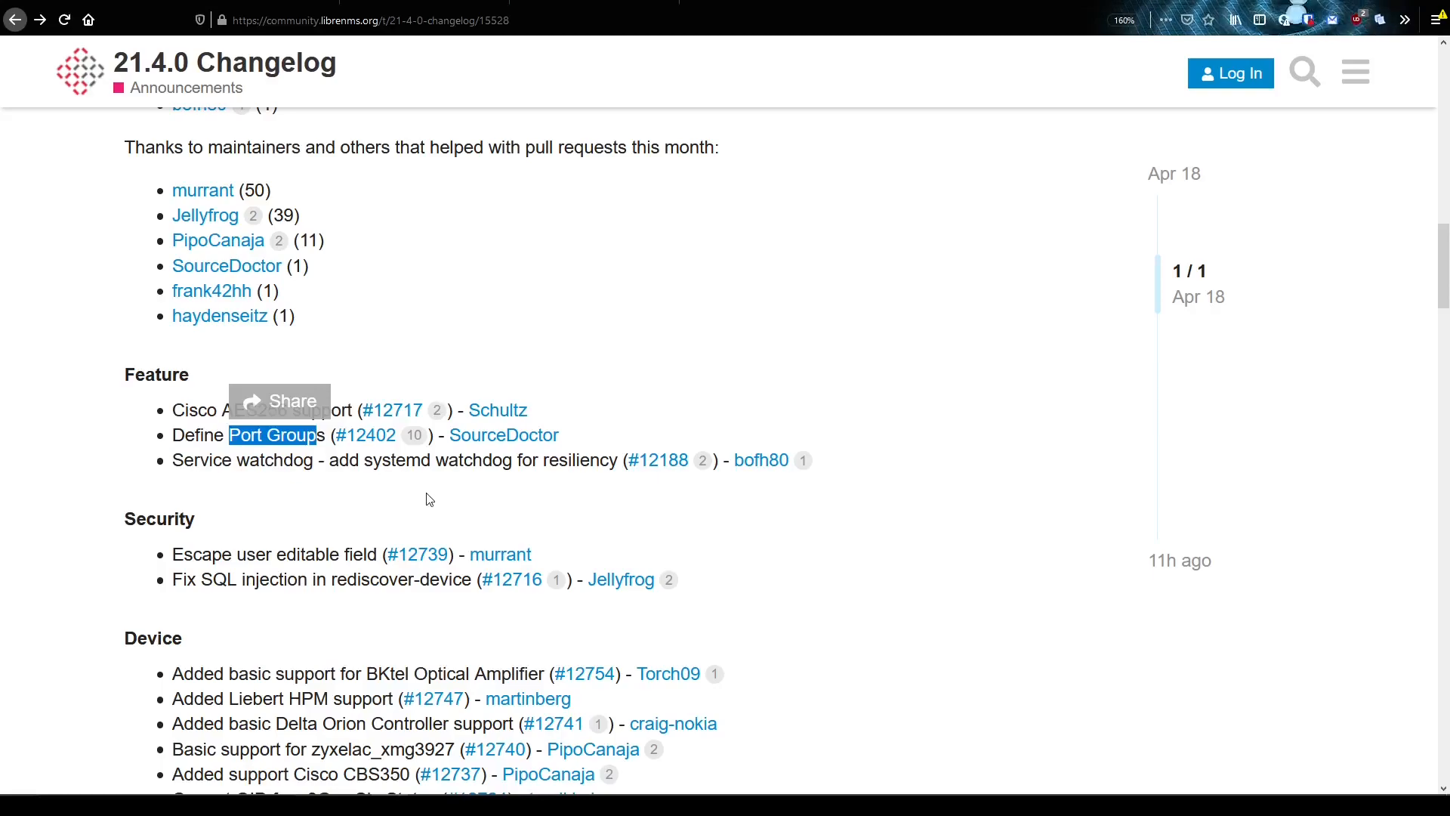
pyautogui.moveTo(365, 506)
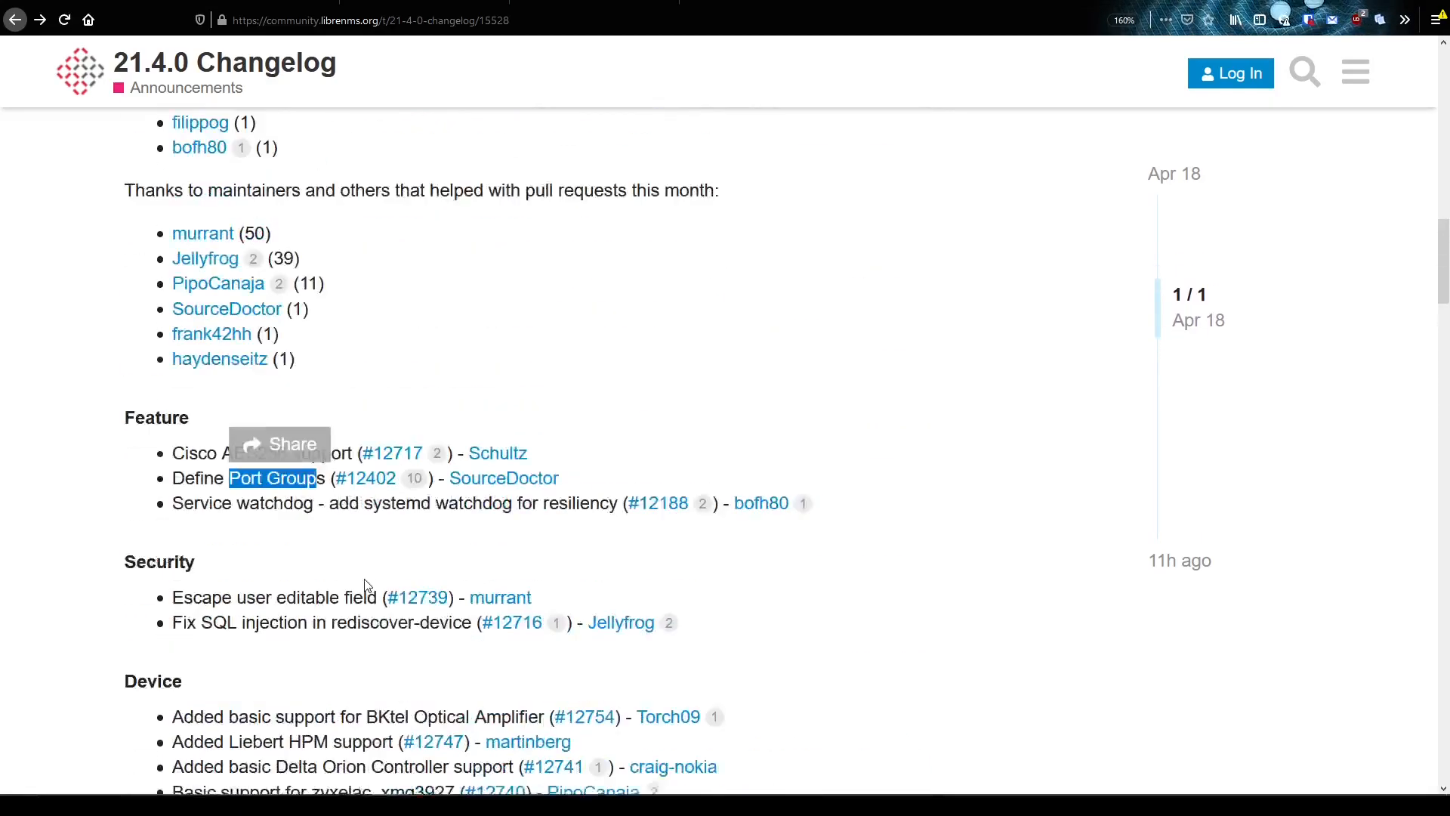
pyautogui.scroll(3)
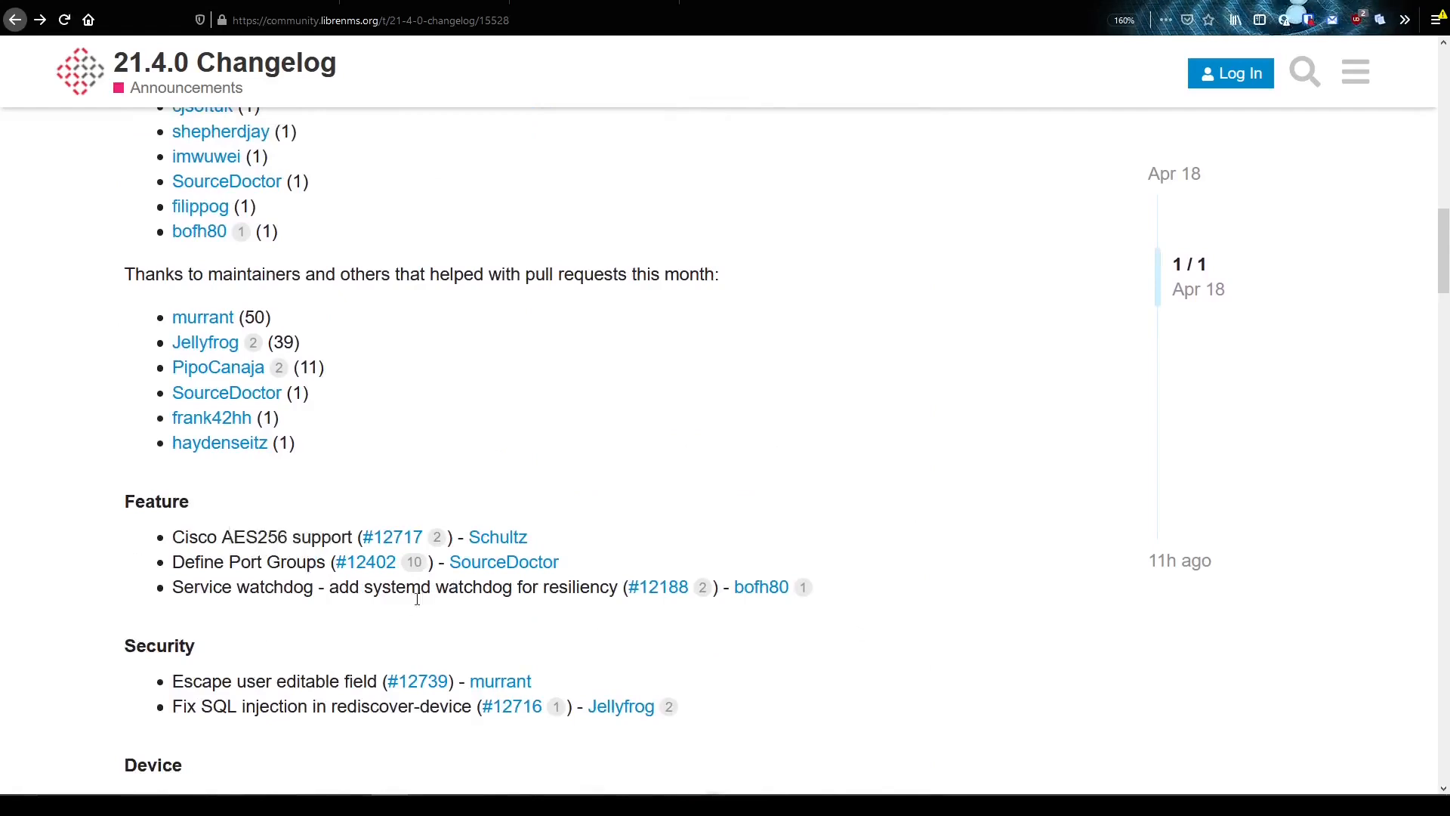
pyautogui.moveTo(469, 631)
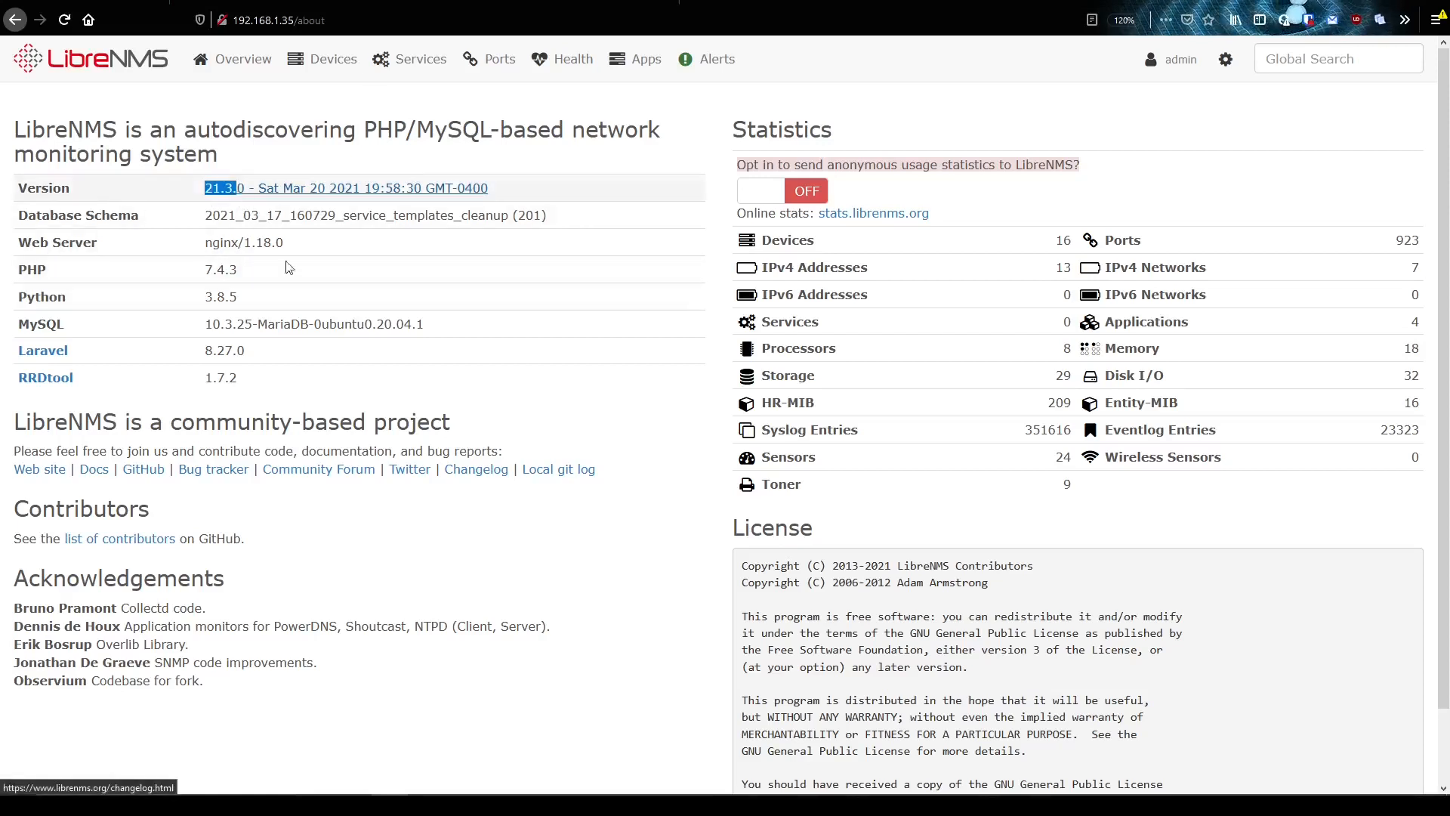
pyautogui.moveTo(513, 783)
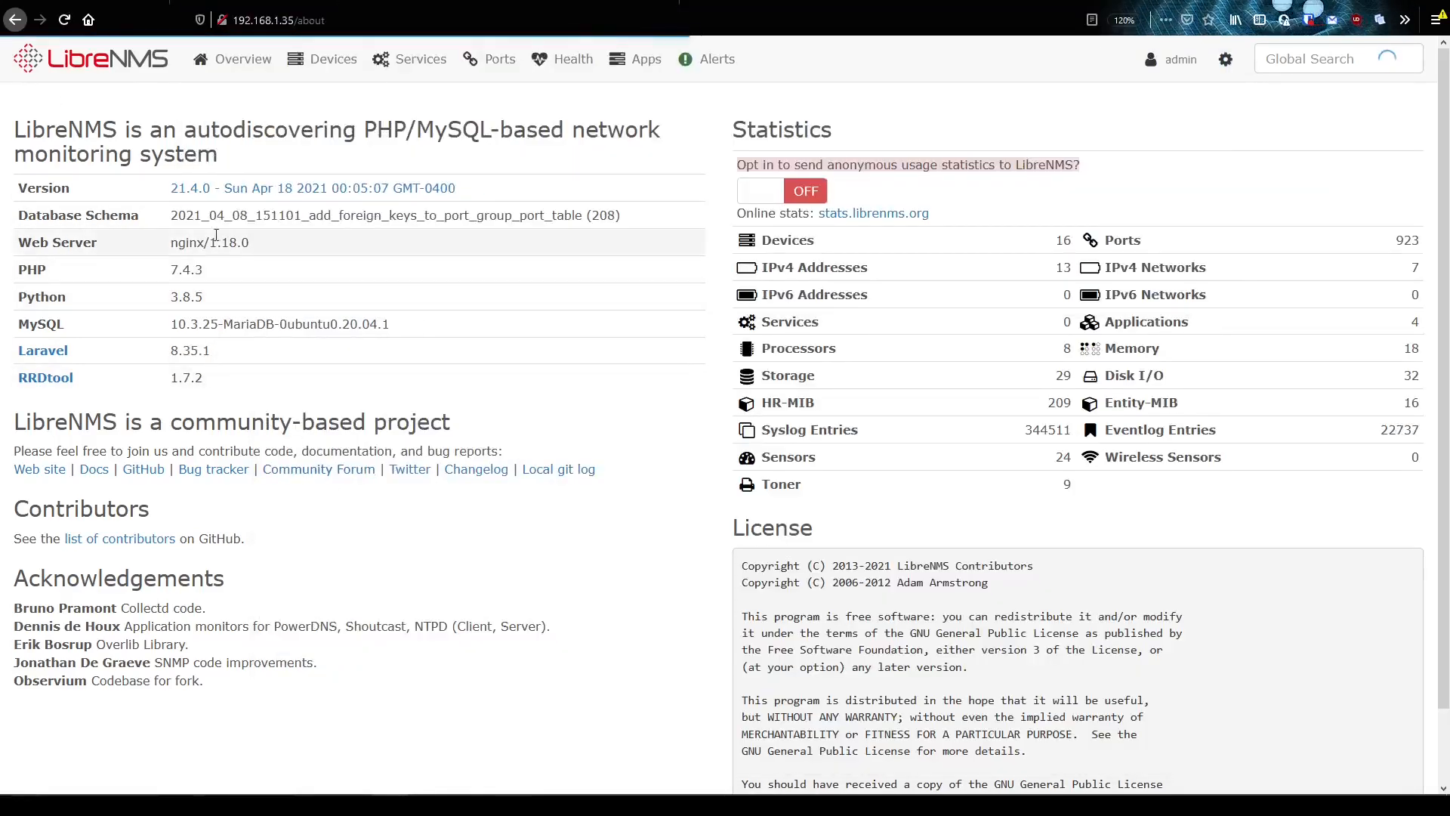
pyautogui.moveTo(462, 239)
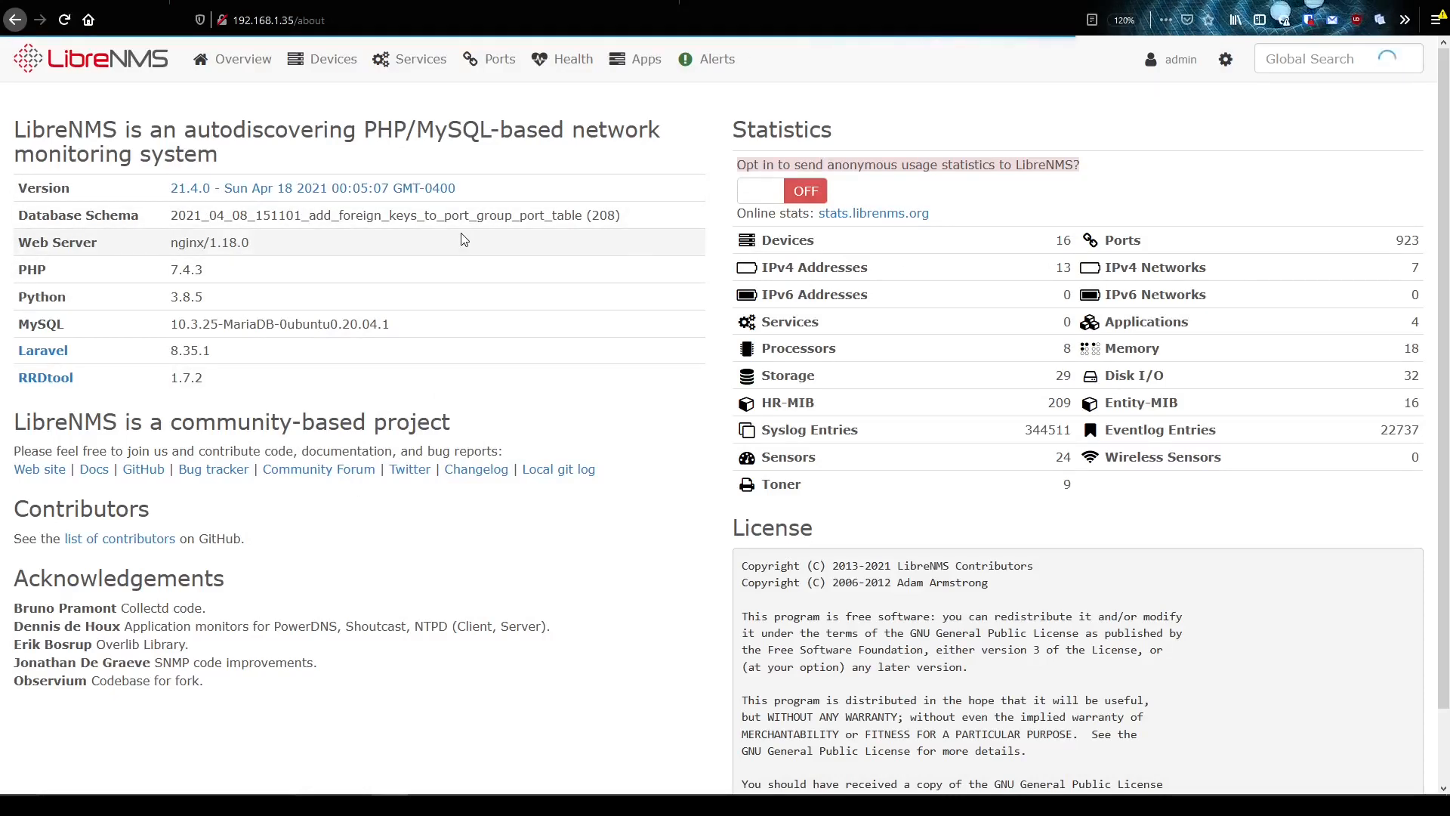
pyautogui.moveTo(398, 752)
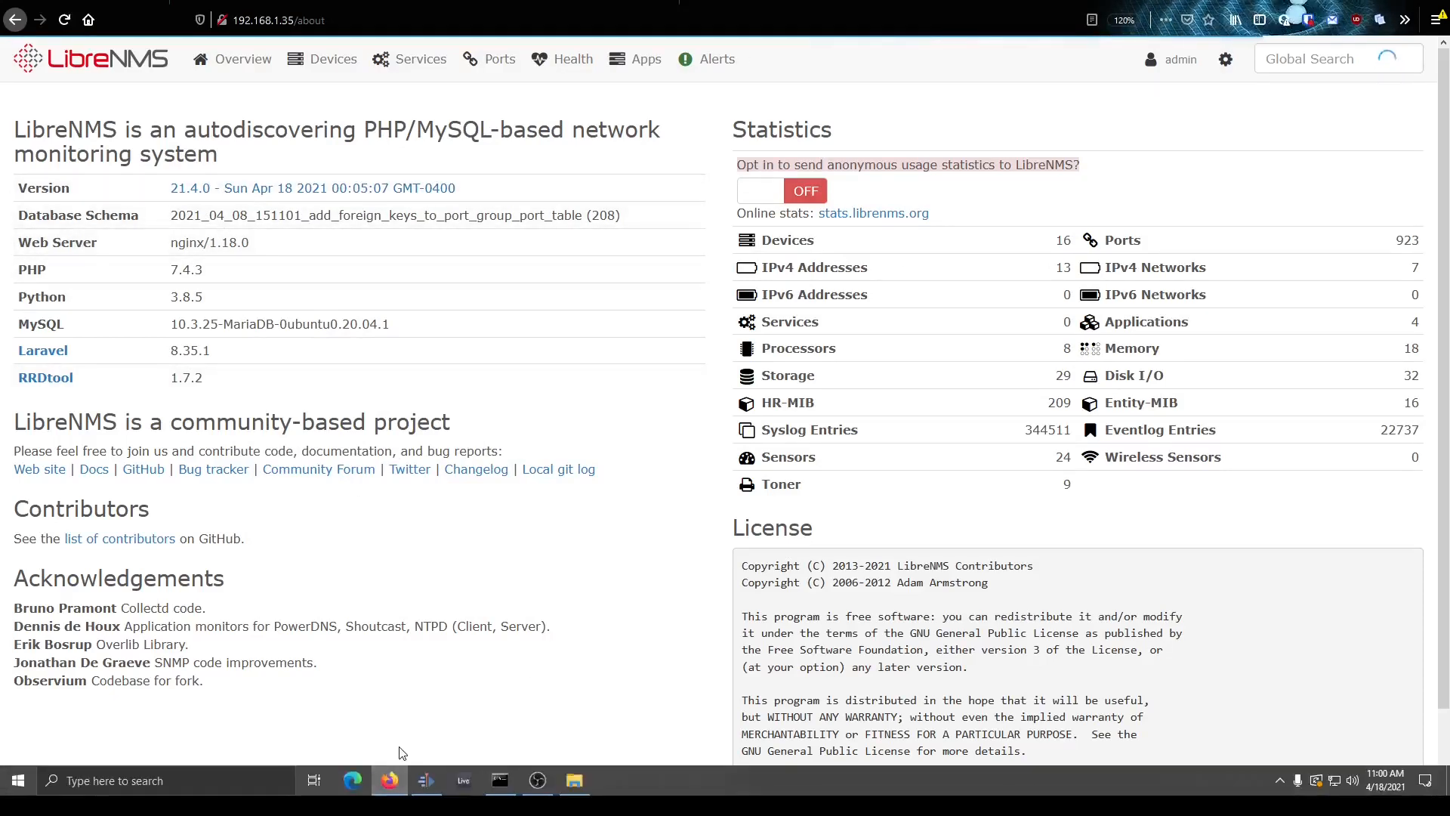
# - Return to the 21.4.0 changelog tab after confirming LibreNMS version 21.4.0
pyautogui.click(499, 779)
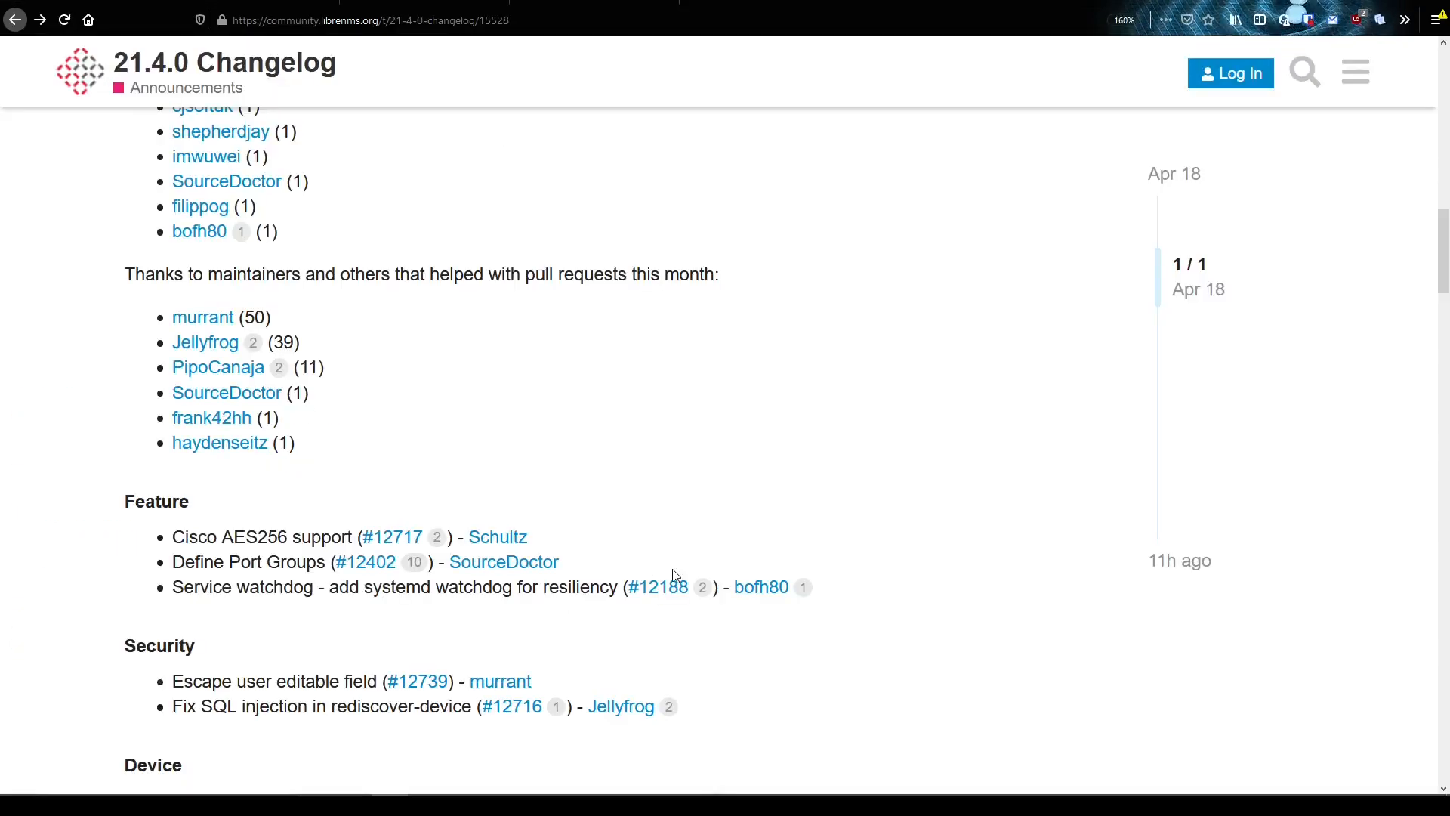
# - Show the changed files of systemd watchdog PR #12188, filtered to .md/.service/.txt
pyautogui.click(658, 586)
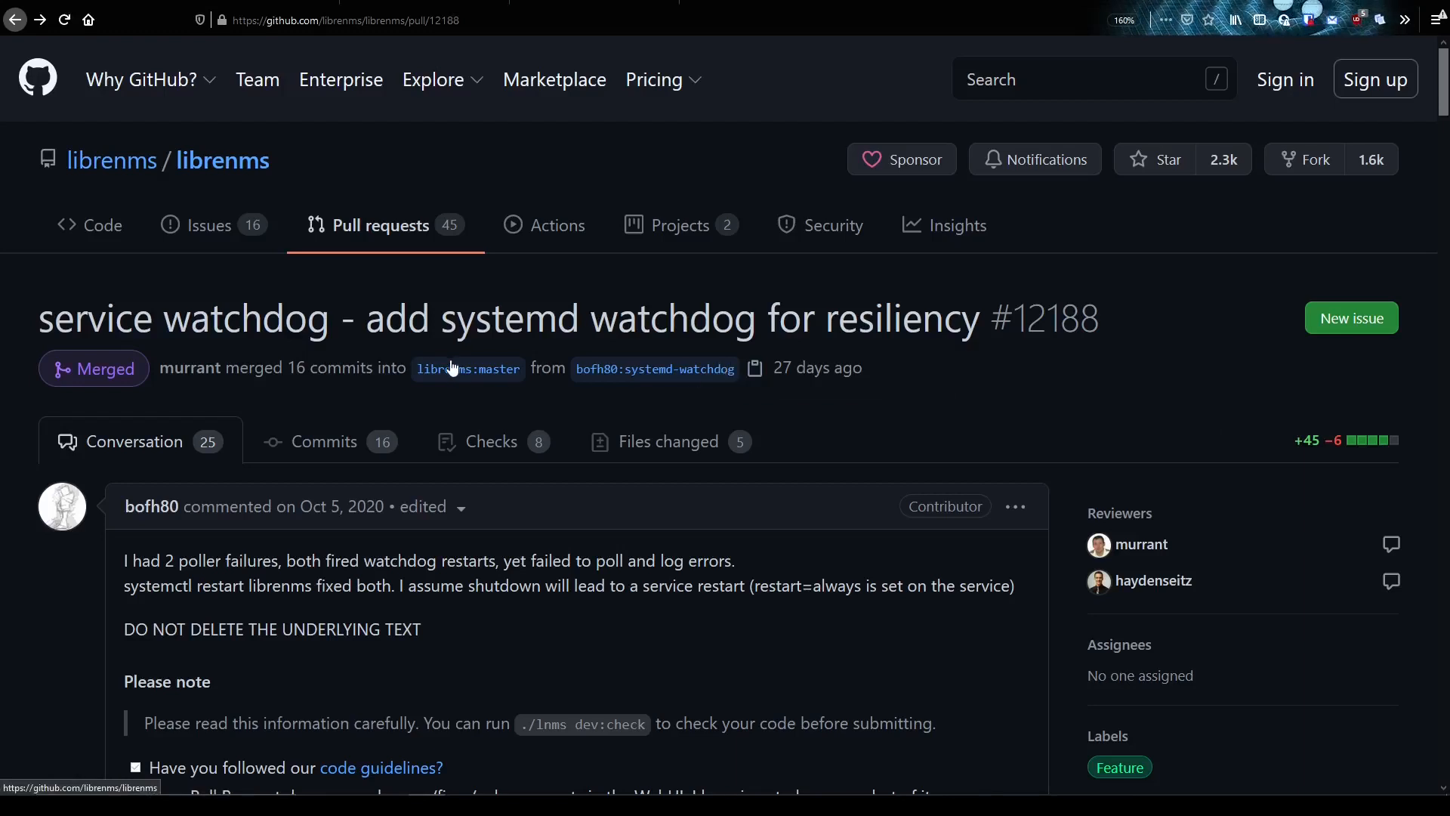
pyautogui.click(668, 441)
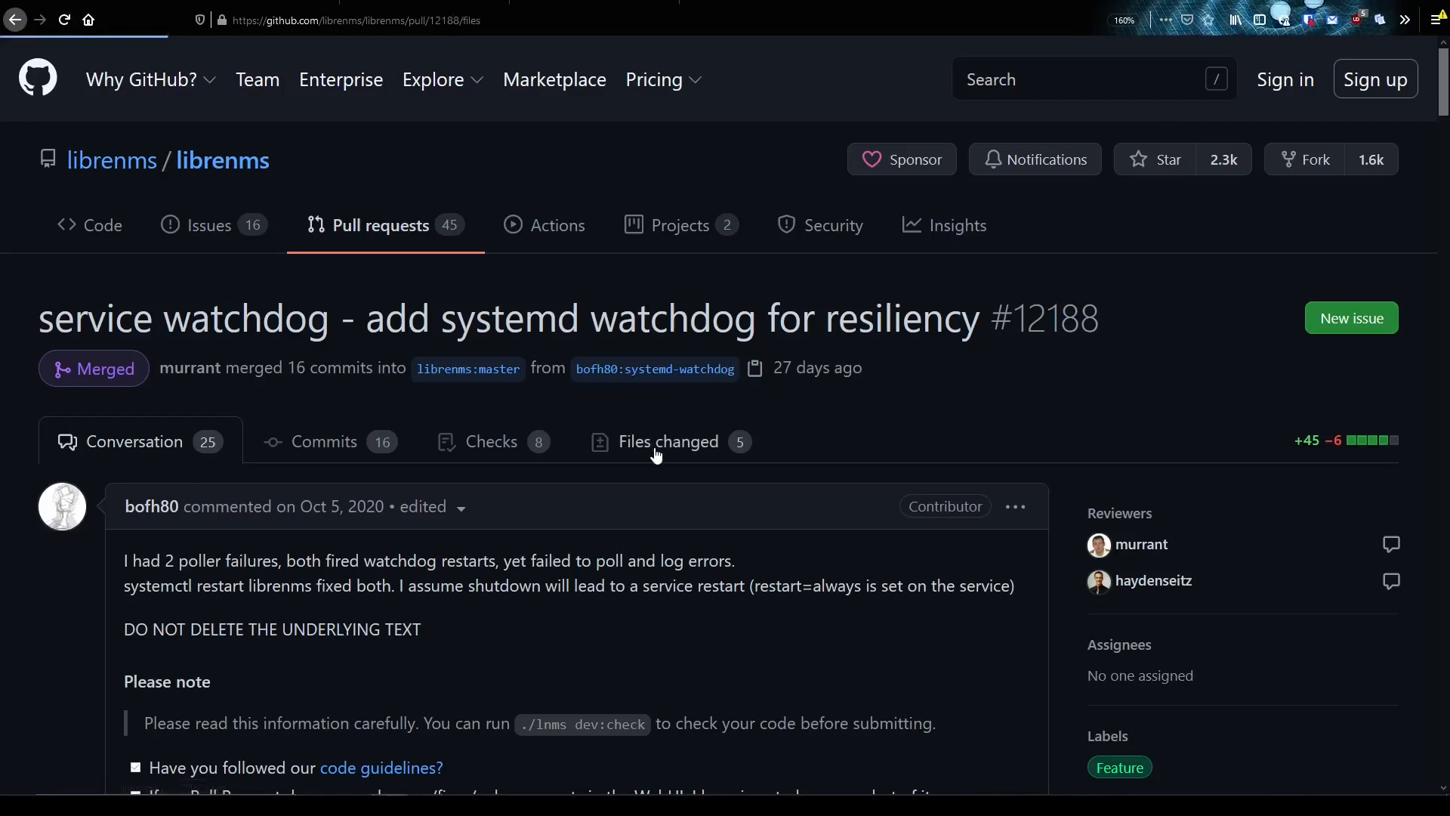
pyautogui.click(666, 441)
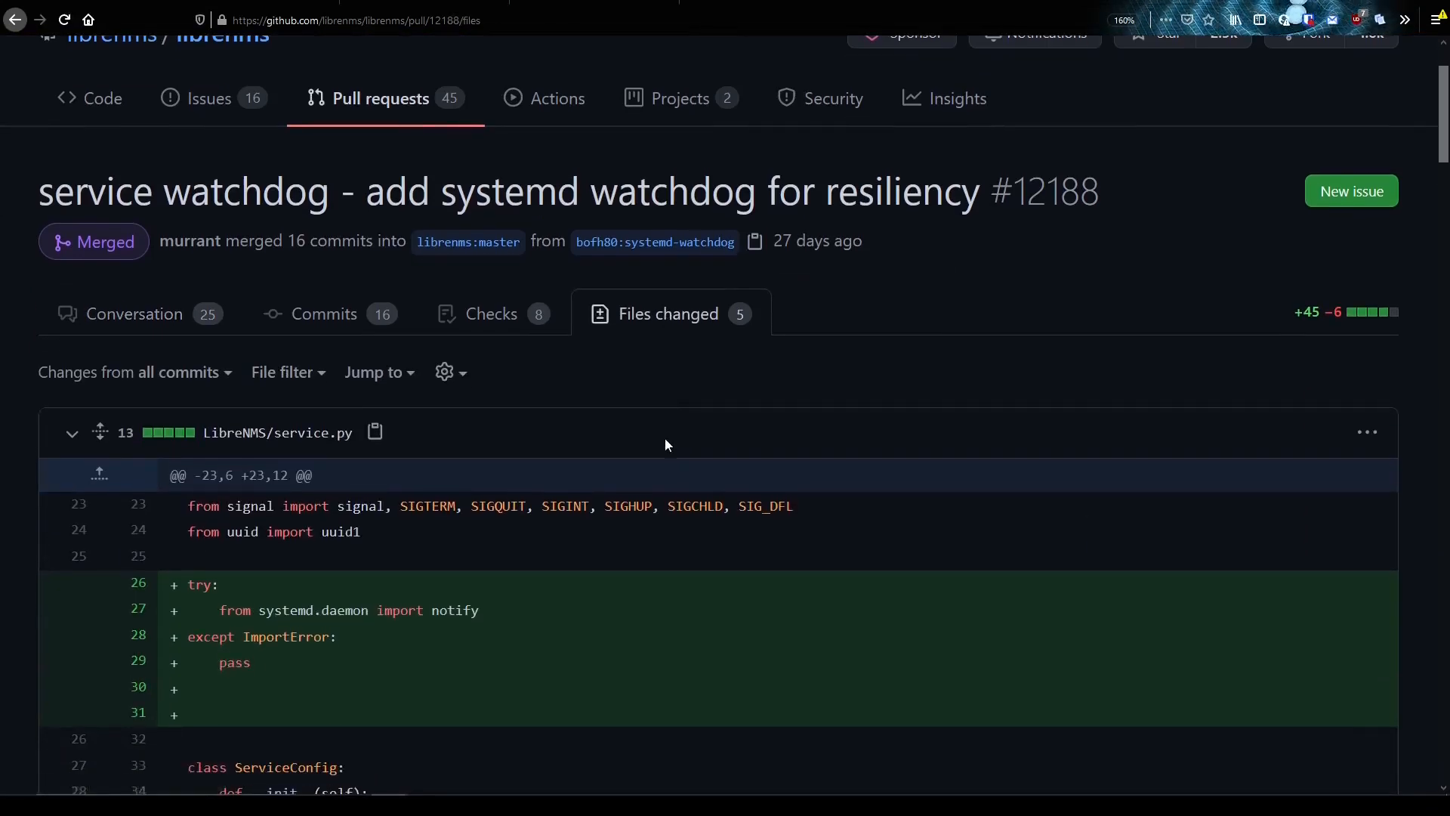
pyautogui.scroll(-3)
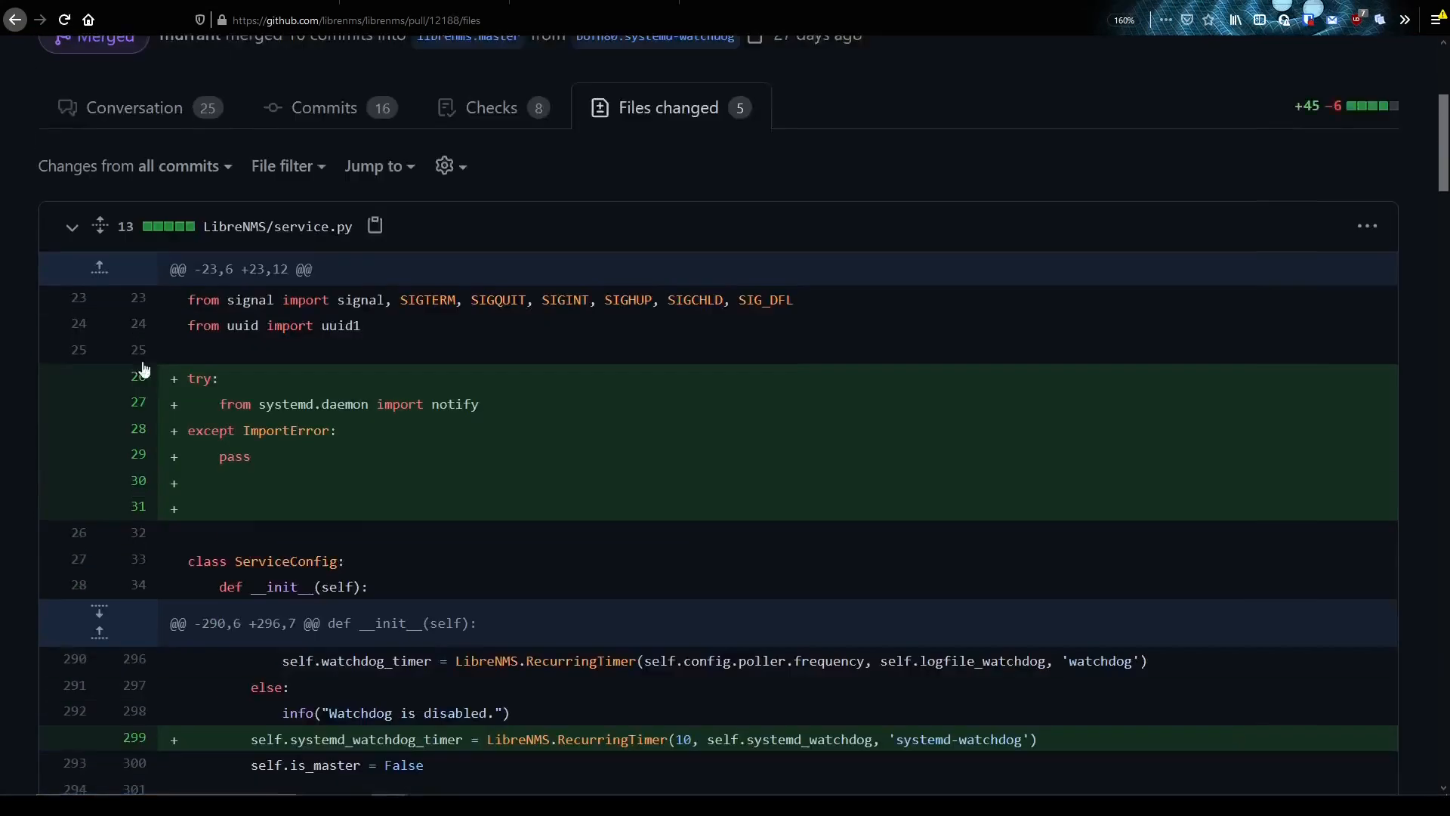
# - Collapse the Python diff and read the Dispatcher-Service.md and Install-LibreNMS.md diffs
pyautogui.click(288, 166)
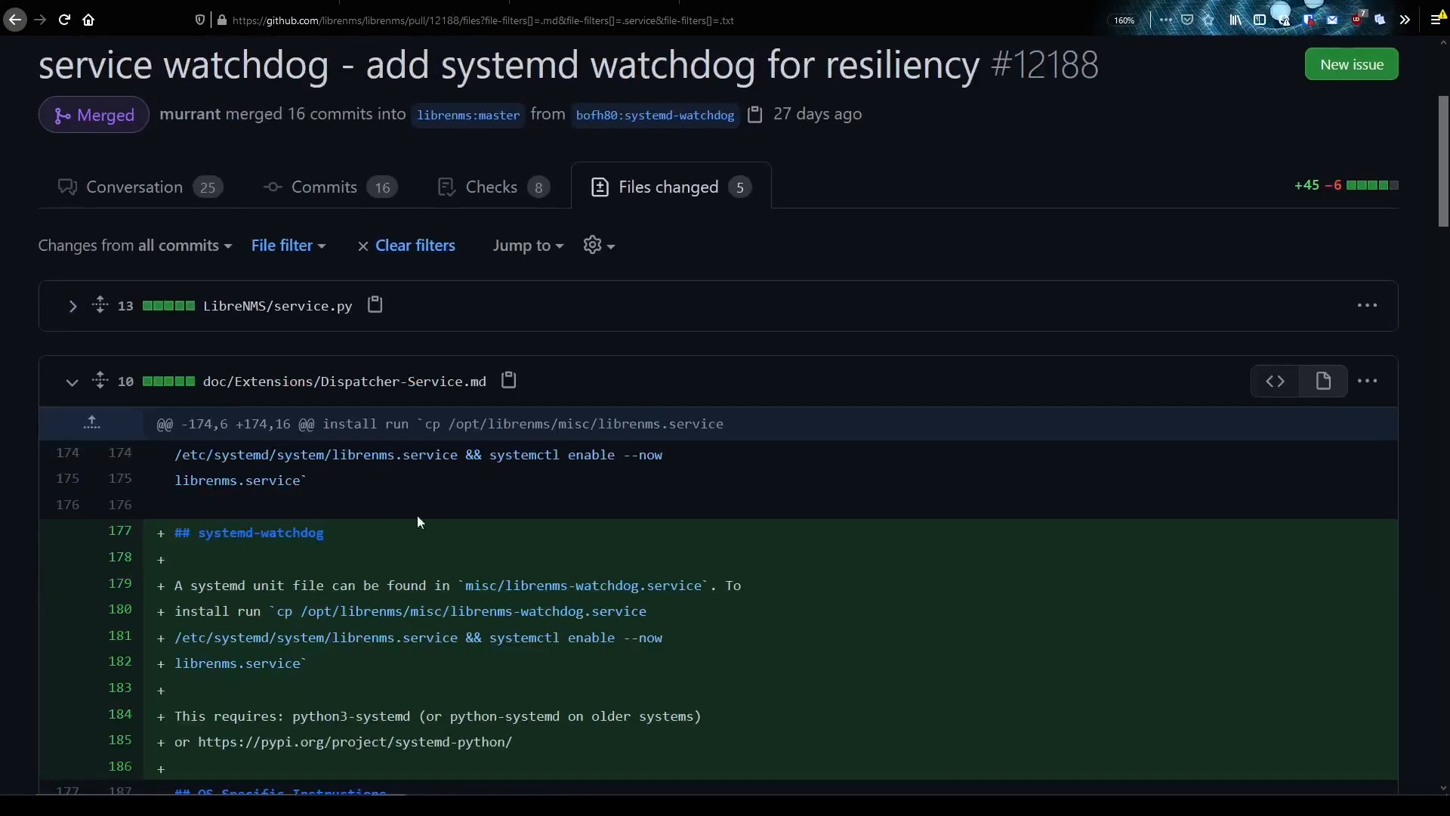
pyautogui.scroll(-3)
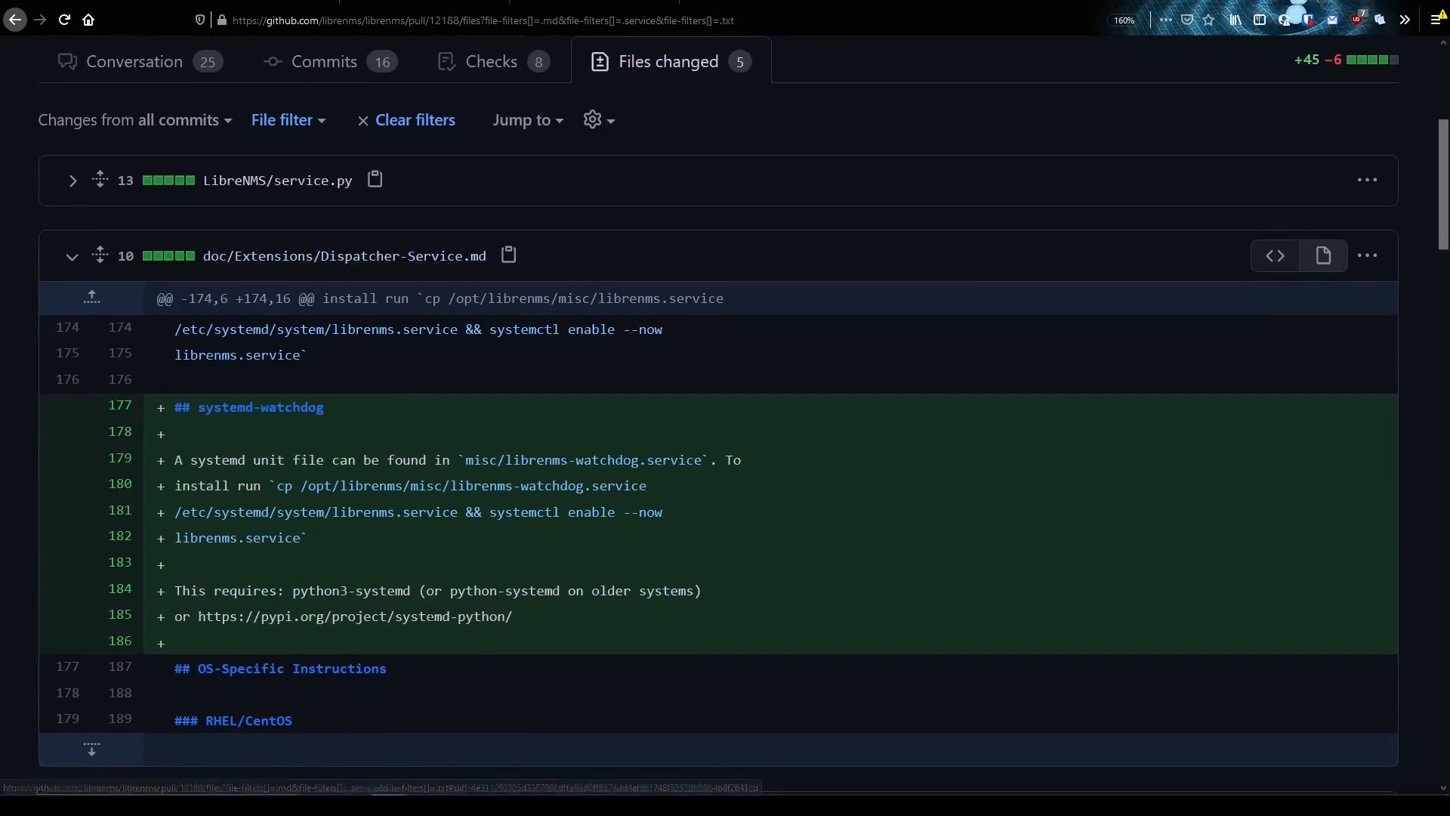
pyautogui.moveTo(423, 556)
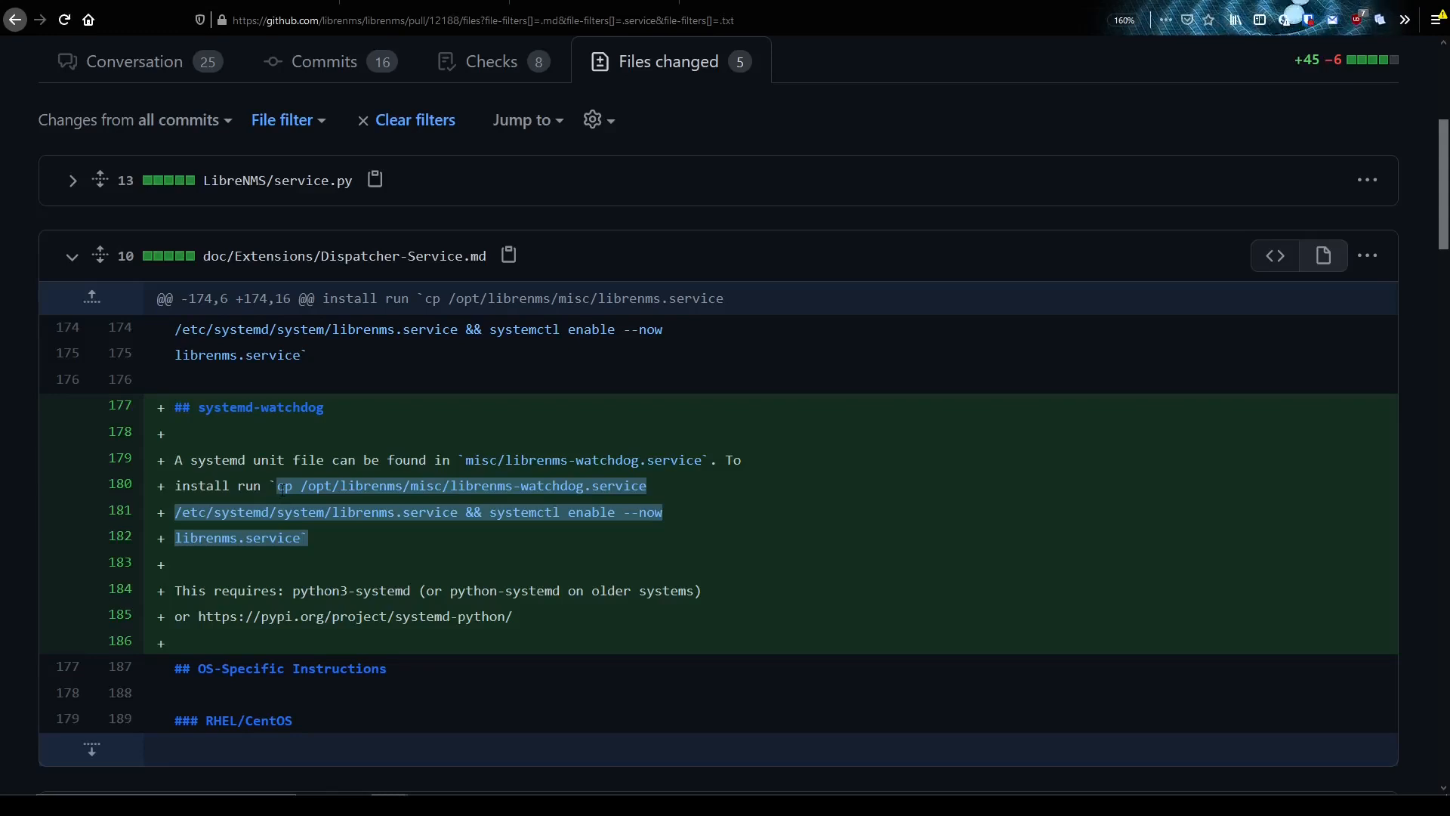
pyautogui.scroll(3)
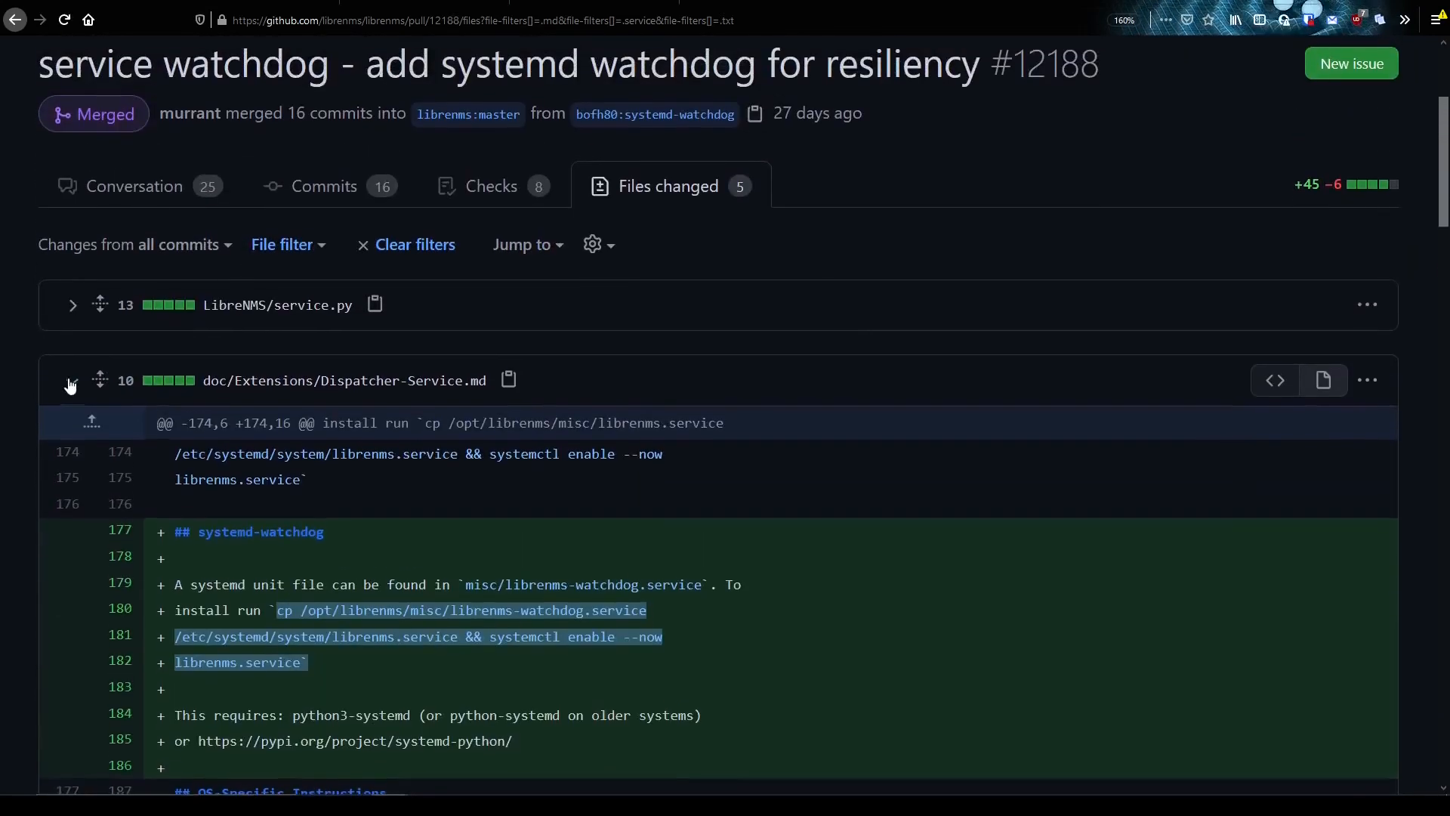
pyautogui.scroll(-3)
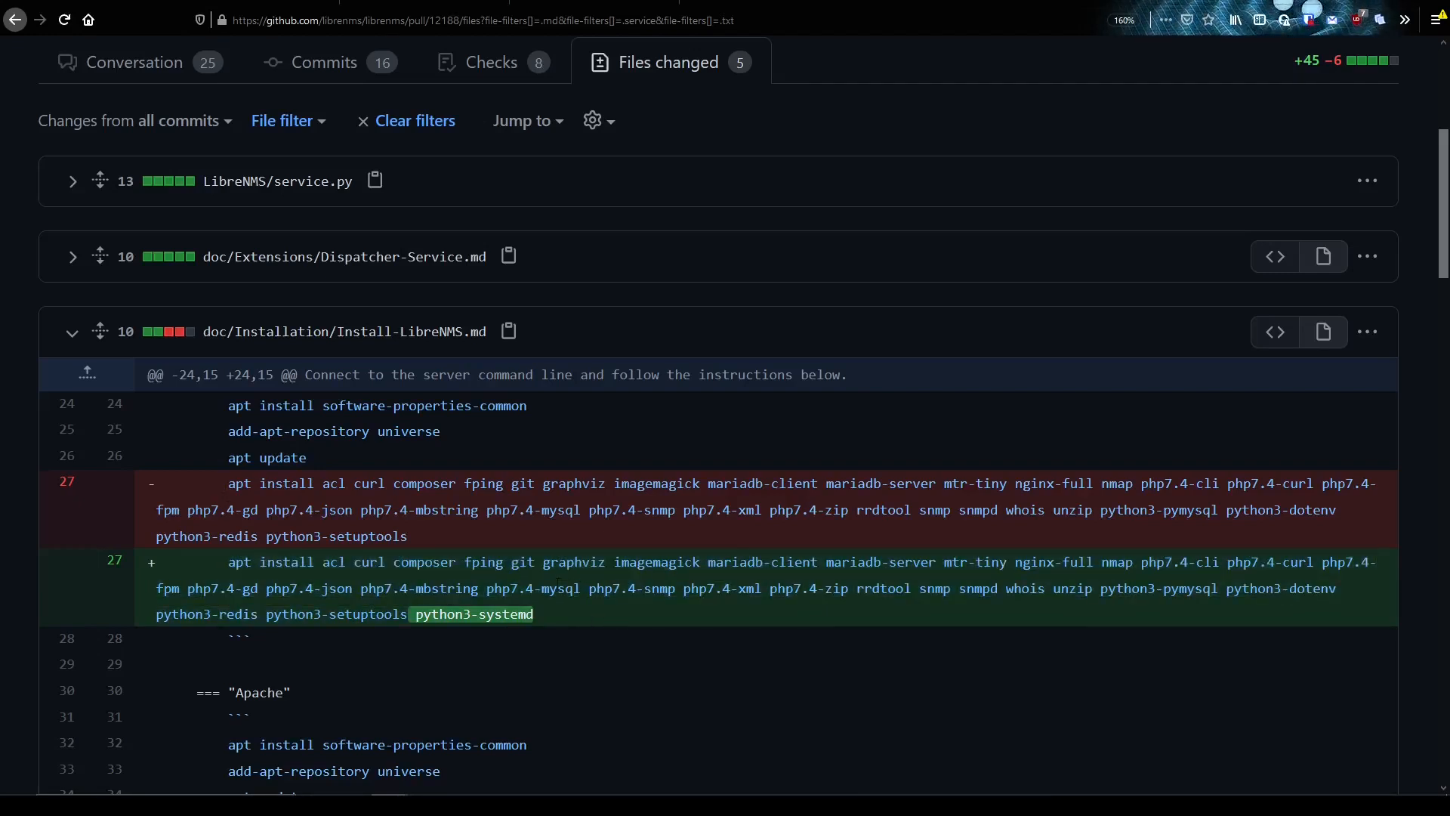
pyautogui.moveTo(635, 627)
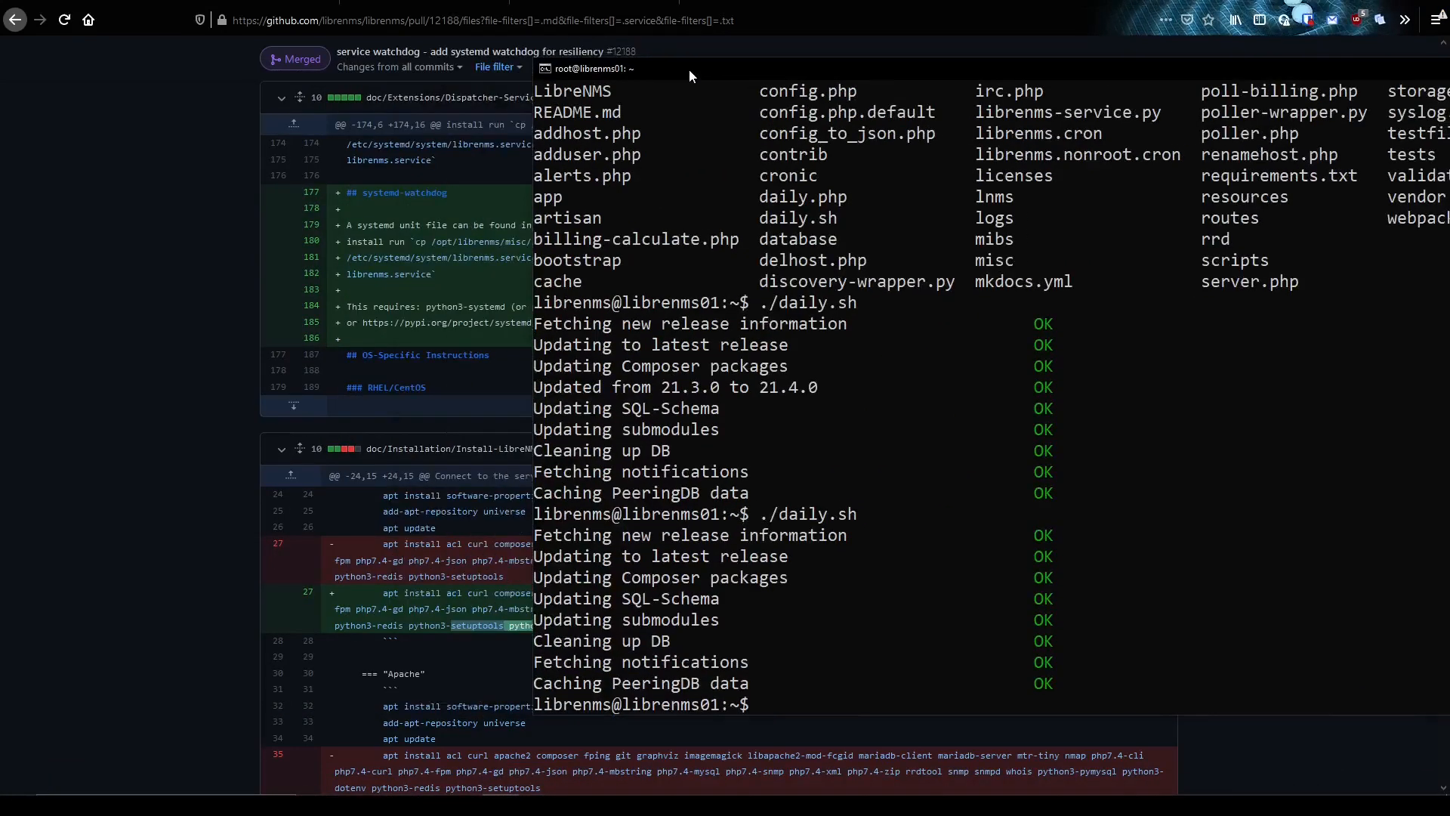
# - As root via su, run apt-get install python3-systemd, already the newest version
pyautogui.write('su')
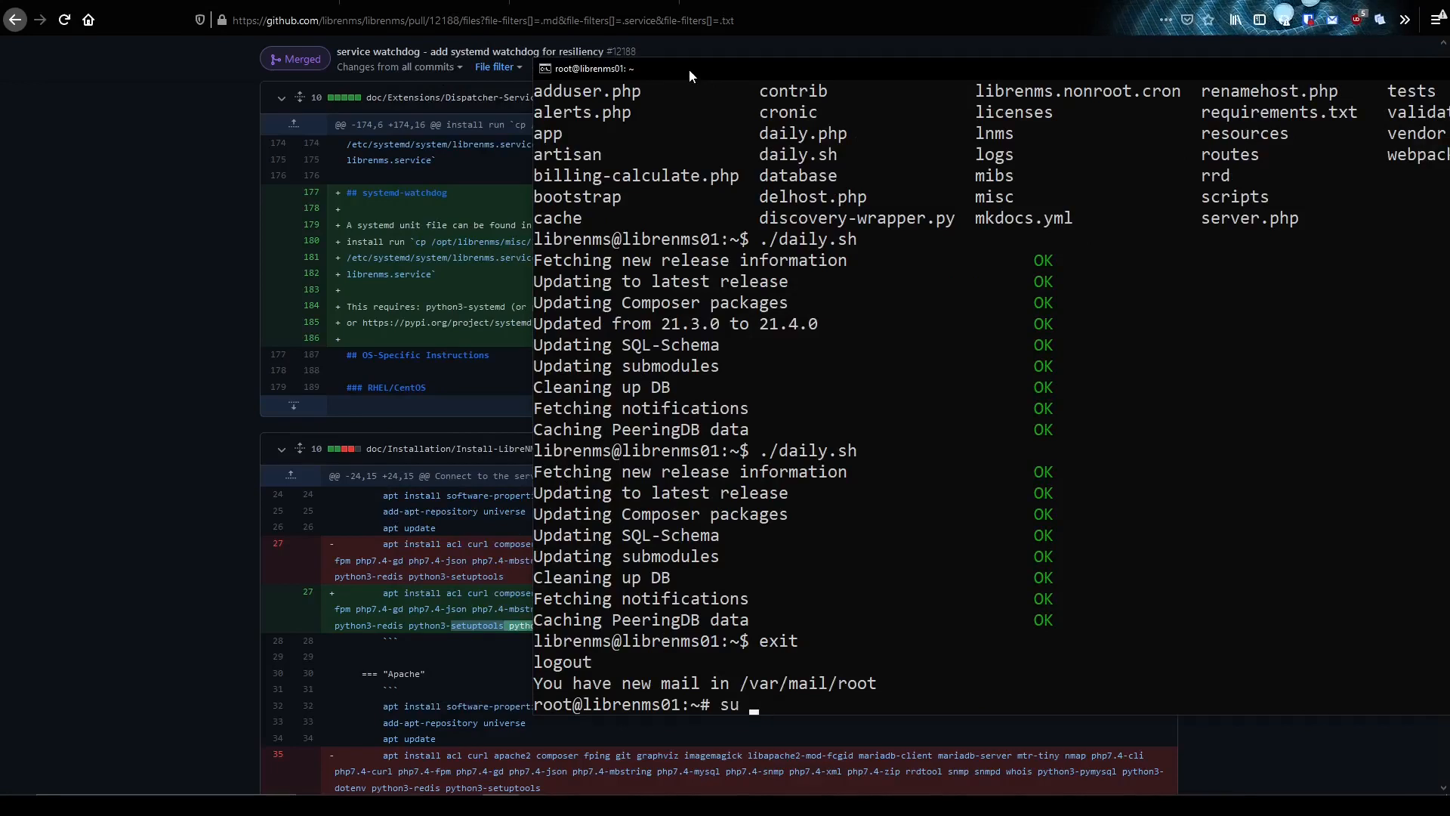
pyautogui.write('apt-get install python')
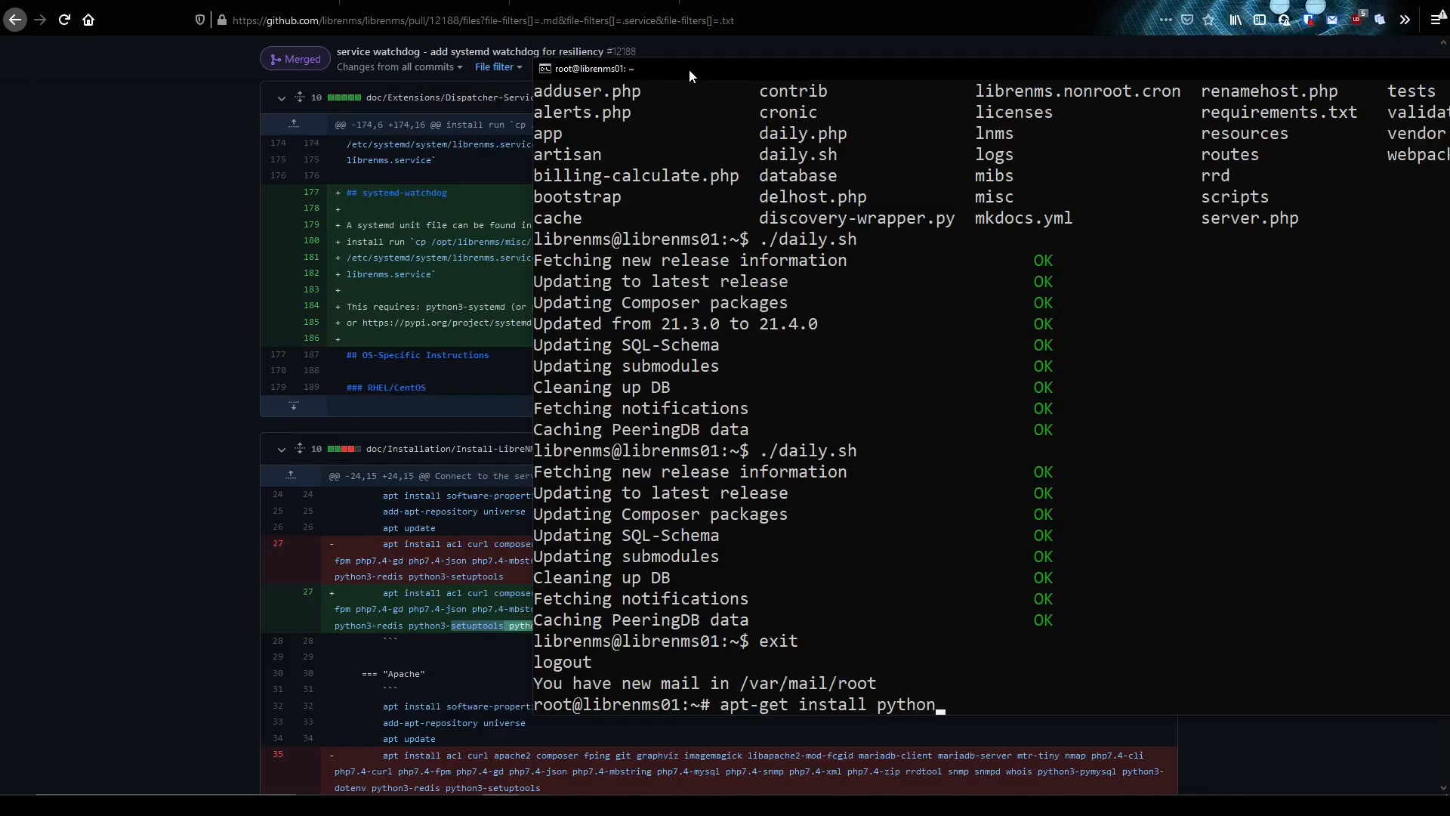
pyautogui.write('3-systemd')
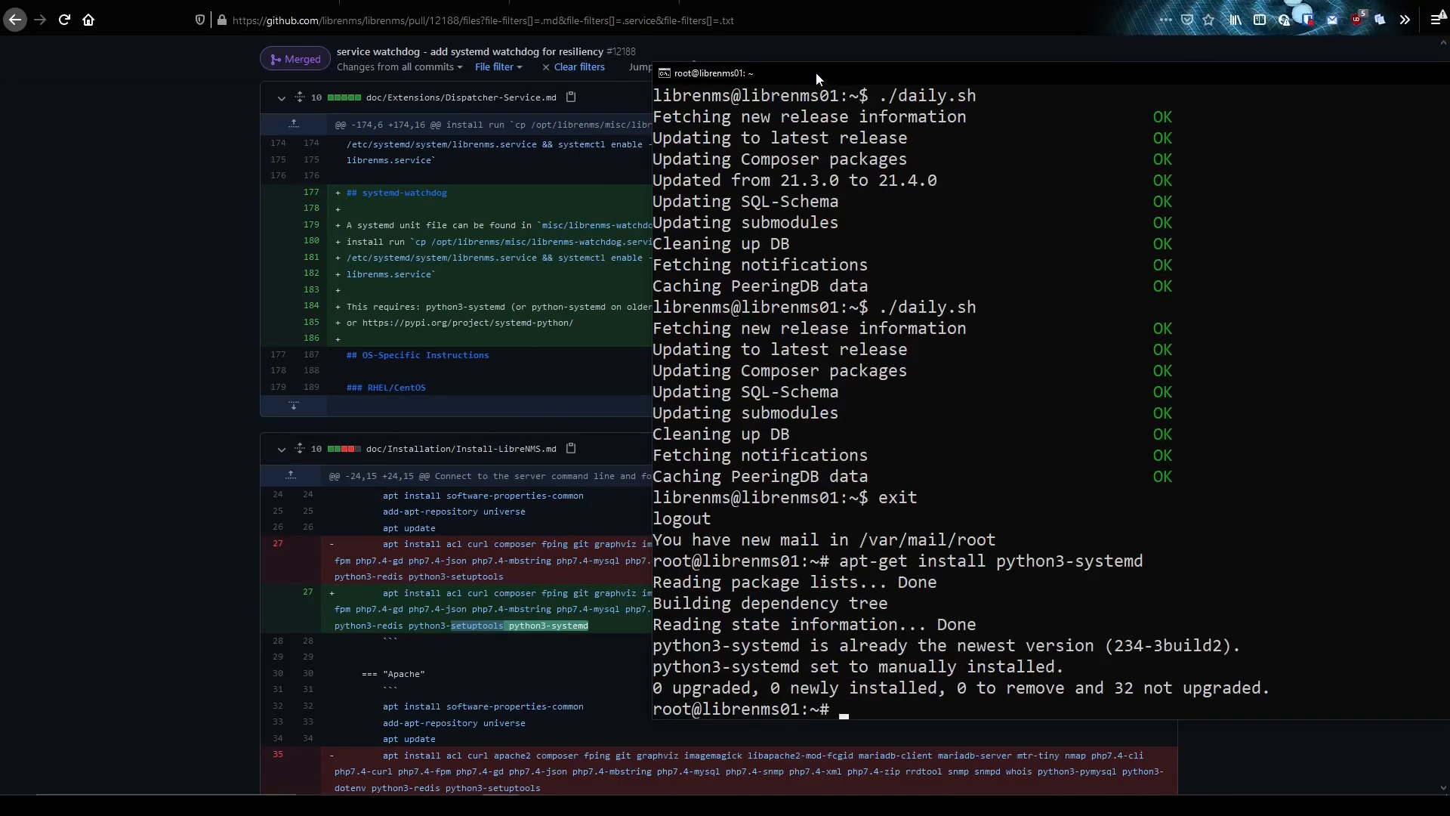
pyautogui.moveTo(1022, 524)
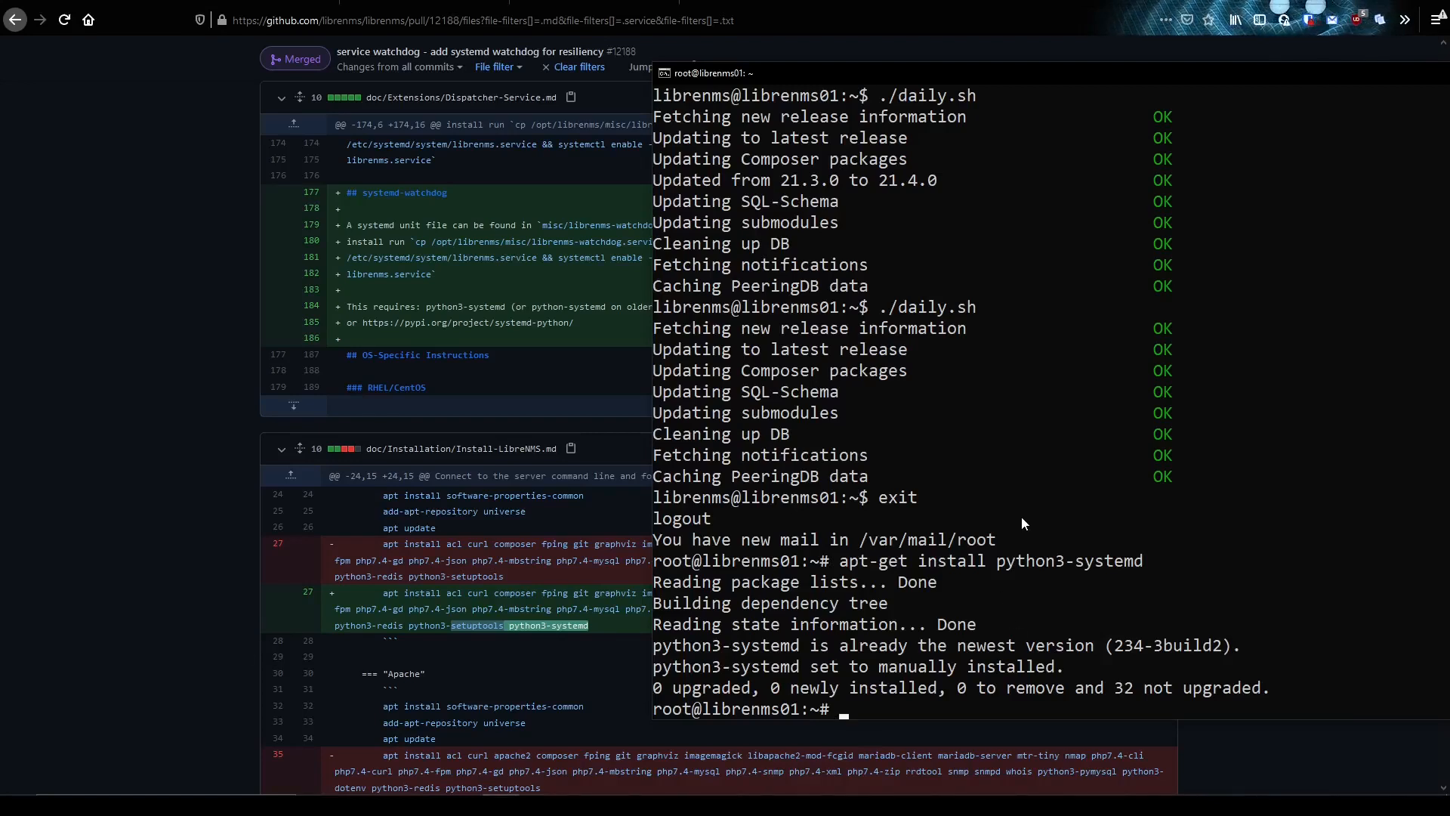
pyautogui.moveTo(490, 281)
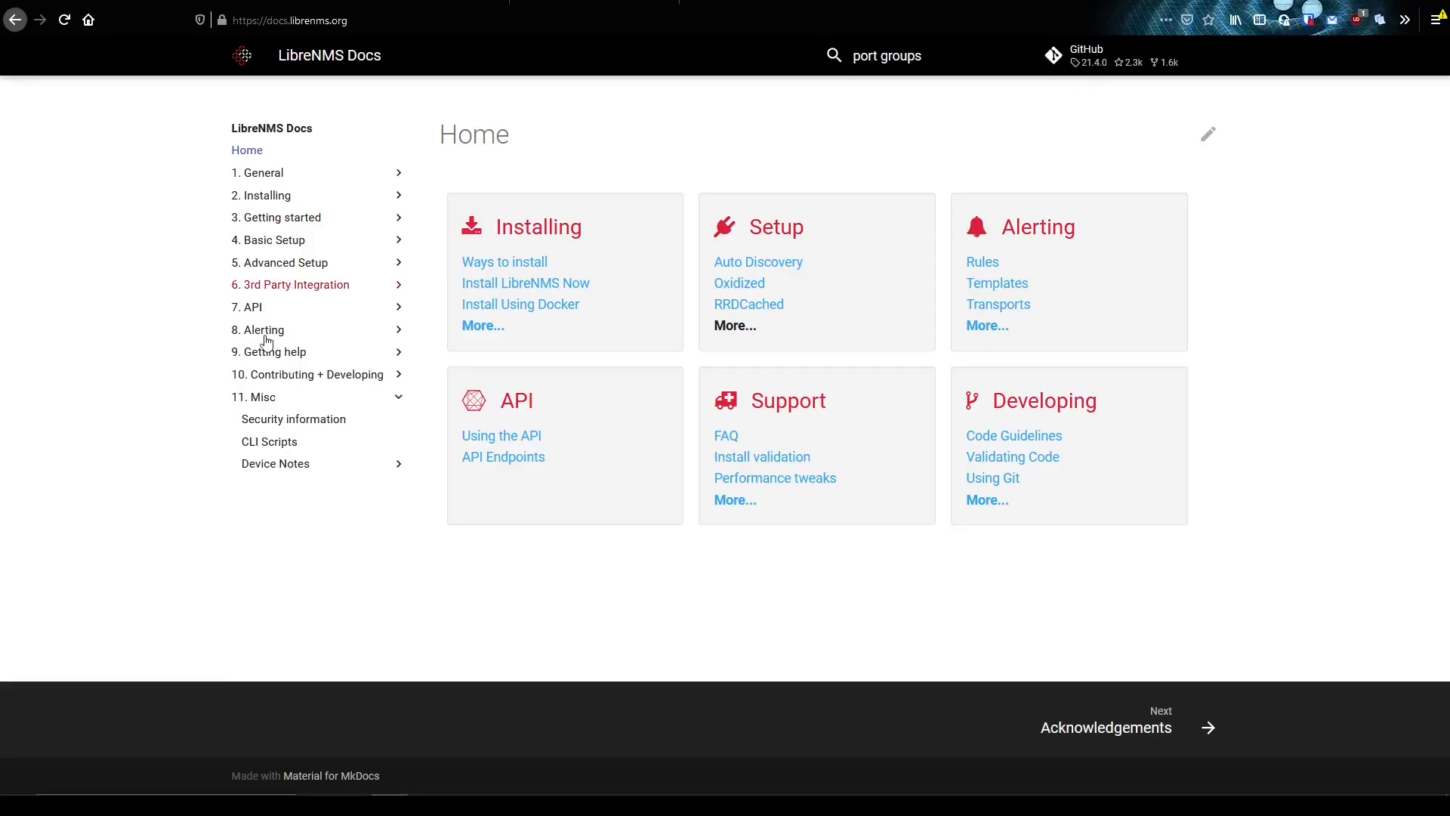
# - Go to Advanced Setup > Dispatcher Service (RC) and copy the systemd-watchdog install command
pyautogui.click(280, 262)
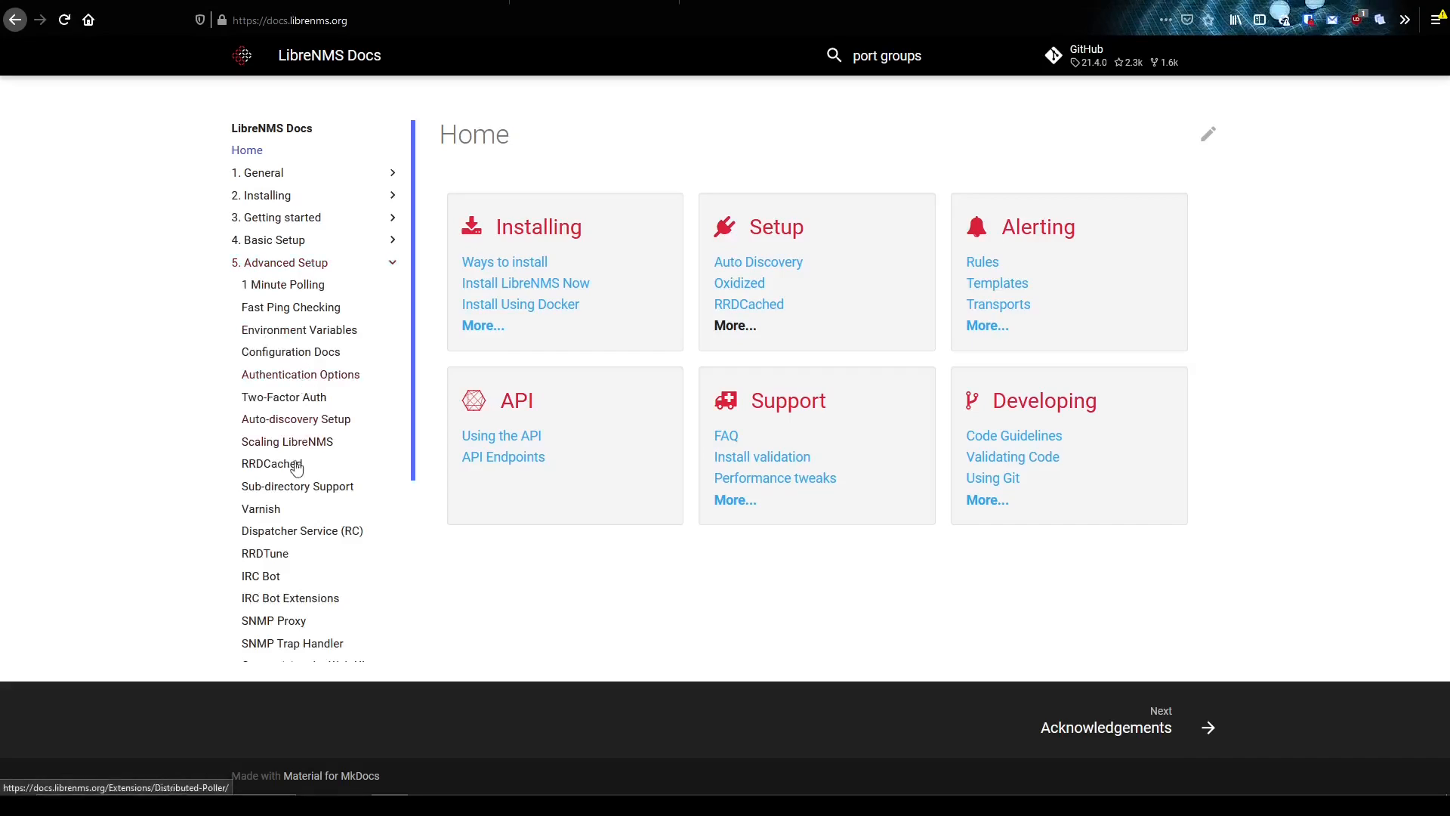
pyautogui.moveTo(284, 535)
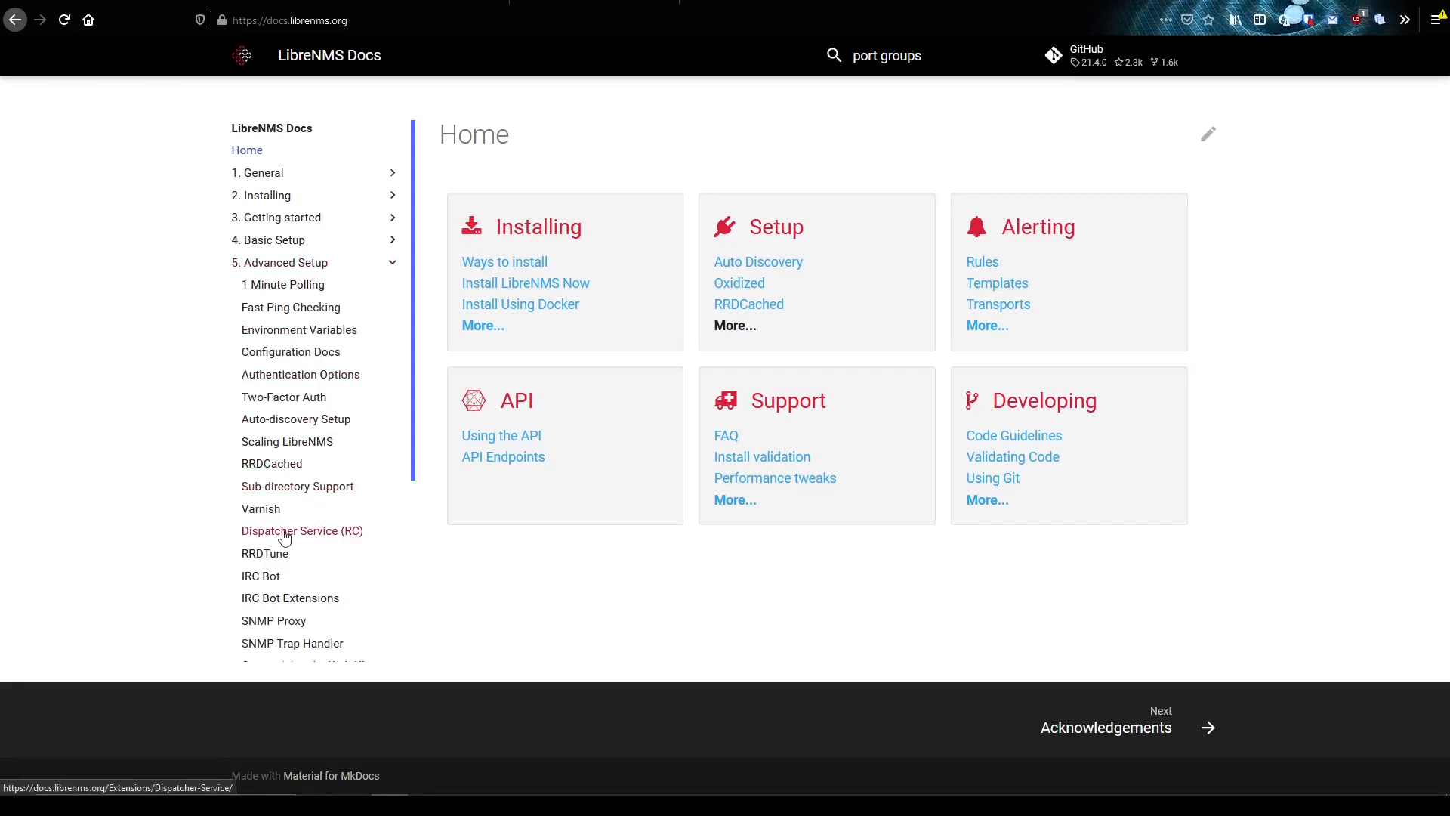
pyautogui.click(302, 530)
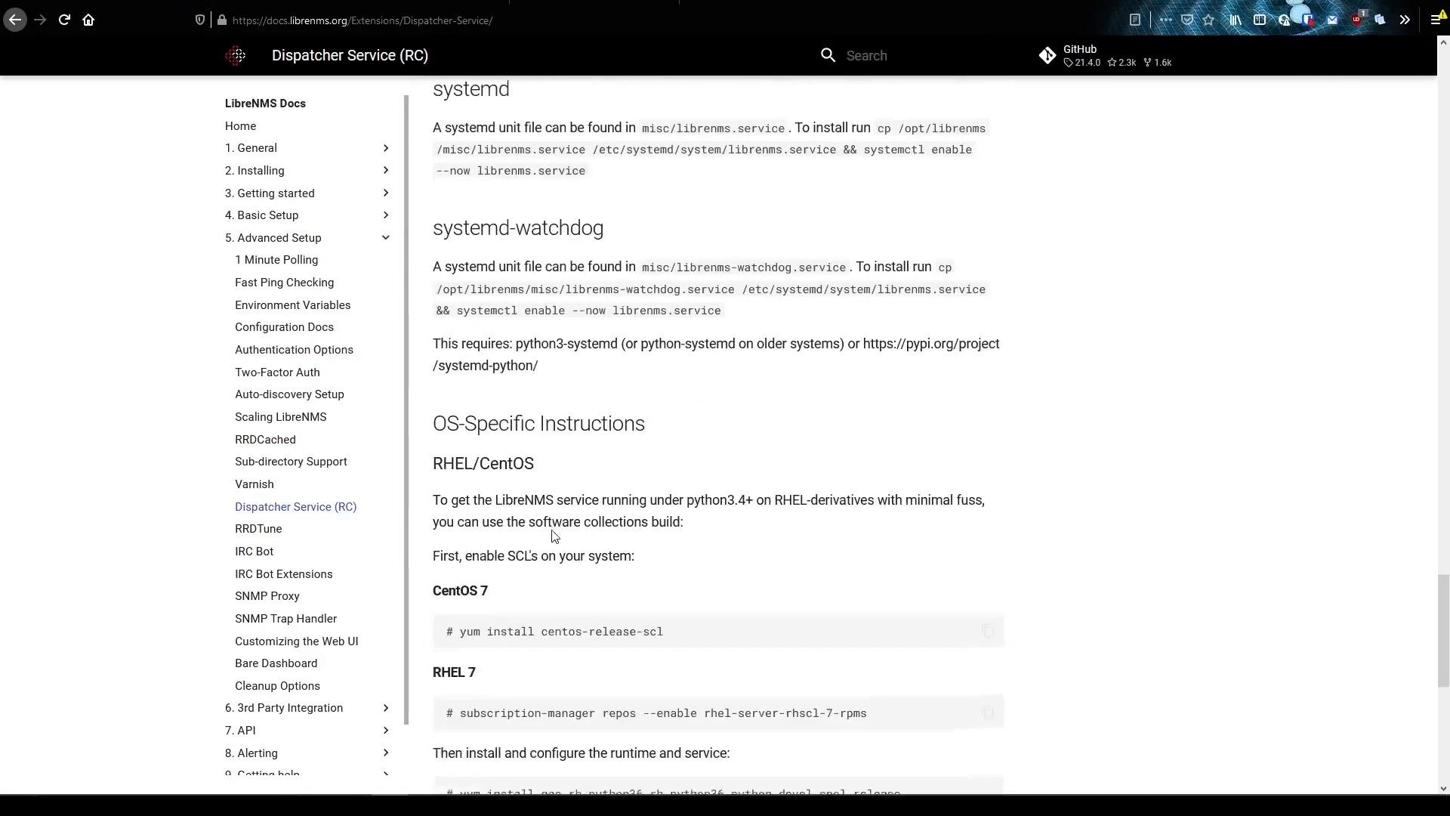
pyautogui.scroll(3)
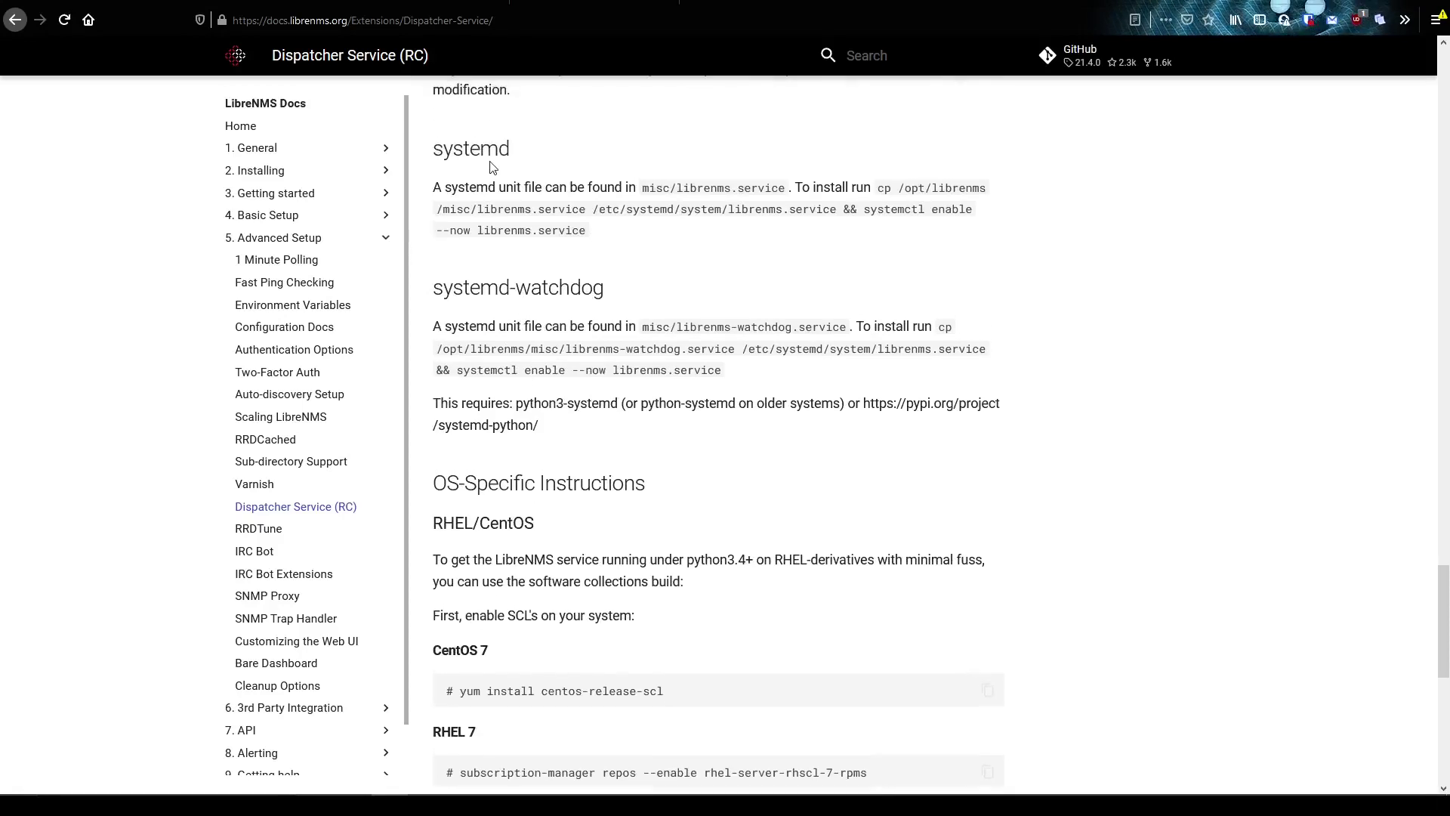
pyautogui.moveTo(599, 243)
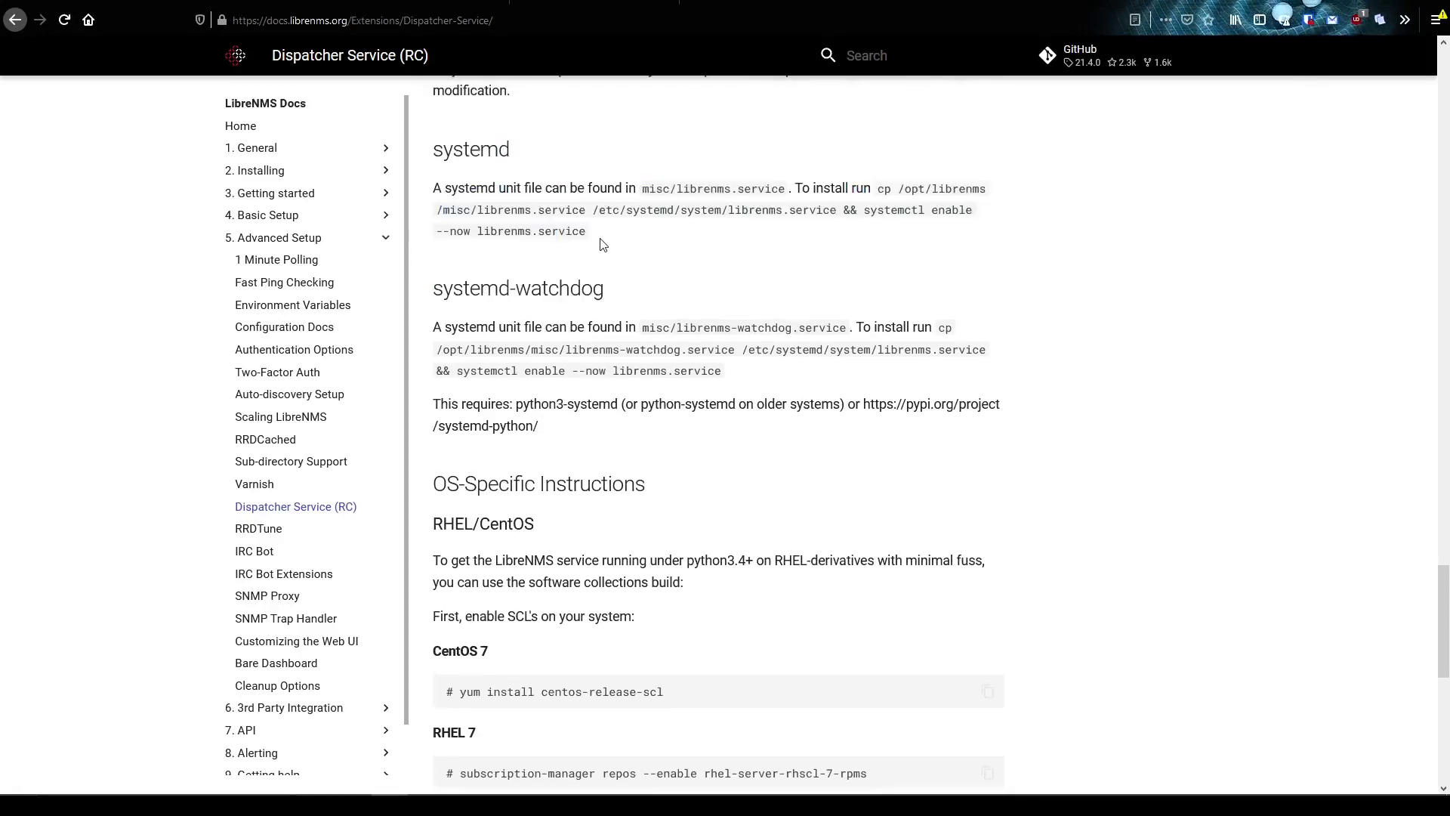
pyautogui.moveTo(750, 259)
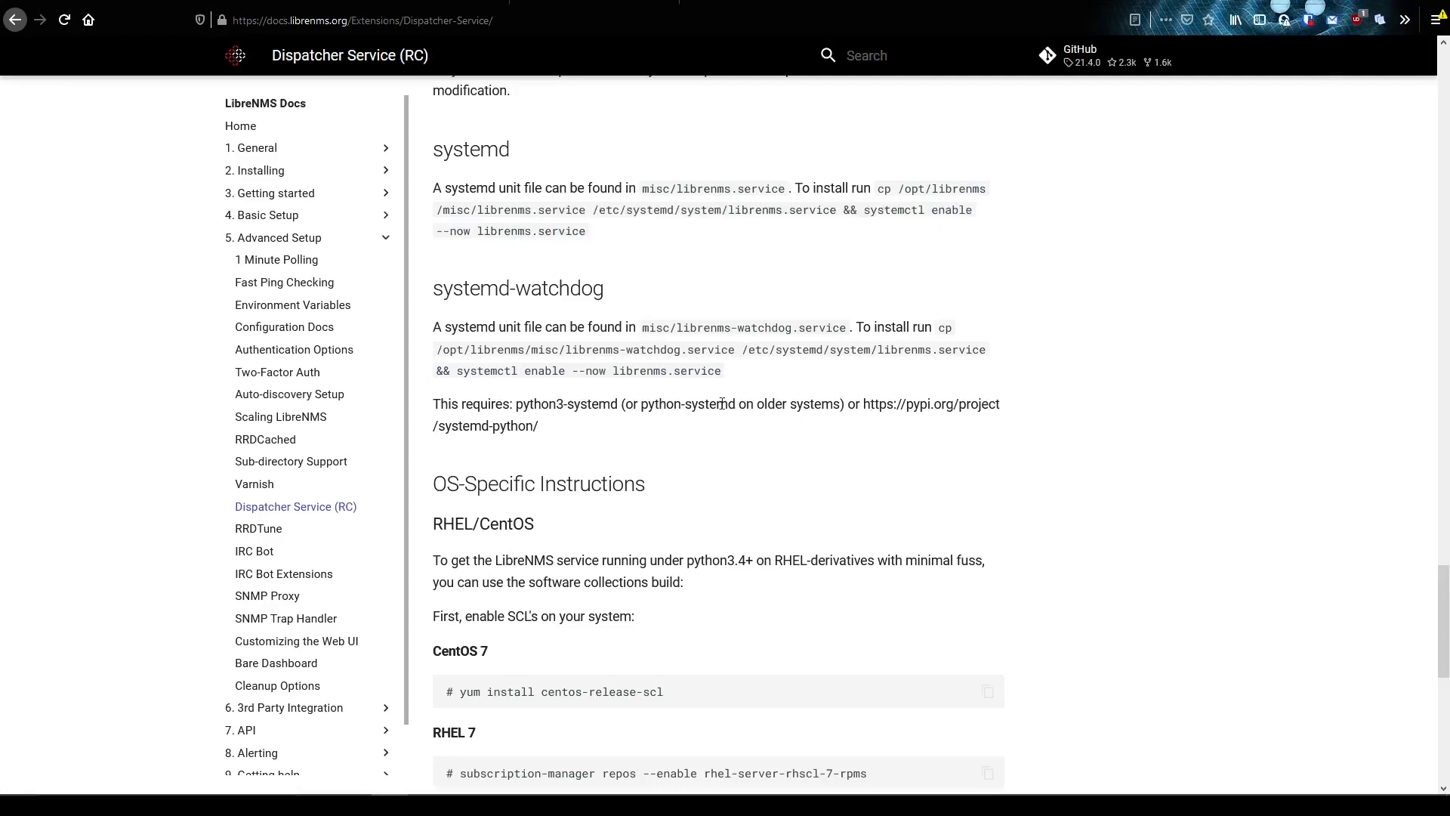
pyautogui.moveTo(794, 169)
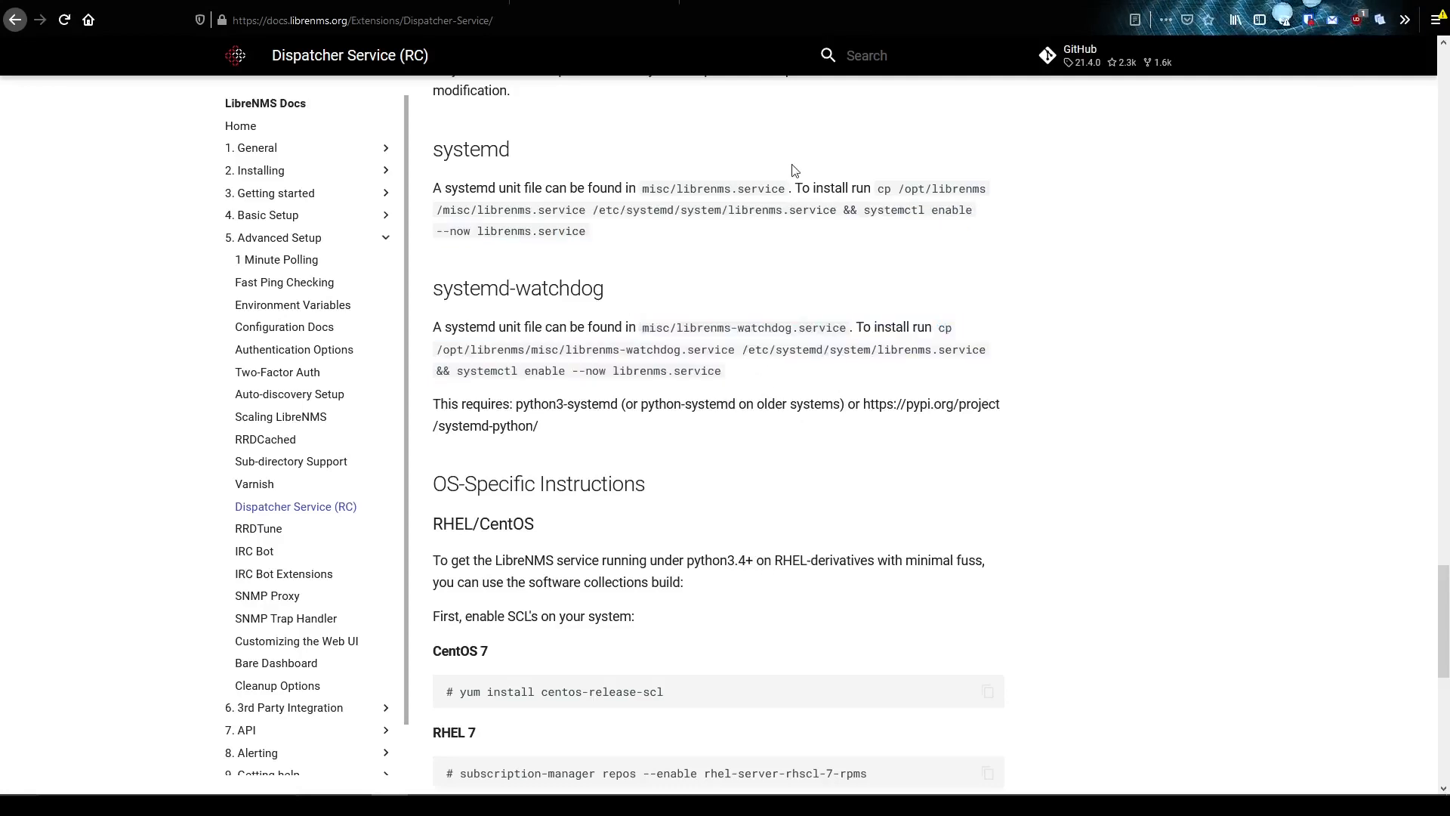
pyautogui.moveTo(744, 374)
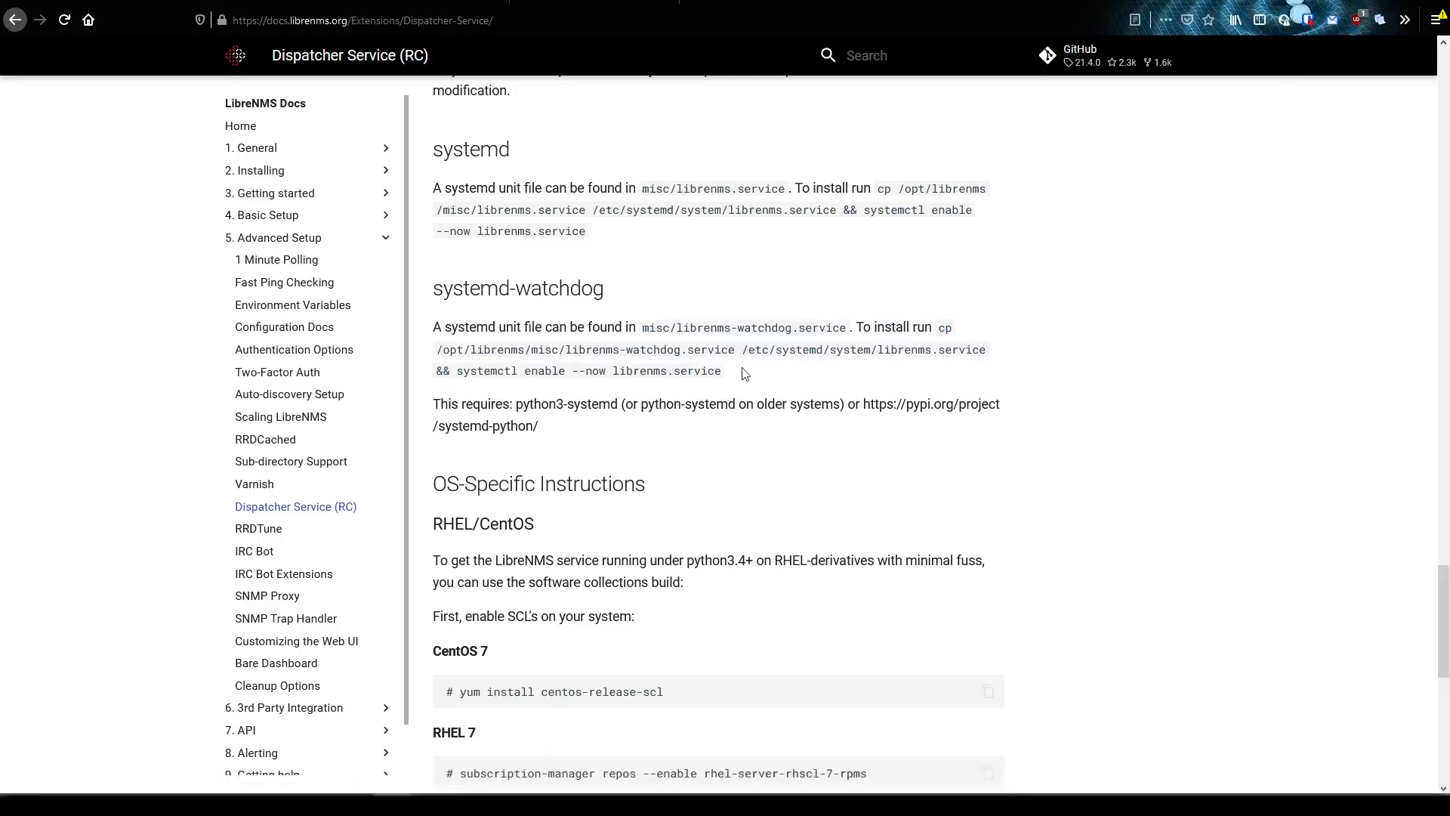
pyautogui.rightClick(947, 333)
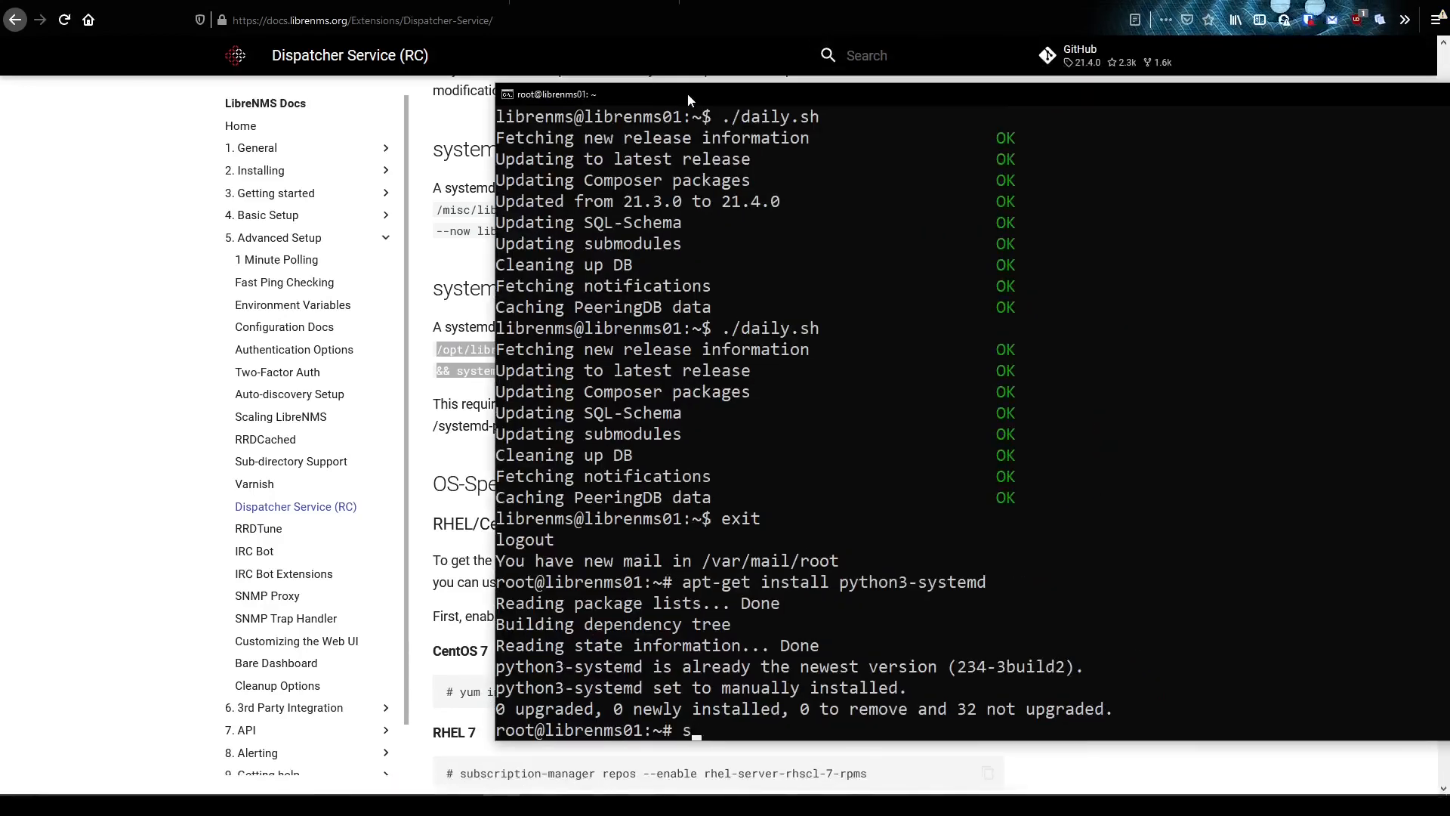
# - Stop and disable librenms.service and delete its unit file from /etc/systemd/system
pyautogui.write('ystemctl status librenms.service')
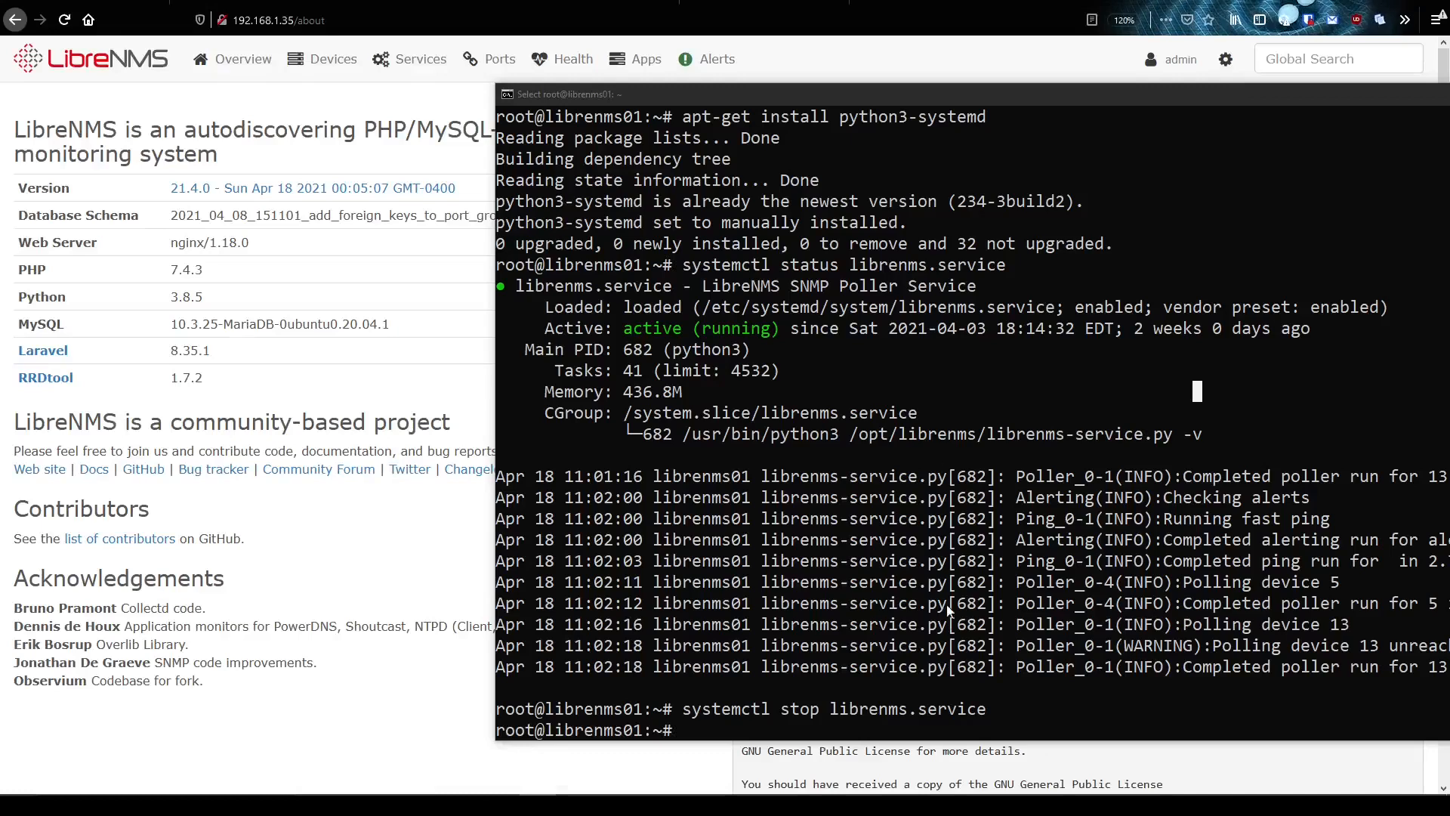
pyautogui.write('systemctl disable l')
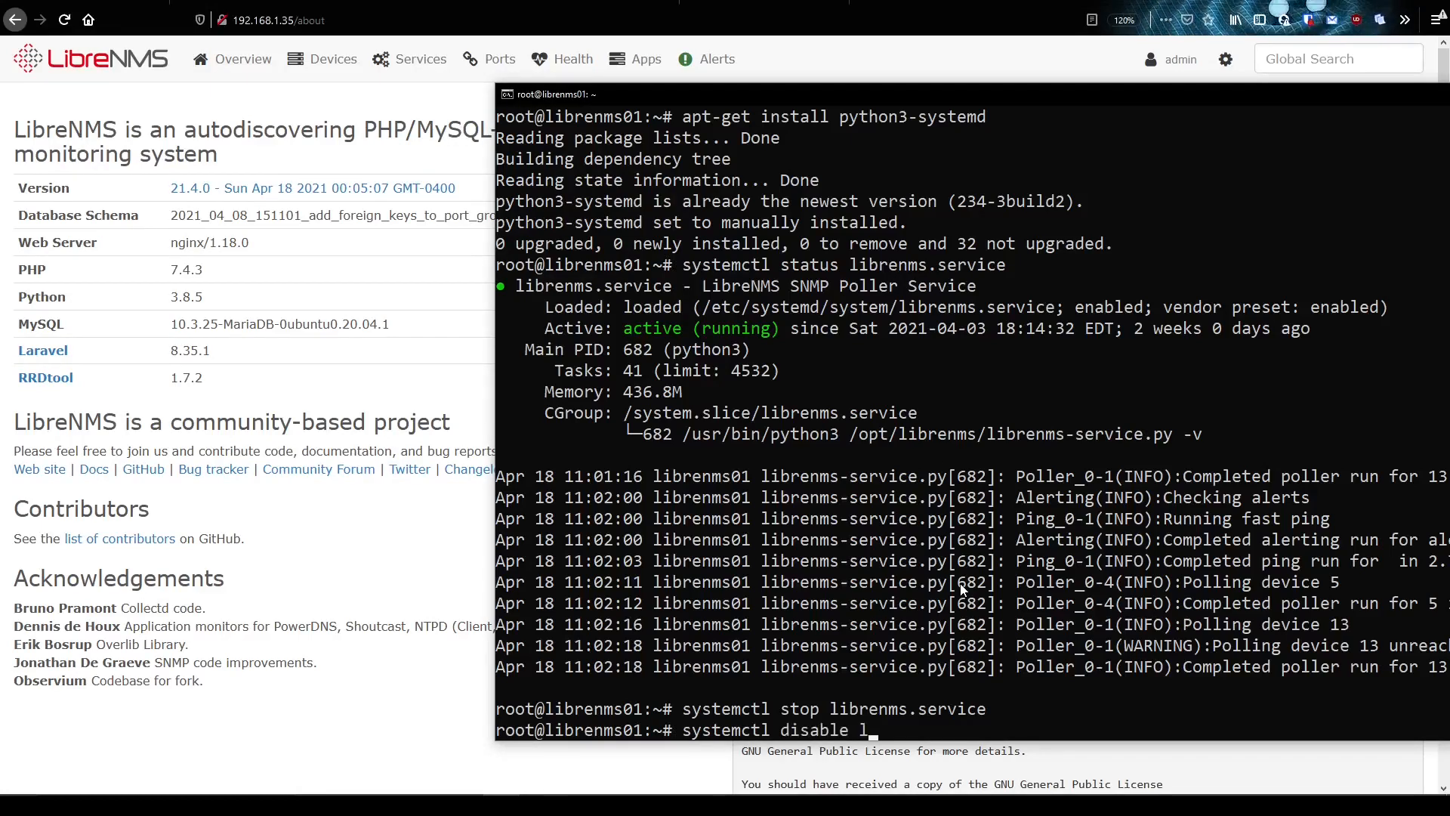
pyautogui.press('Return')
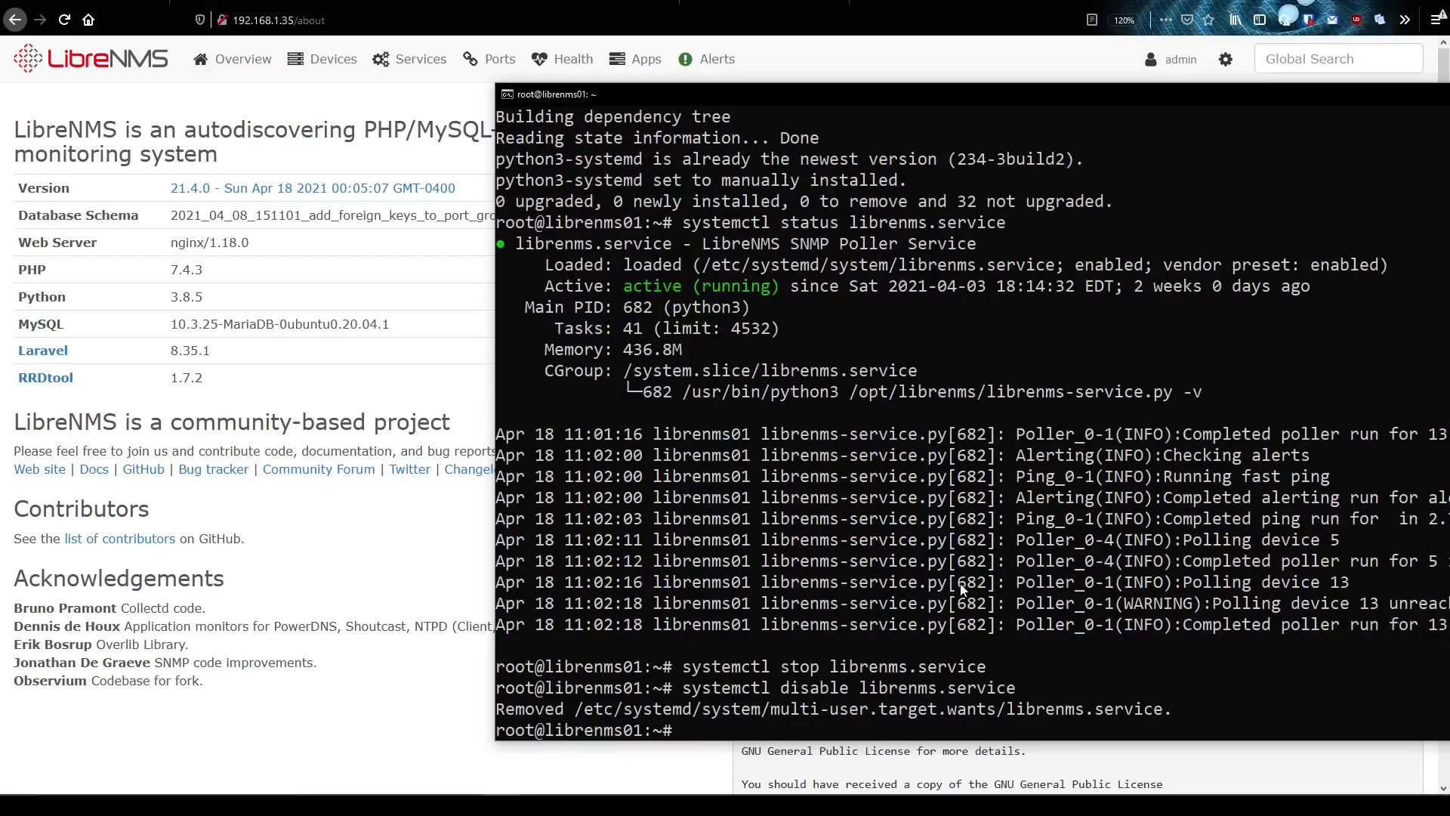
pyautogui.moveTo(1054, 268)
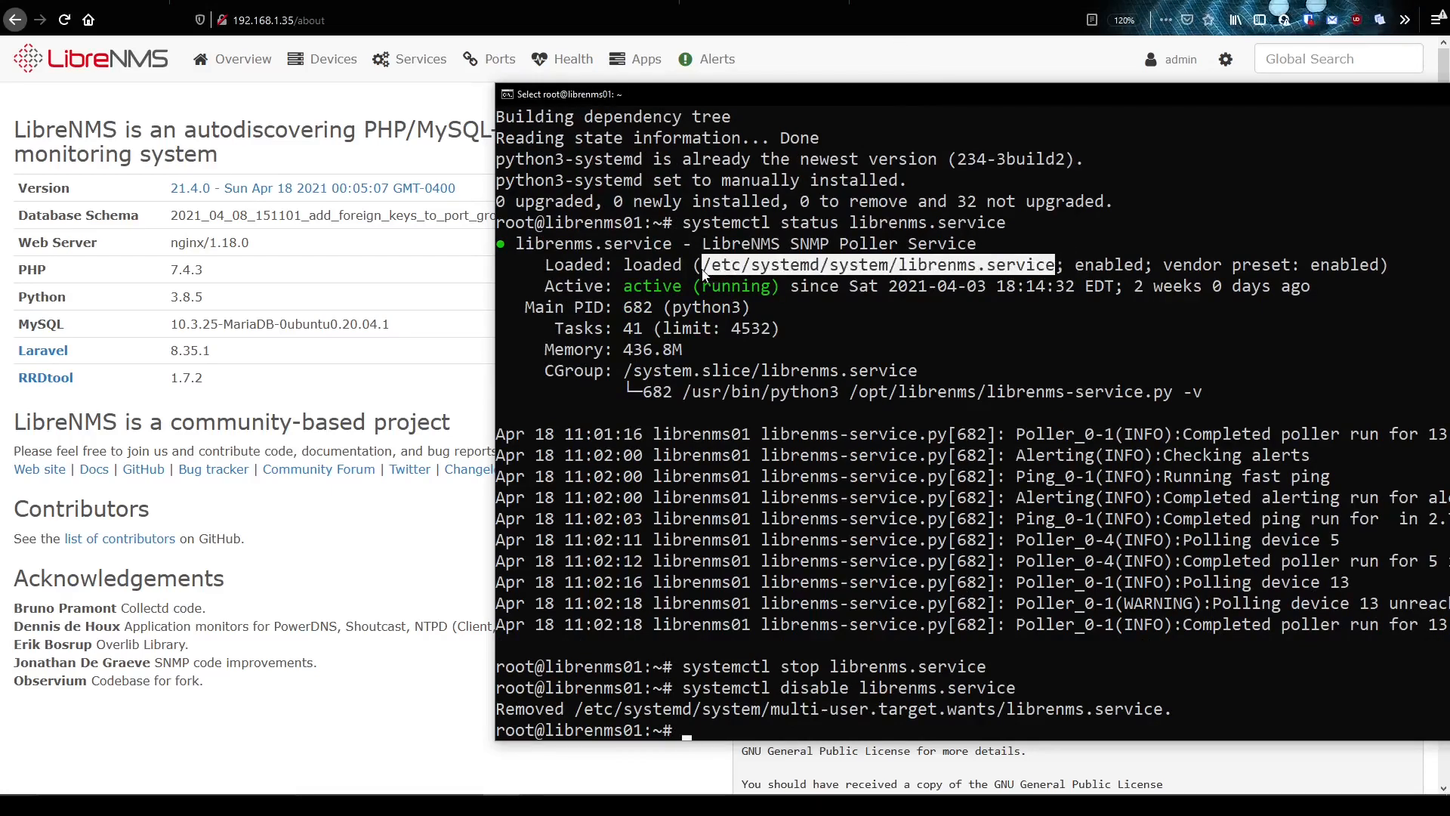
pyautogui.write('rm')
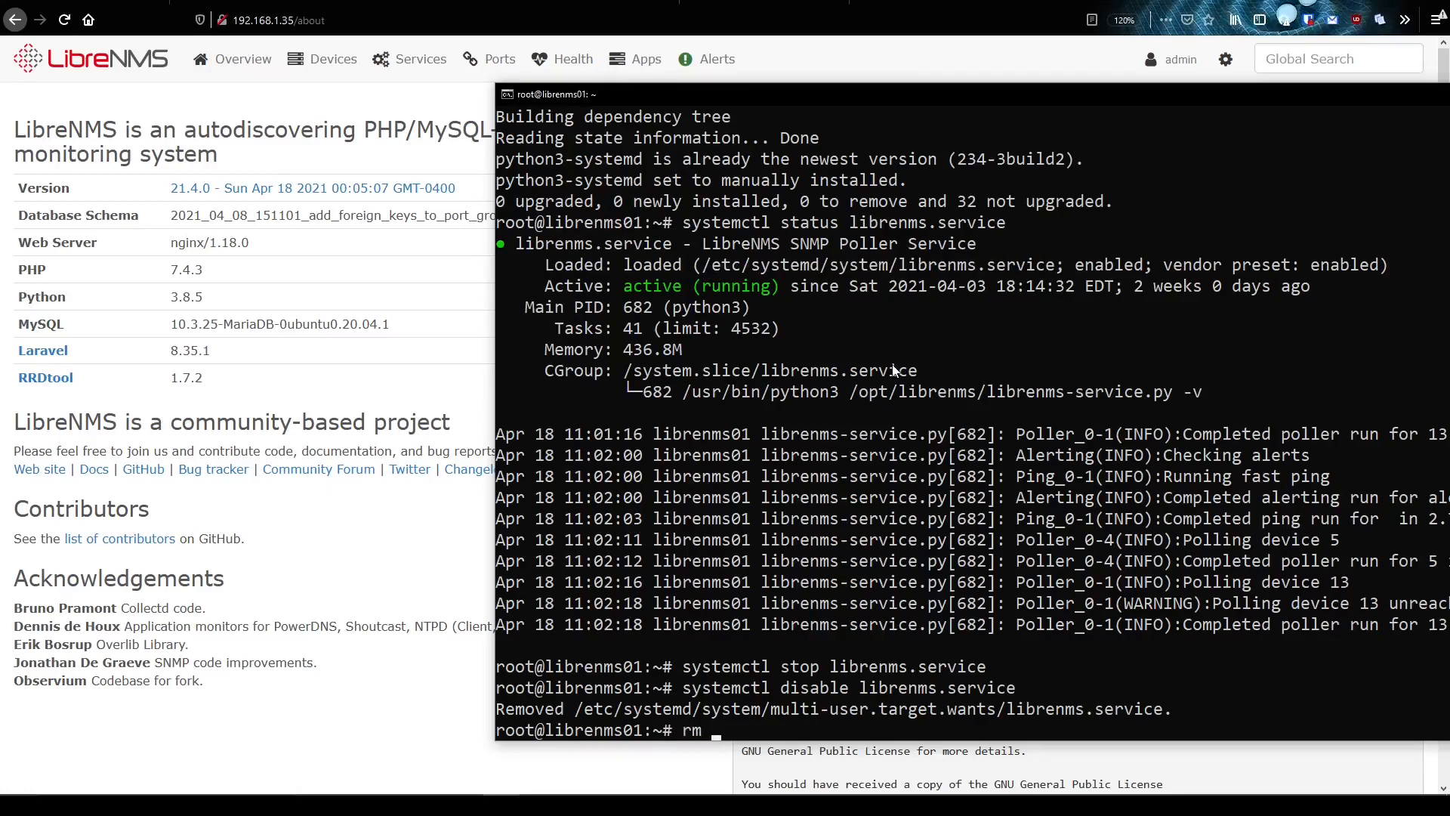
pyautogui.press('Return')
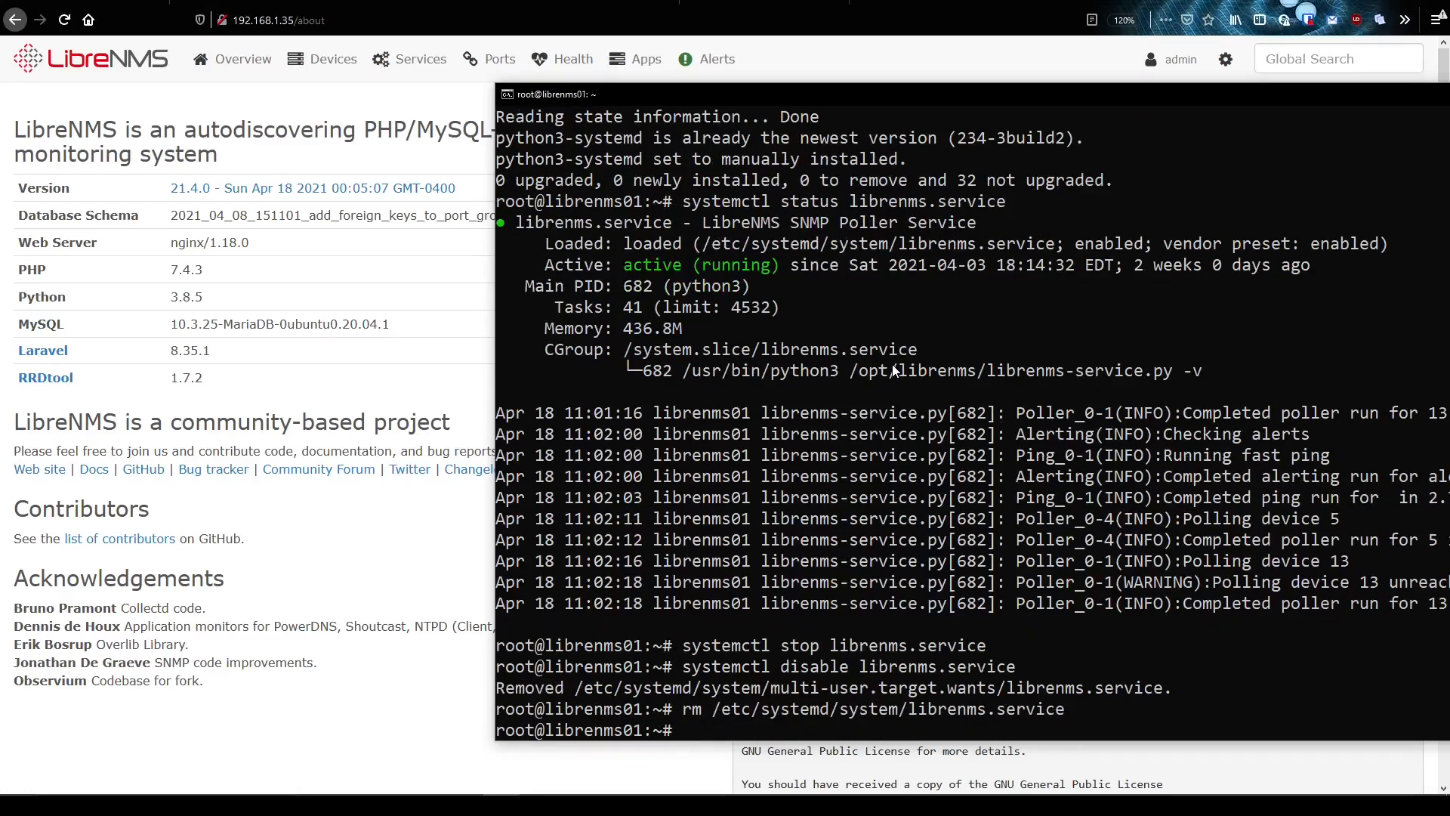
# - Reload systemd with systemctl daemon-reload and begin a systemctl status check on librenms
pyautogui.write('systemctl d')
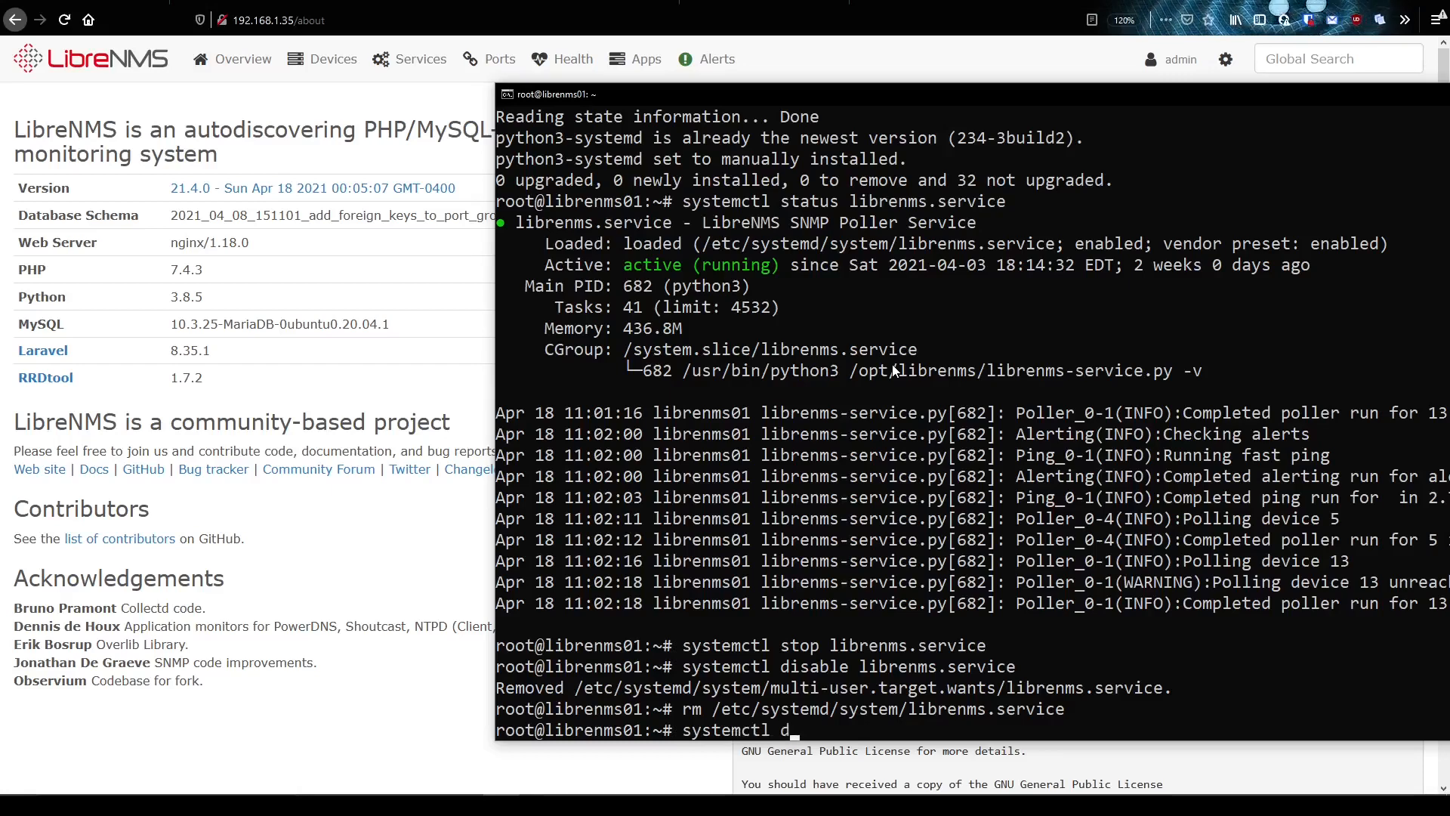
pyautogui.write('aemon-reload')
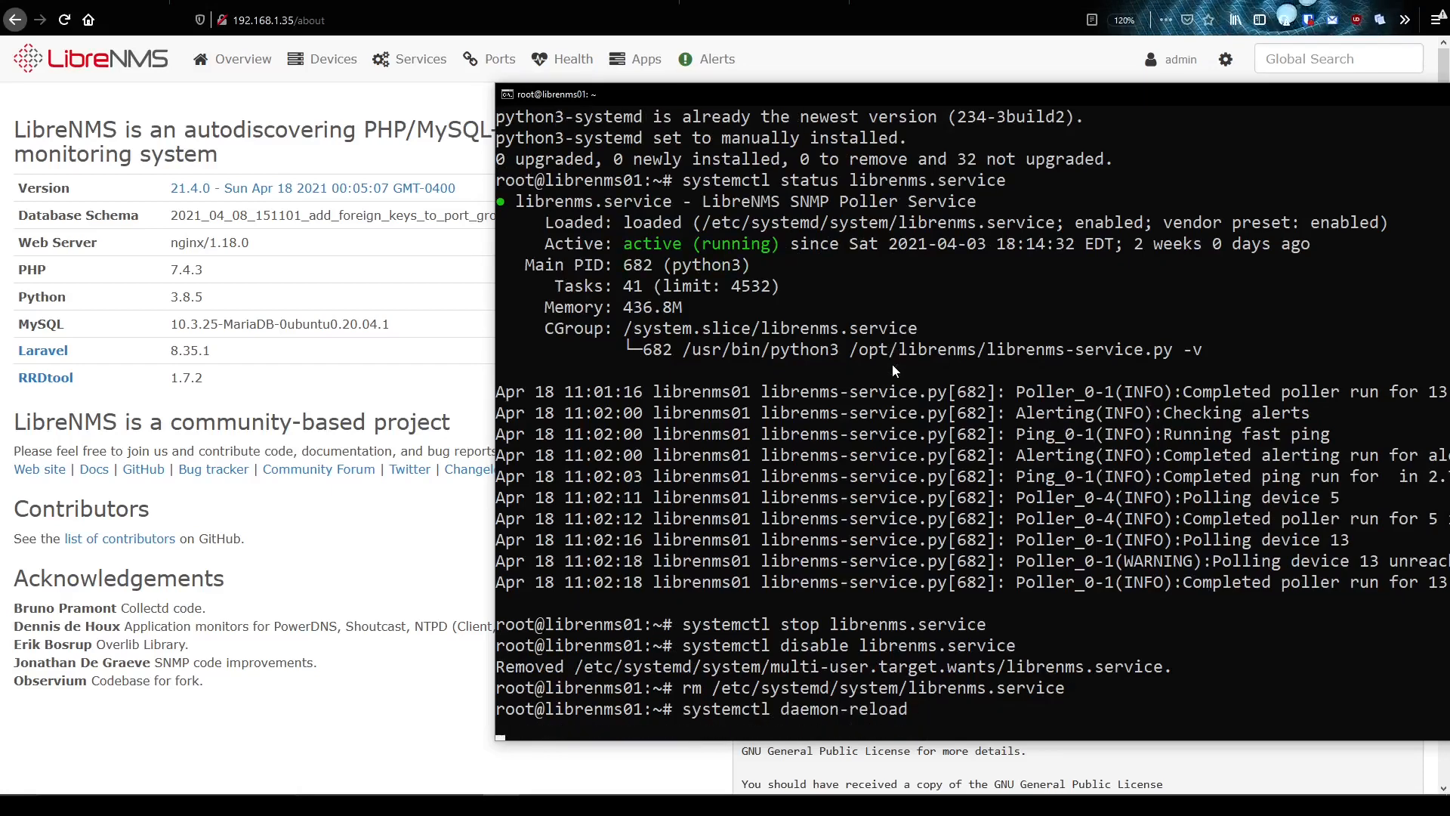
pyautogui.press('Return')
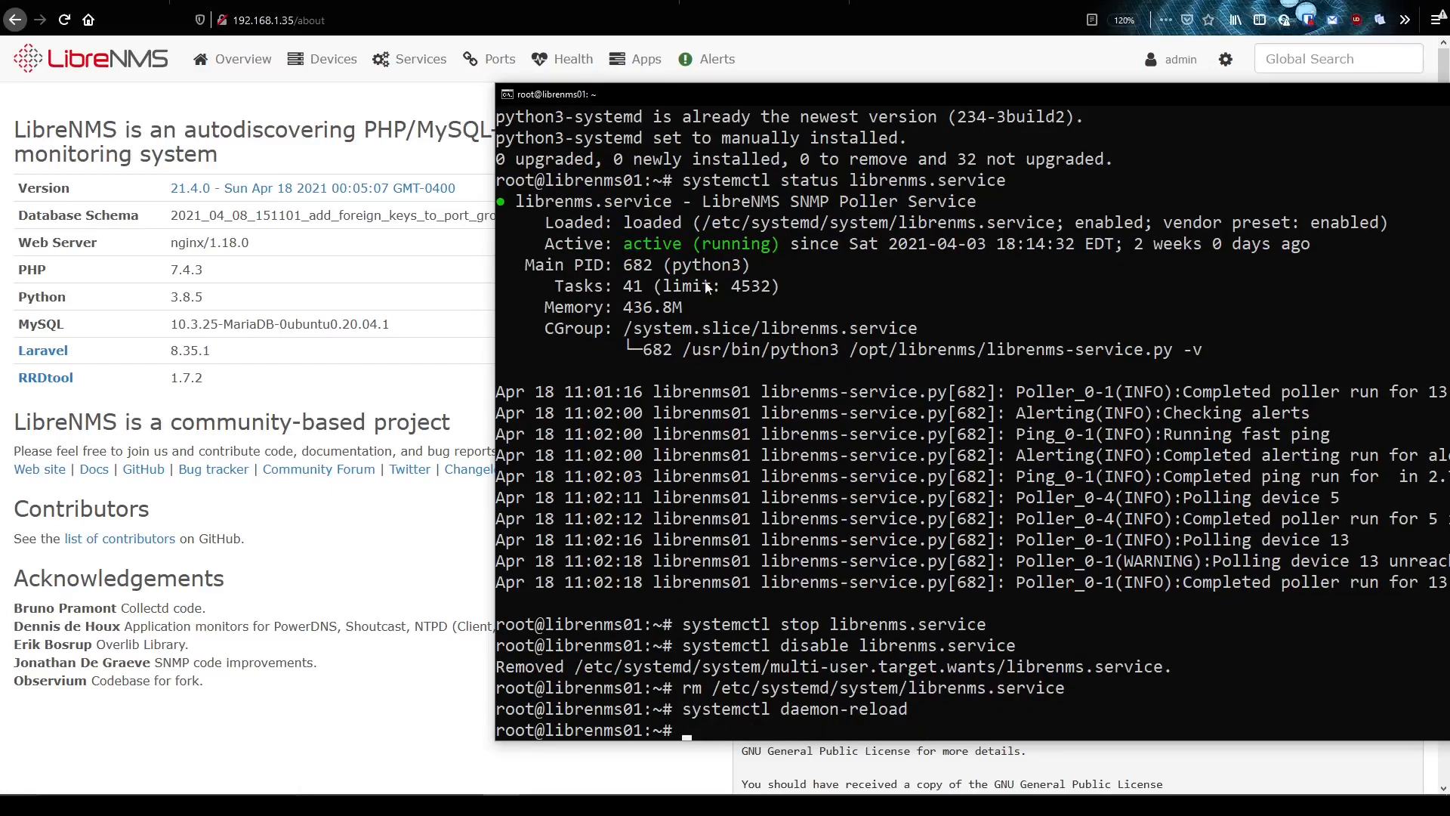
pyautogui.write('sys')
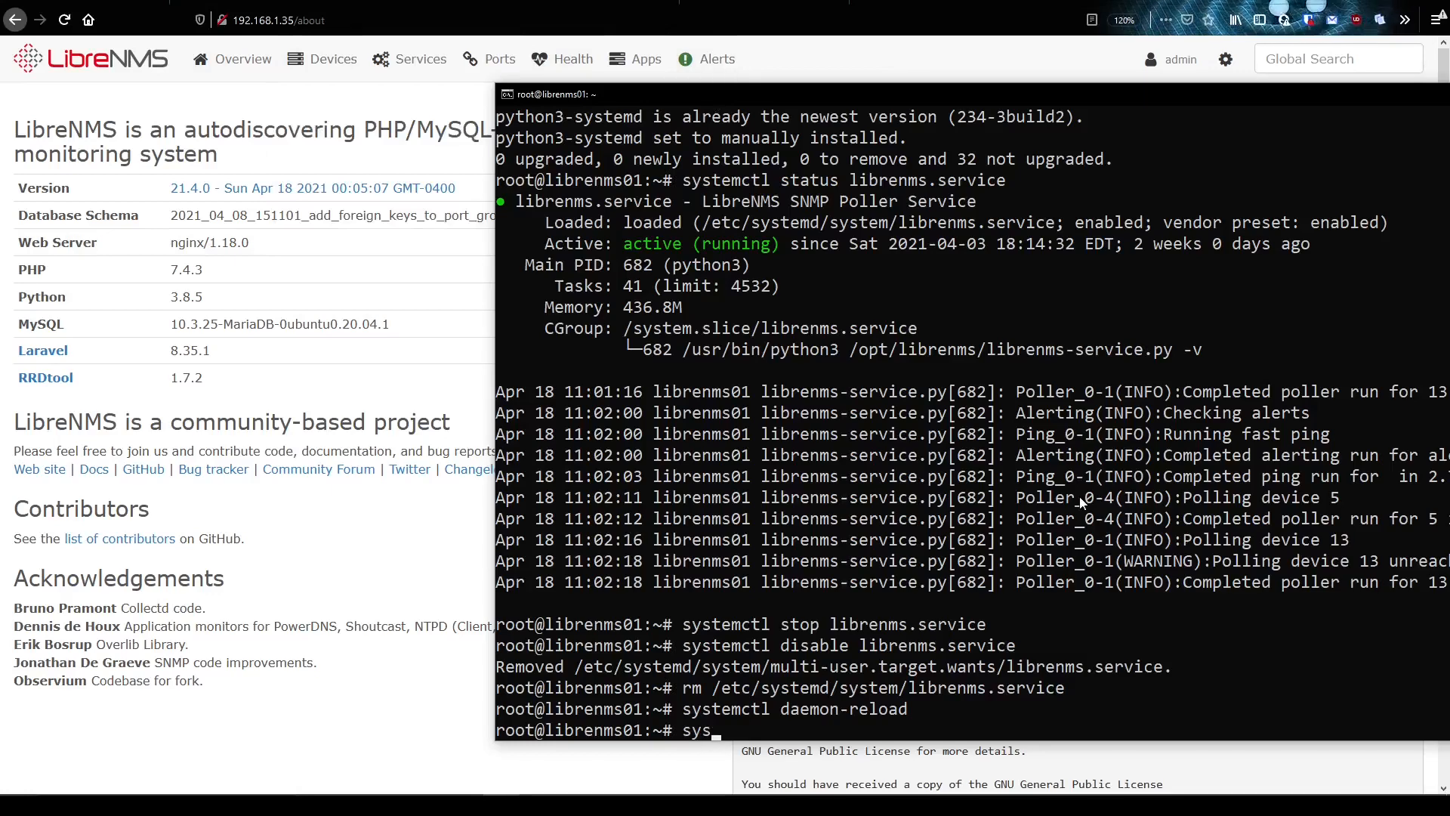
pyautogui.write('temctl status li')
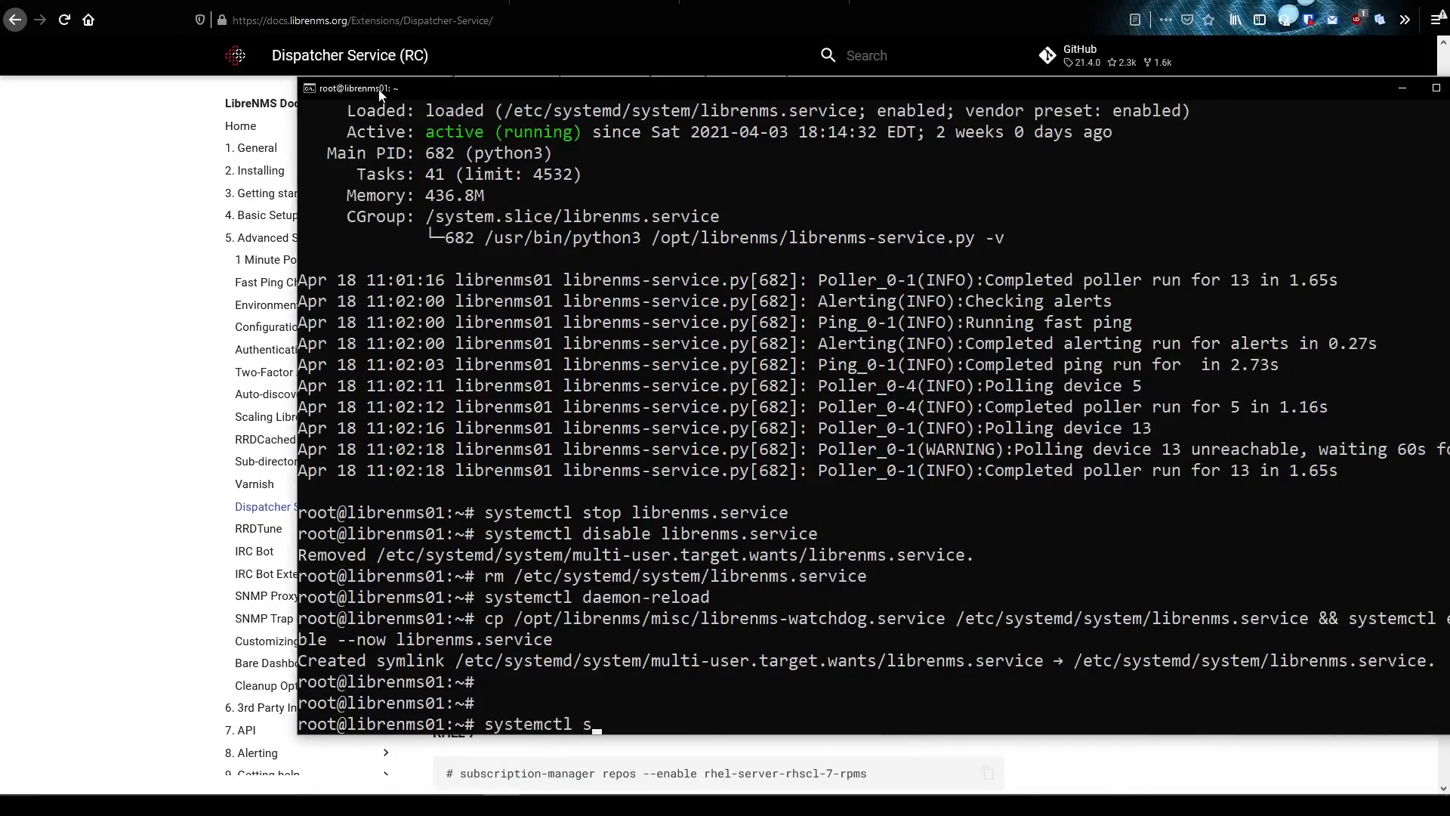
# - Check systemctl status librenms.service, showing the watchdog service active and running
pyautogui.write('tatus librenms.service')
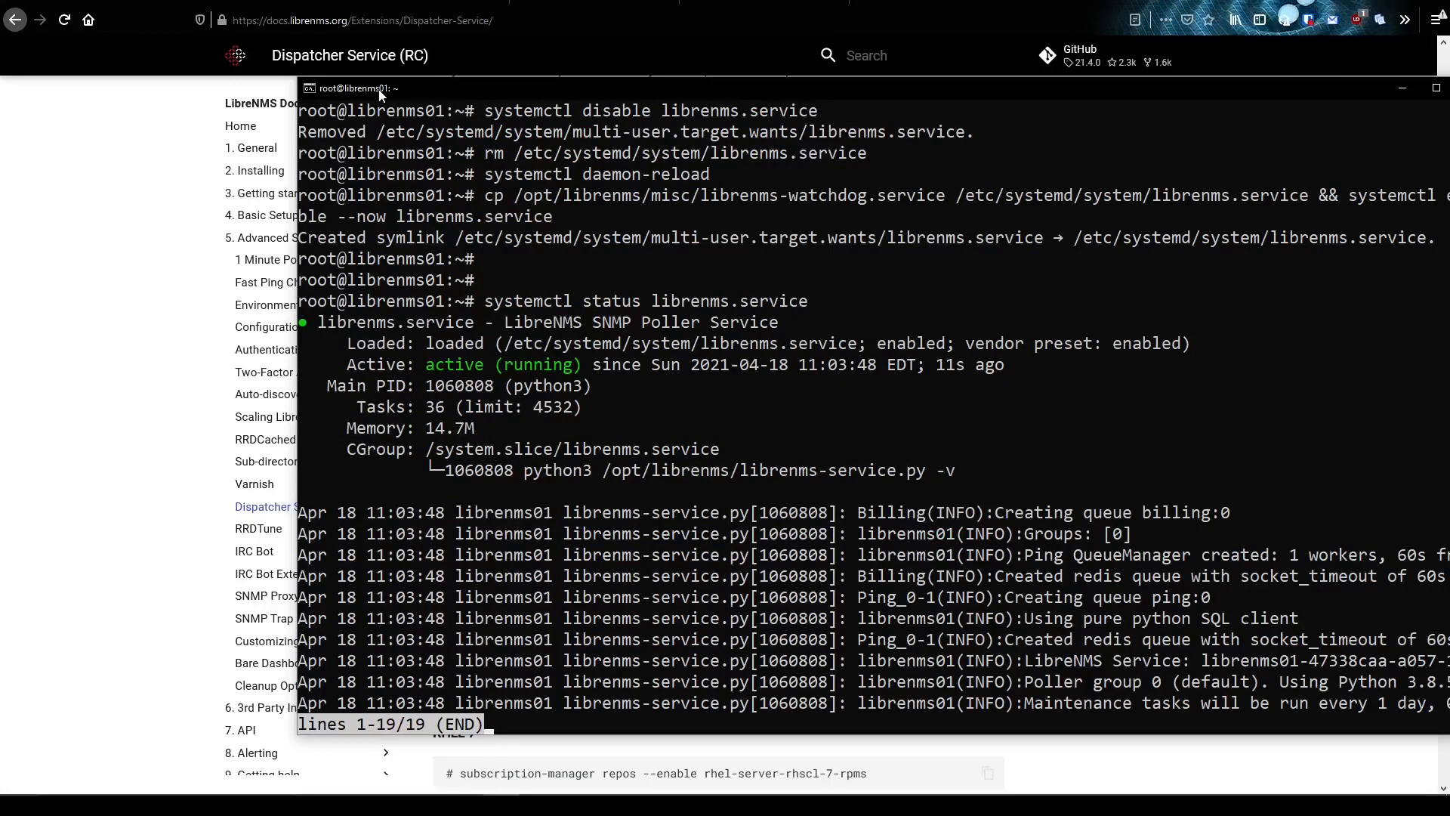
pyautogui.moveTo(865, 198)
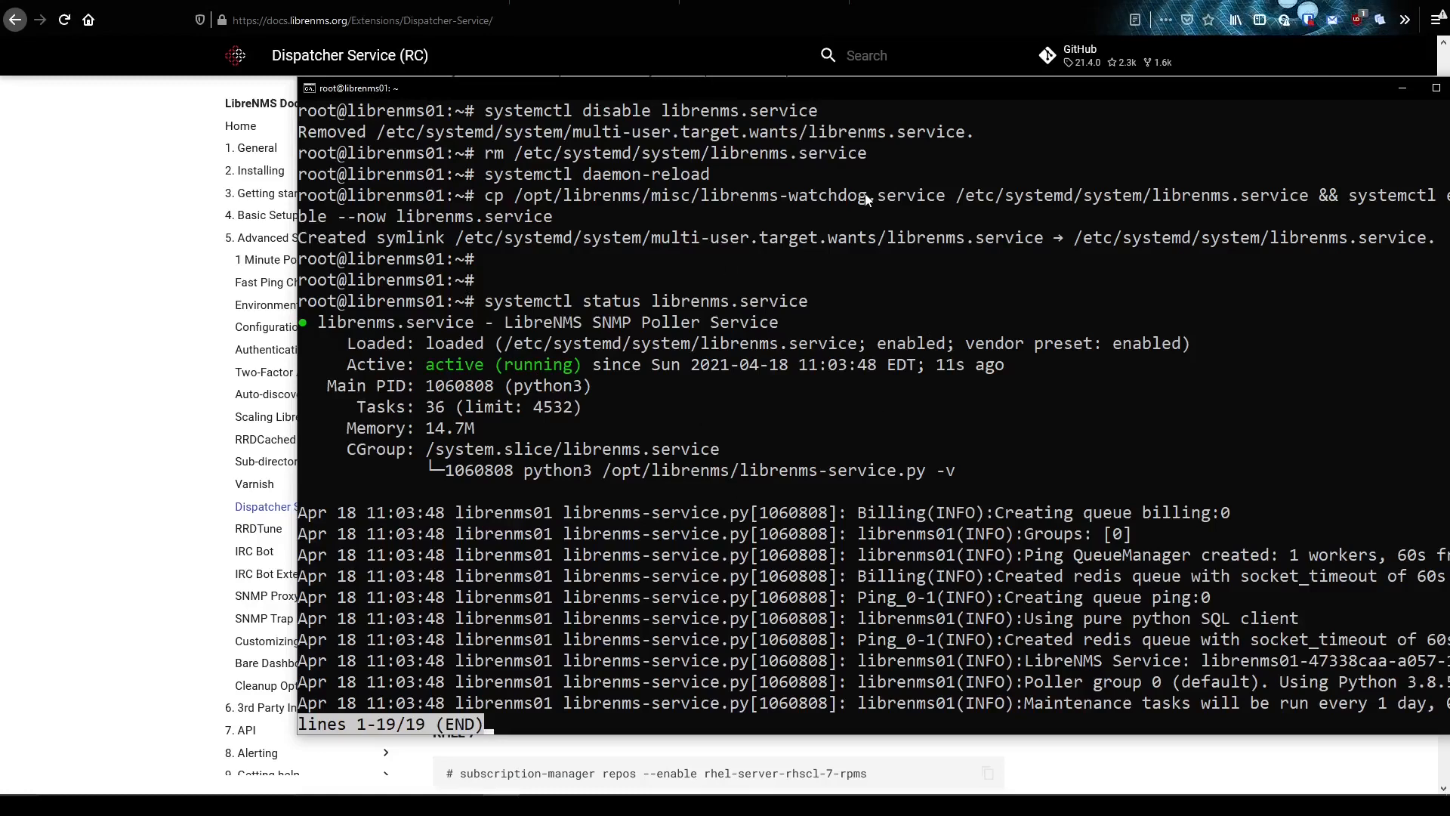
pyautogui.moveTo(1321, 205)
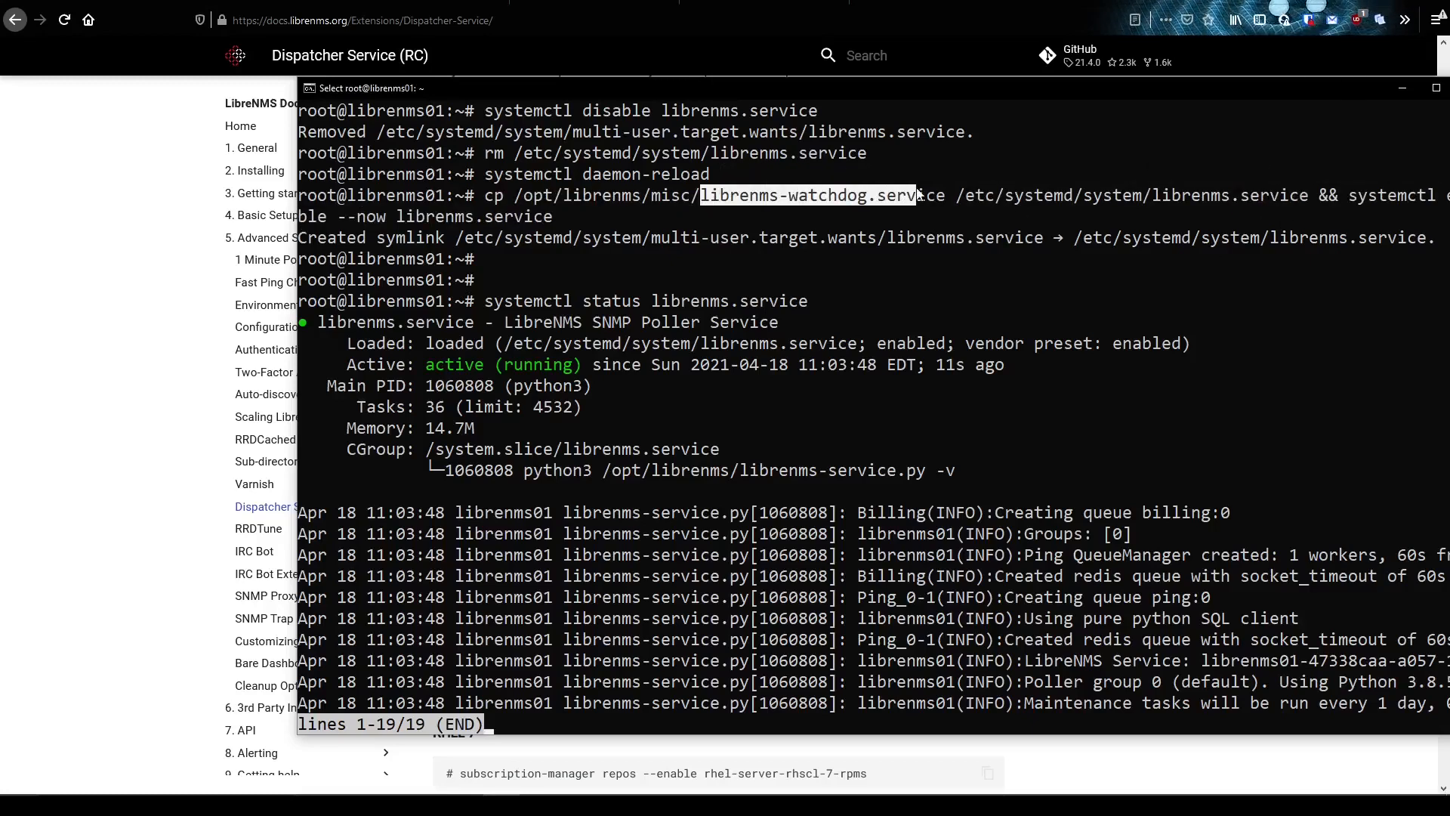
pyautogui.moveTo(841, 354)
pyautogui.write('cat /etc/systemd/system/librenms.service')
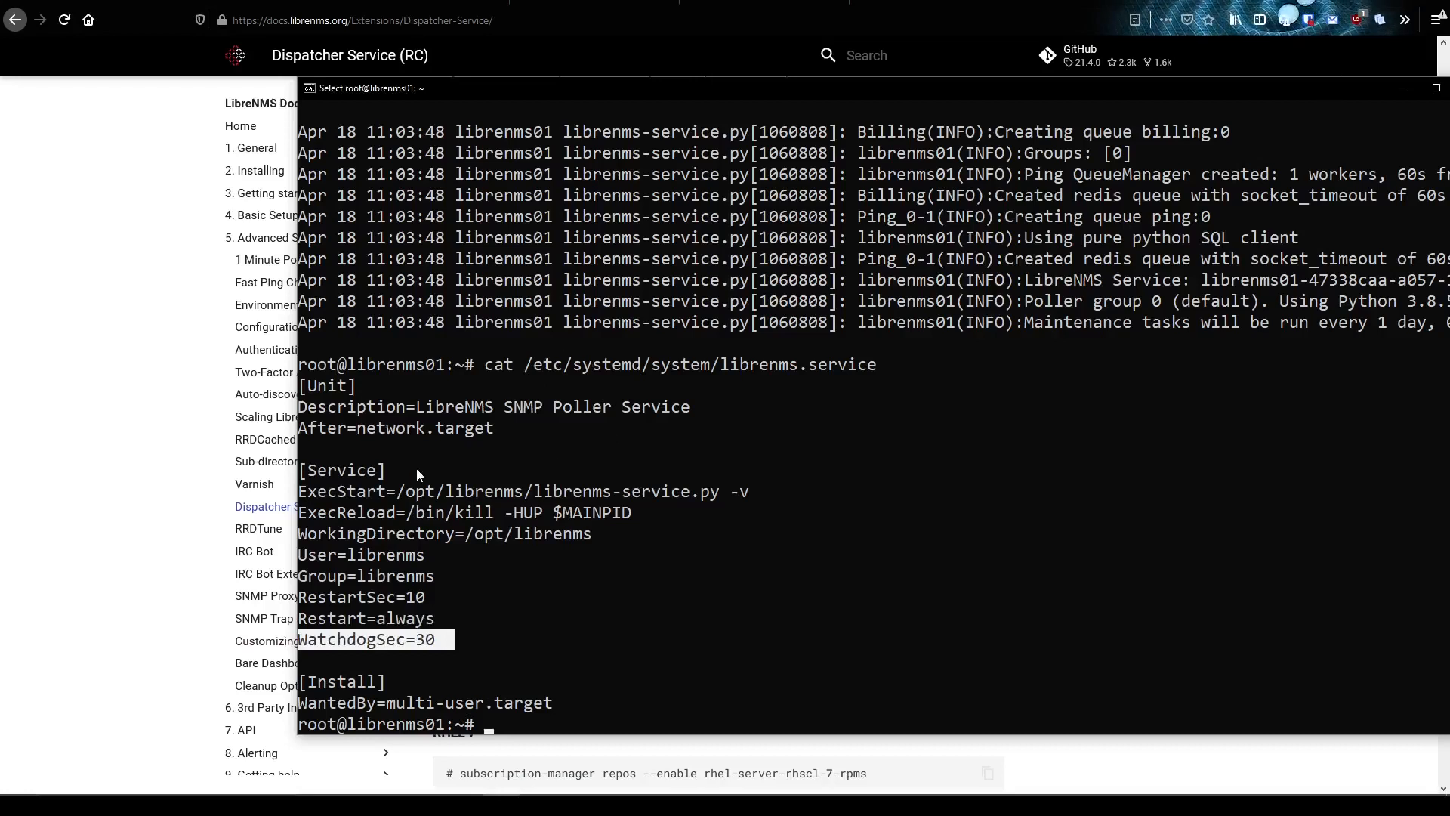
pyautogui.moveTo(1038, 273)
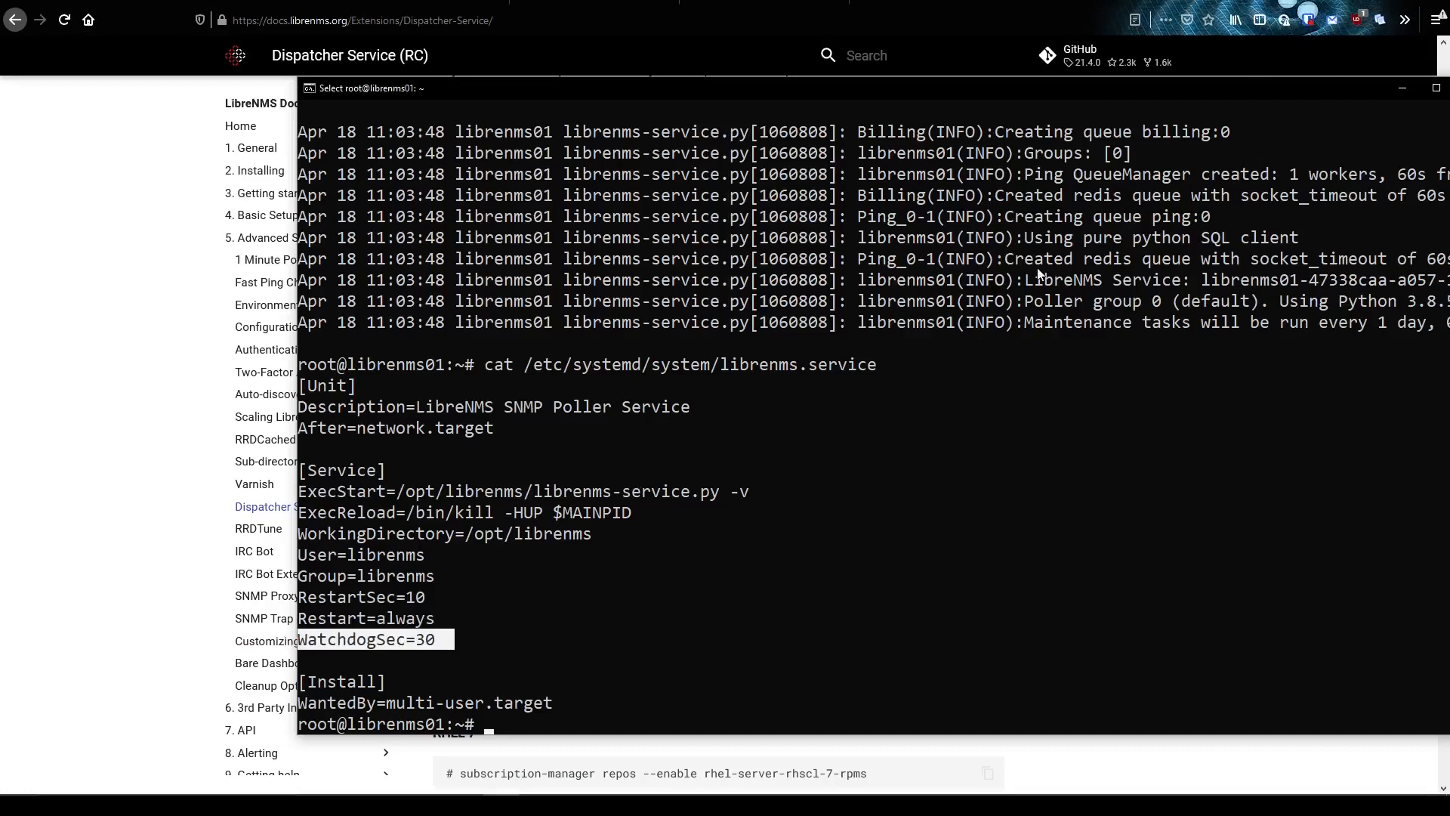
pyautogui.moveTo(1128, 262)
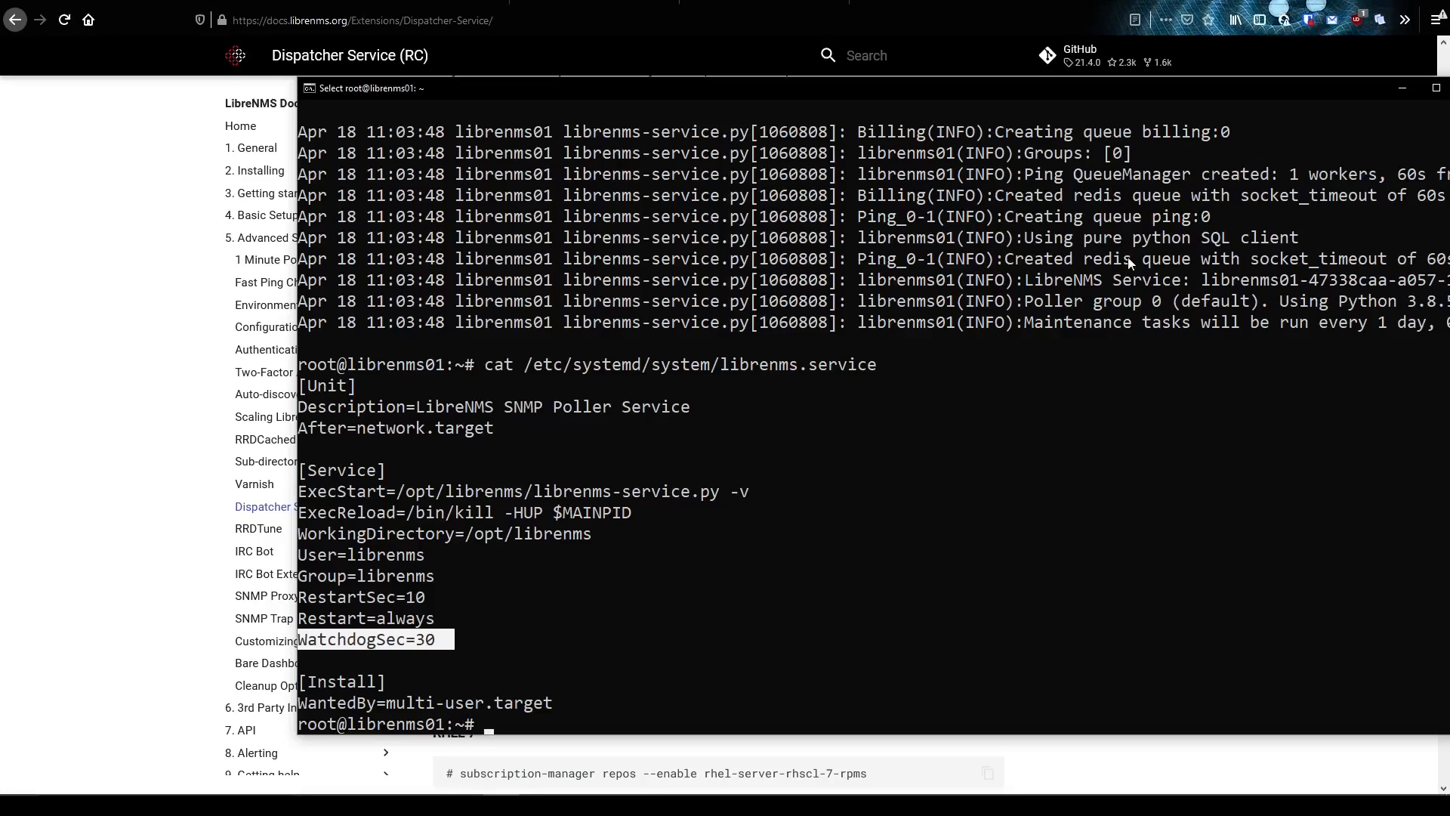
pyautogui.moveTo(954, 271)
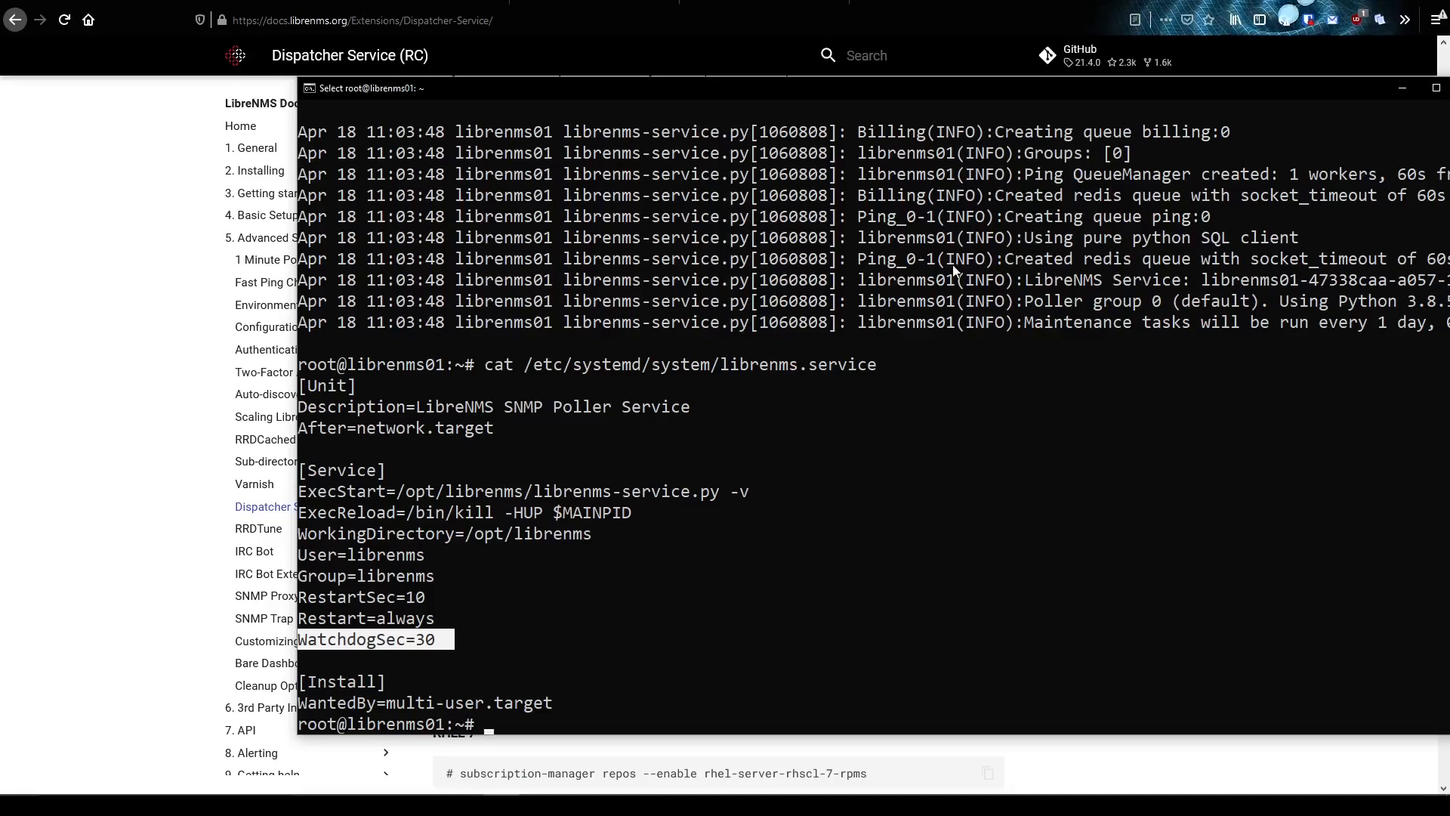
pyautogui.moveTo(816, 202)
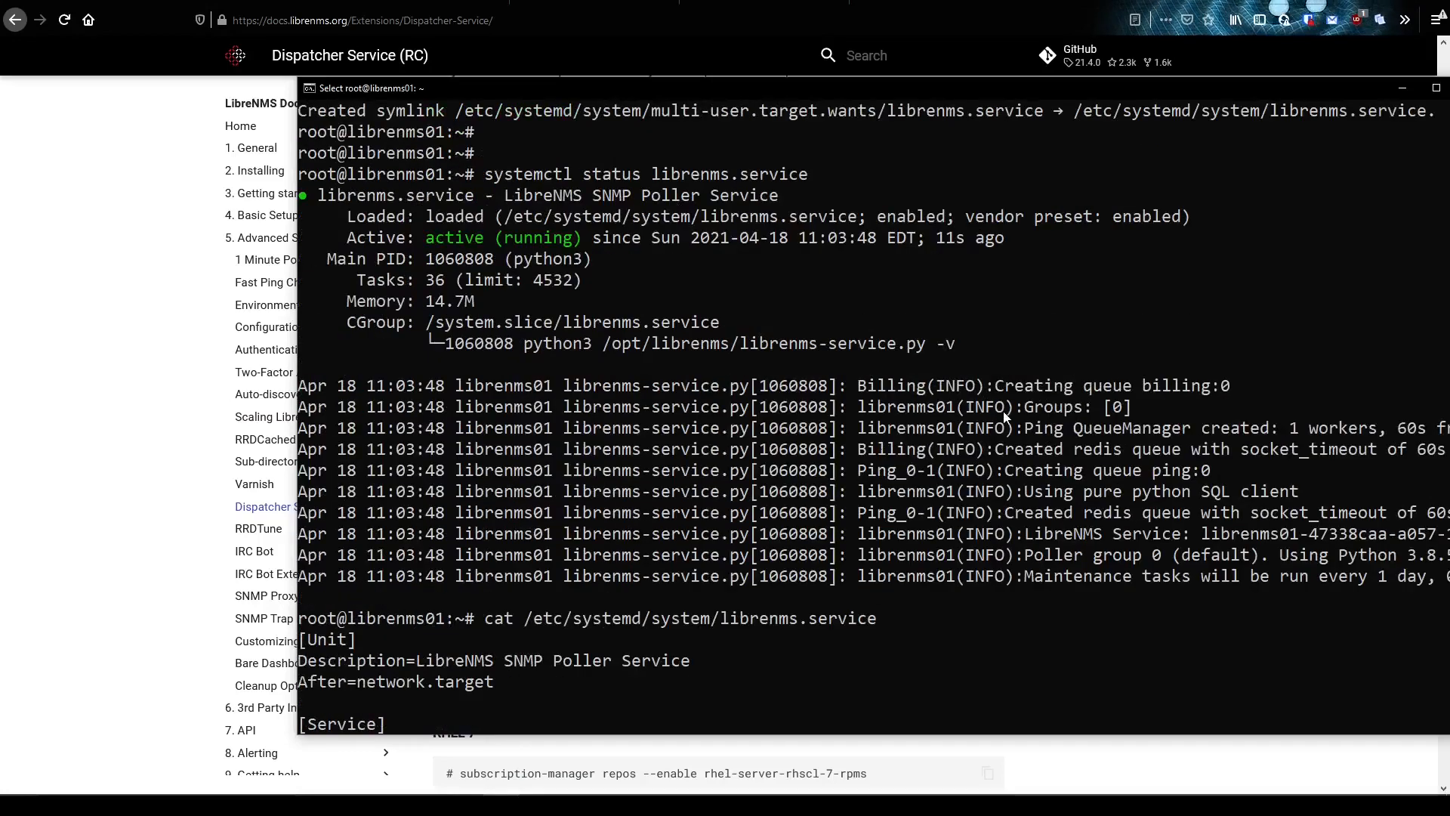
# - Scroll the printed librenms.service unit to Restart=always and WatchdogSec=30
pyautogui.scroll(-3)
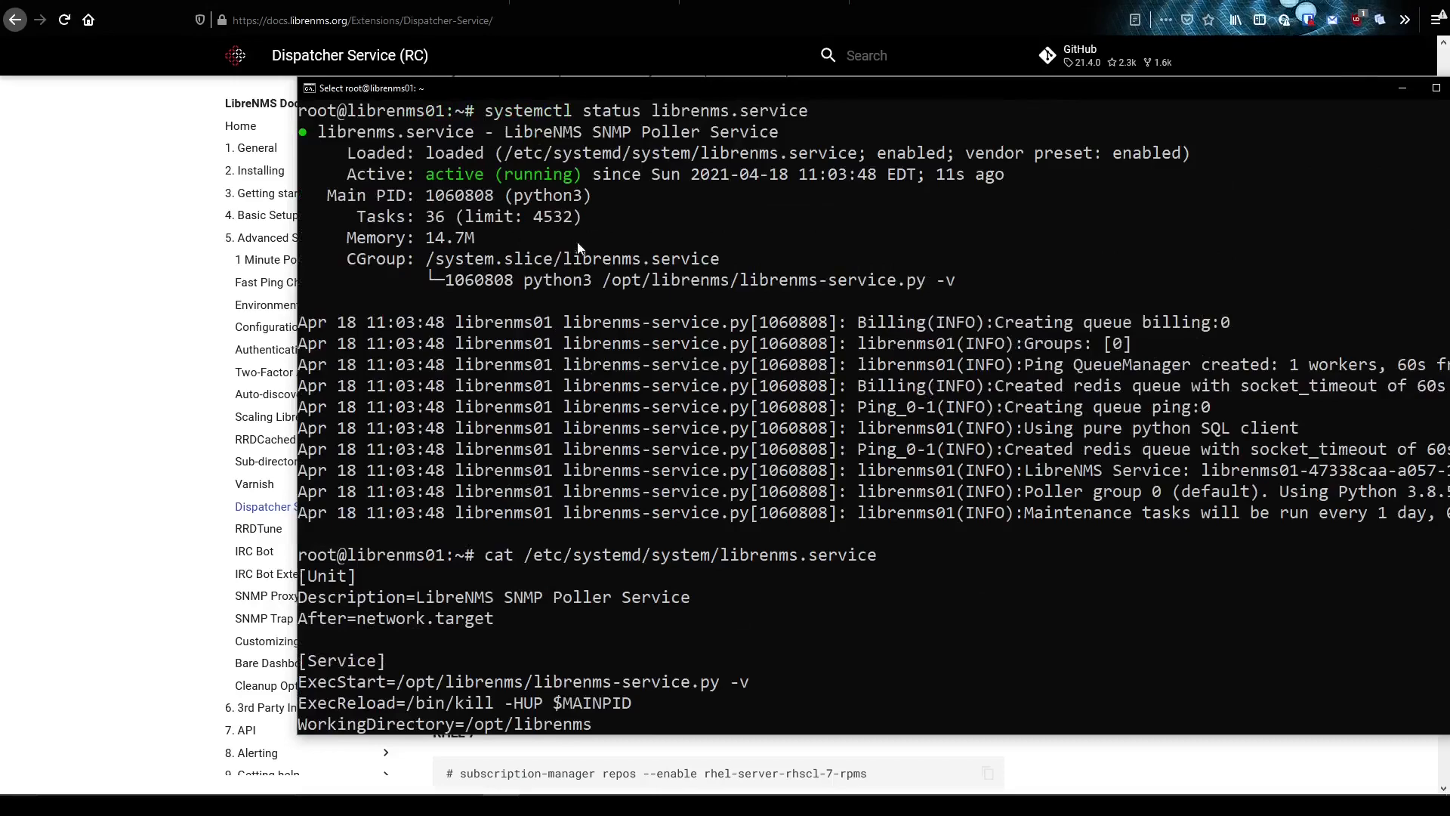
pyautogui.scroll(-3)
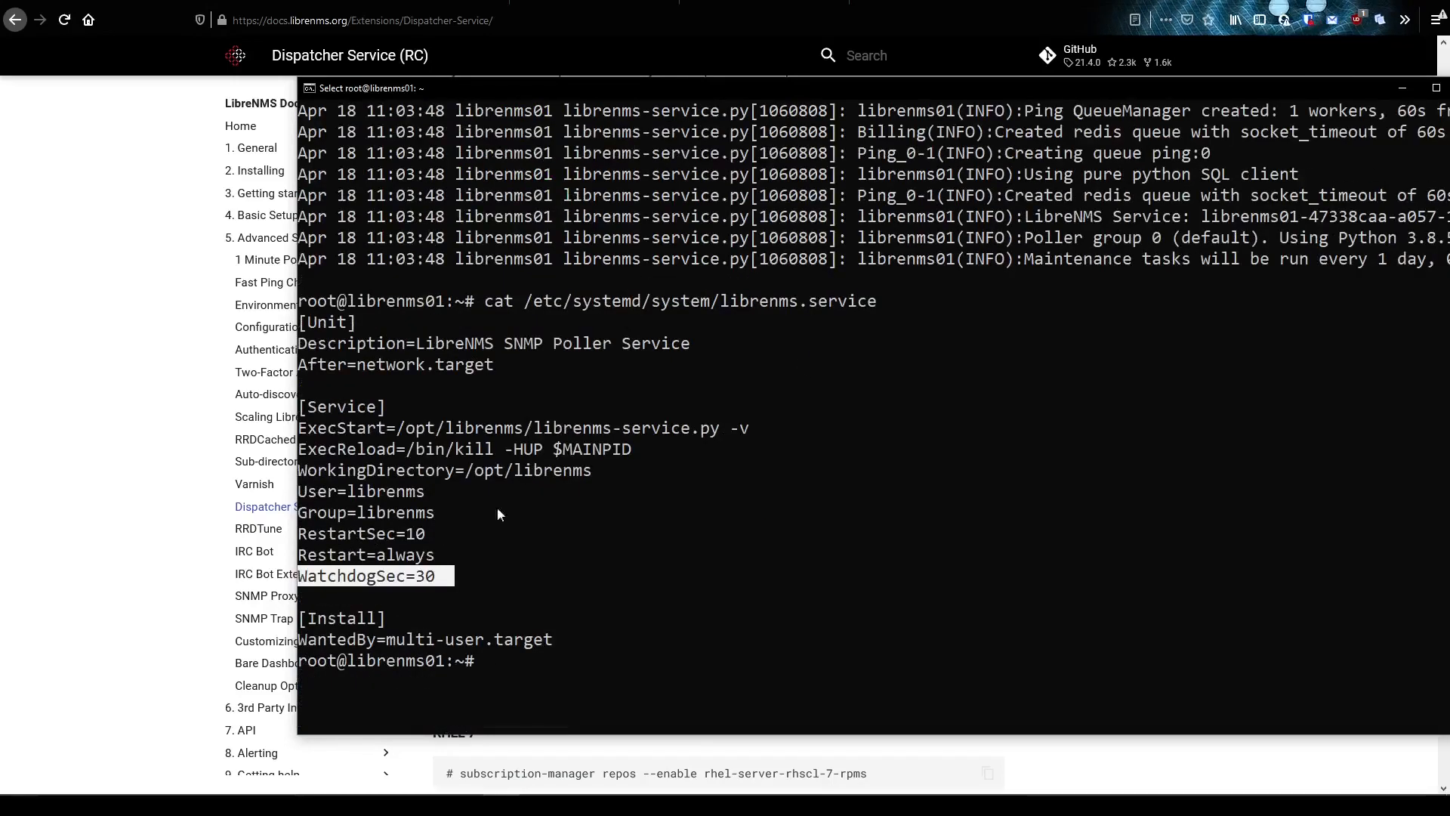
pyautogui.moveTo(1010, 474)
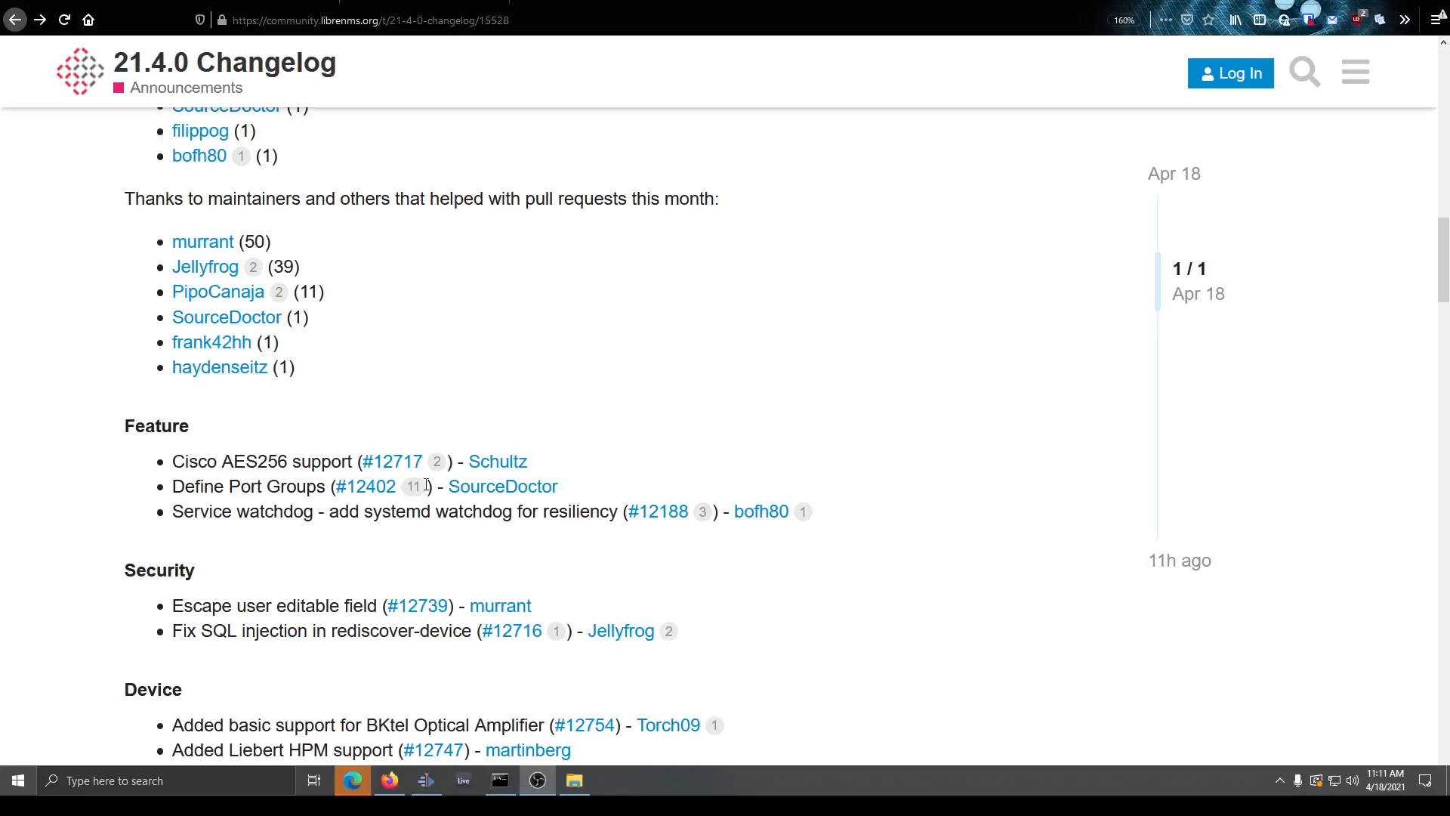
pyautogui.moveTo(343, 500)
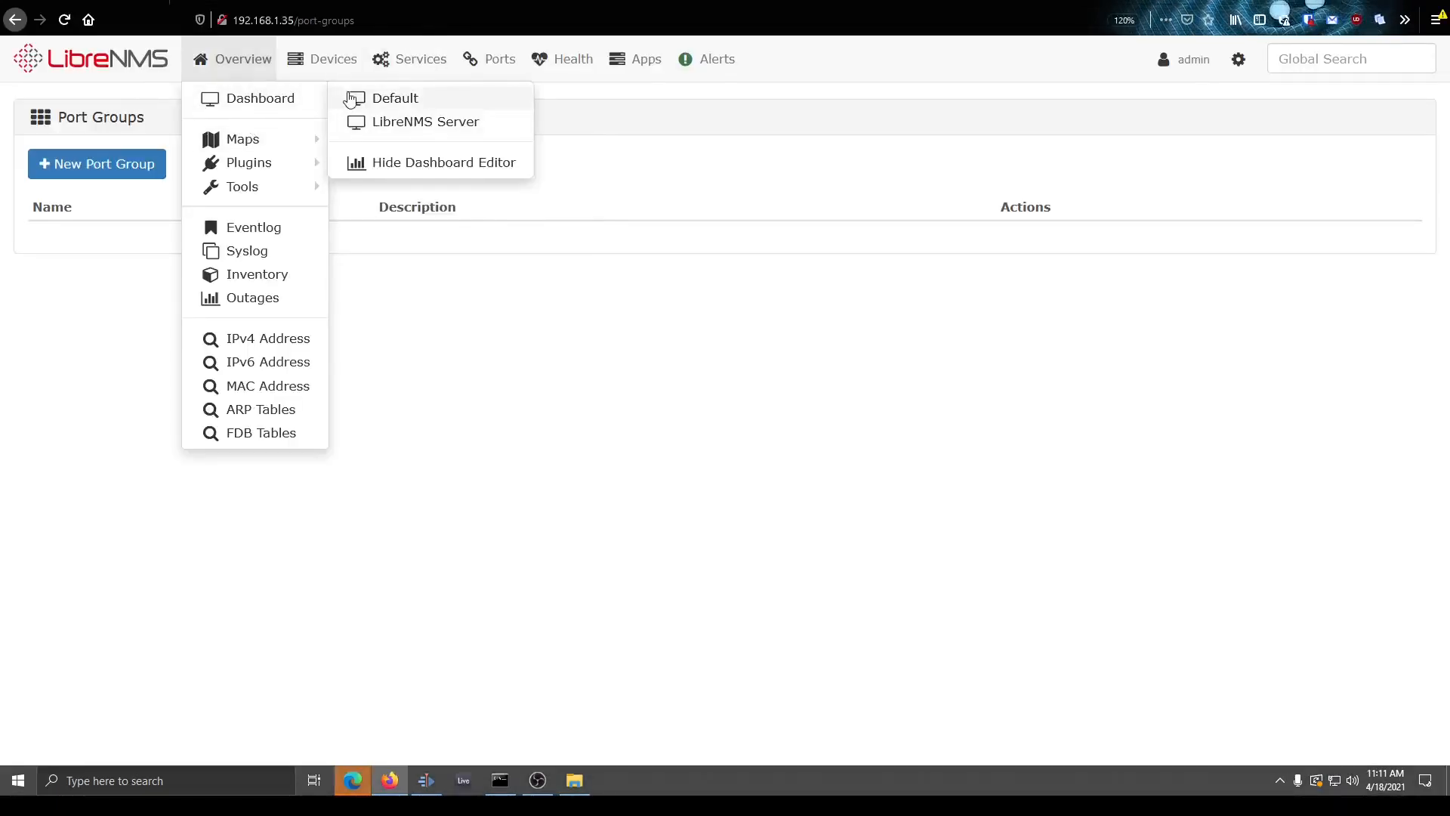
# - Add a Top Interfaces widget to the Default dashboard, then bring up the Ports menu
pyautogui.click(395, 98)
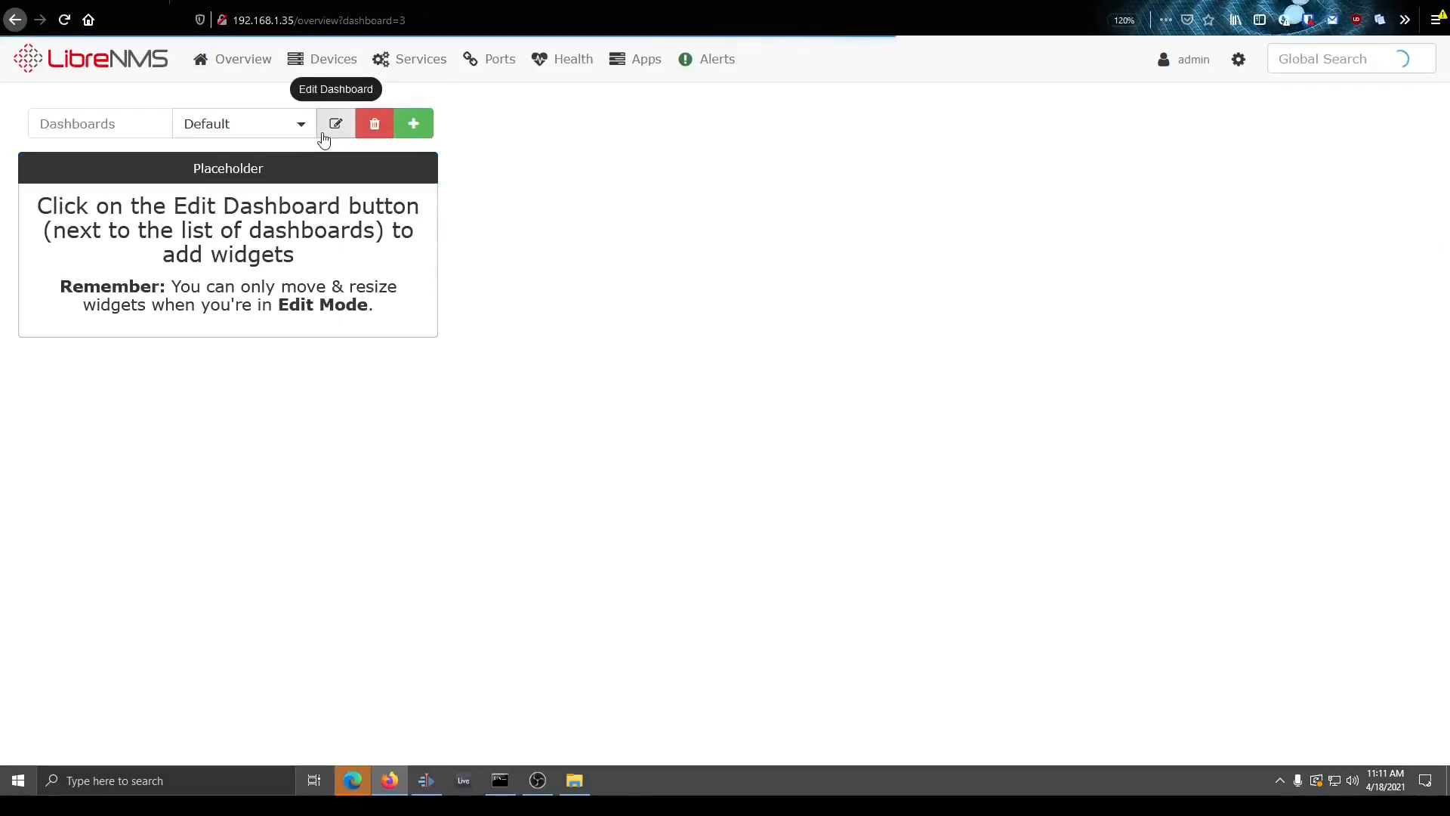
pyautogui.click(334, 123)
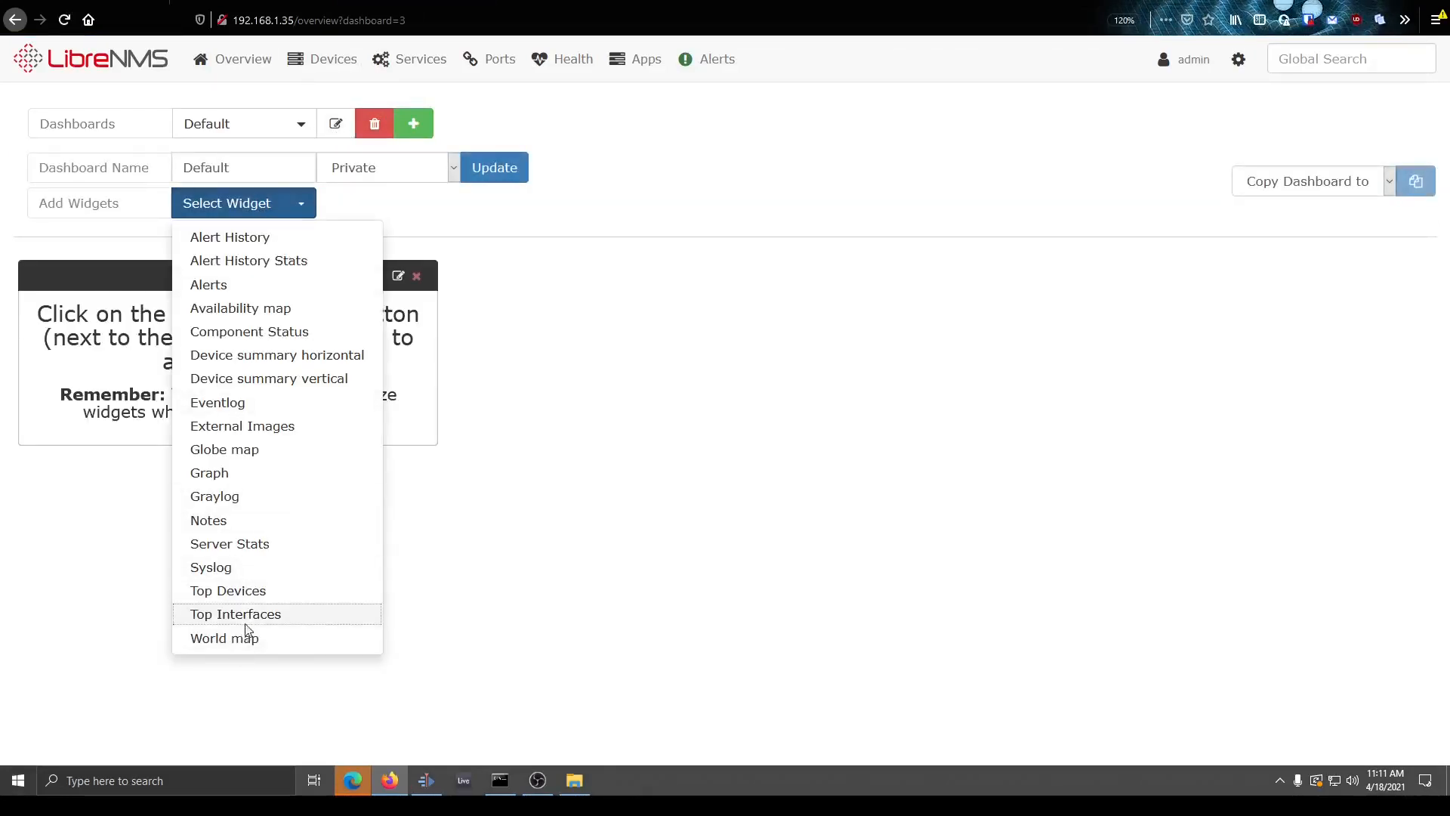
pyautogui.click(234, 613)
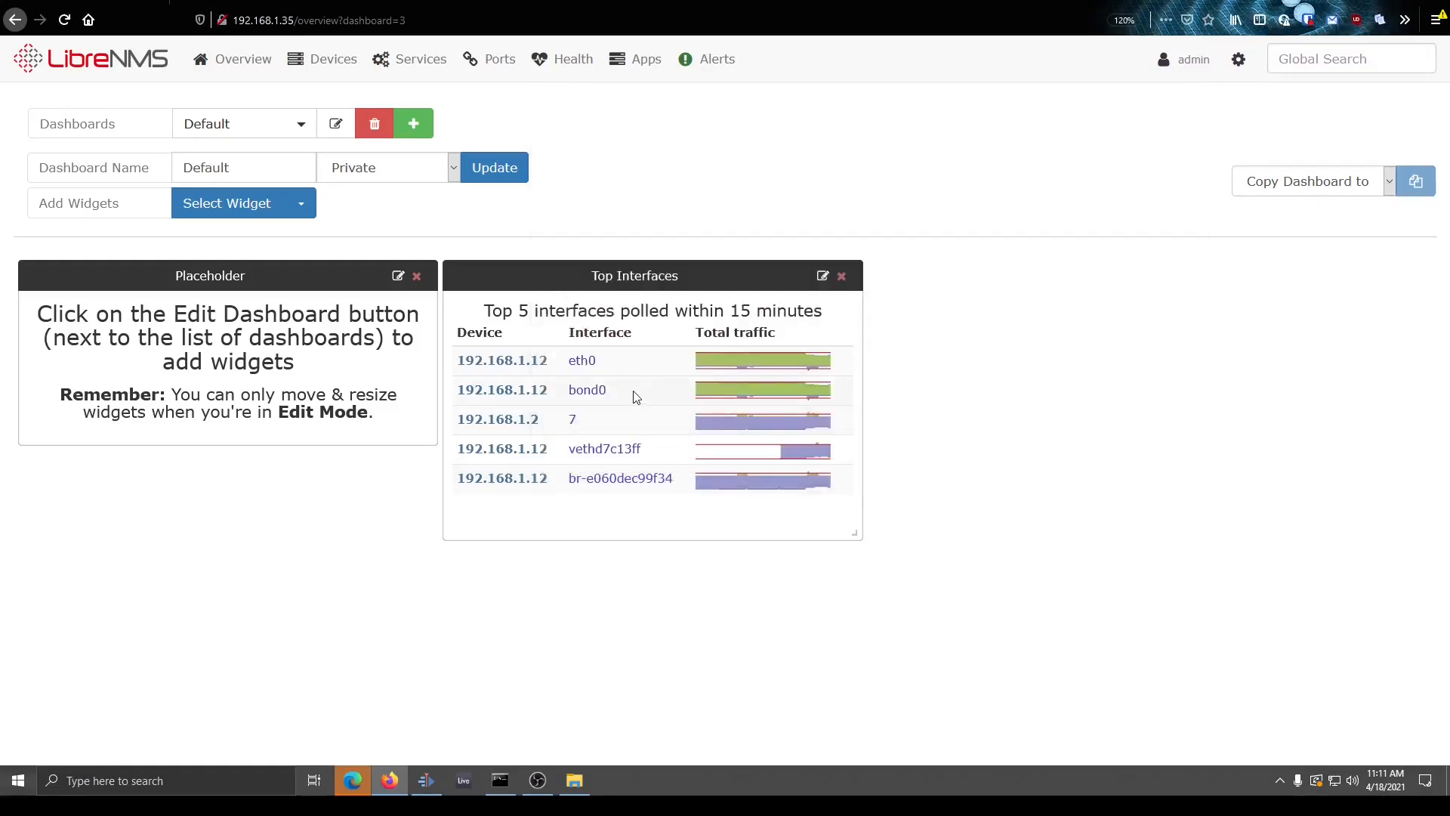
pyautogui.moveTo(635, 387)
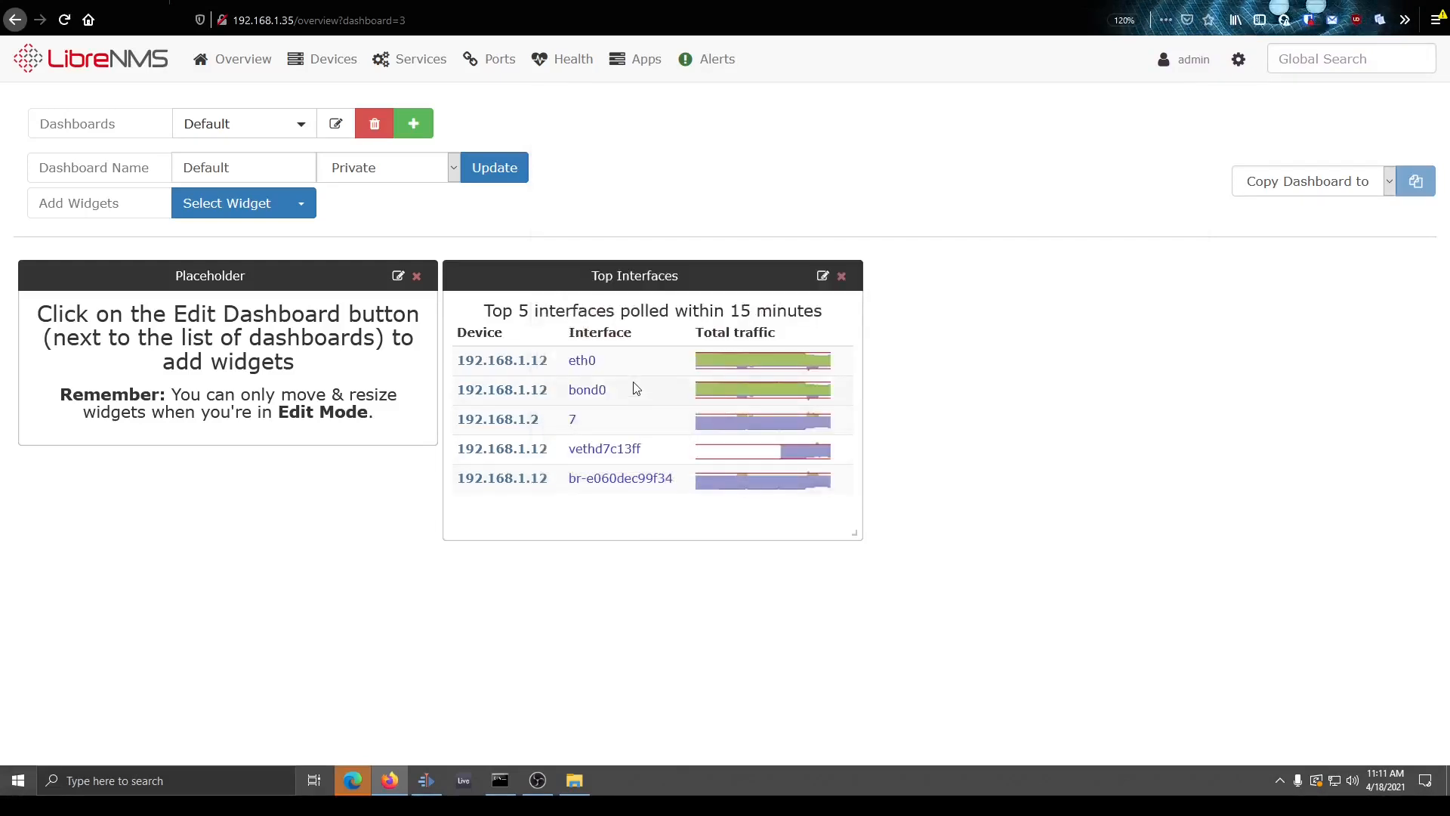
pyautogui.moveTo(721, 353)
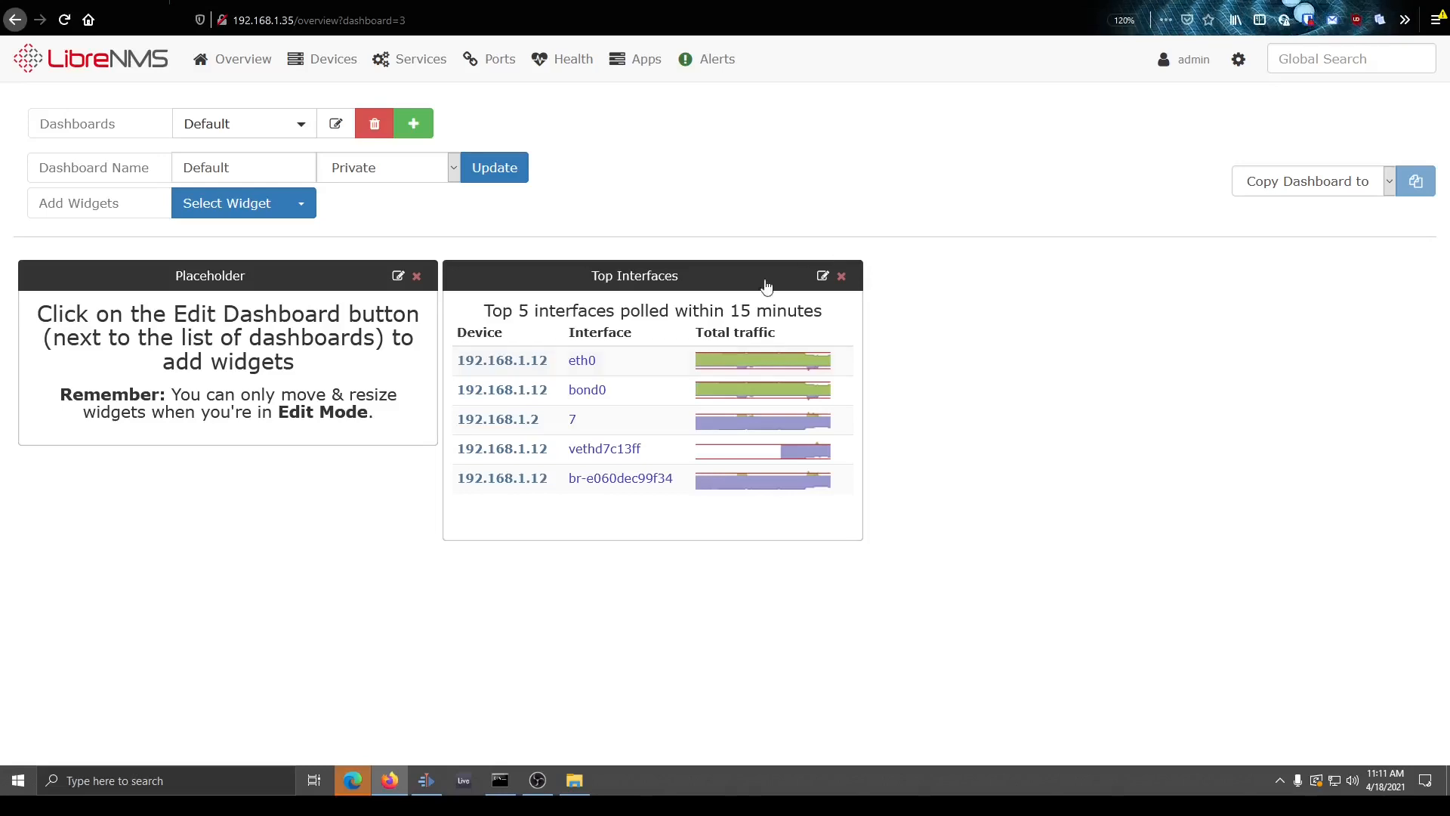
pyautogui.moveTo(753, 330)
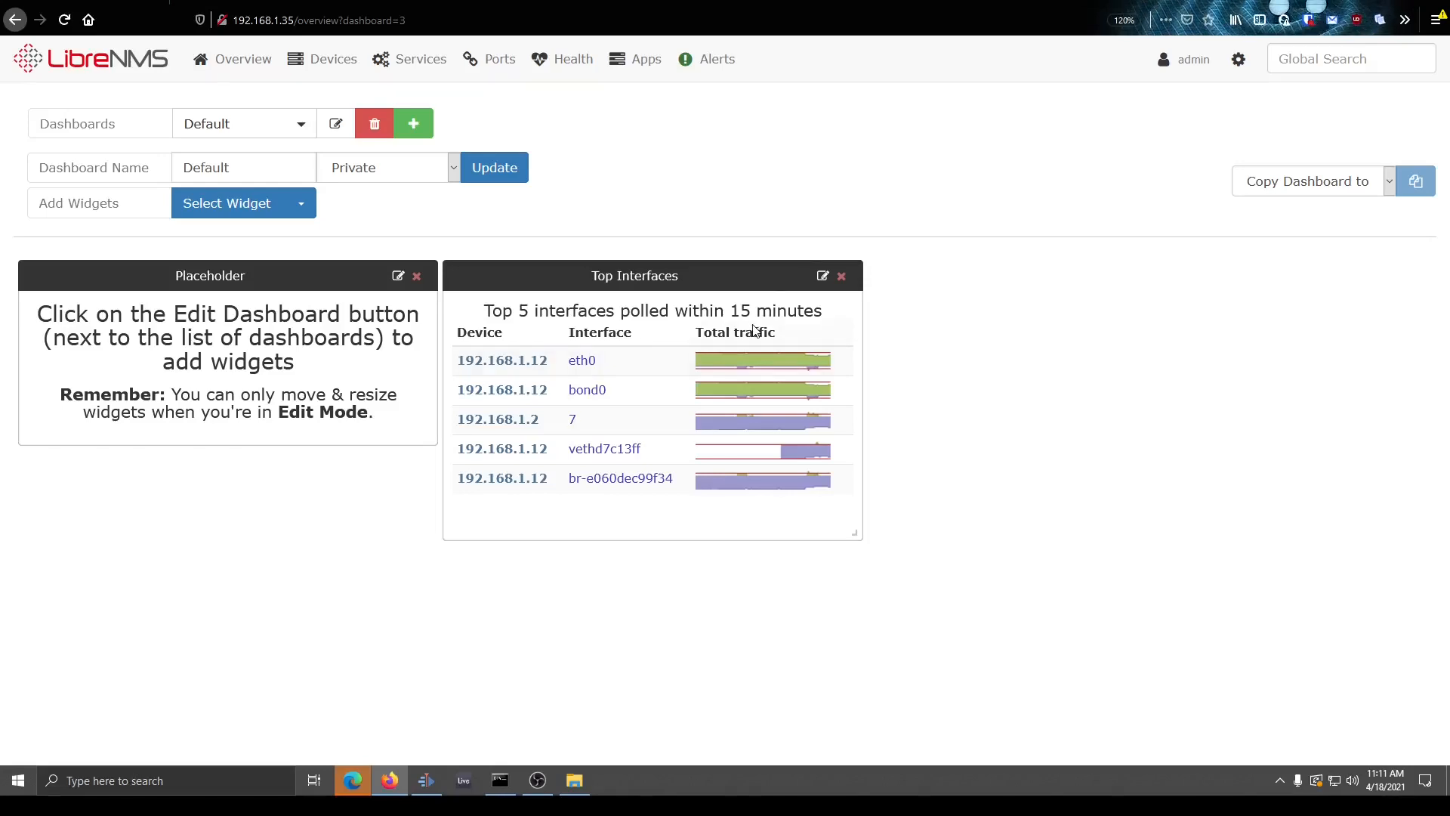
pyautogui.moveTo(849, 308)
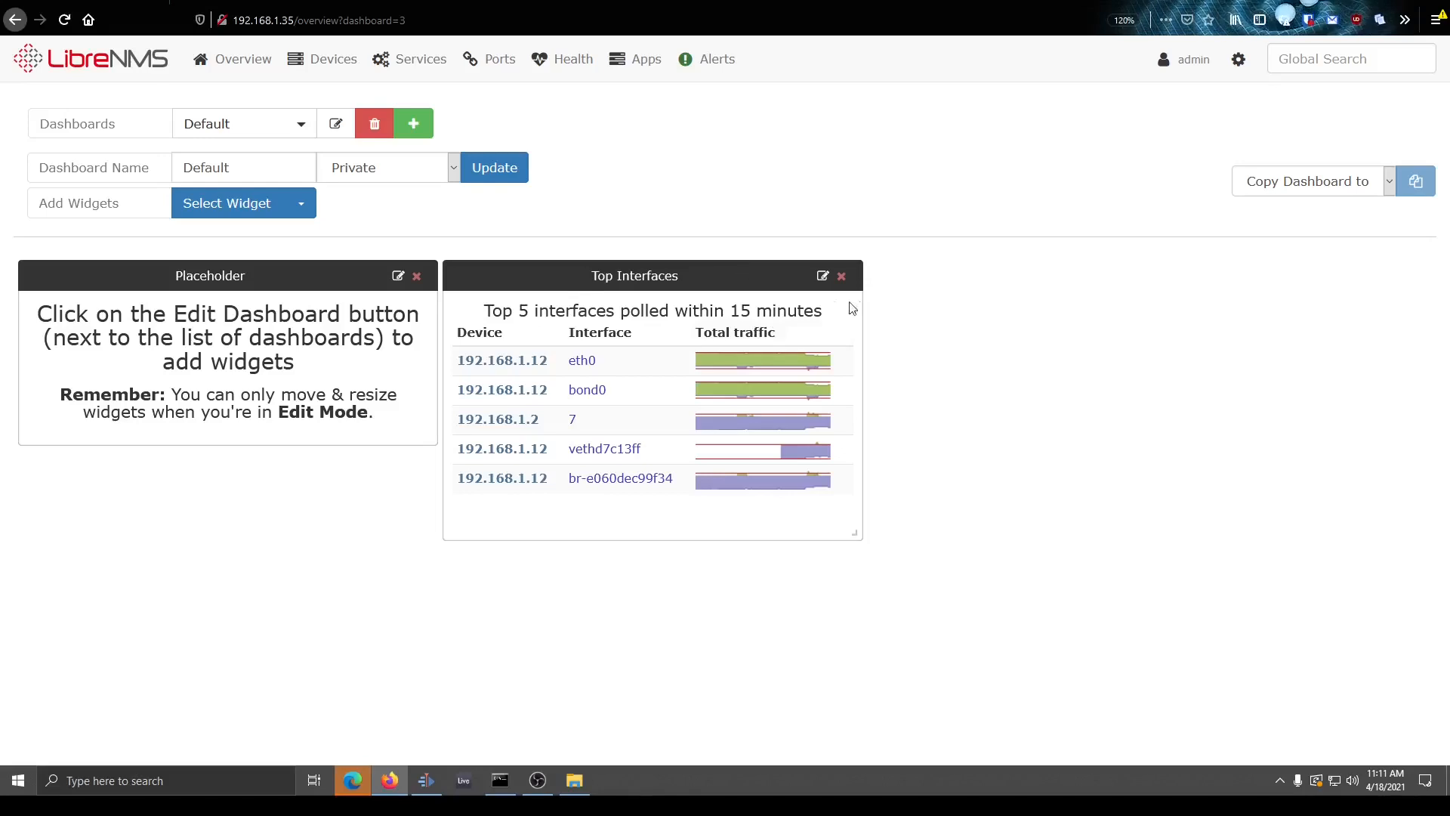
pyautogui.moveTo(821, 276)
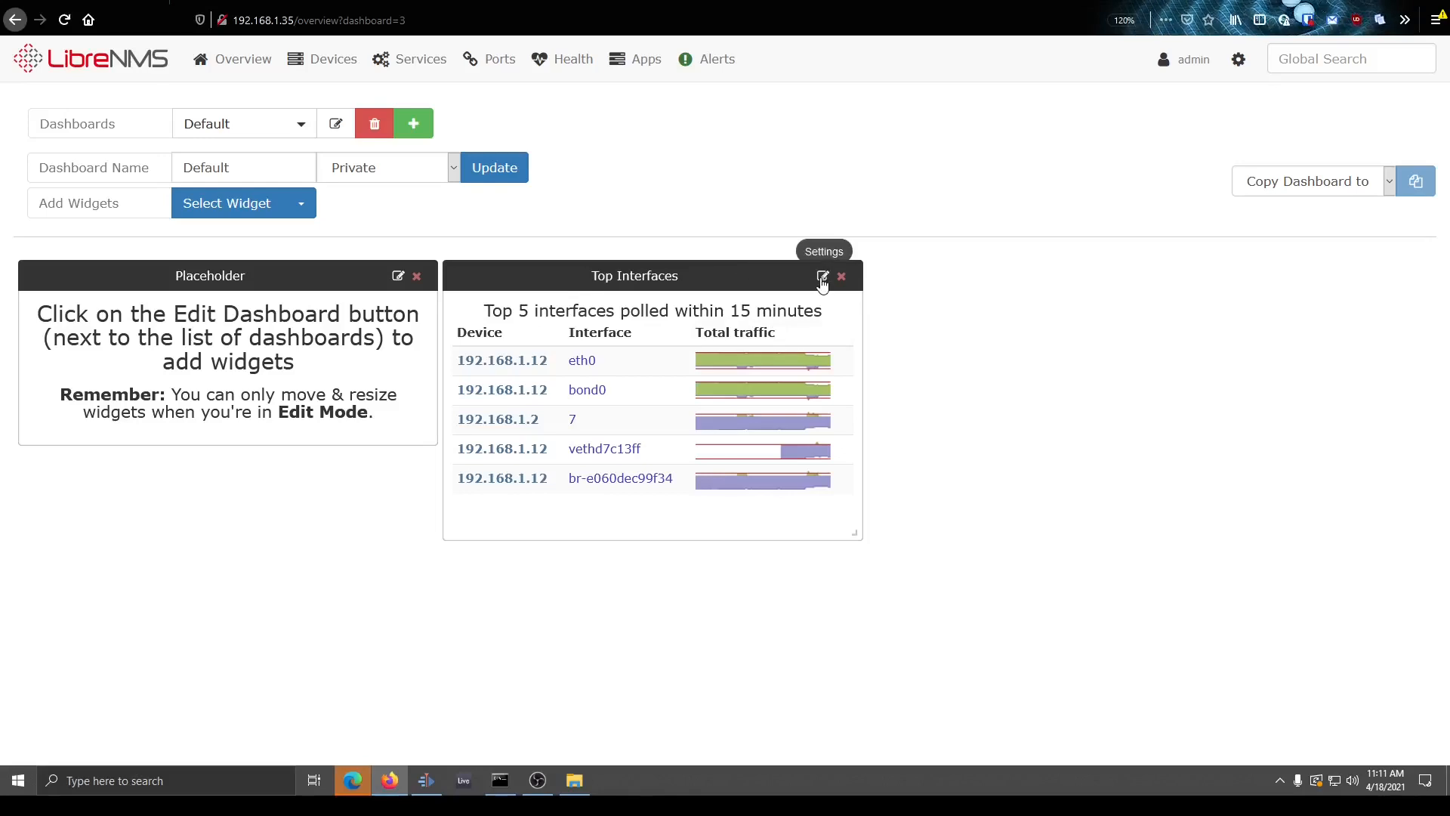
pyautogui.click(333, 58)
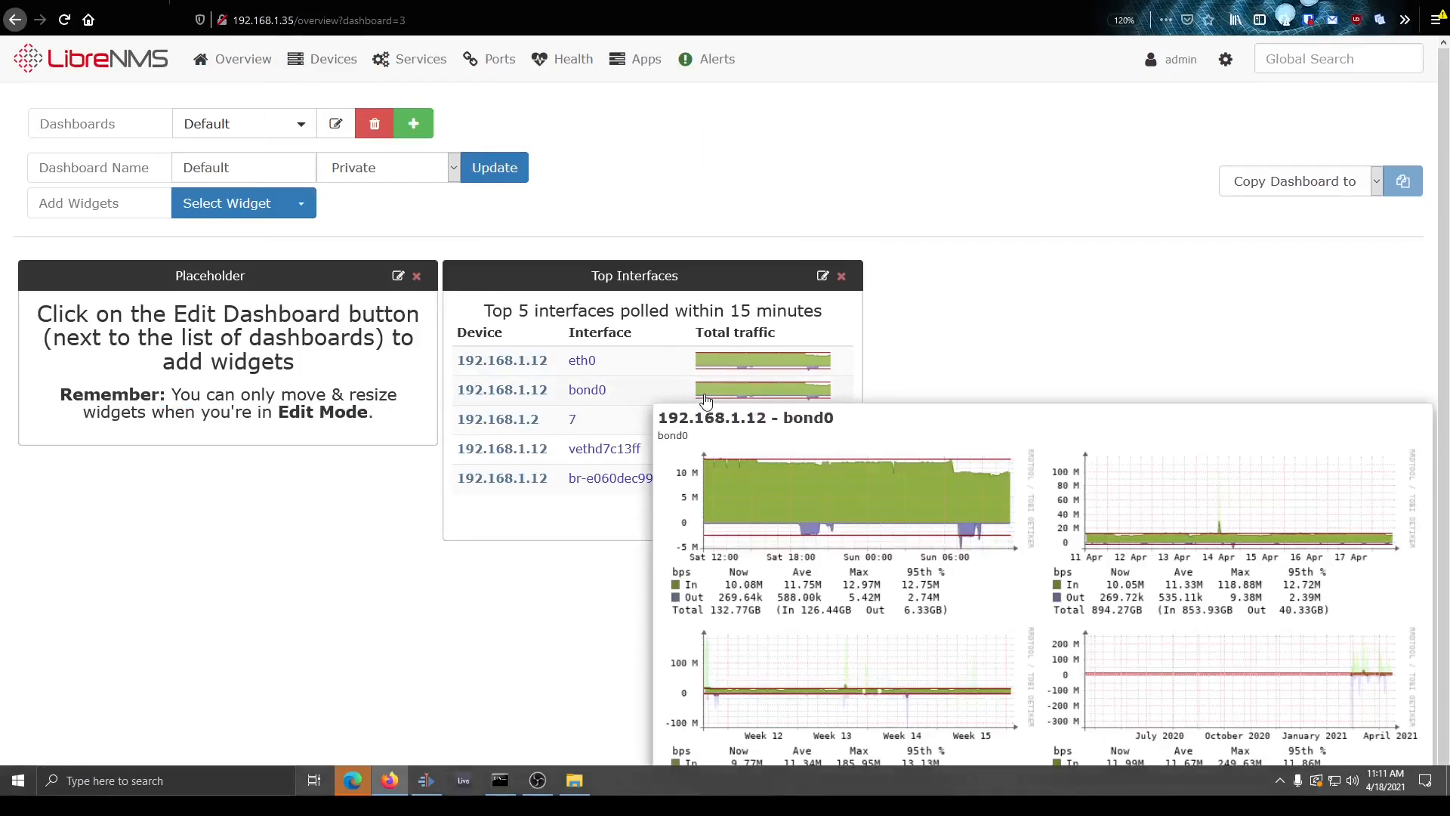
pyautogui.click(331, 58)
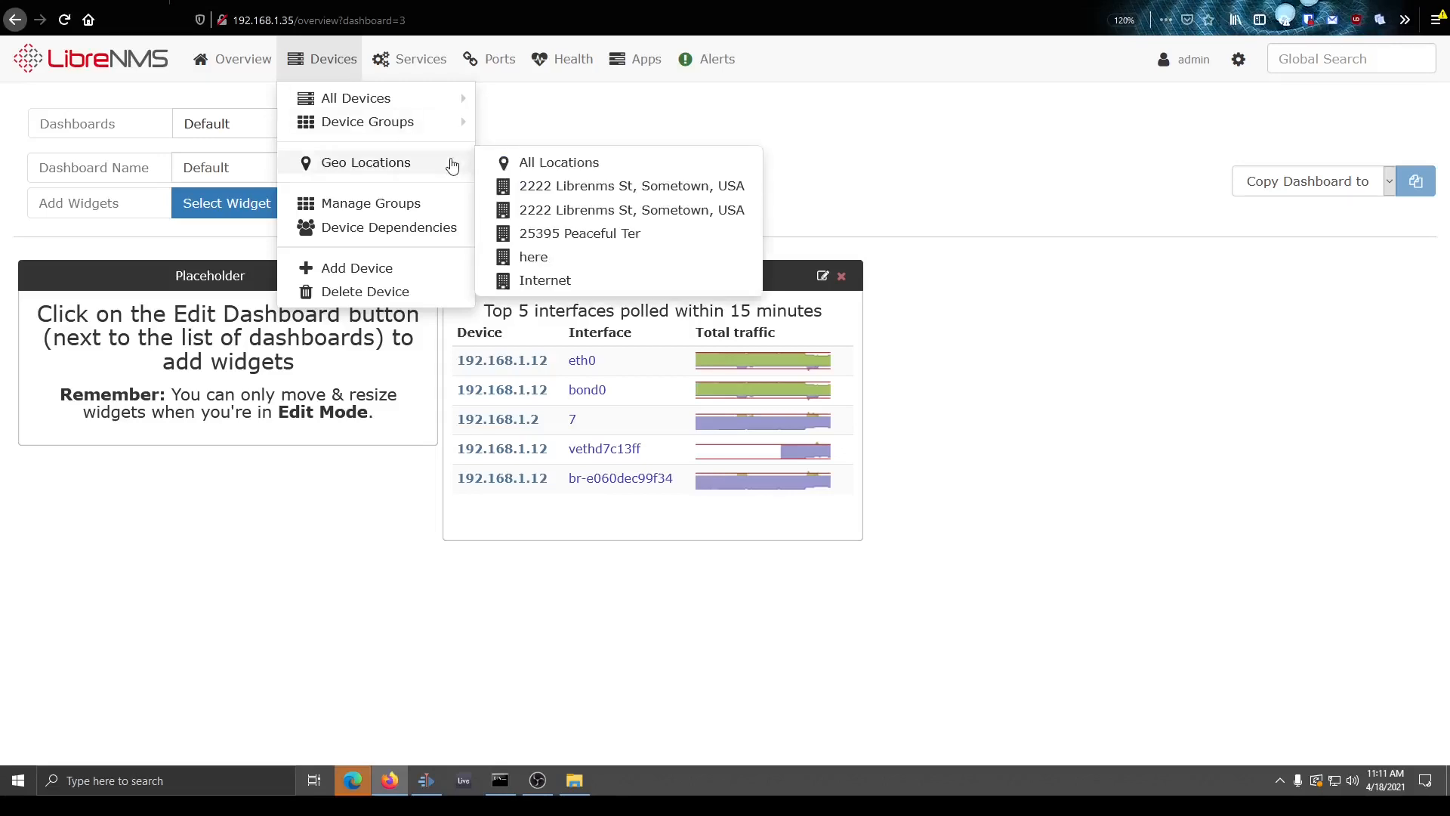
pyautogui.click(489, 58)
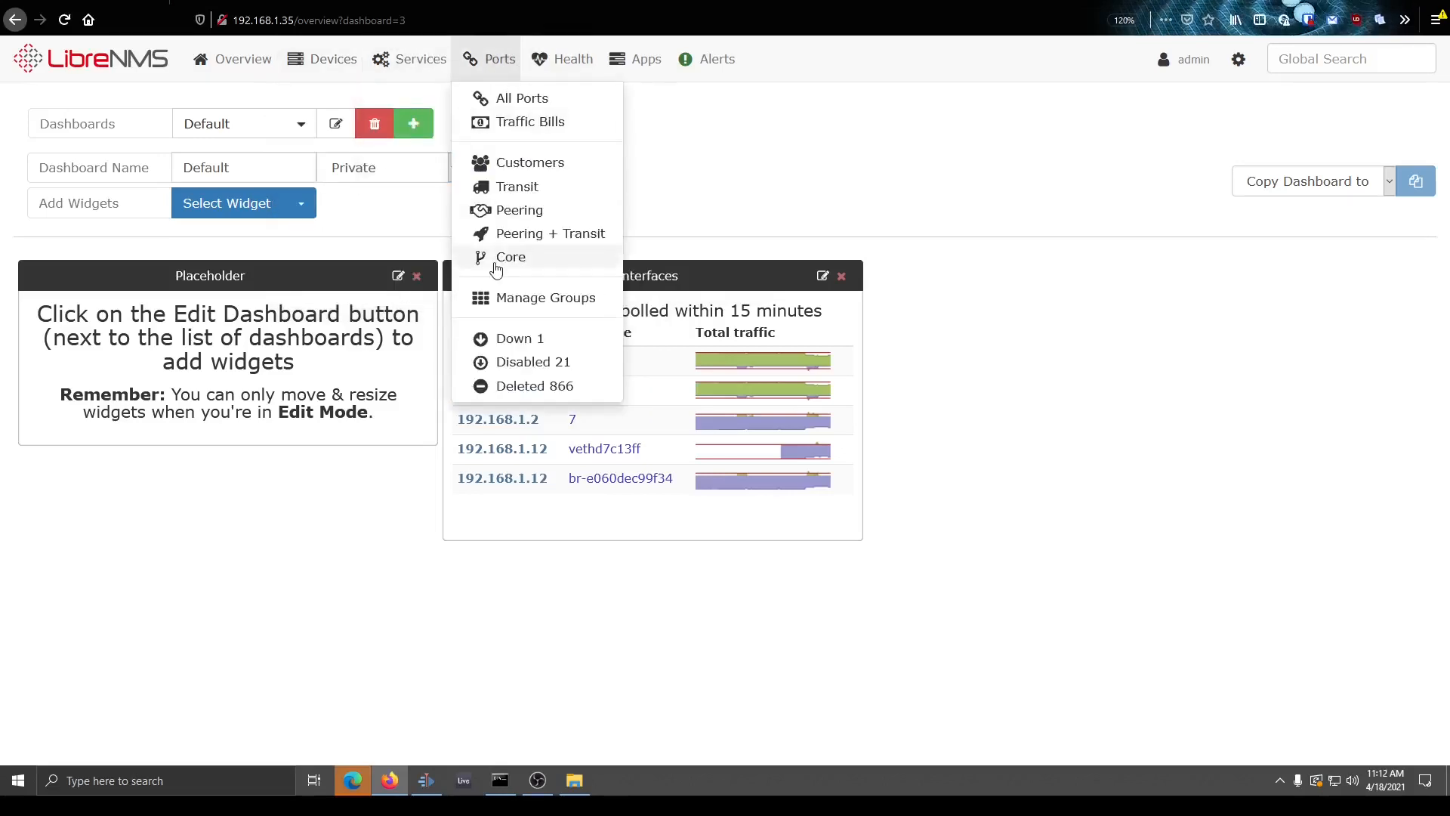
# - Create and save port group 'WAN Interfaces' described 'This are WAN interfaces'
pyautogui.click(544, 297)
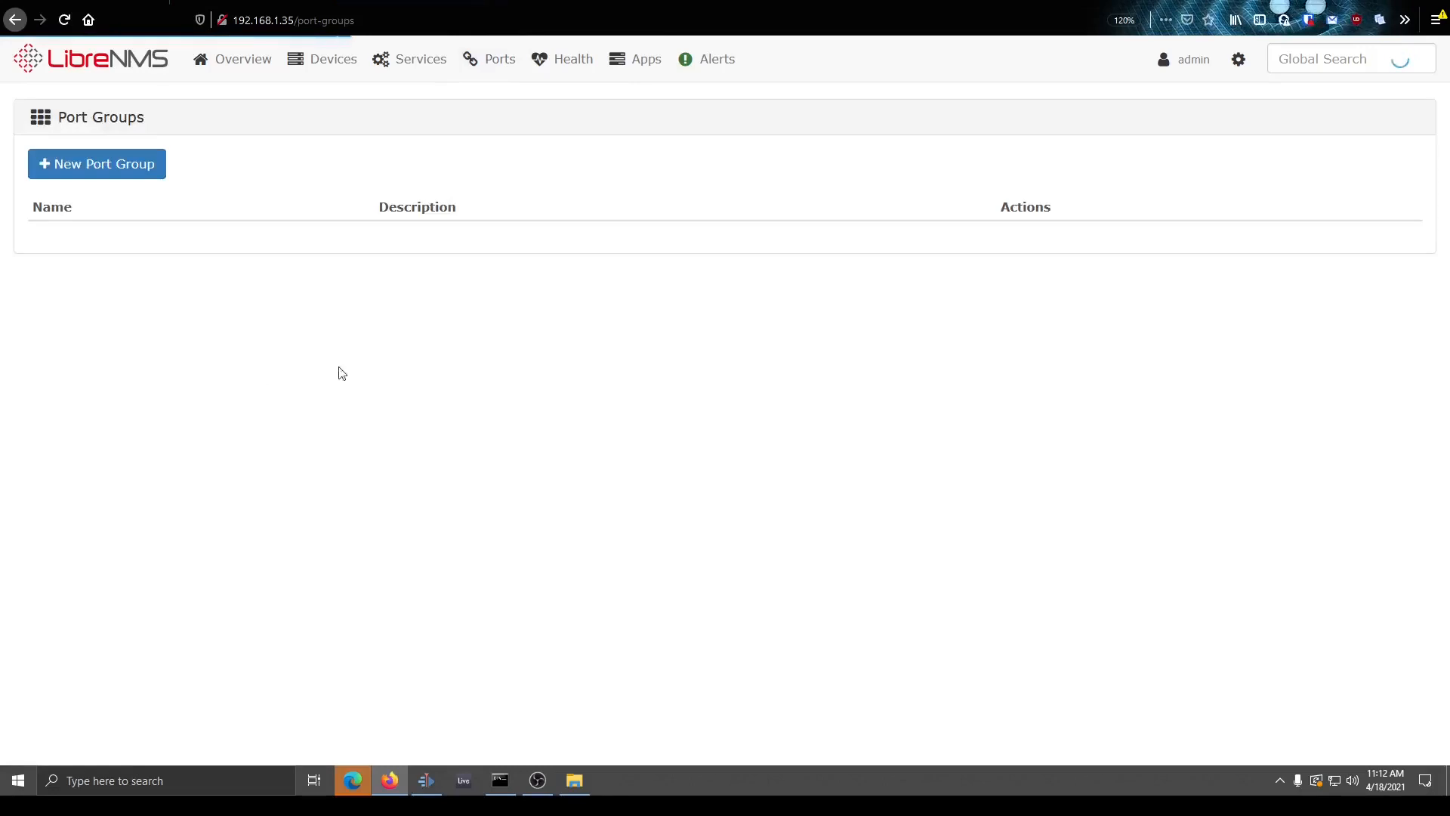
pyautogui.click(96, 164)
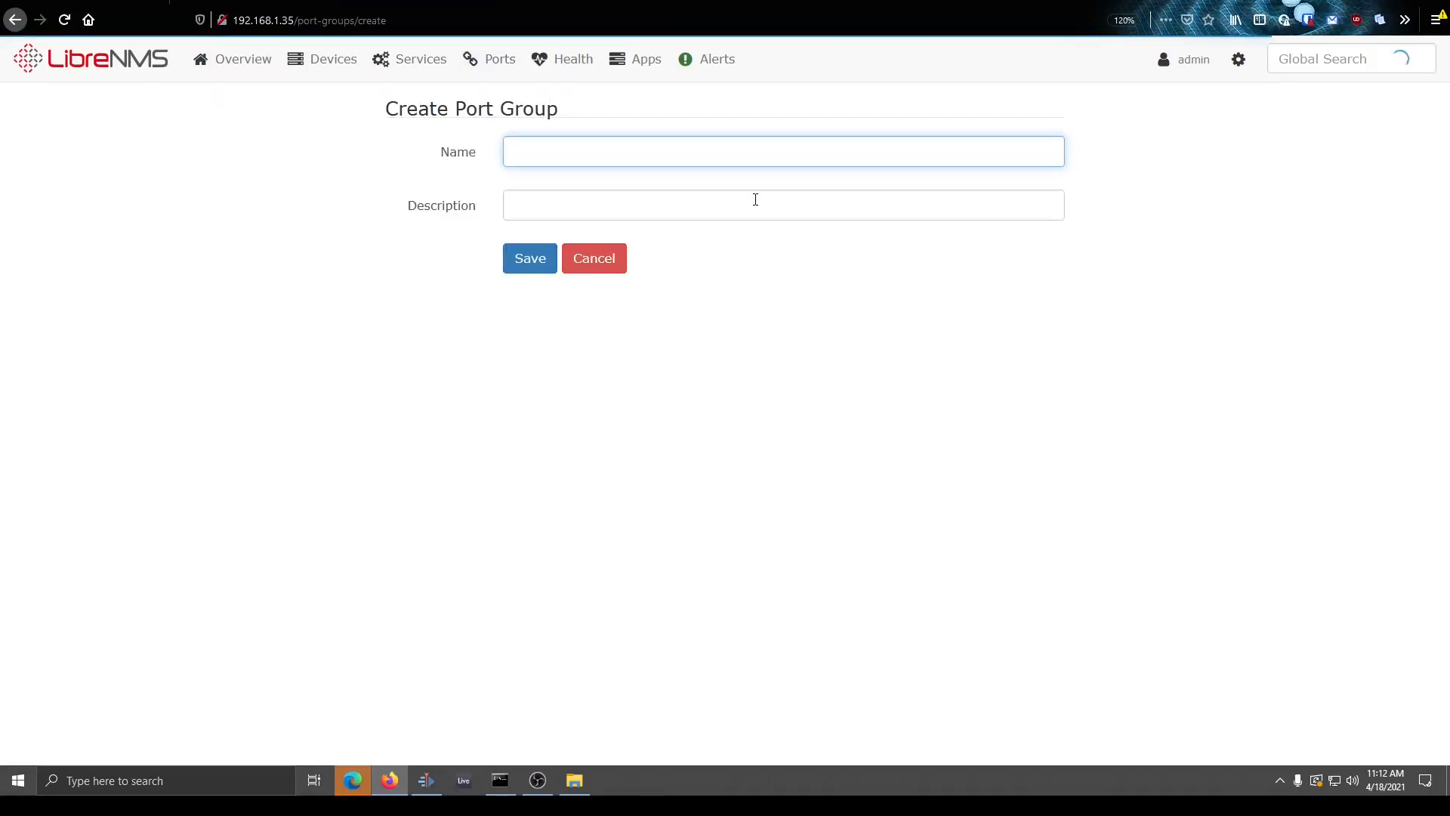
pyautogui.write('WAN In')
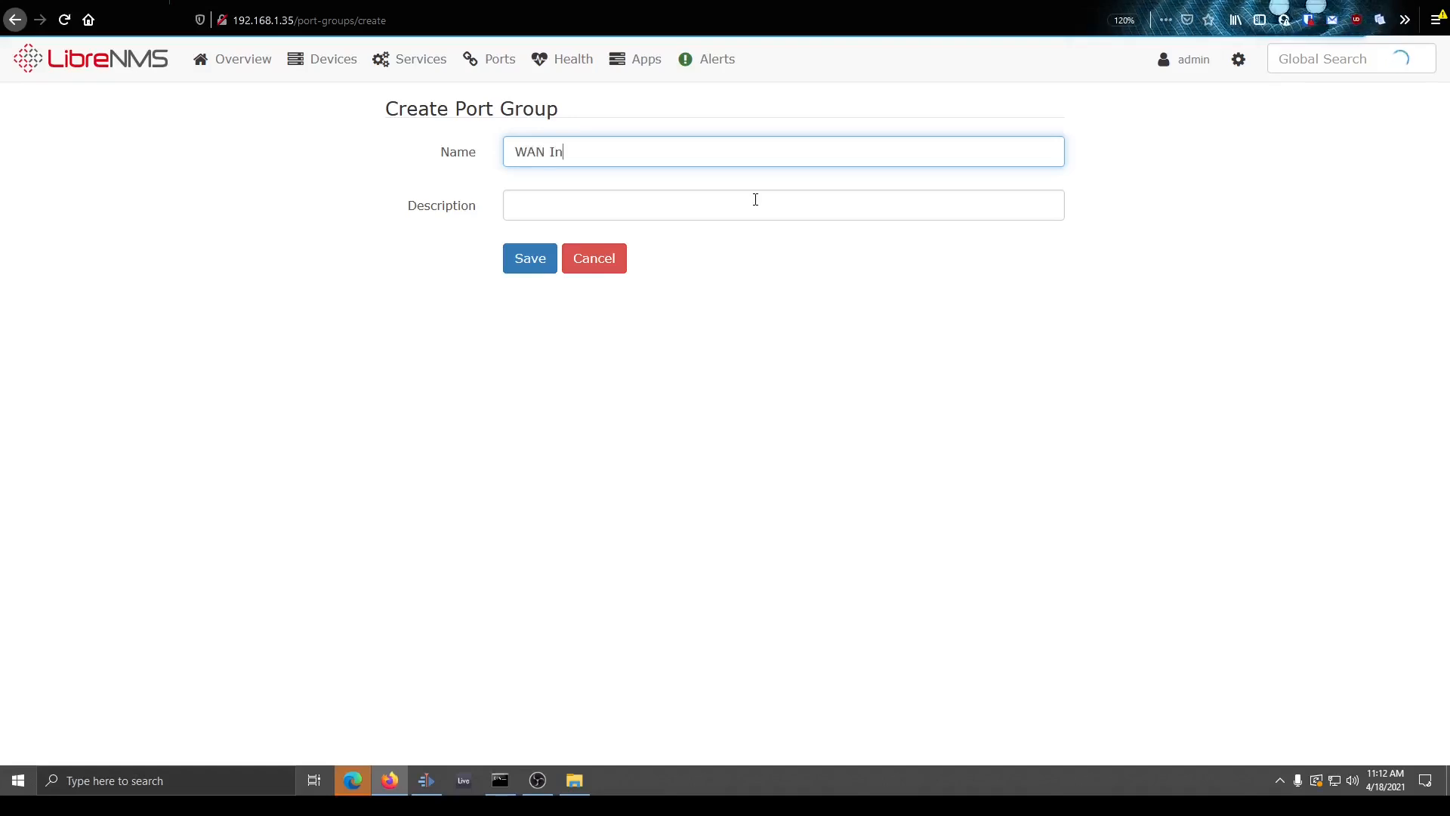
pyautogui.write('This are WAN interf')
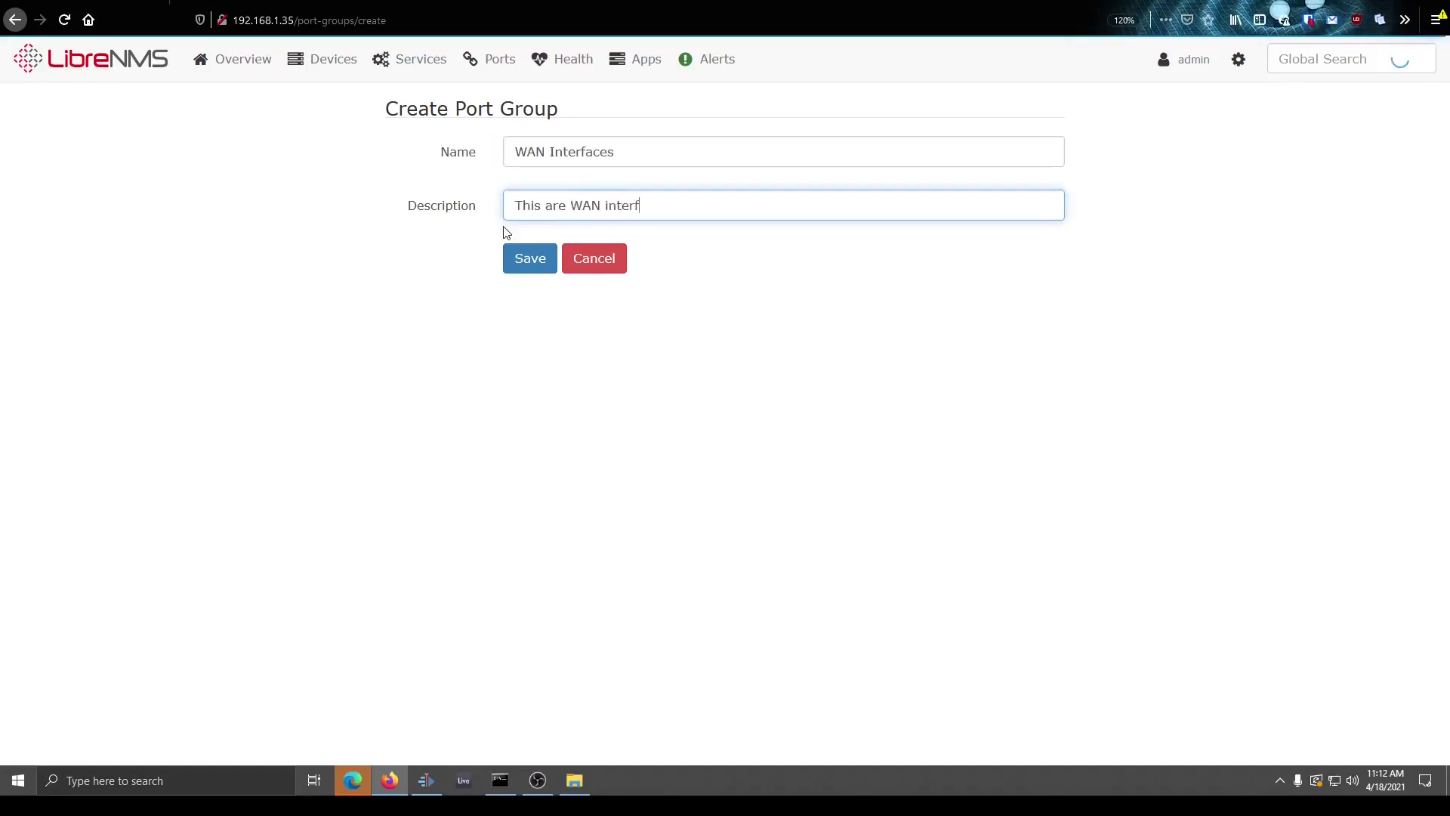
pyautogui.write('aces')
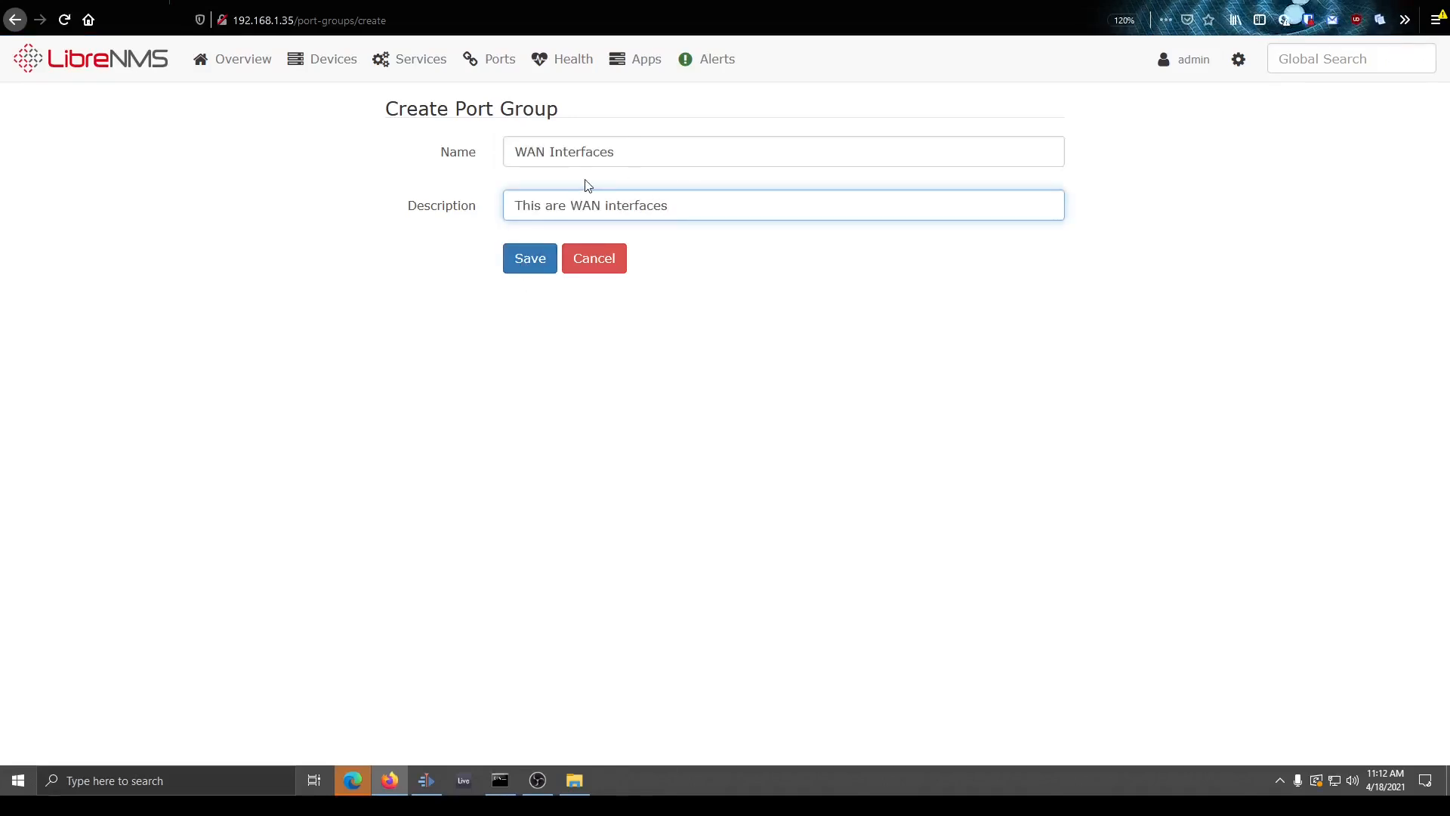
pyautogui.click(572, 59)
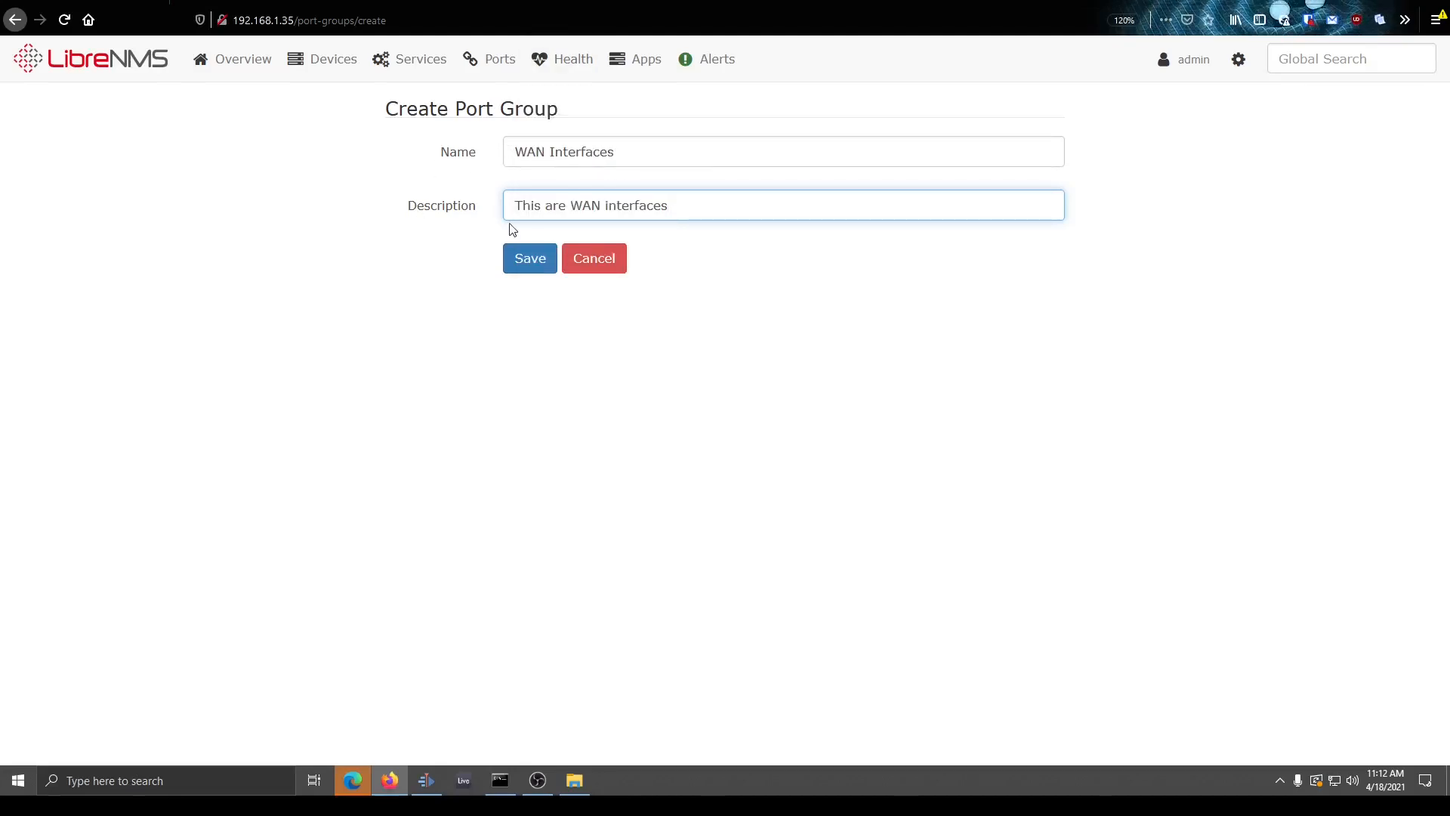
pyautogui.click(528, 258)
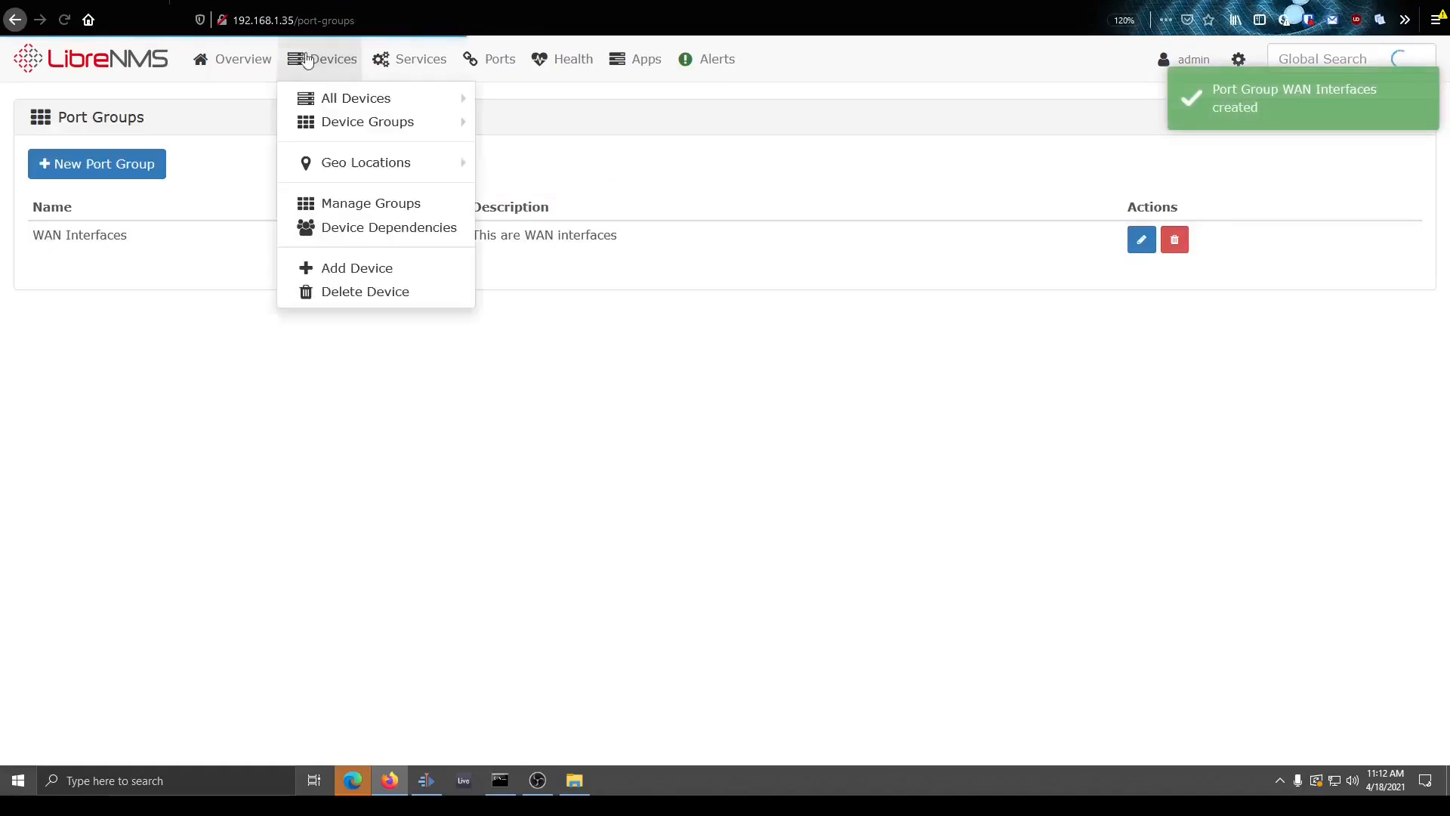
pyautogui.moveTo(356, 99)
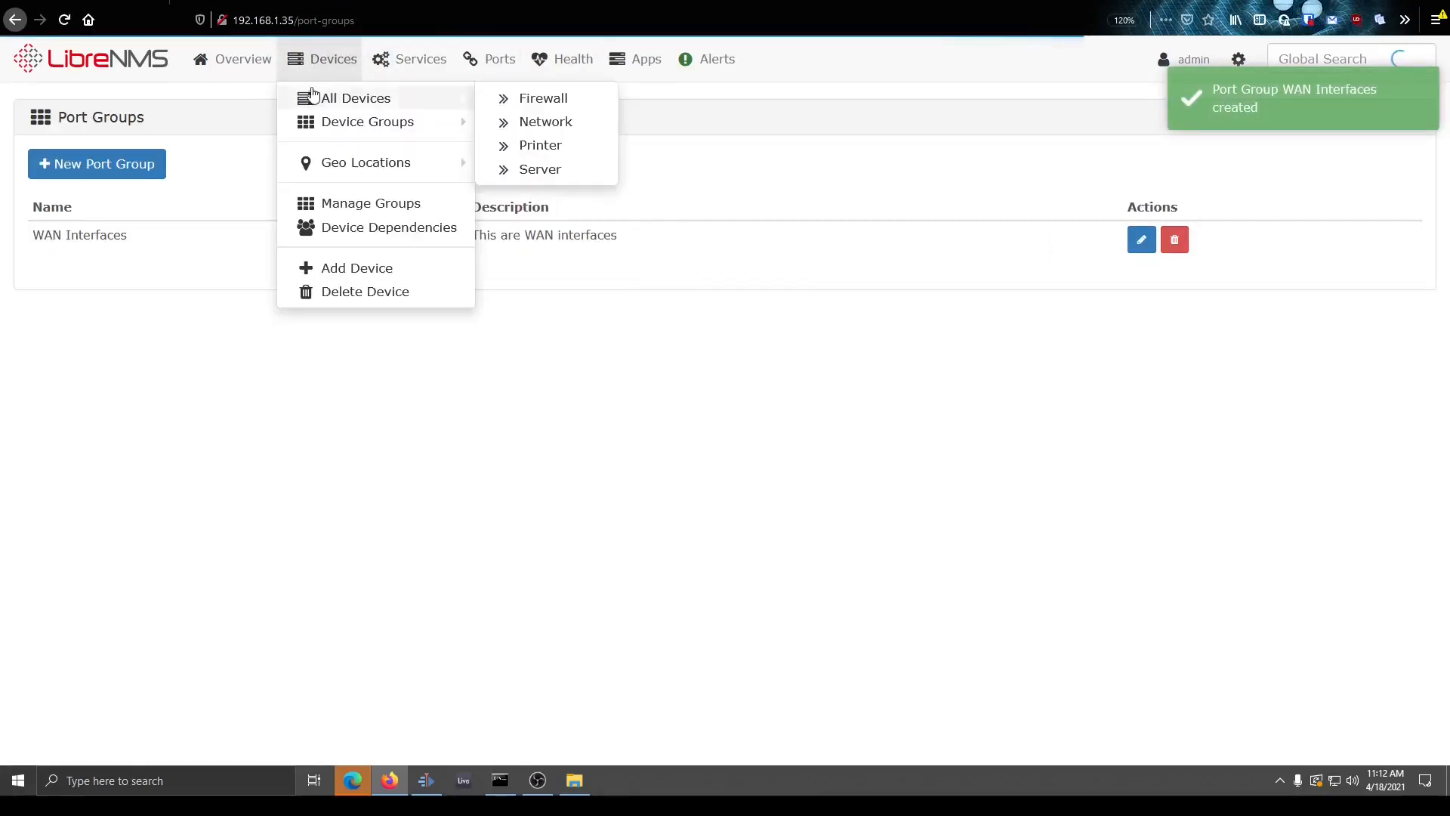
# - Browse All Ports and open the firewall device's Port Settings
pyautogui.click(489, 58)
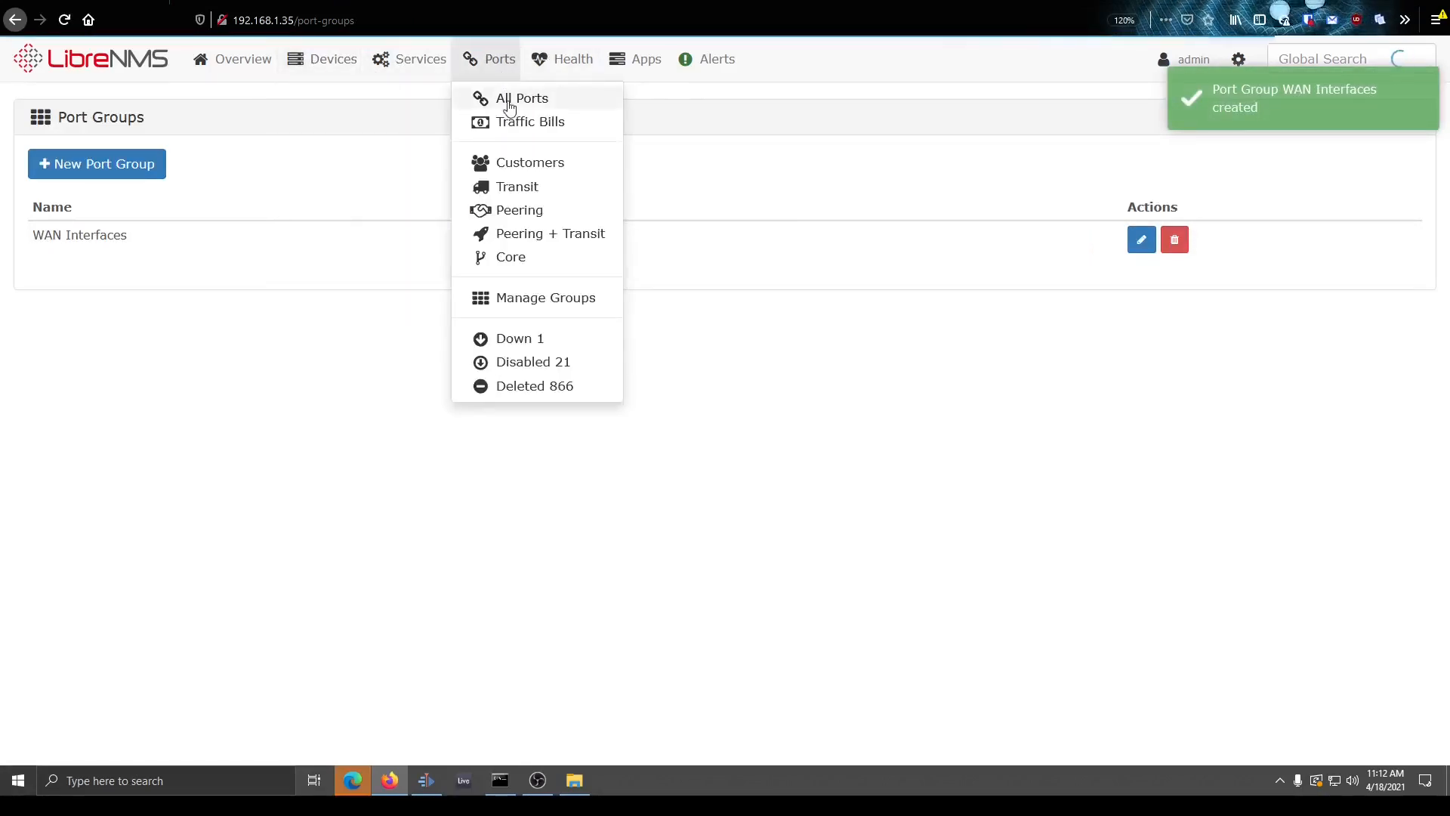
pyautogui.click(522, 98)
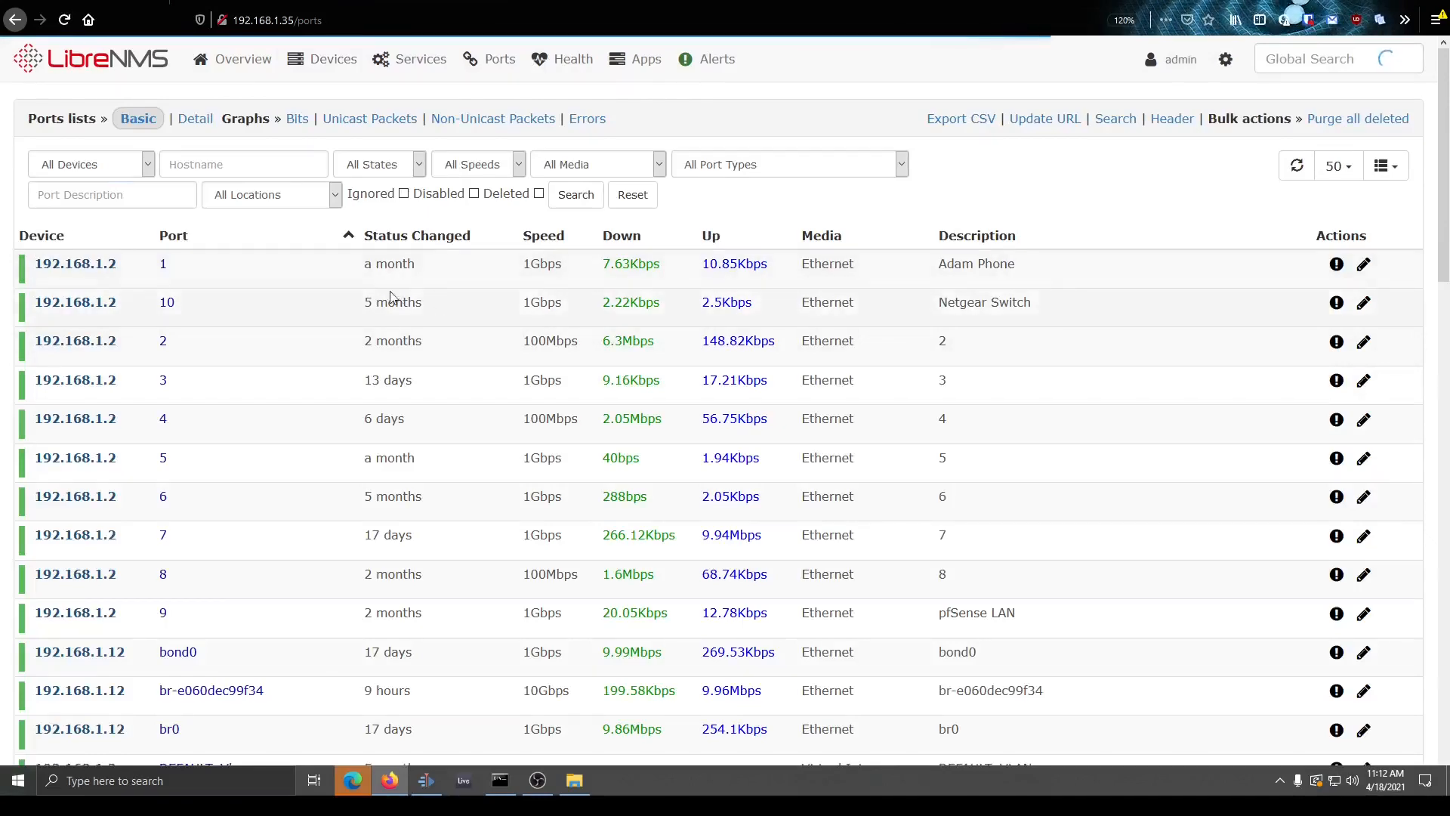
pyautogui.scroll(-3)
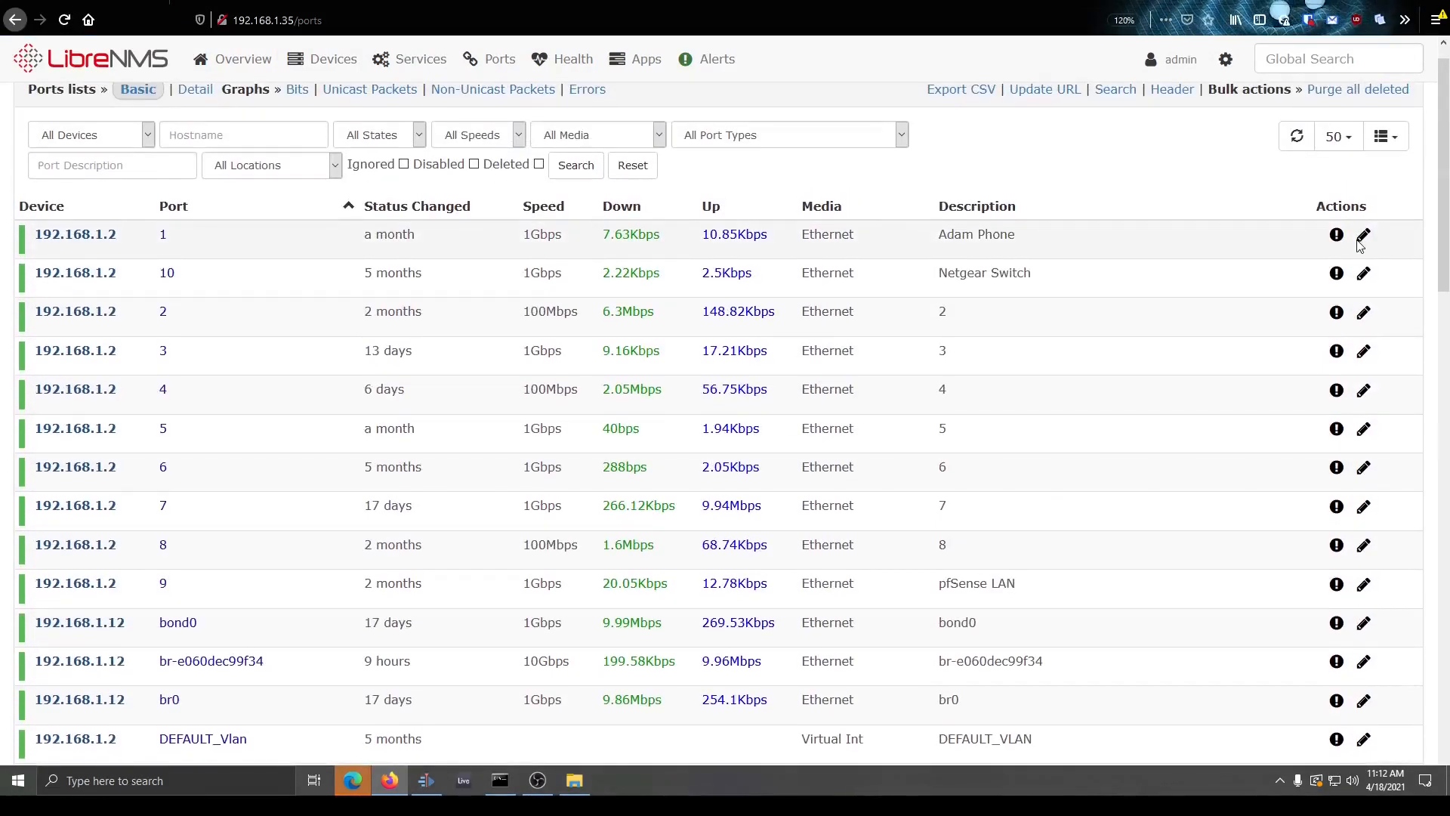
pyautogui.click(1363, 234)
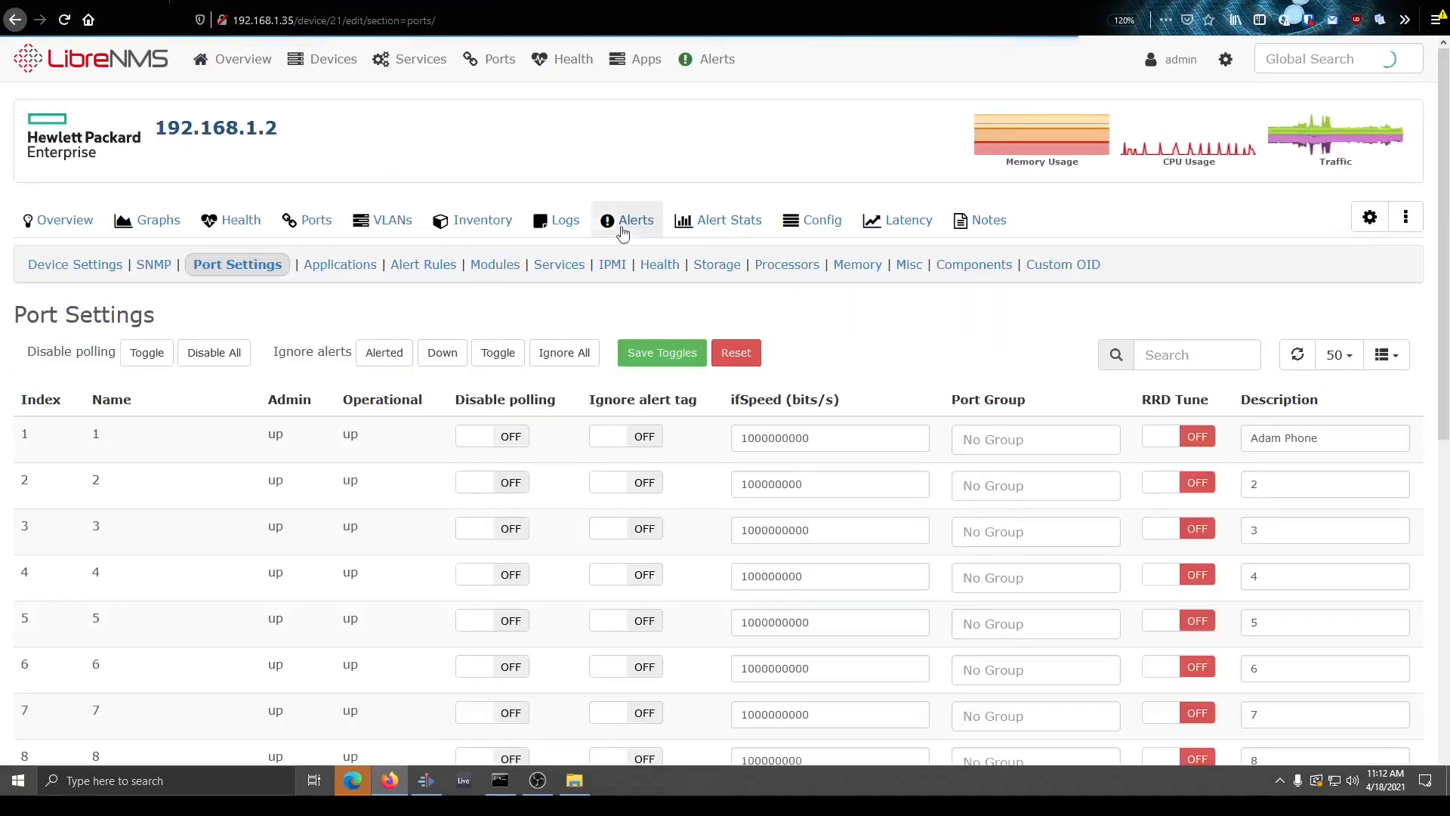
# - Assign igb0 to the WAN Interfaces port group and save the toggles
pyautogui.click(489, 59)
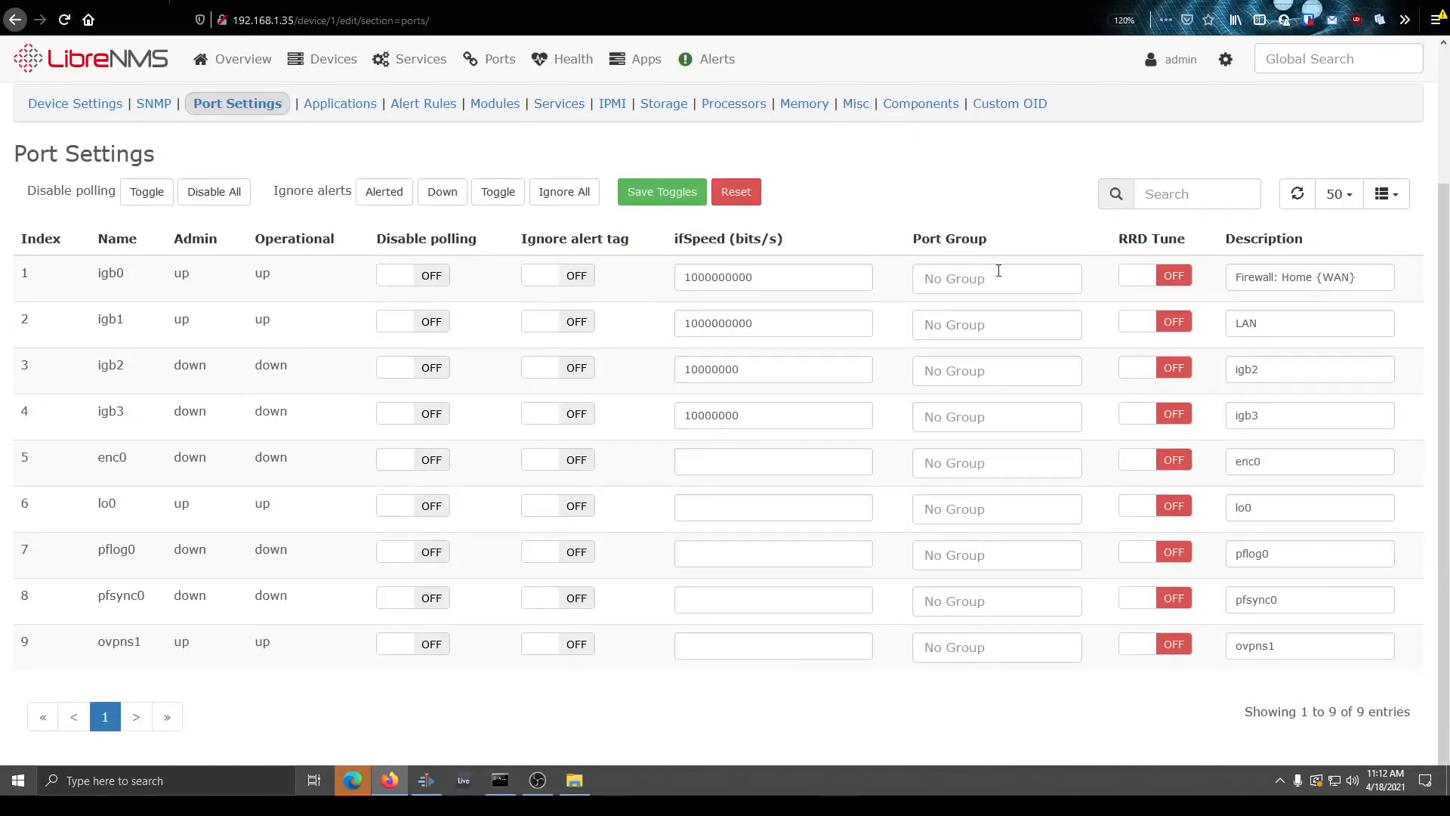
pyautogui.click(997, 278)
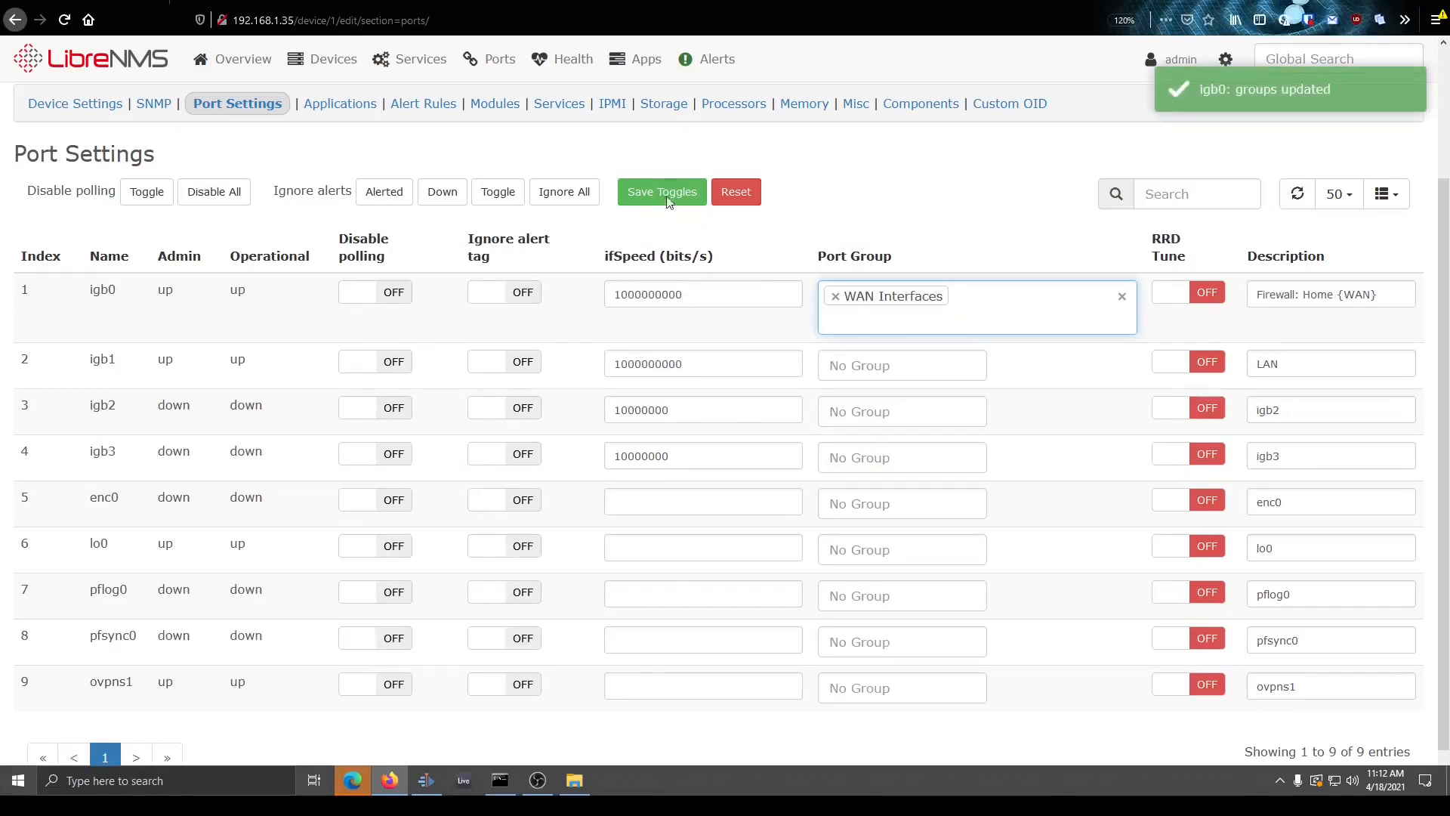
pyautogui.click(662, 191)
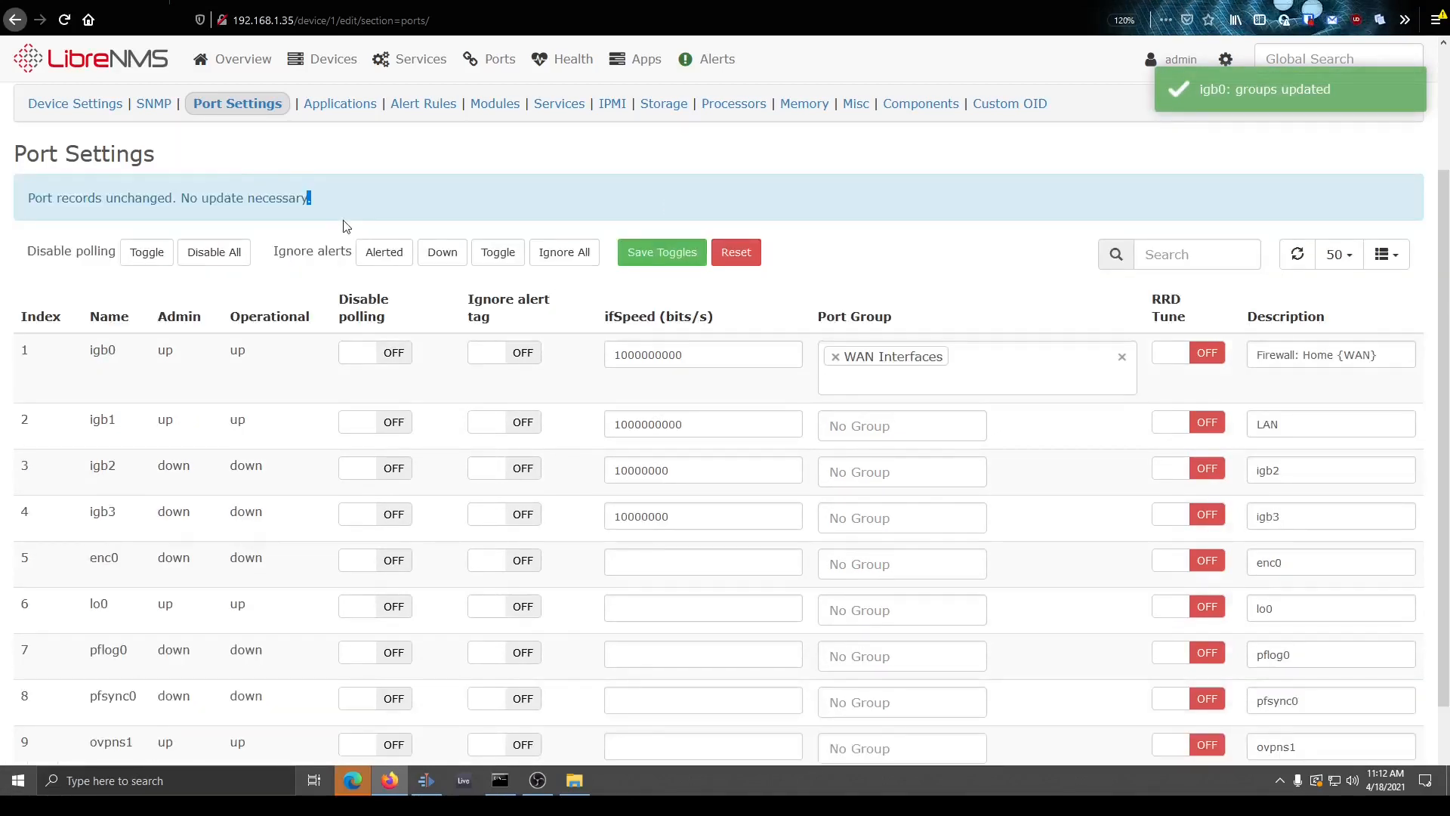
pyautogui.click(243, 59)
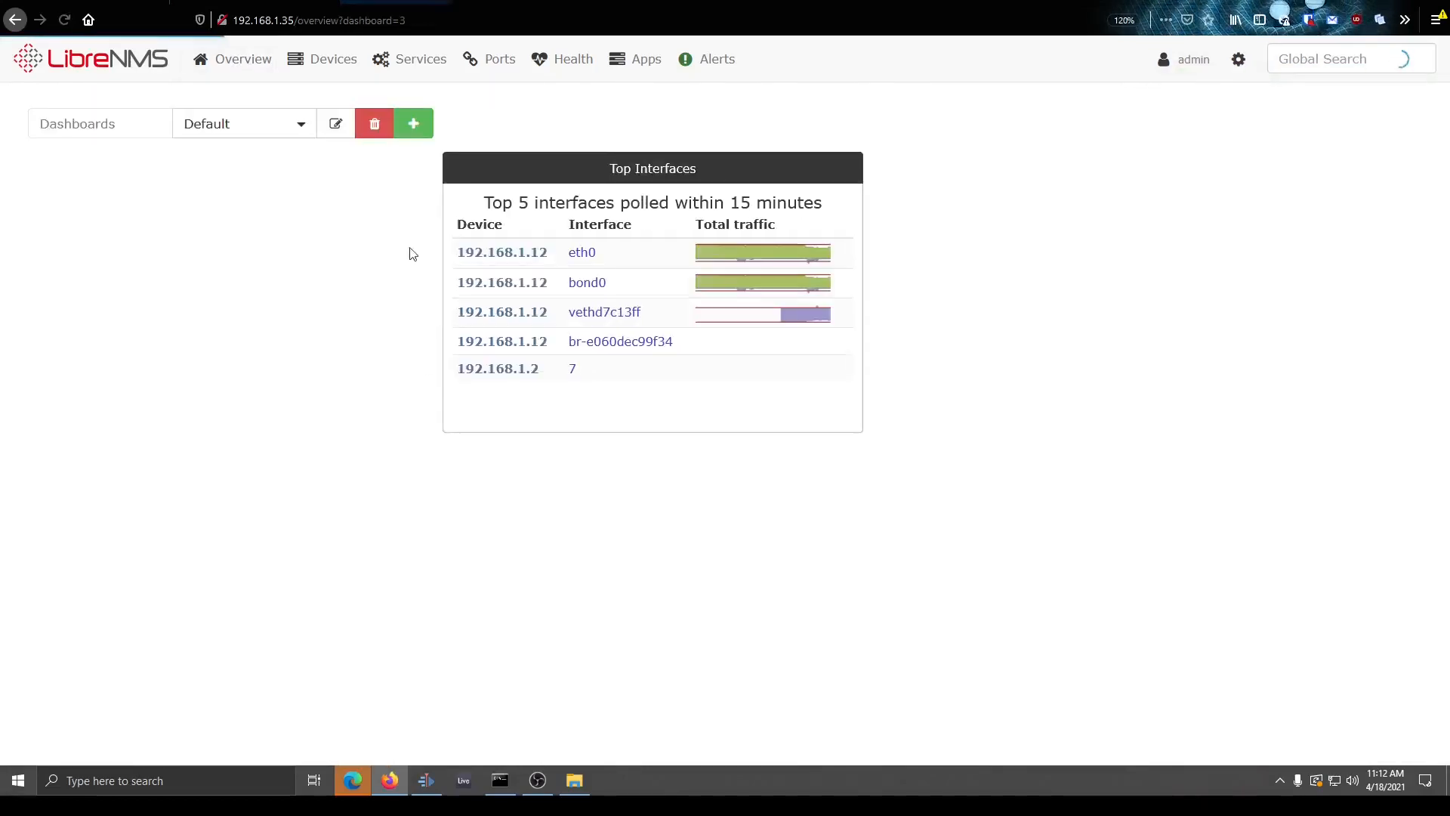
# - Set the Top Interfaces widget's Port Group to WAN Interfaces, then view the HP 2530 switch overview
pyautogui.click(335, 123)
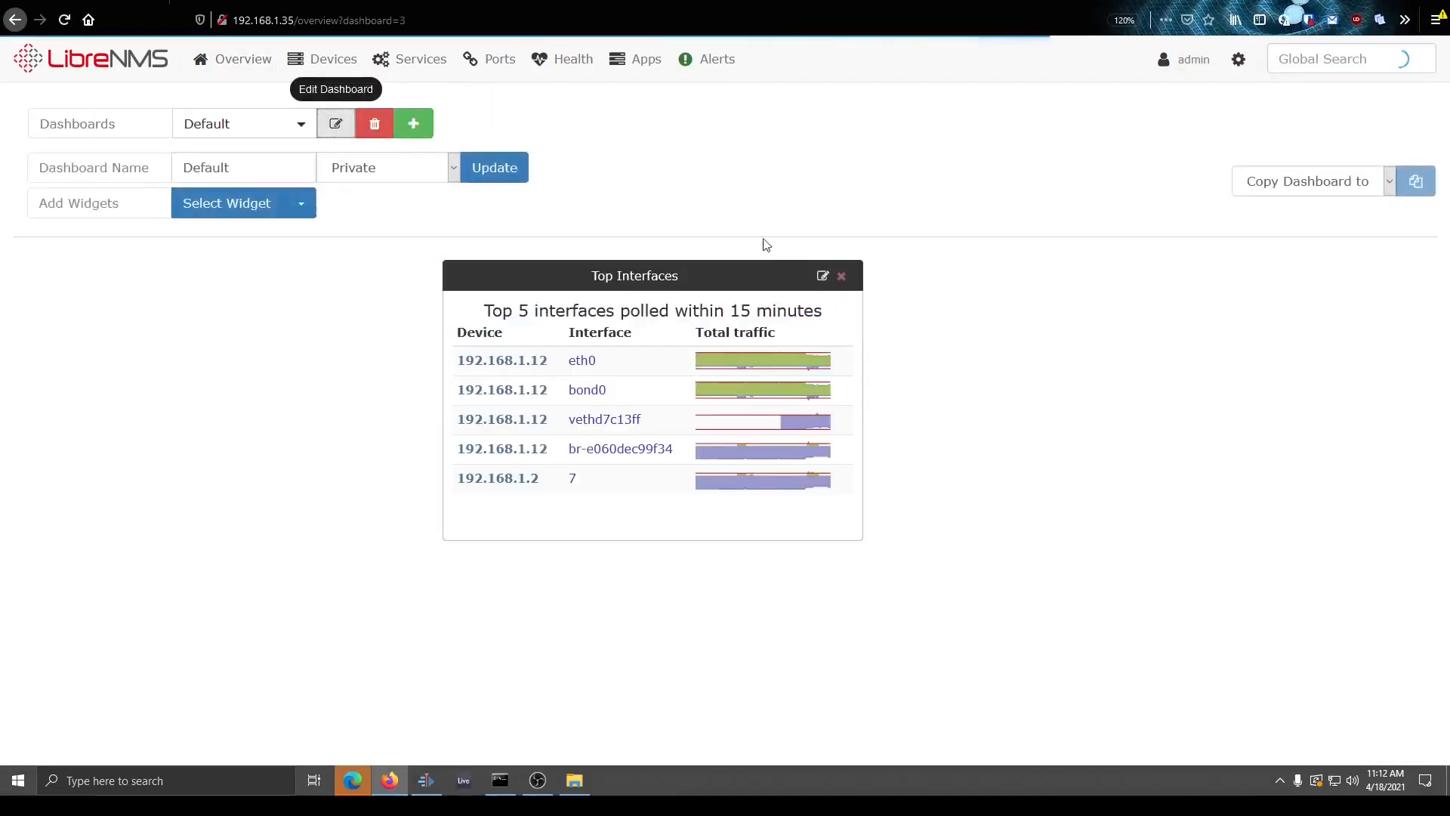
pyautogui.click(821, 276)
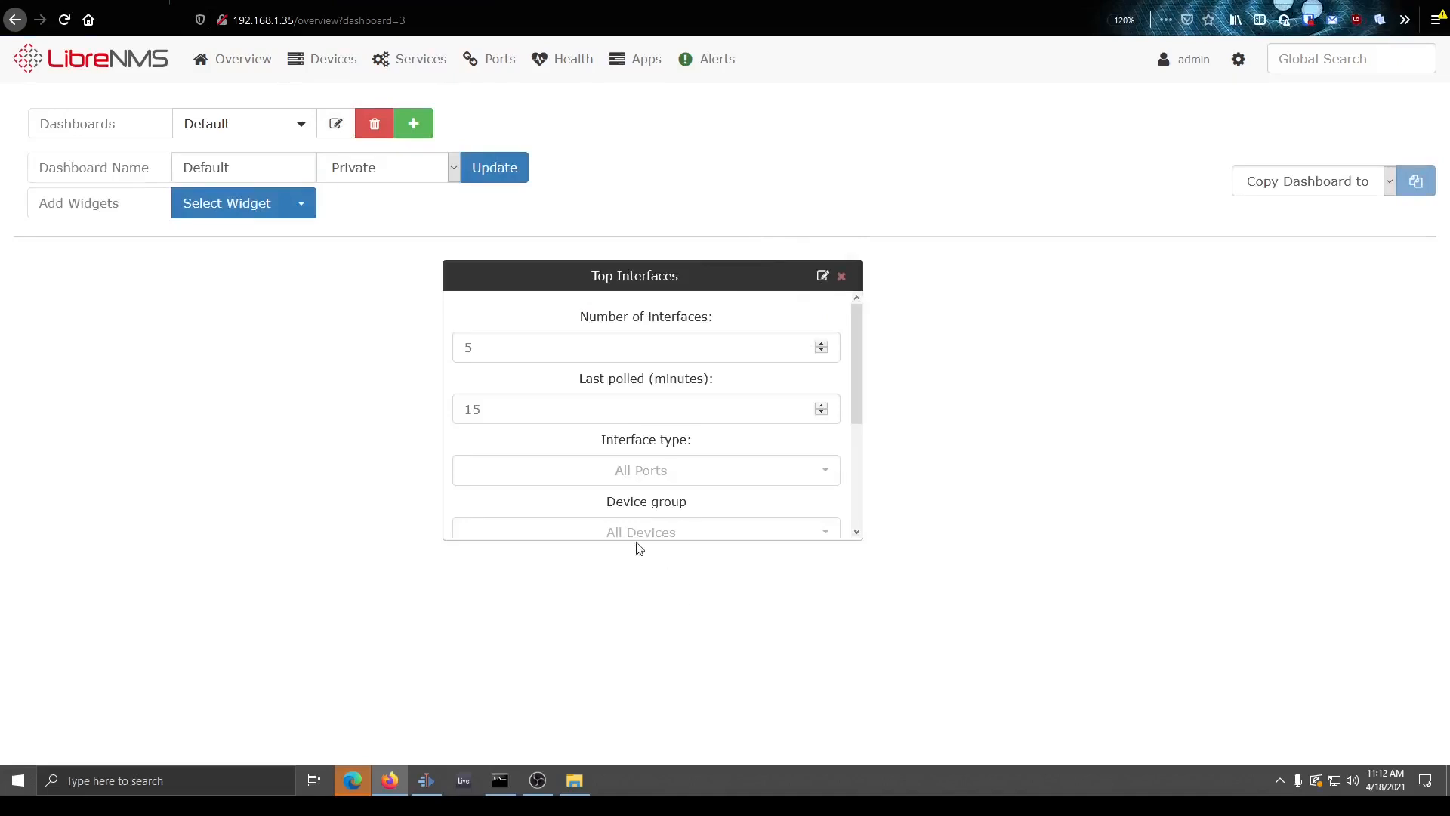
pyautogui.click(644, 423)
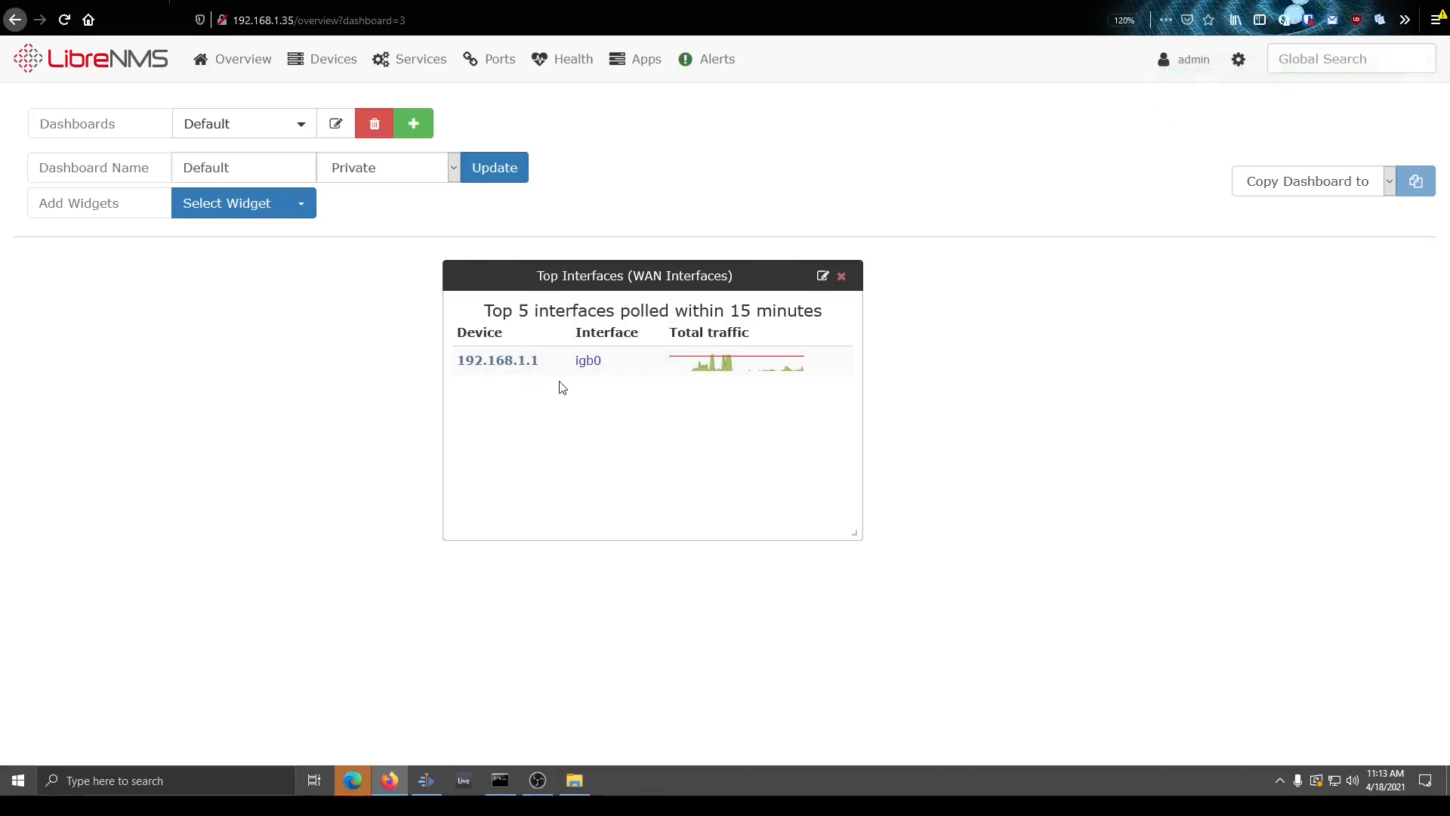
pyautogui.moveTo(656, 280)
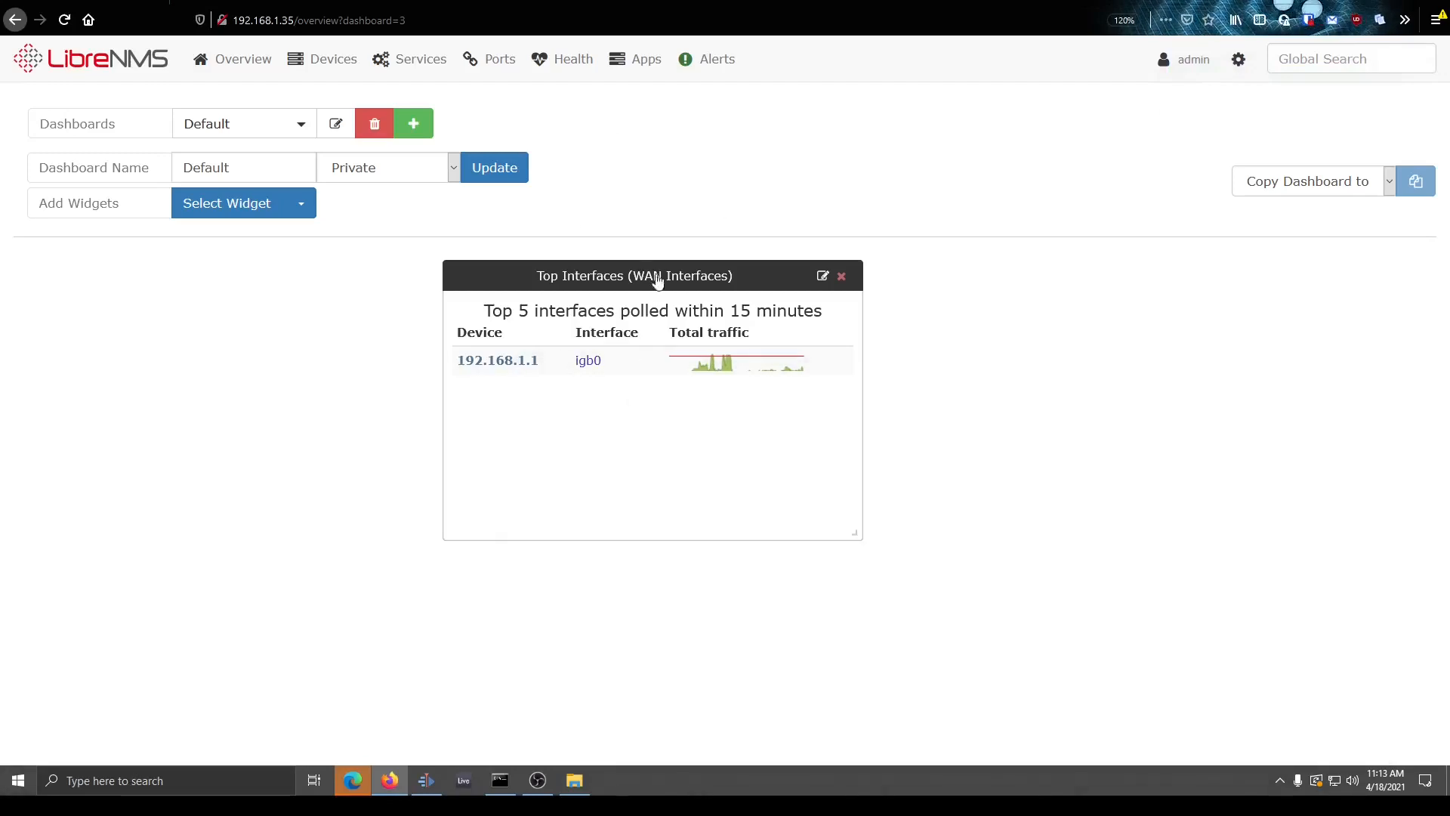
pyautogui.moveTo(574, 321)
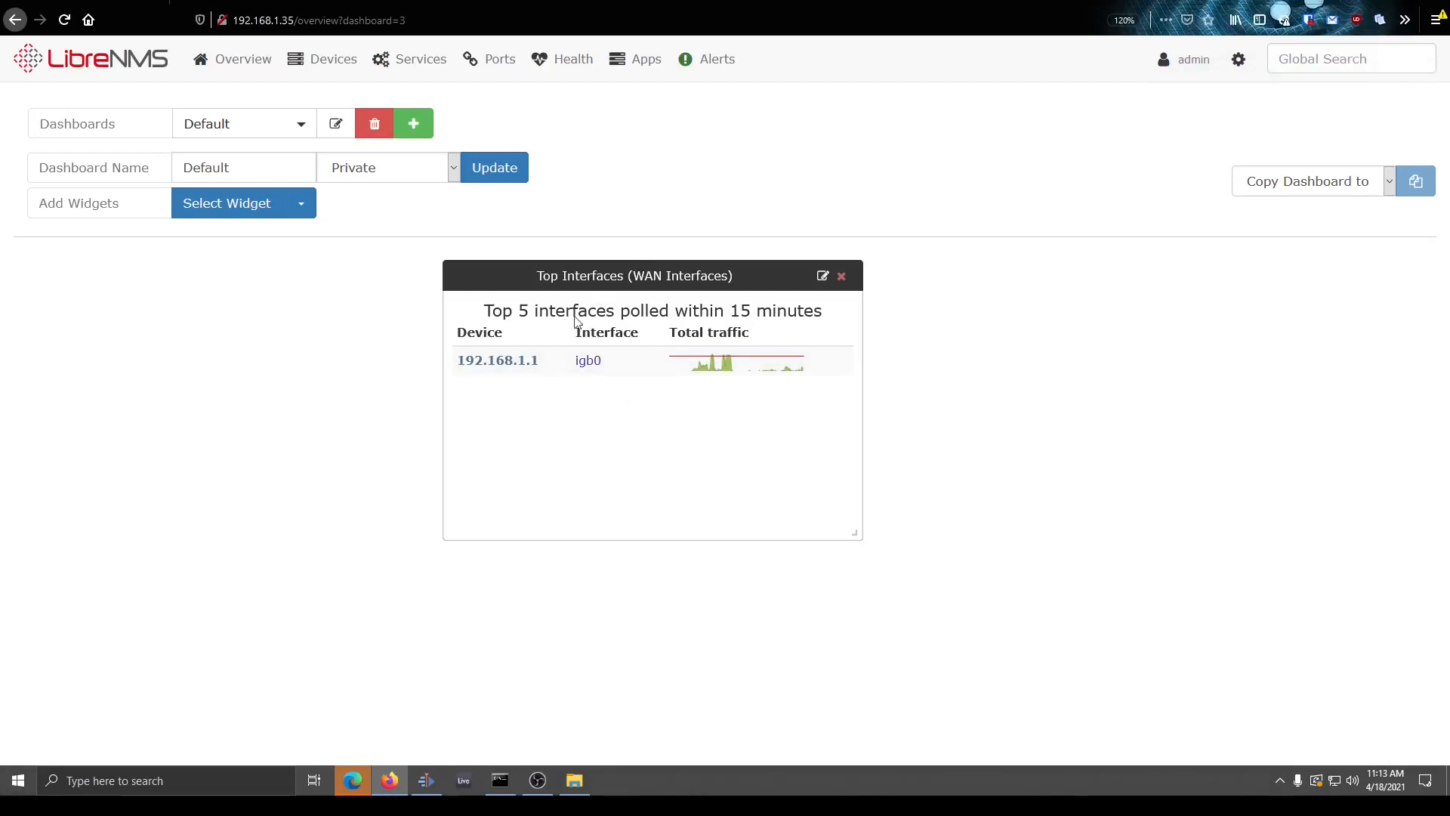
pyautogui.click(490, 58)
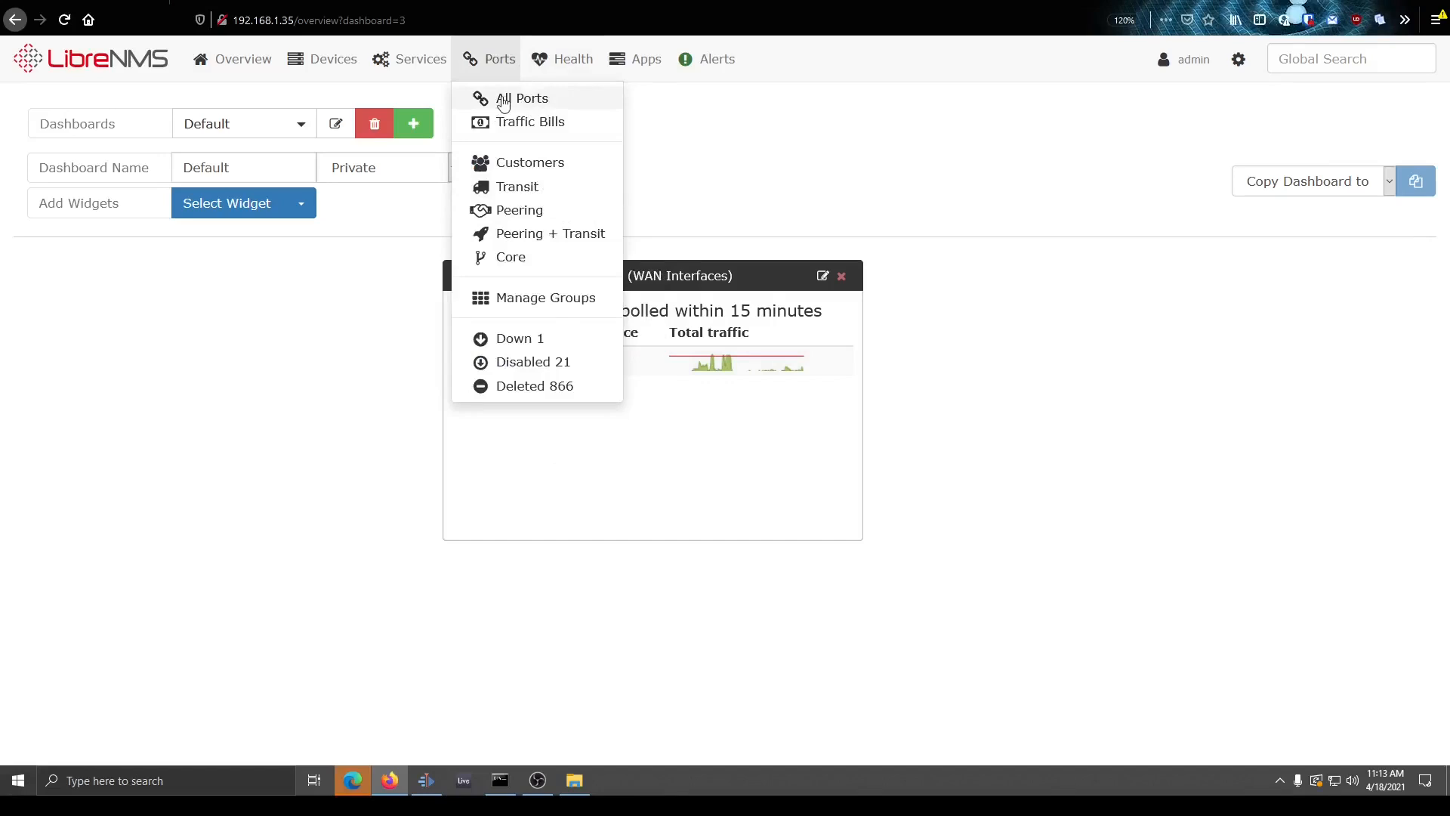
pyautogui.moveTo(523, 260)
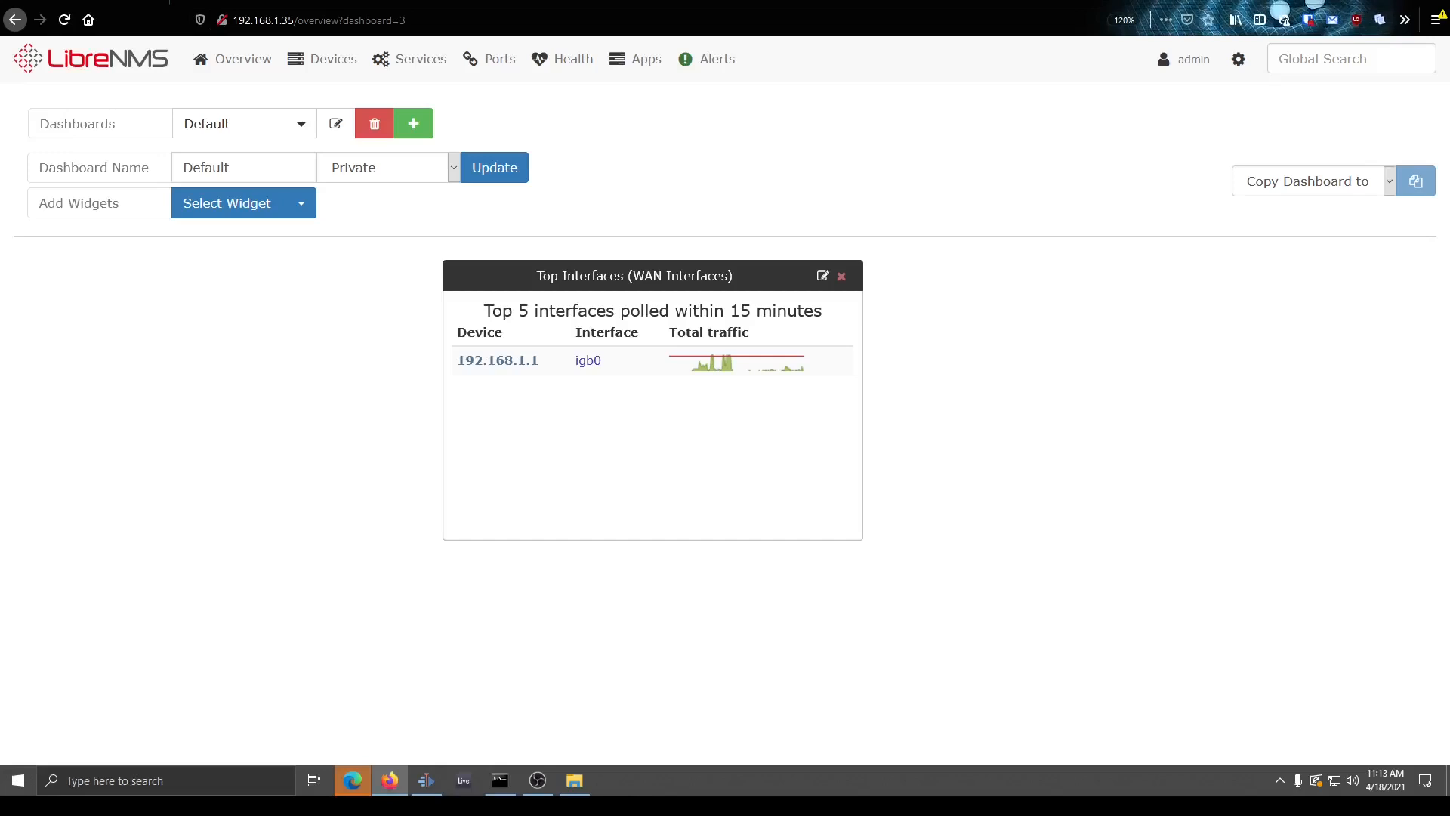
pyautogui.click(635, 58)
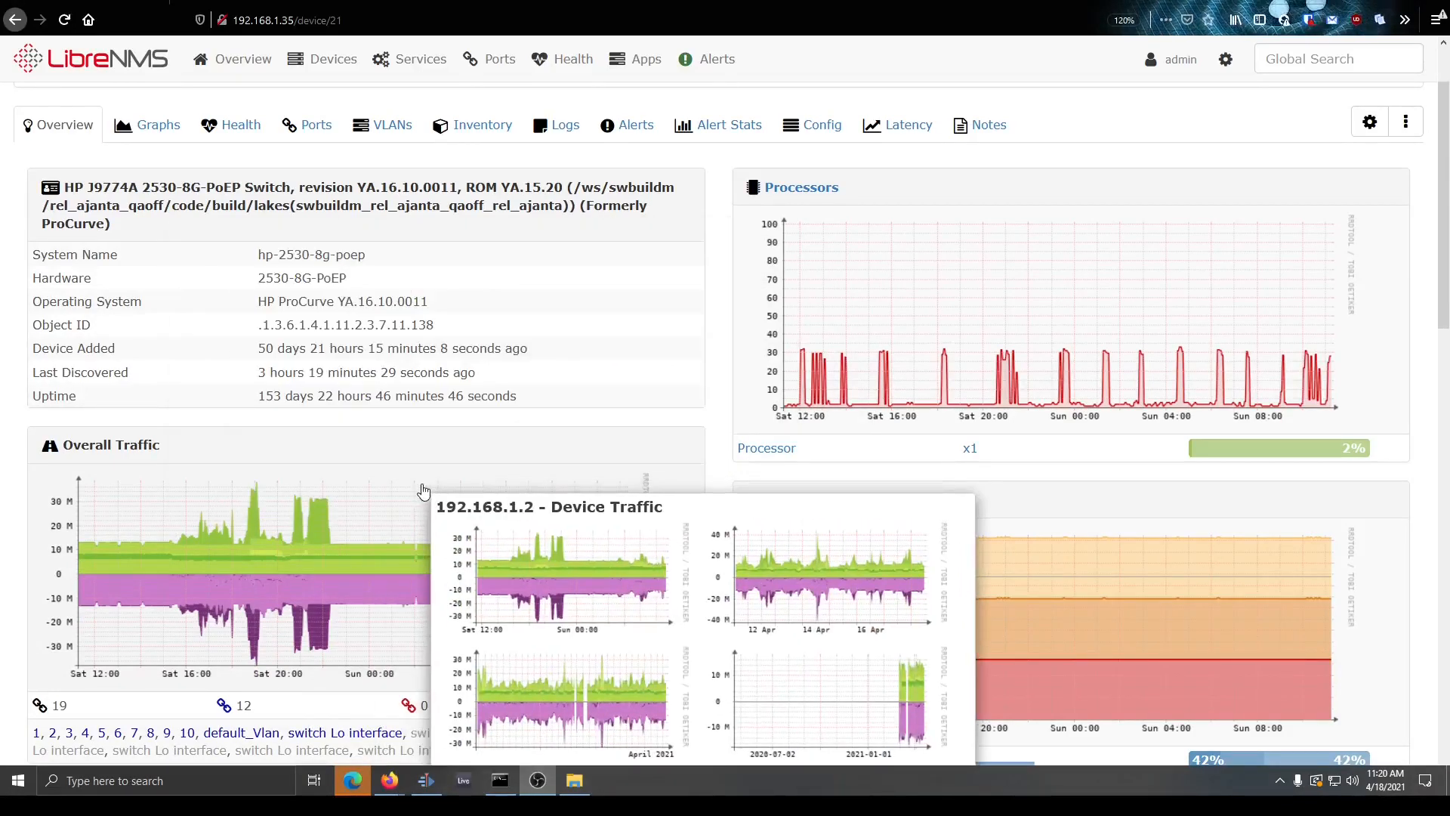
pyautogui.moveTo(111, 503)
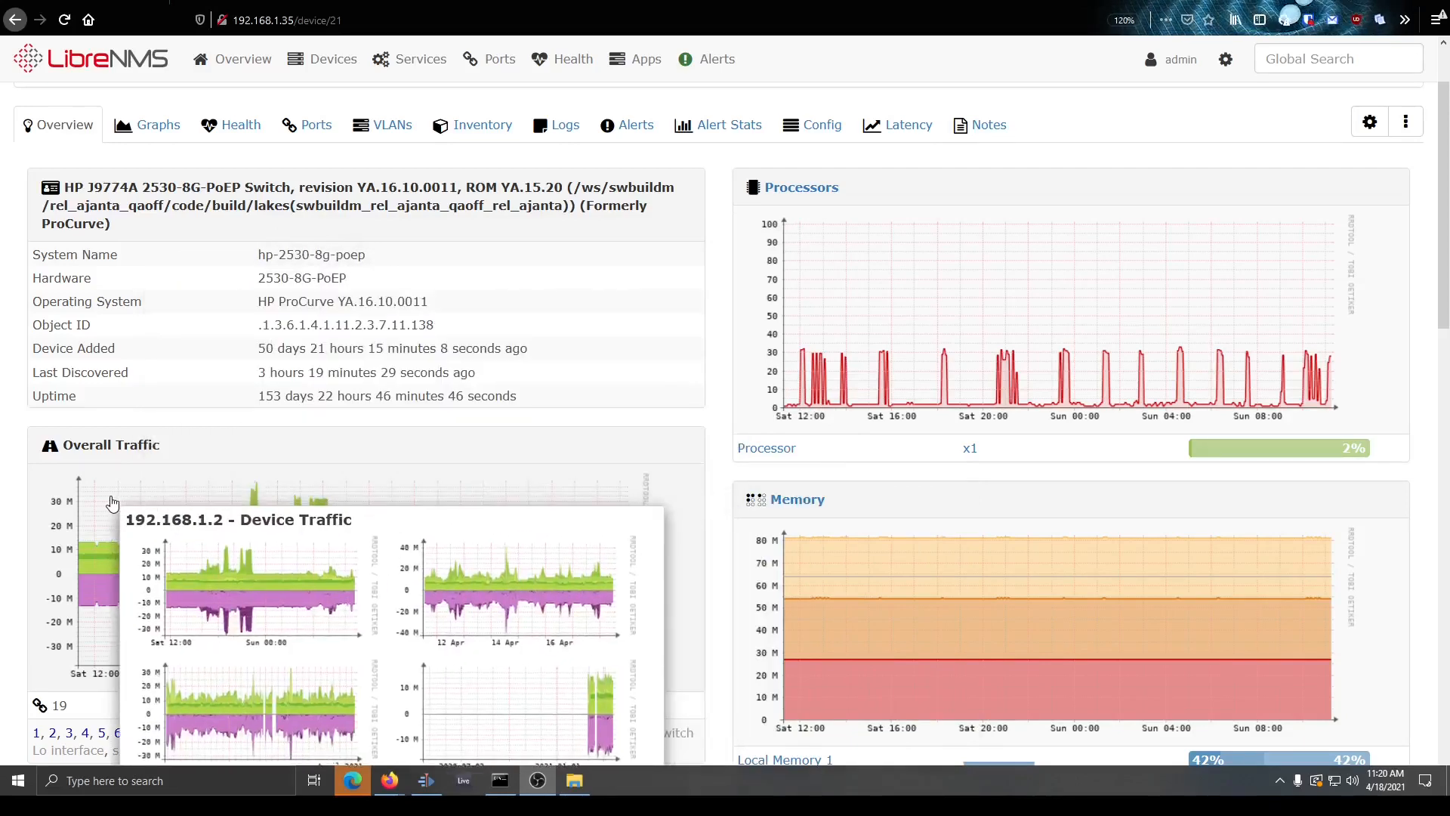
pyautogui.moveTo(202, 540)
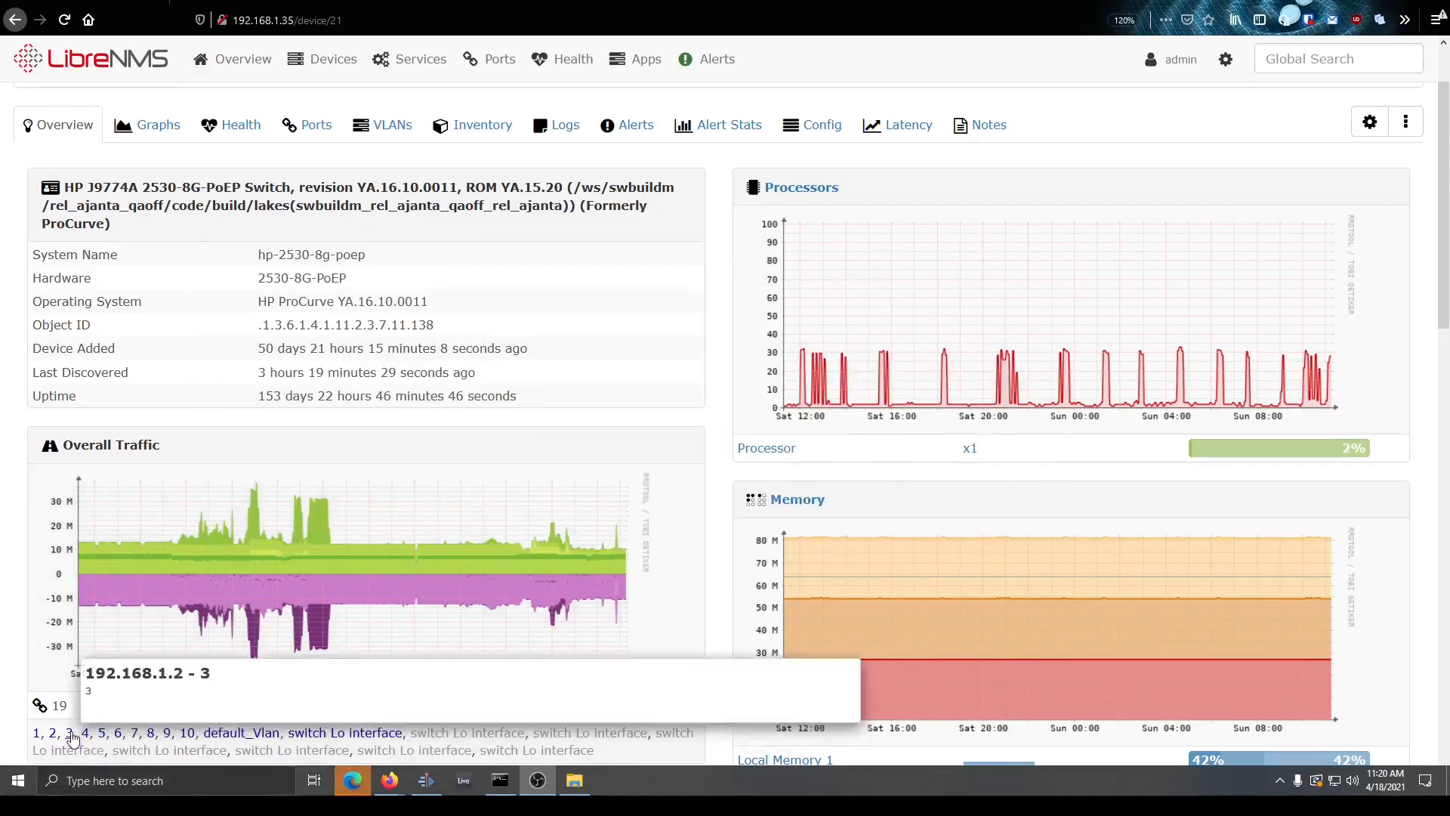
pyautogui.click(35, 733)
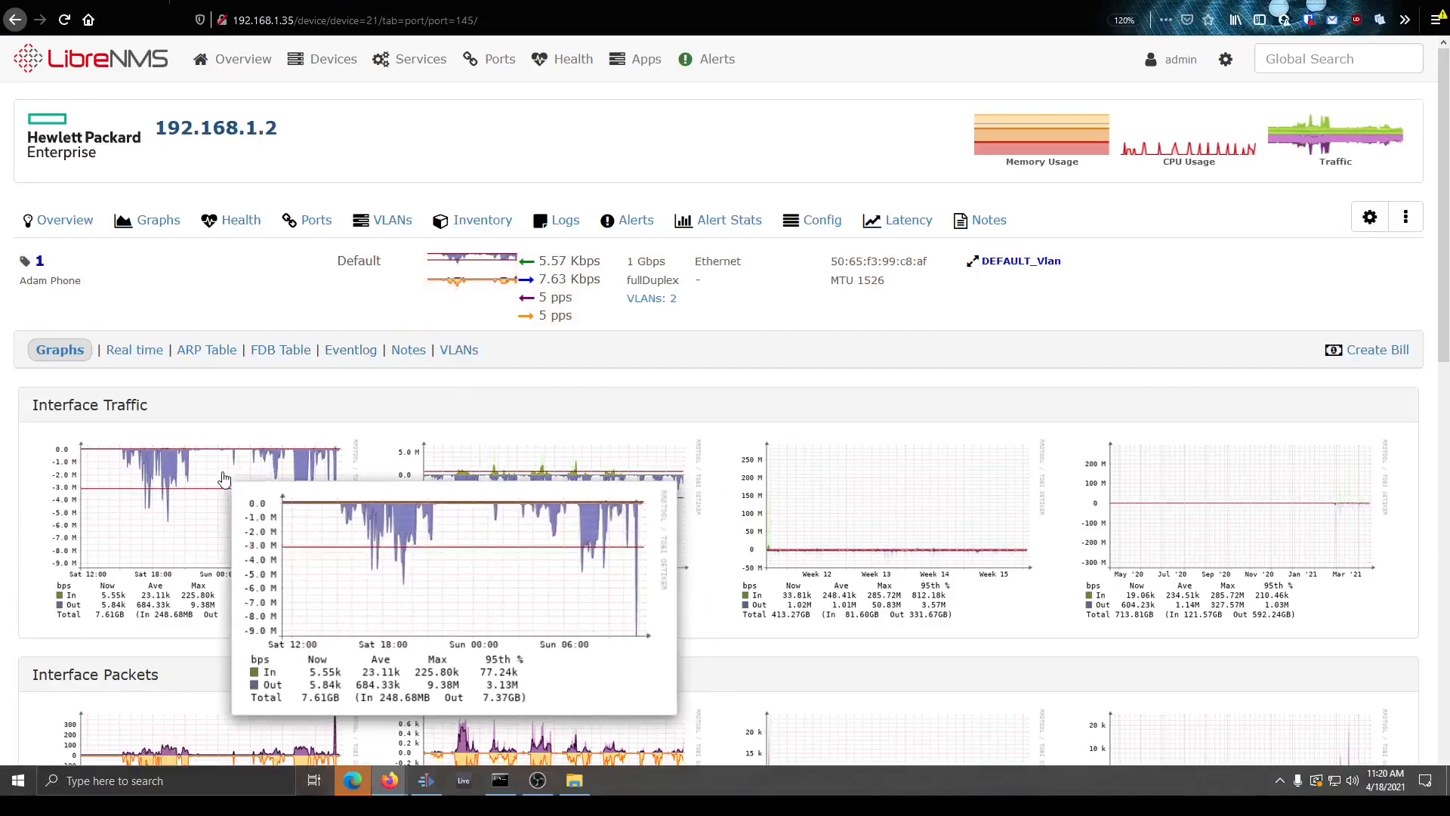
pyautogui.click(56, 124)
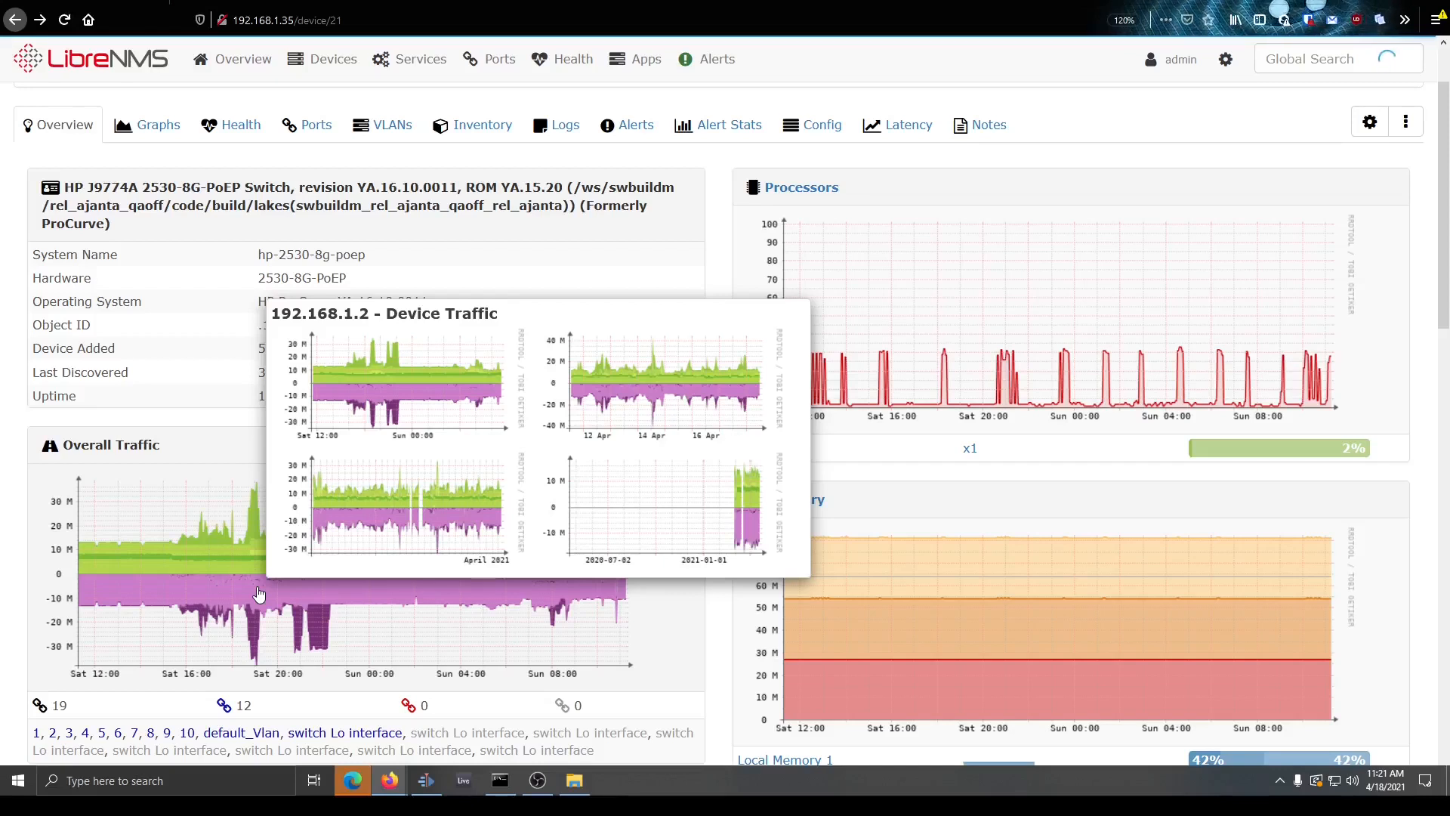
pyautogui.moveTo(321, 578)
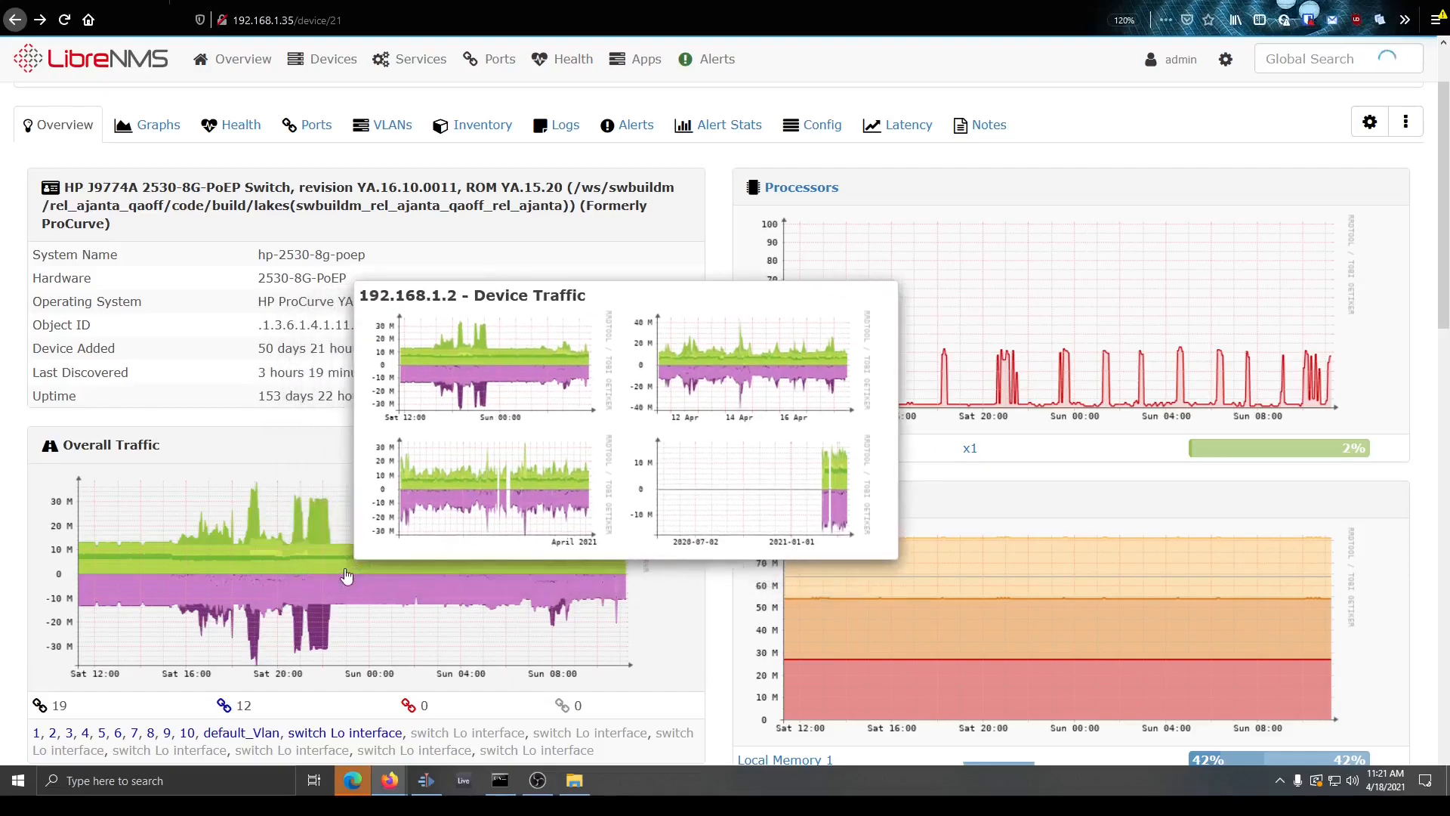
pyautogui.moveTo(264, 573)
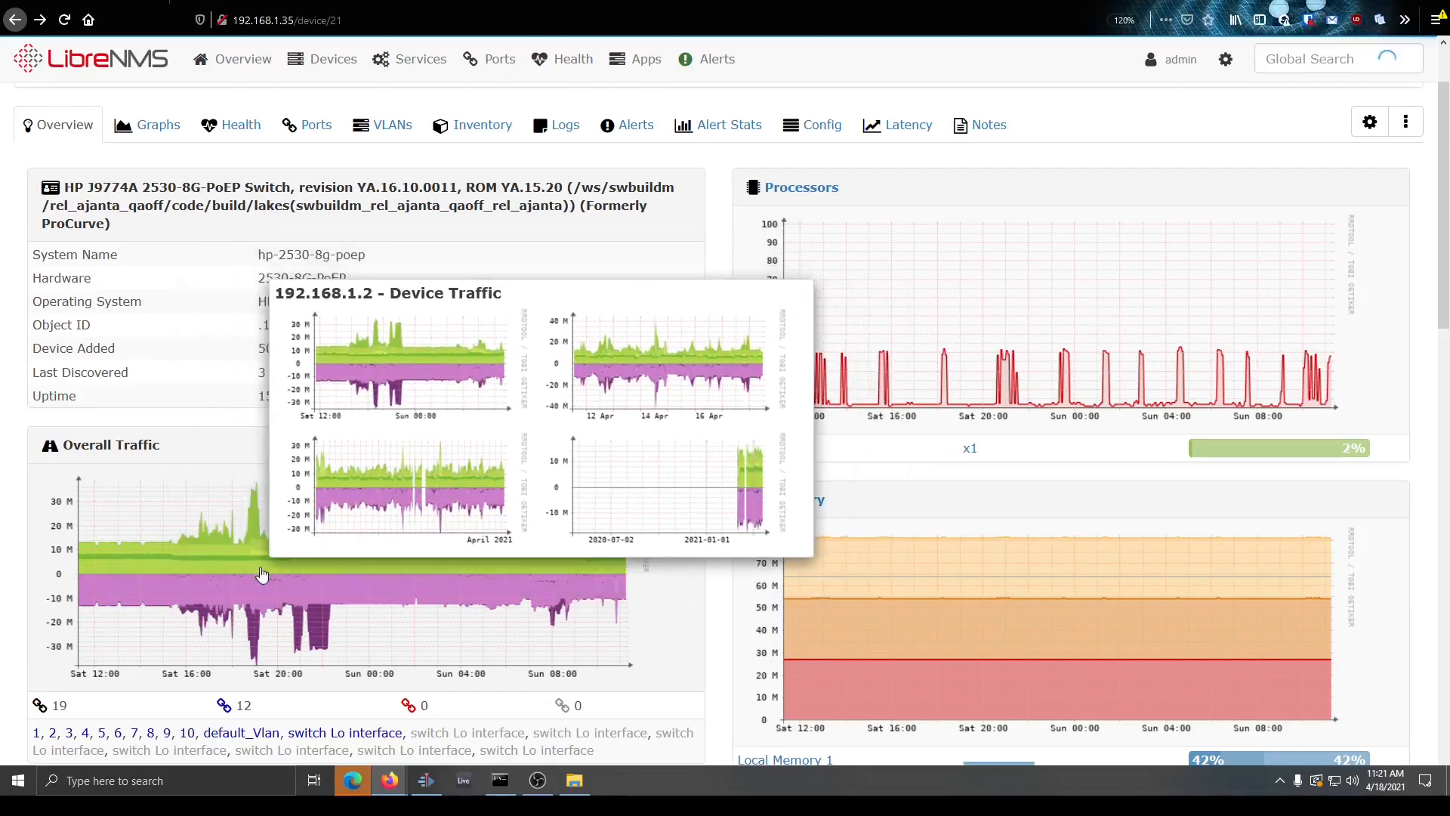
pyautogui.moveTo(376, 537)
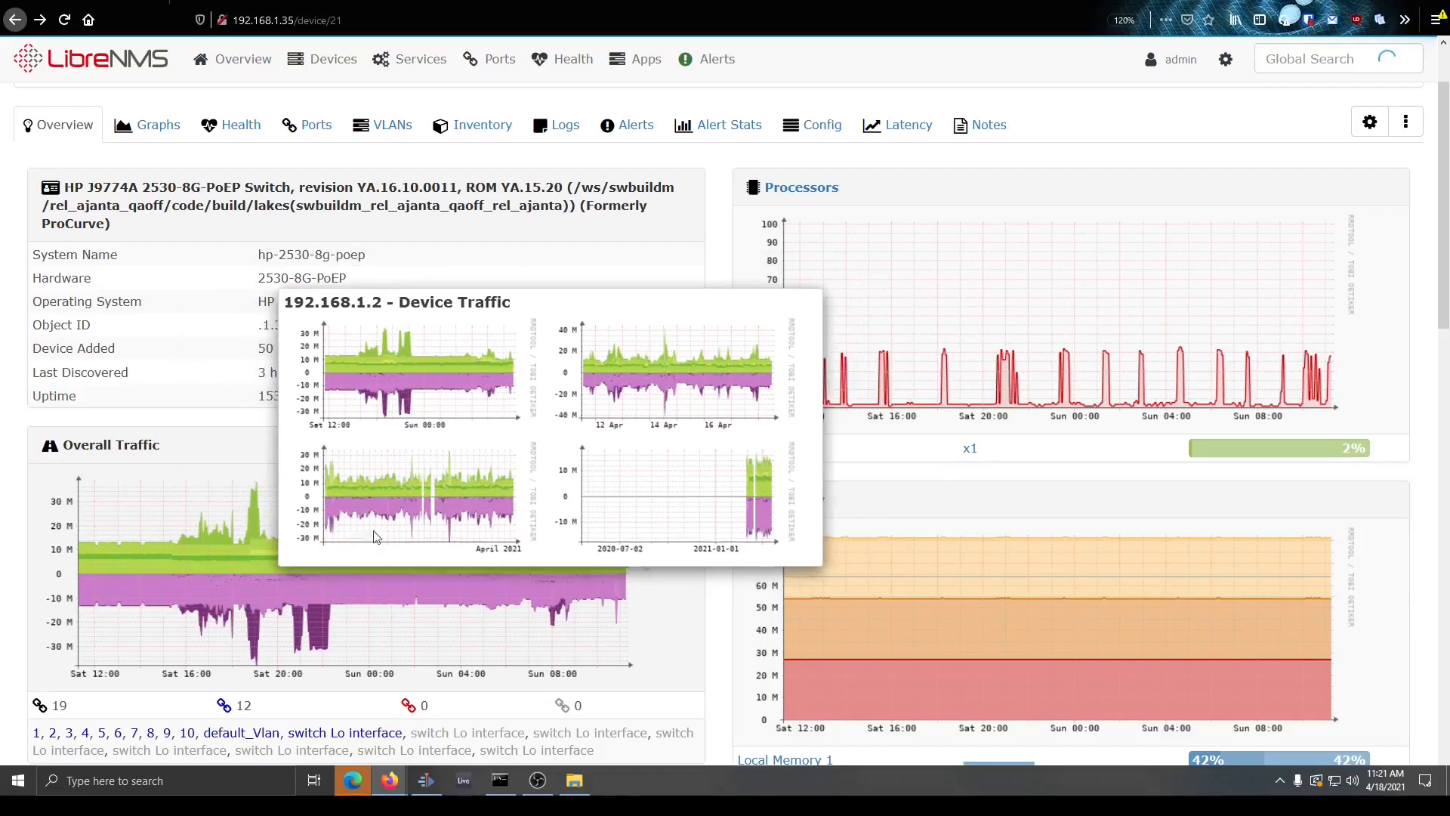
pyautogui.moveTo(420, 611)
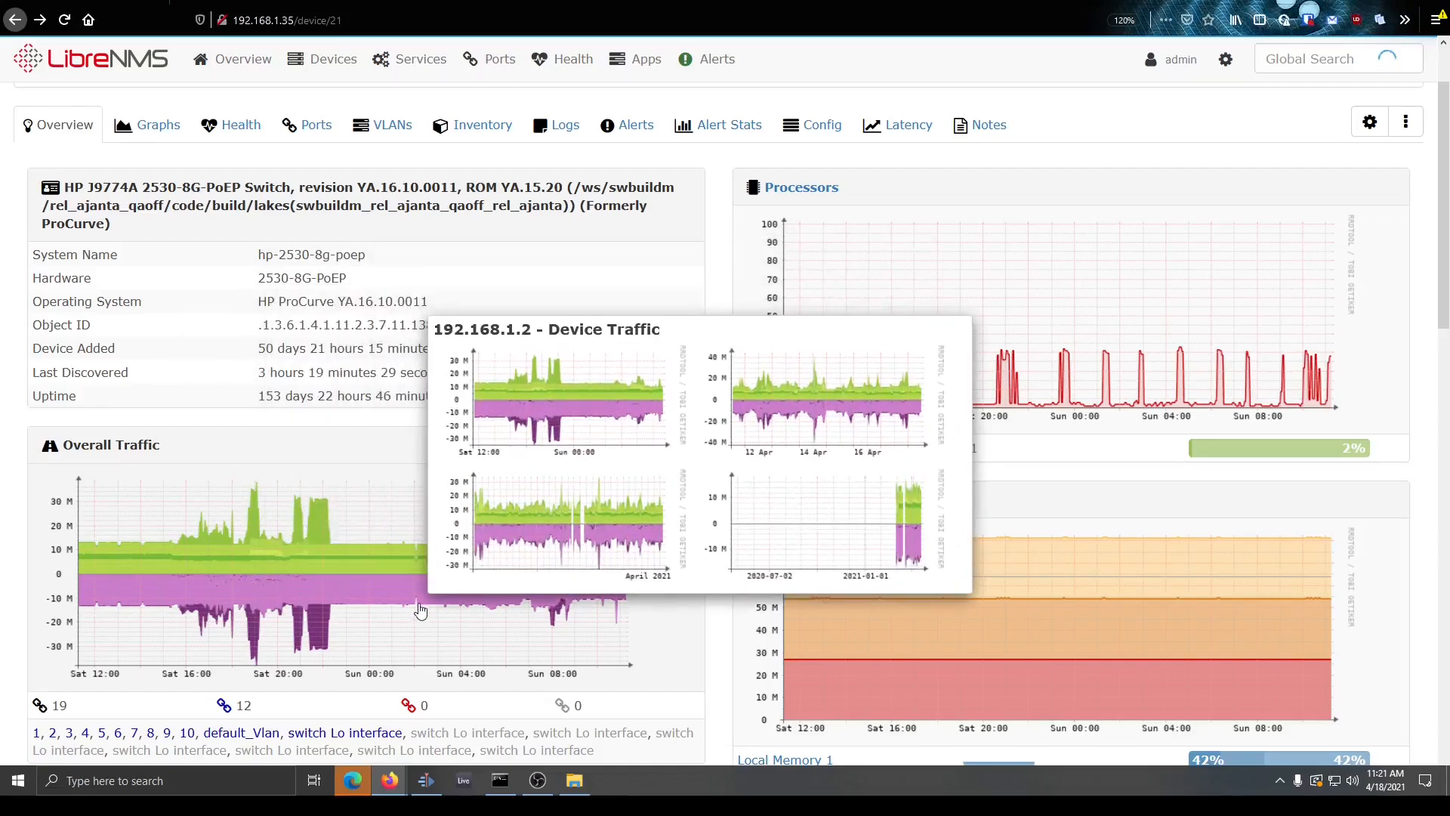
pyautogui.scroll(3)
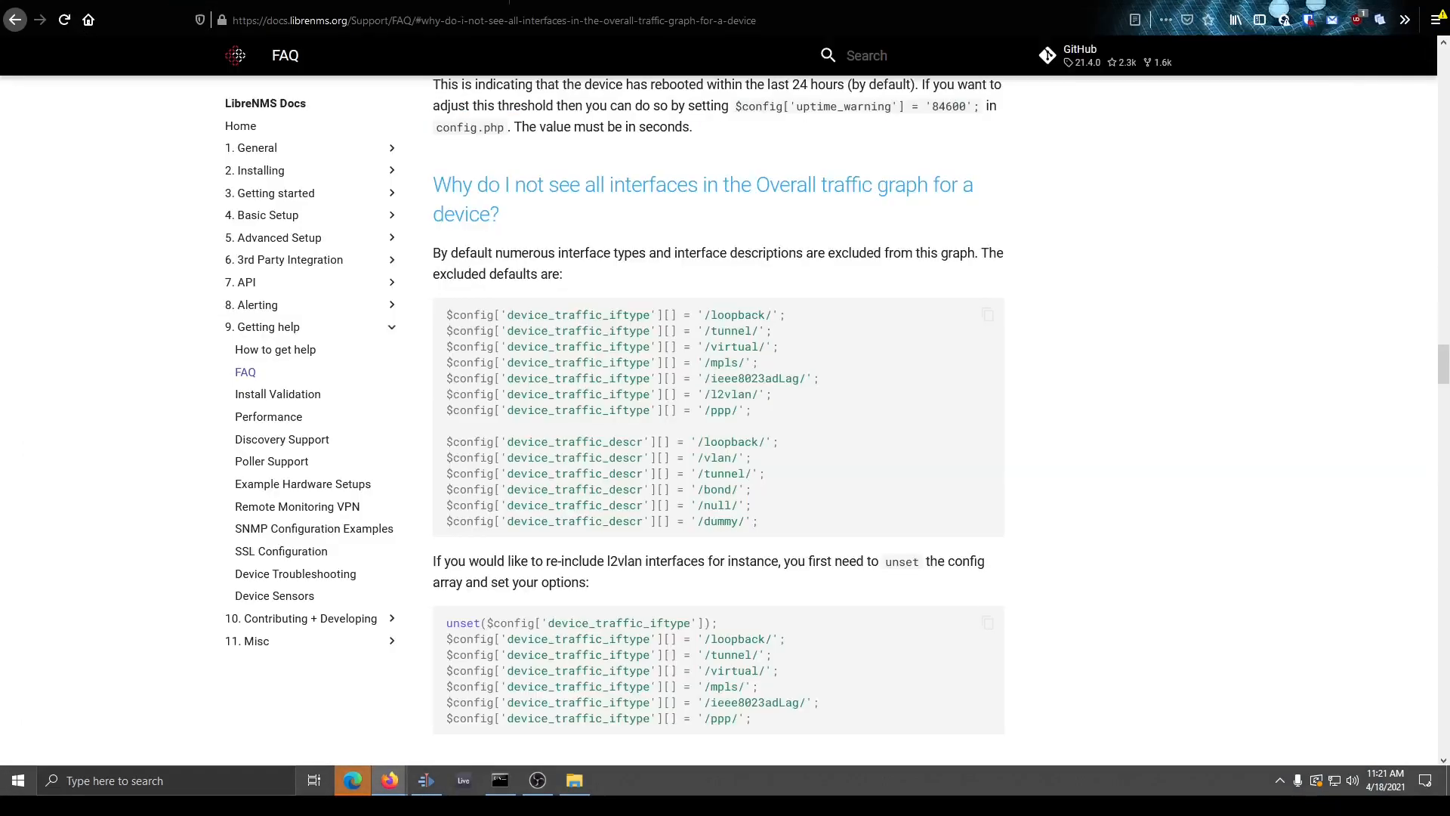
pyautogui.moveTo(676, 494)
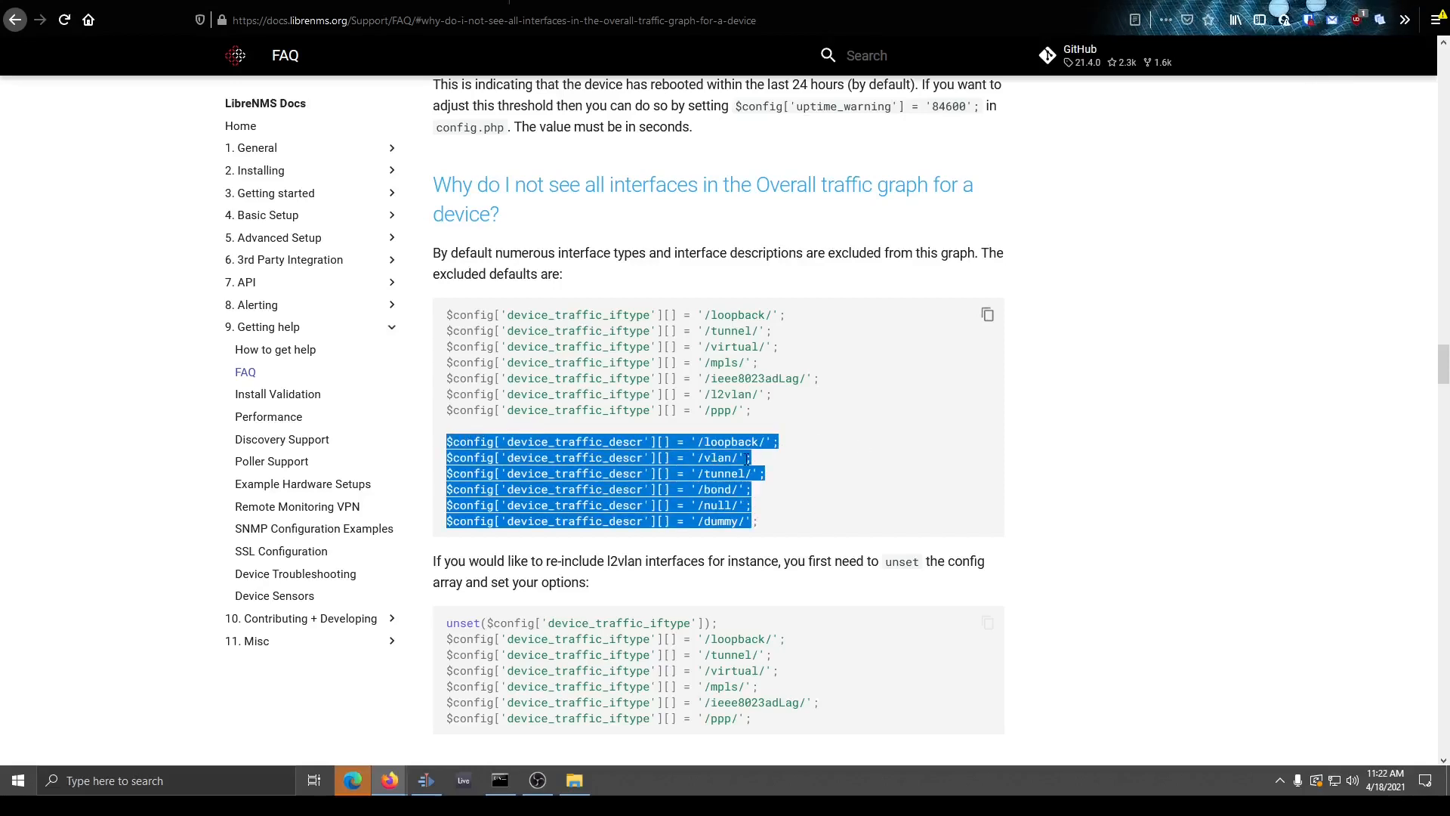
# - Highlight the FAQ's excluded default interface config lines, then the /bond/ description exclusion
pyautogui.click(751, 355)
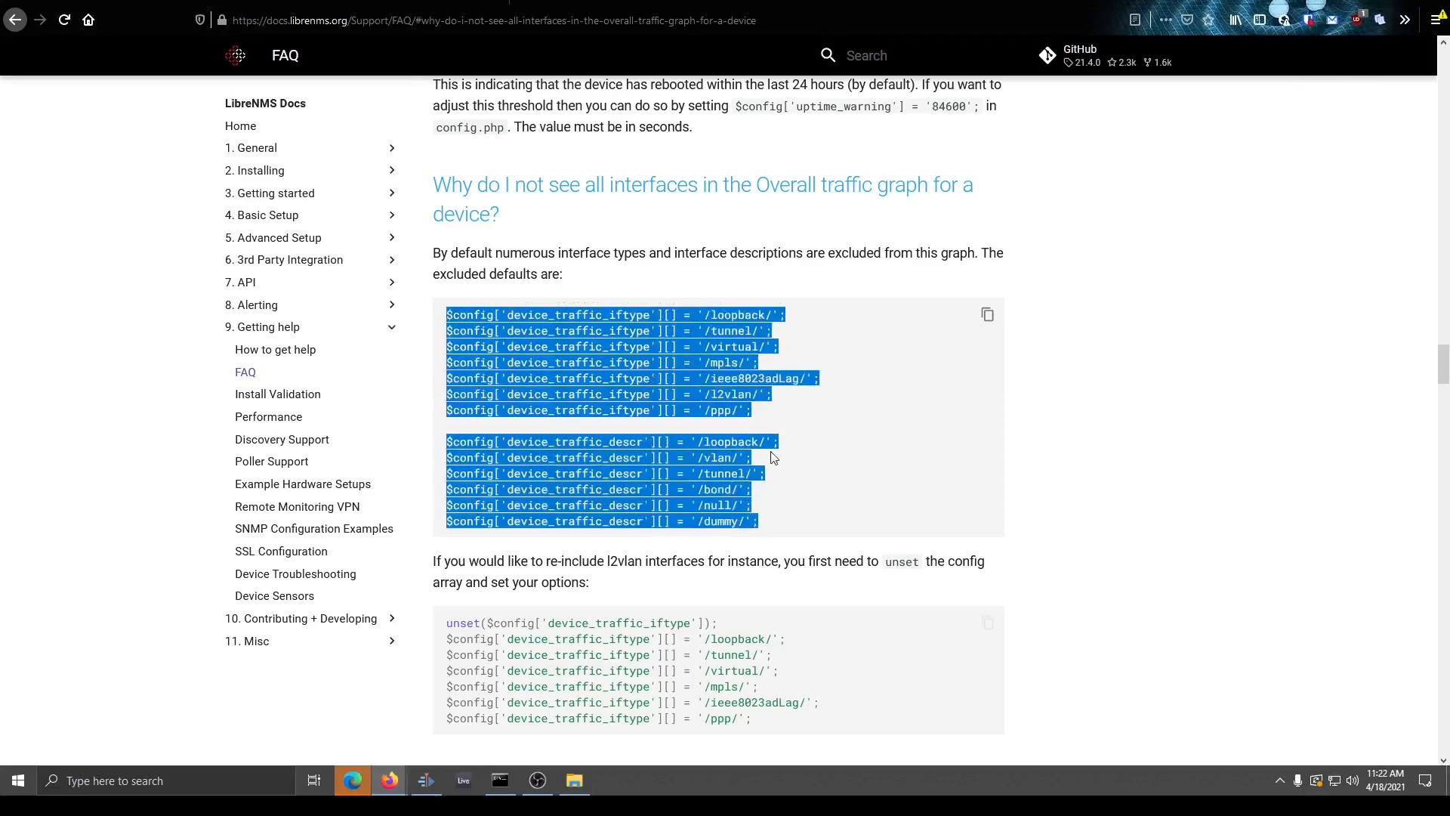
pyautogui.click(762, 497)
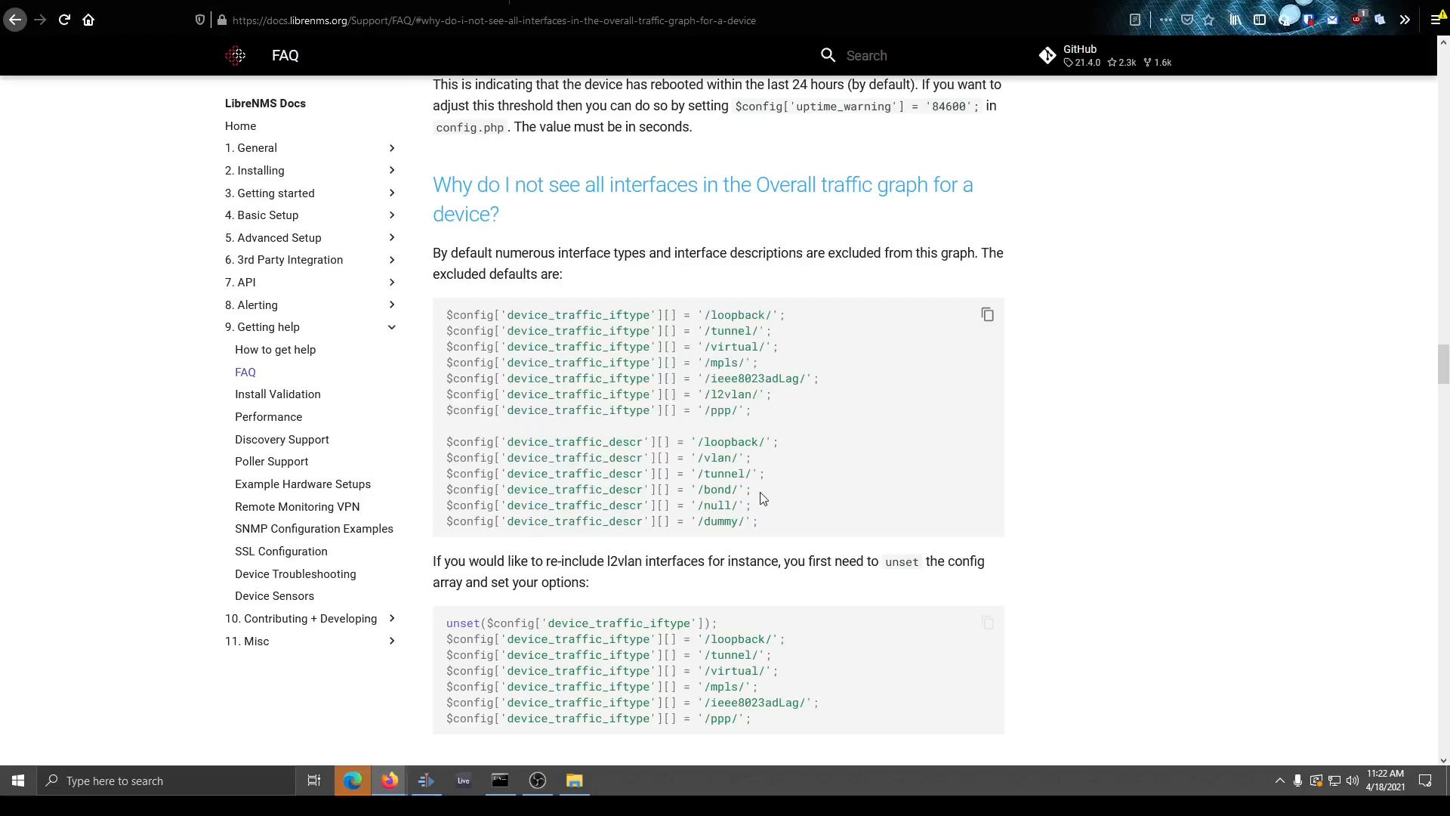
pyautogui.doubleClick(717, 489)
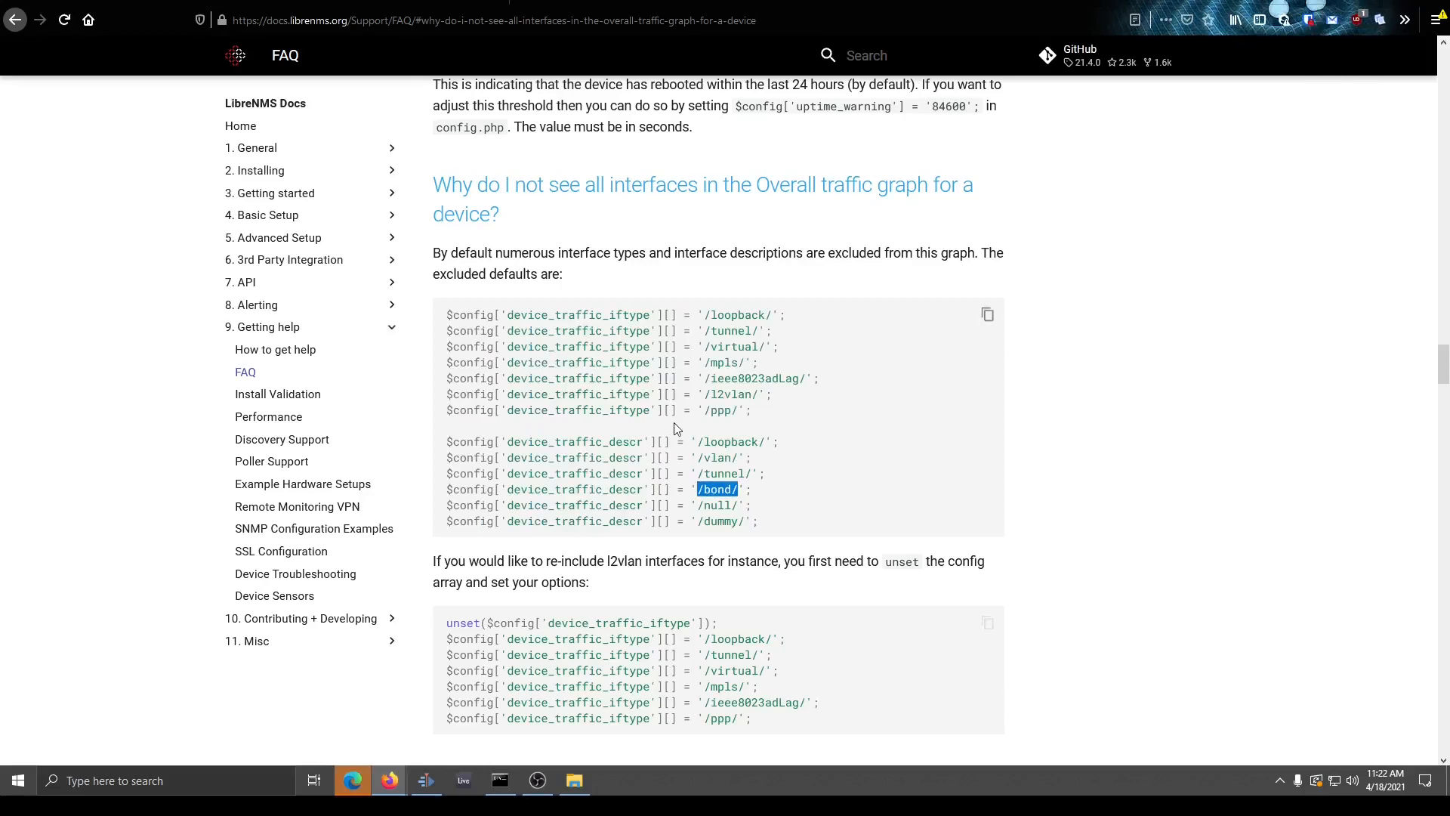
pyautogui.moveTo(752, 349)
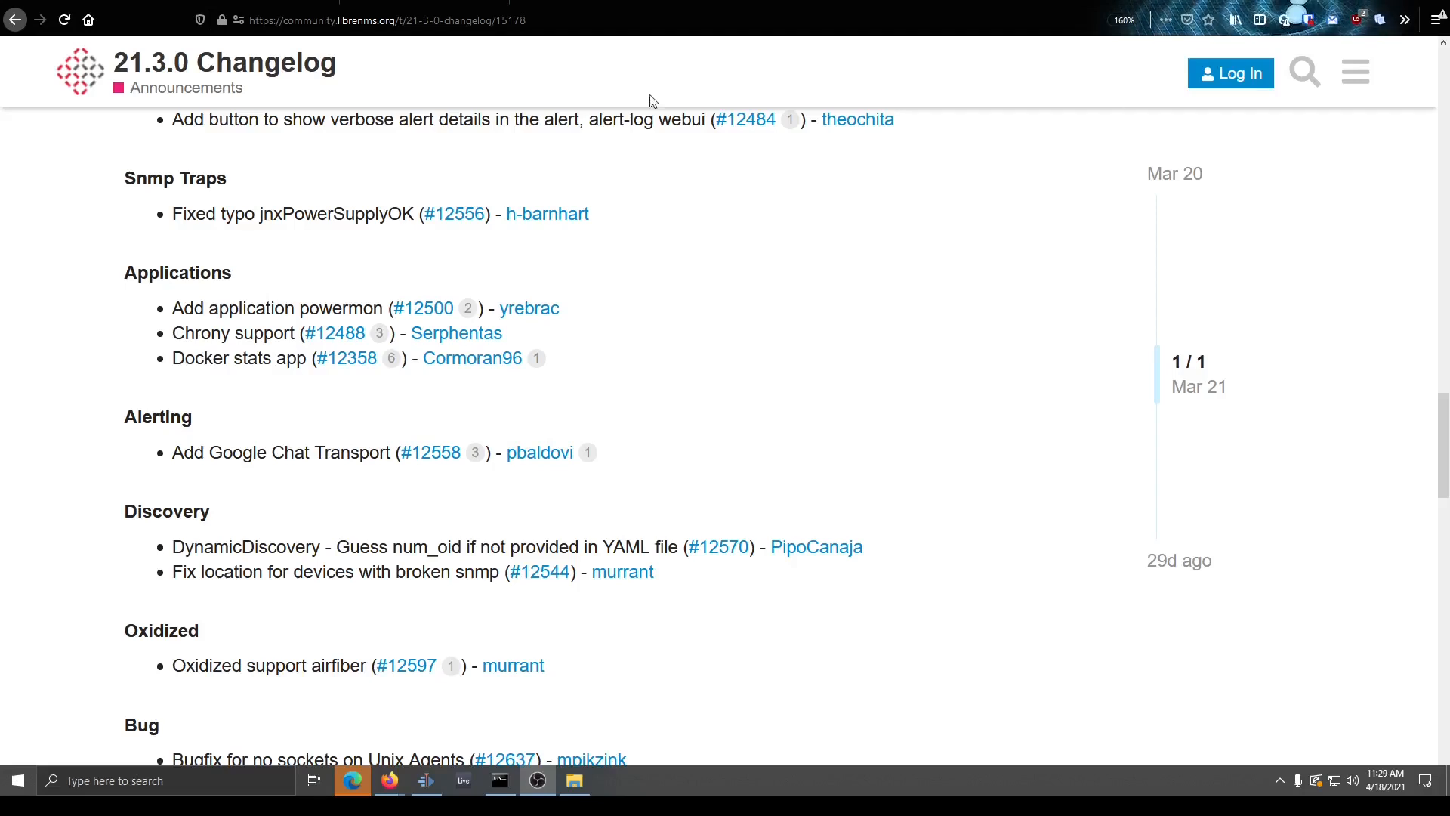
pyautogui.moveTo(208, 247)
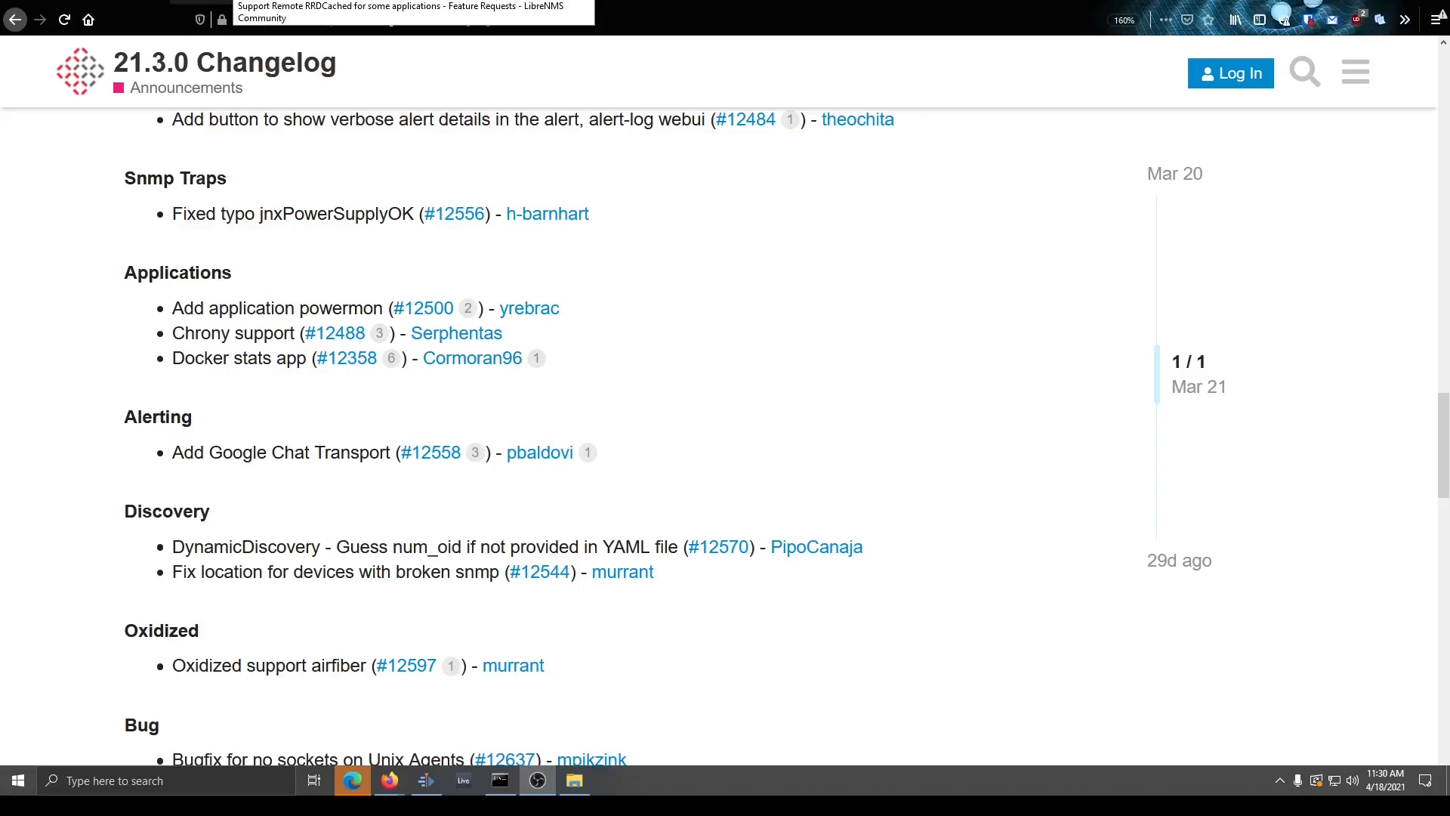
# - Open the 'Support Remote RRDCached for some applications' feature request from the 21.3.0 Changelog
pyautogui.click(407, 12)
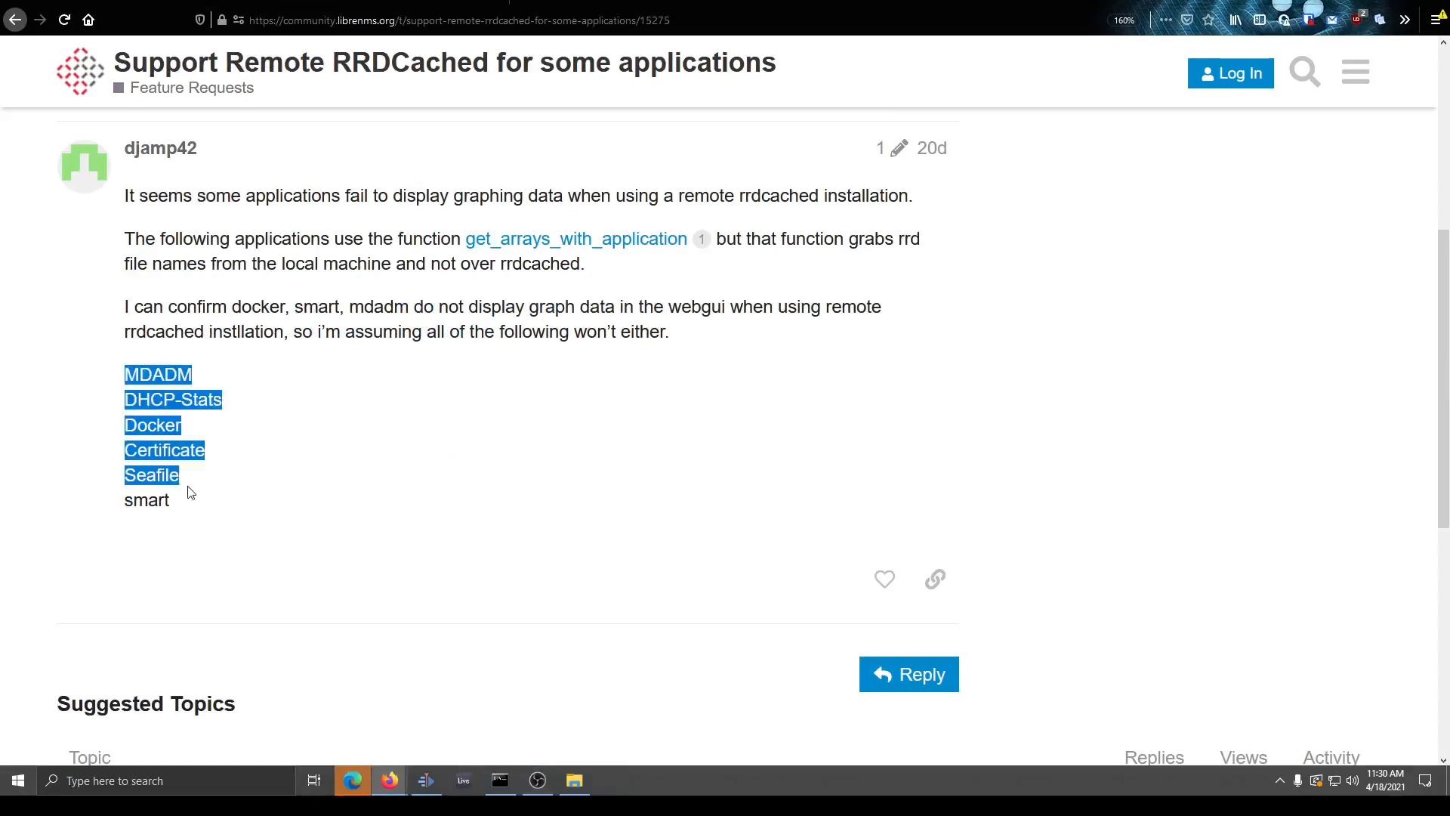
# - Read the RRDCached request's application list, then go to librenms' open pull requests on GitHub
pyautogui.click(367, 527)
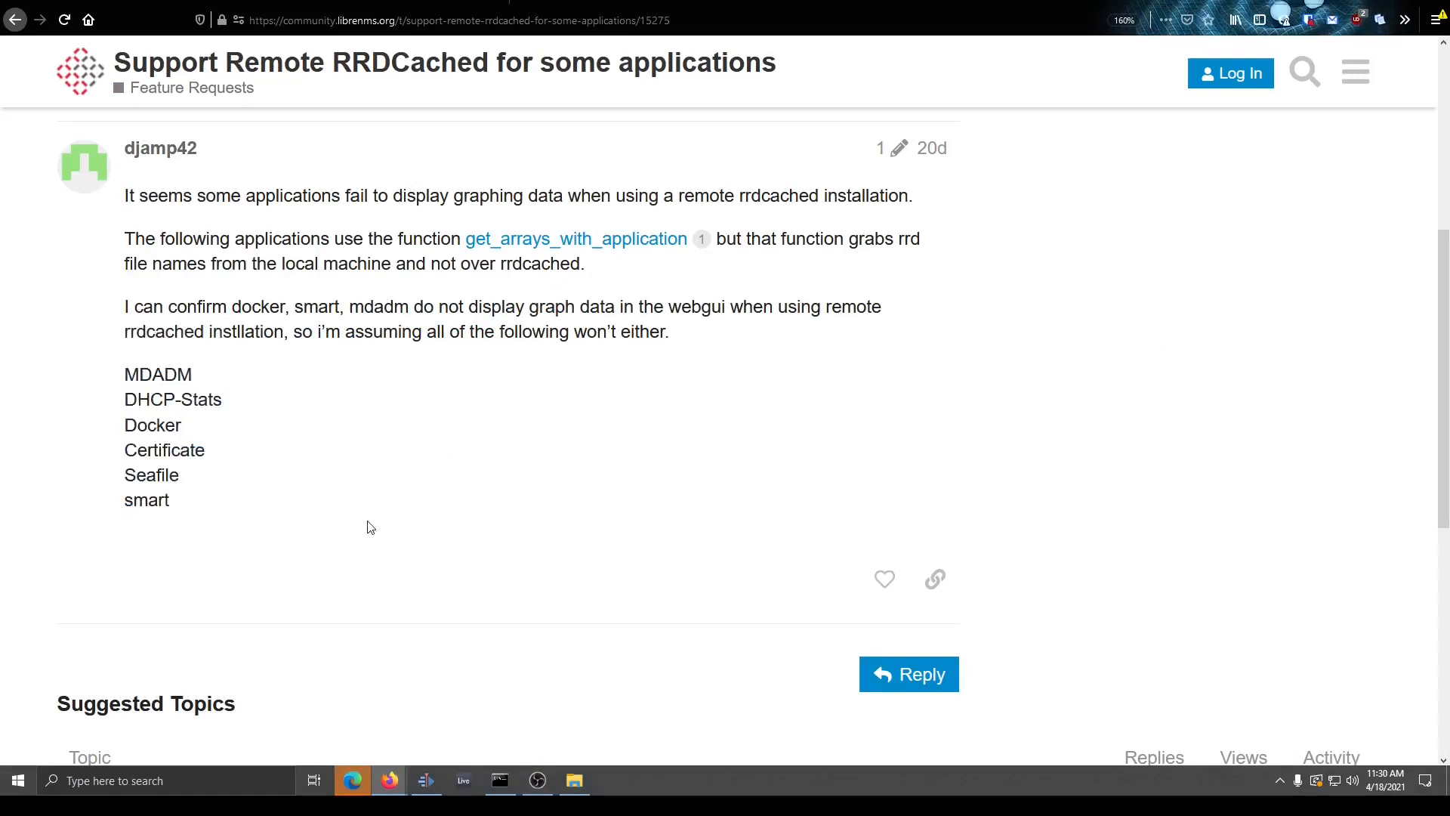
pyautogui.moveTo(194, 499)
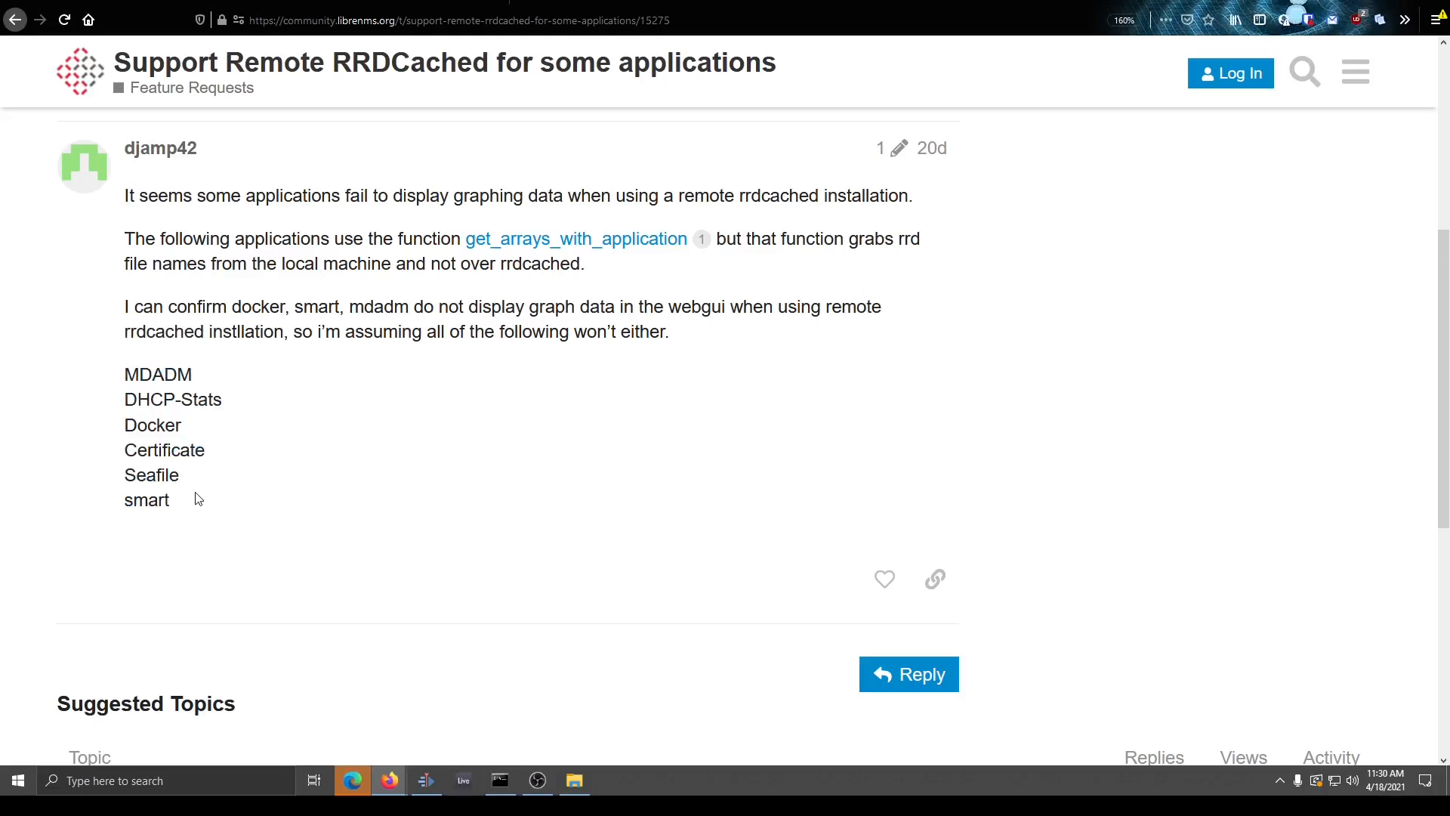
pyautogui.moveTo(120, 392)
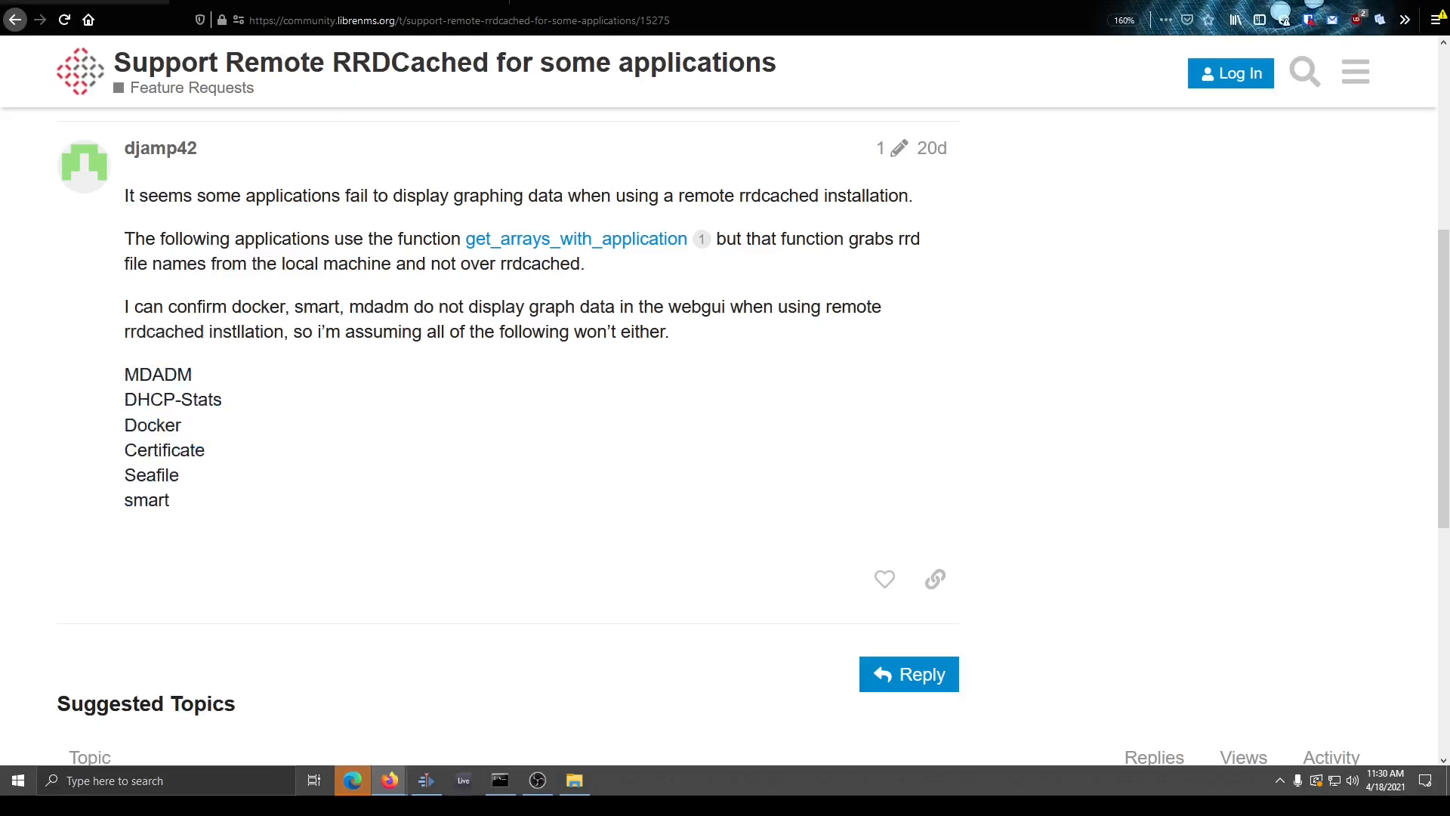
pyautogui.moveTo(504, 165)
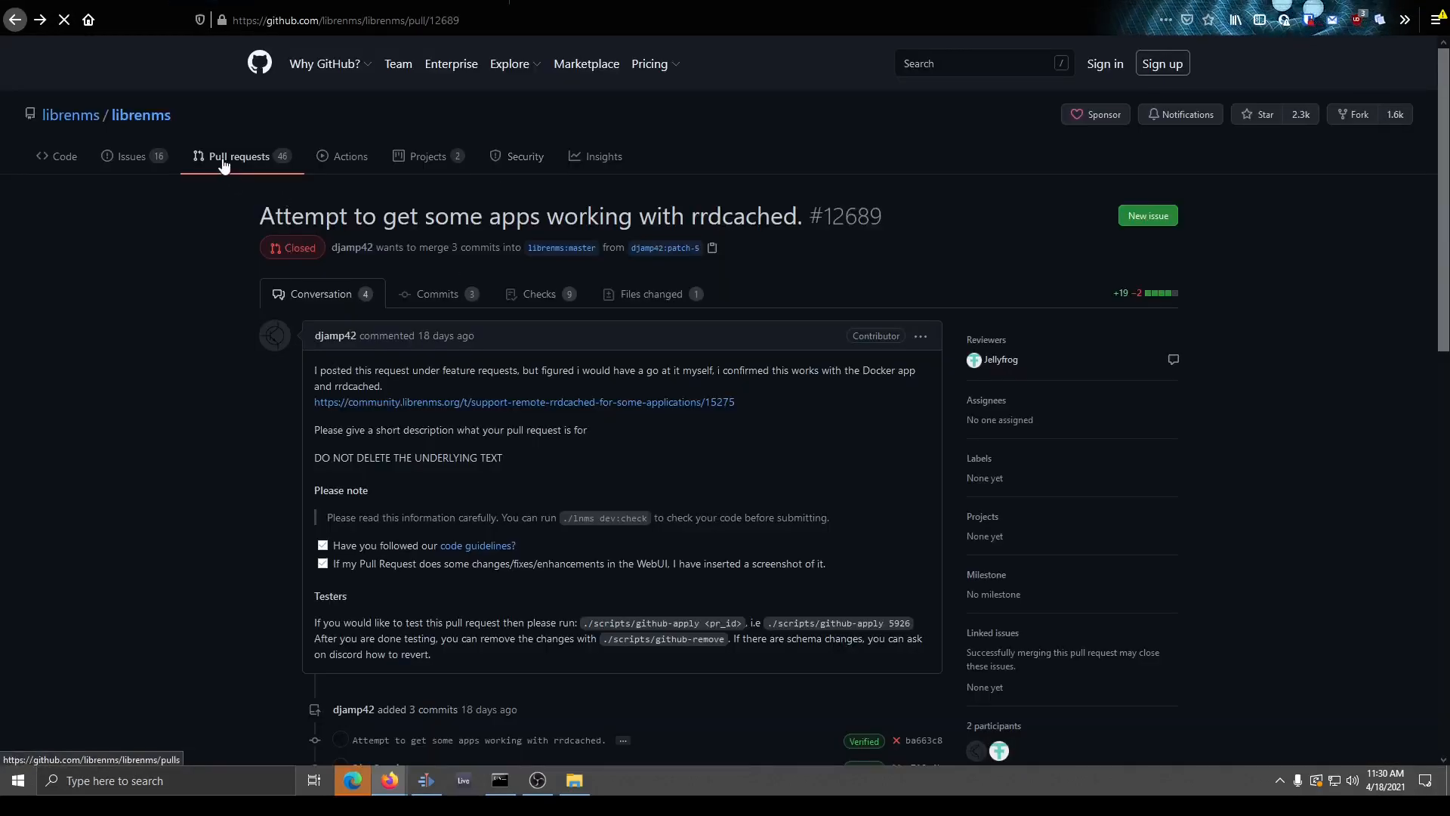
pyautogui.click(239, 155)
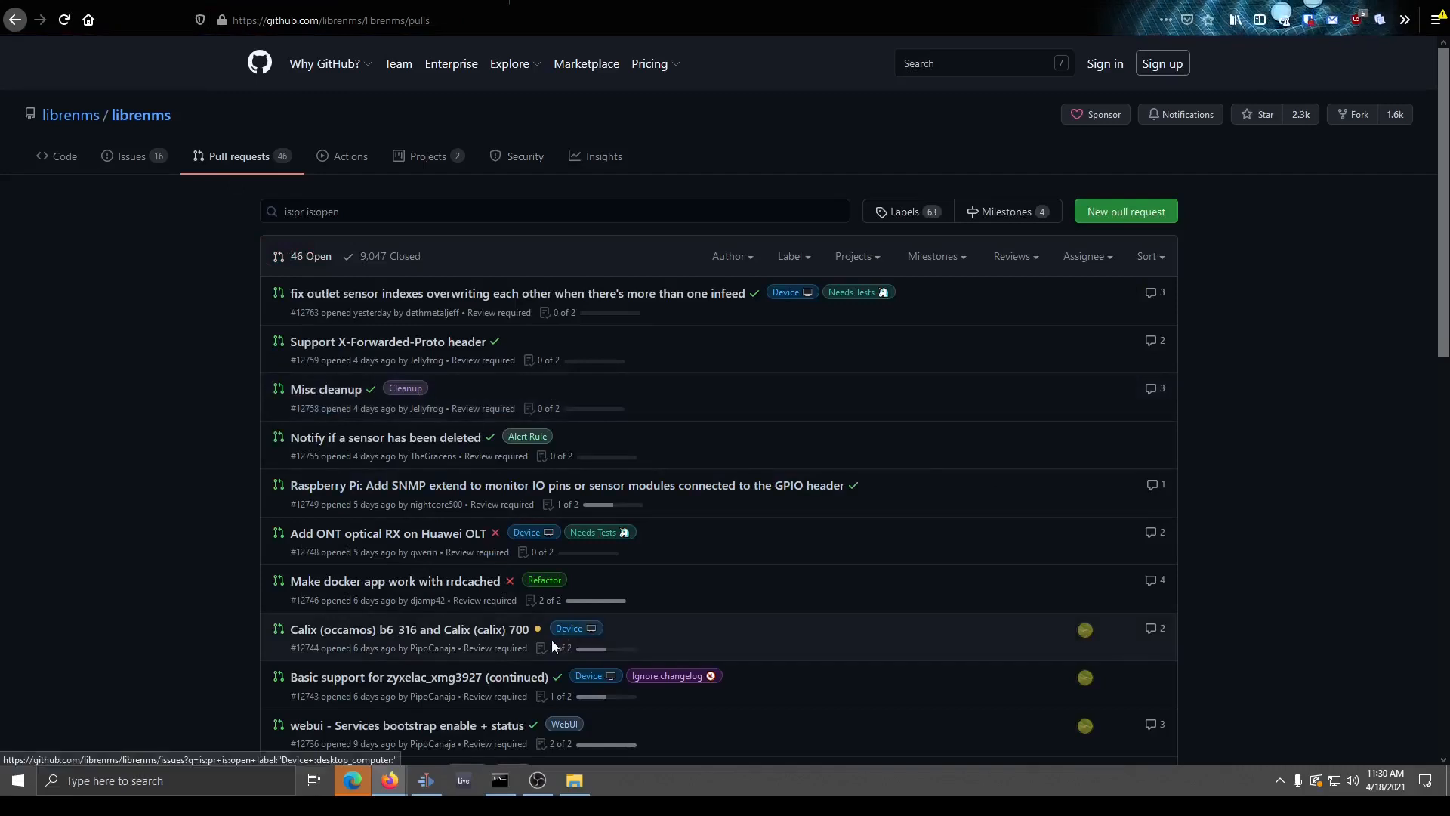
# - Open pull request #12746 'Make docker app work with rrdcached' and highlight its number
pyautogui.scroll(-3)
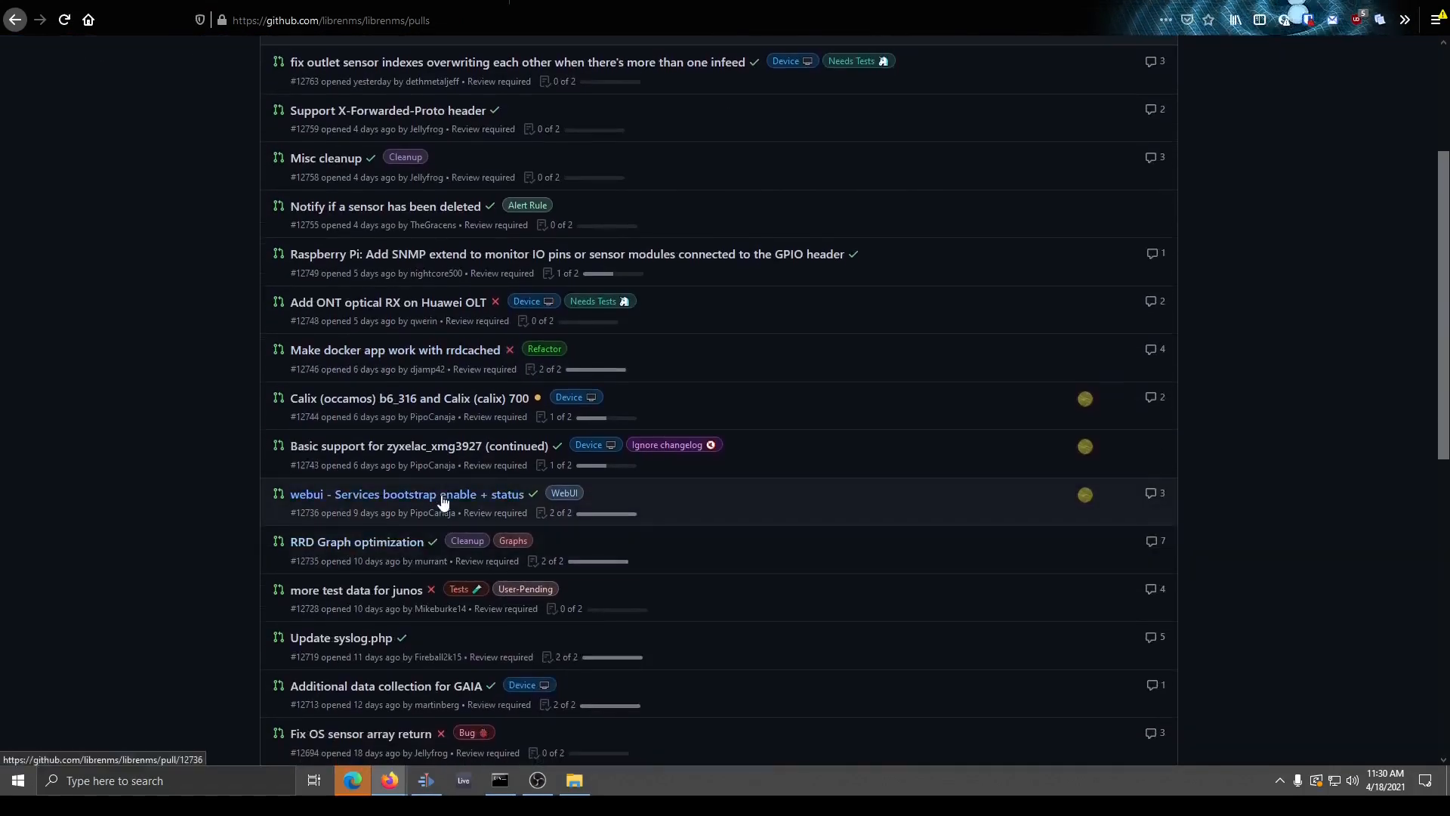
pyautogui.moveTo(357, 541)
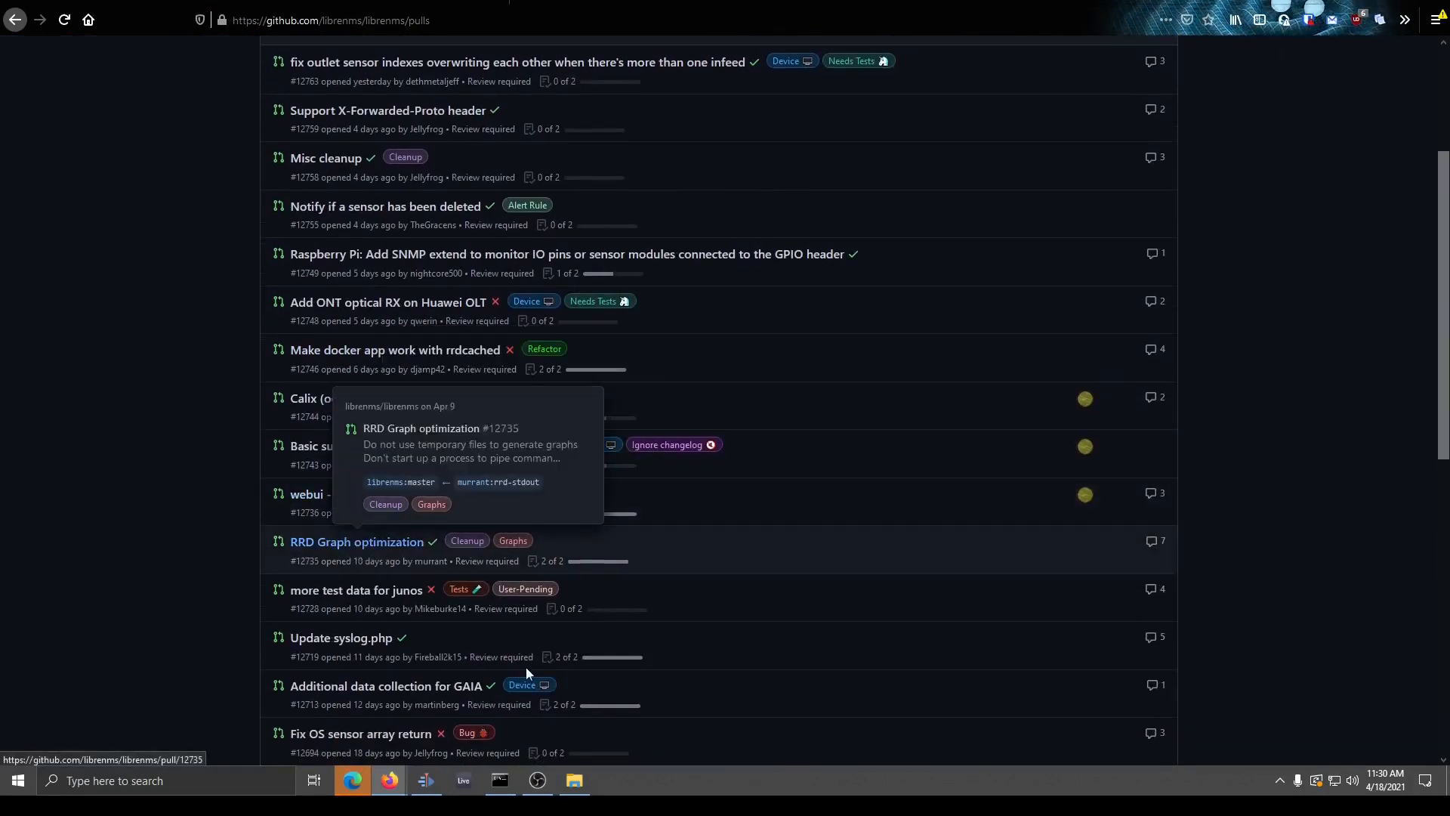
pyautogui.moveTo(457, 576)
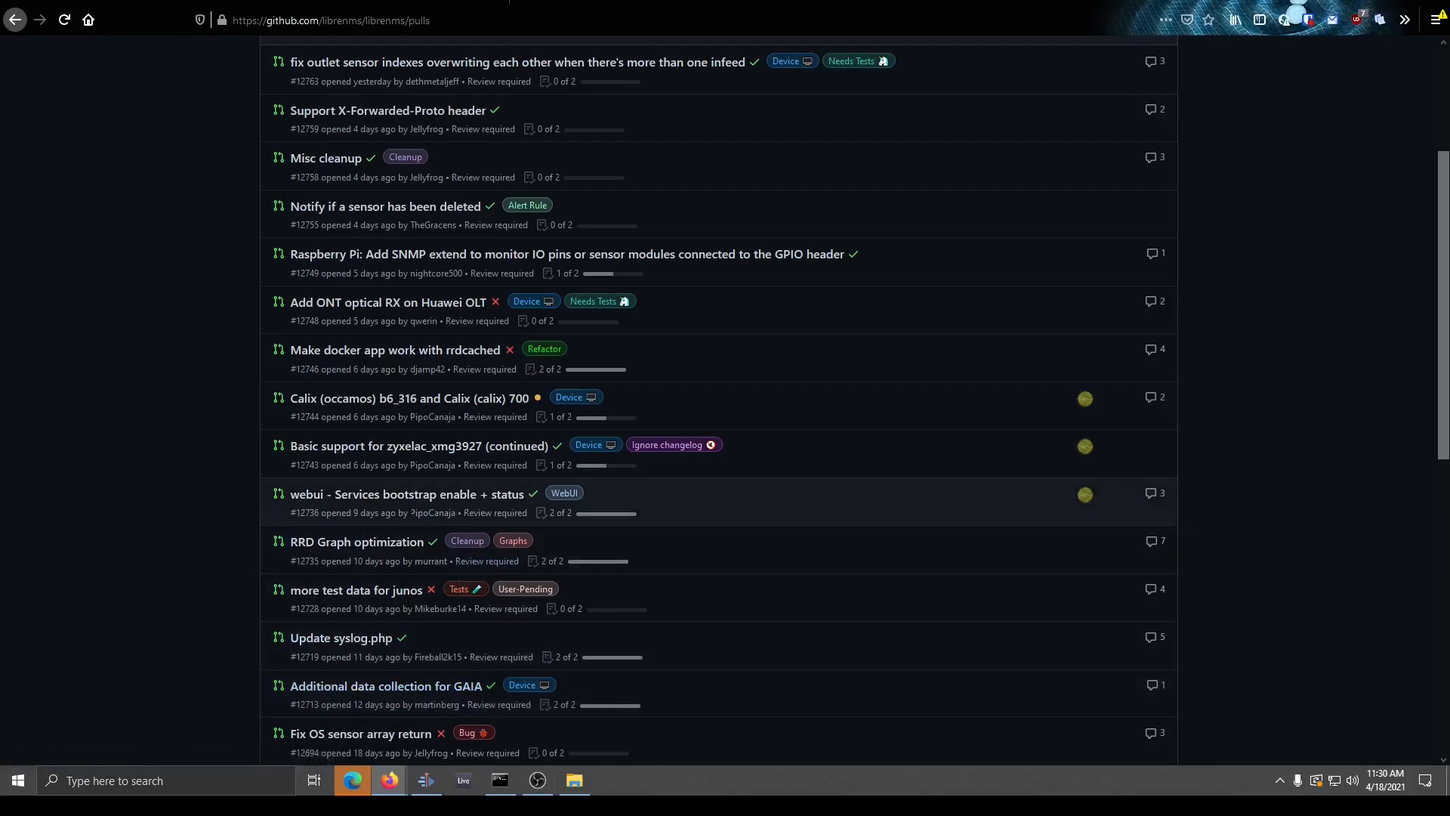
pyautogui.click(395, 349)
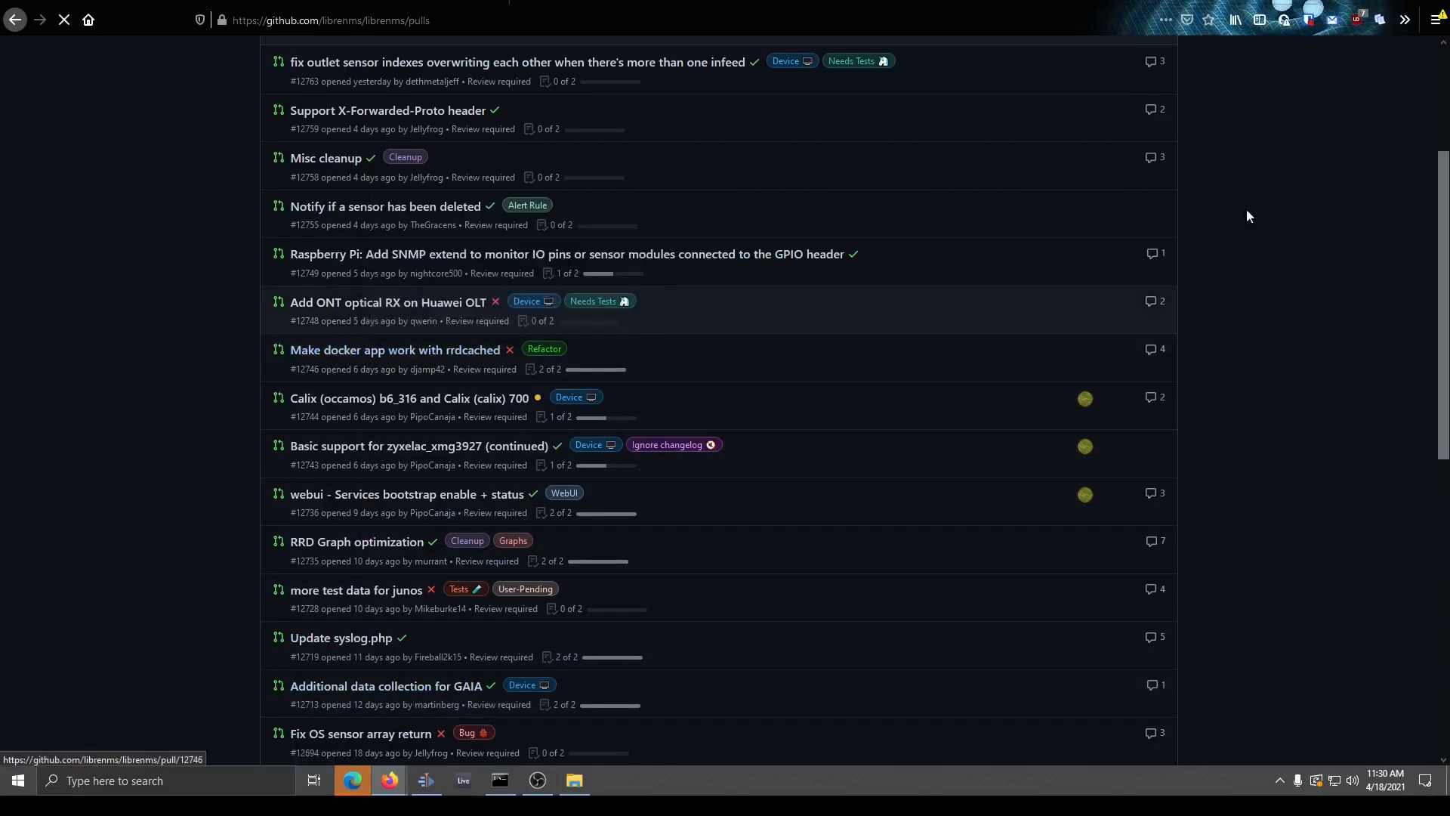
pyautogui.click(395, 350)
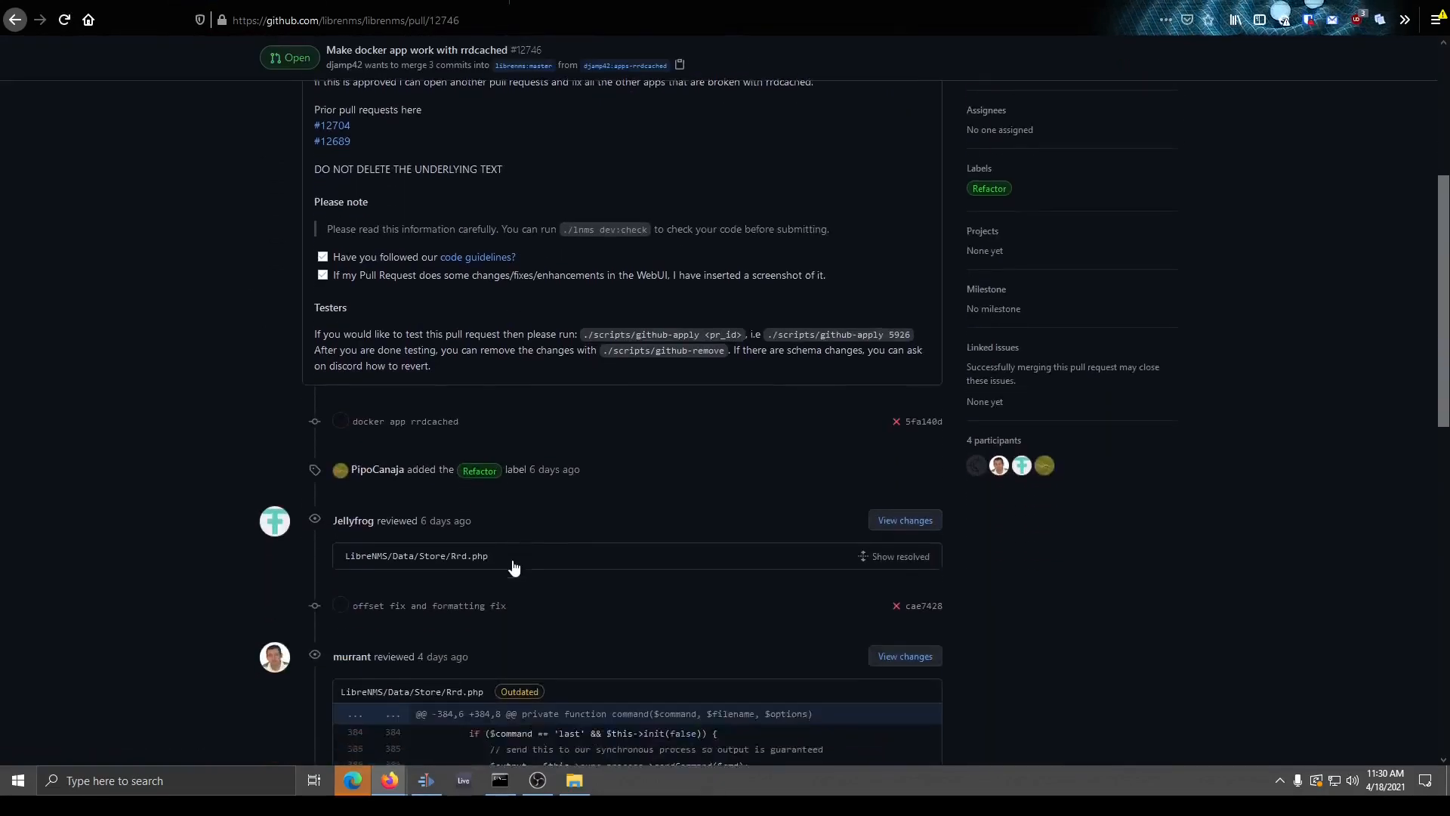
pyautogui.scroll(3)
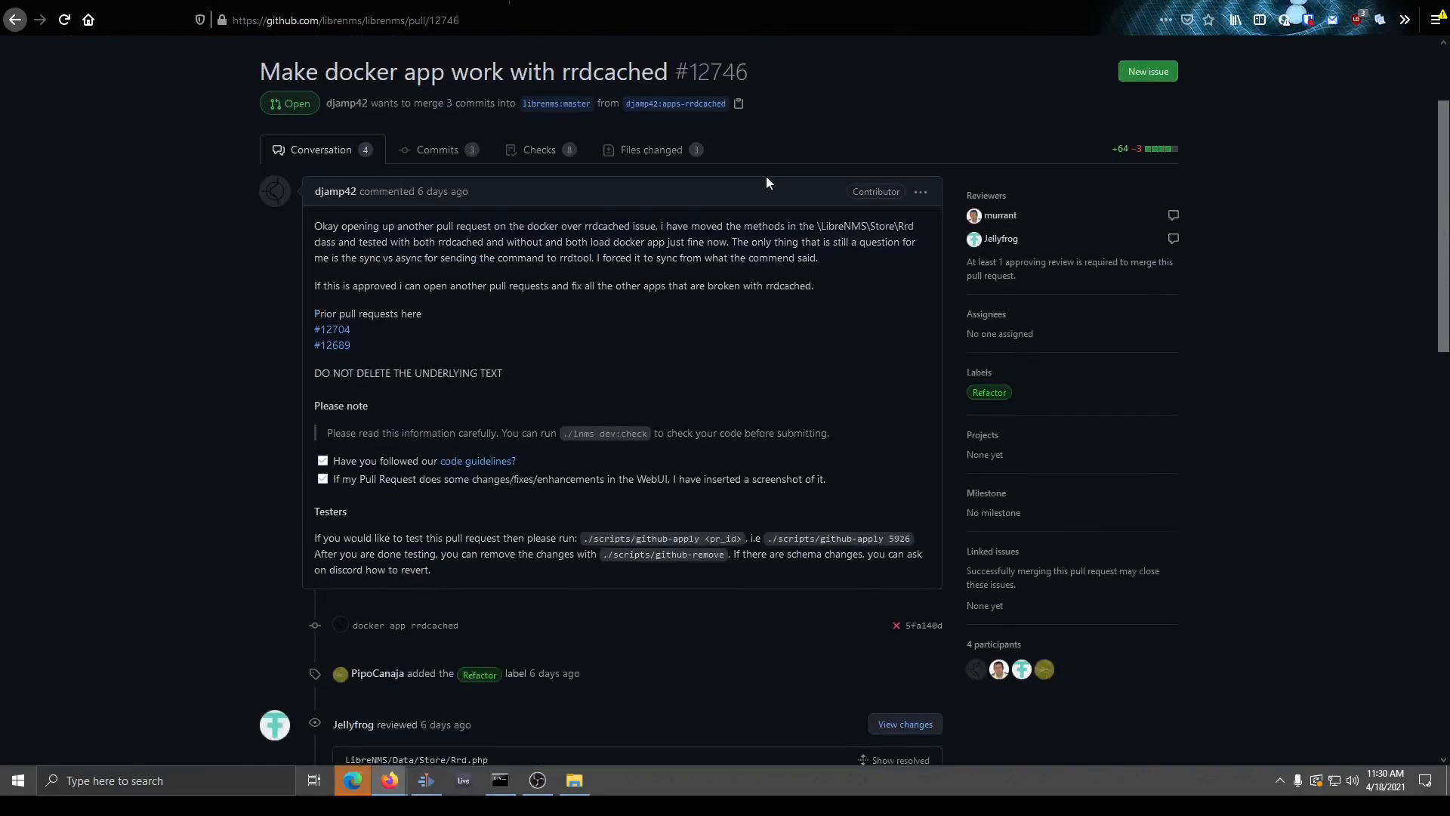
pyautogui.scroll(3)
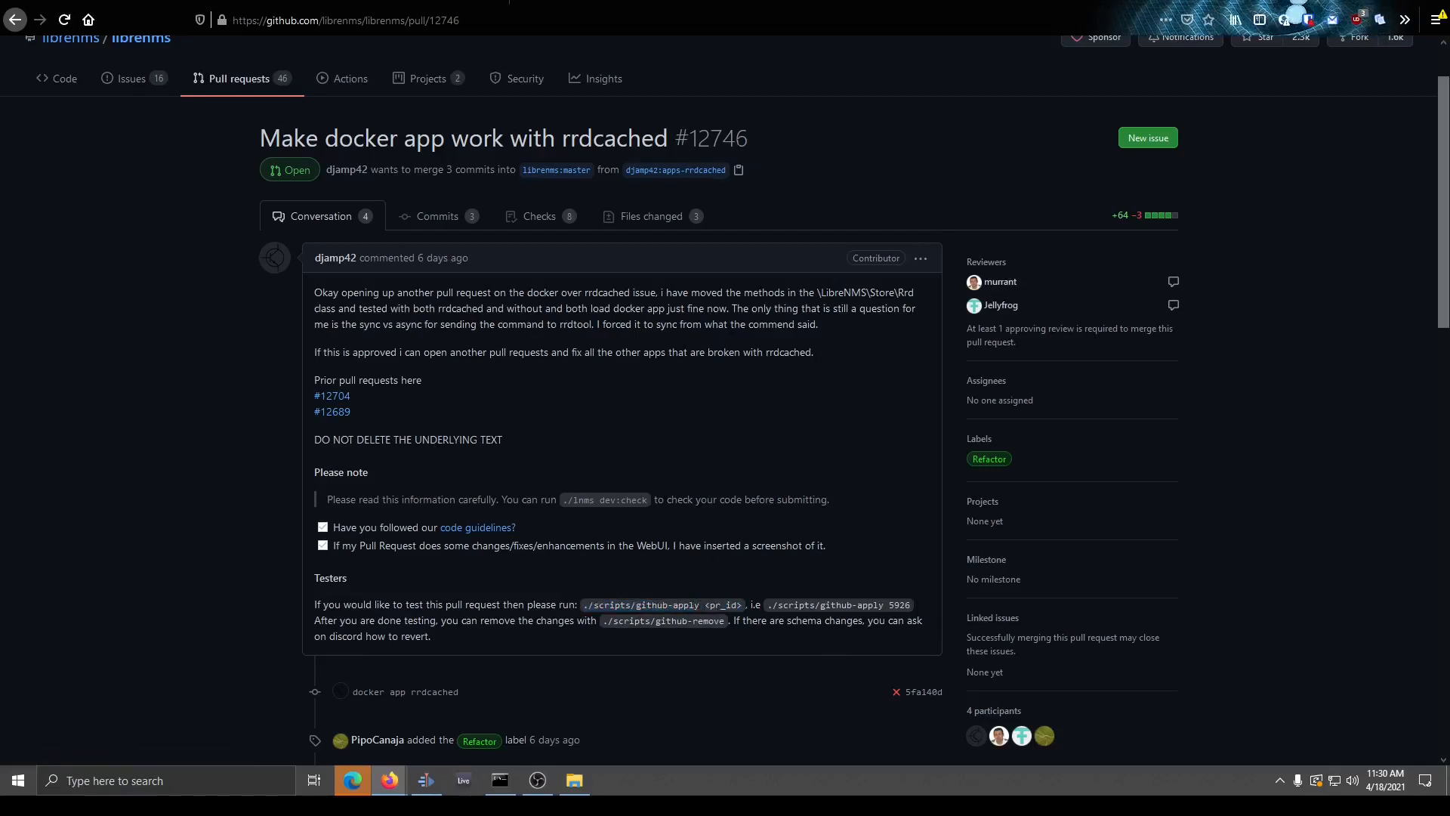
pyautogui.doubleClick(716, 137)
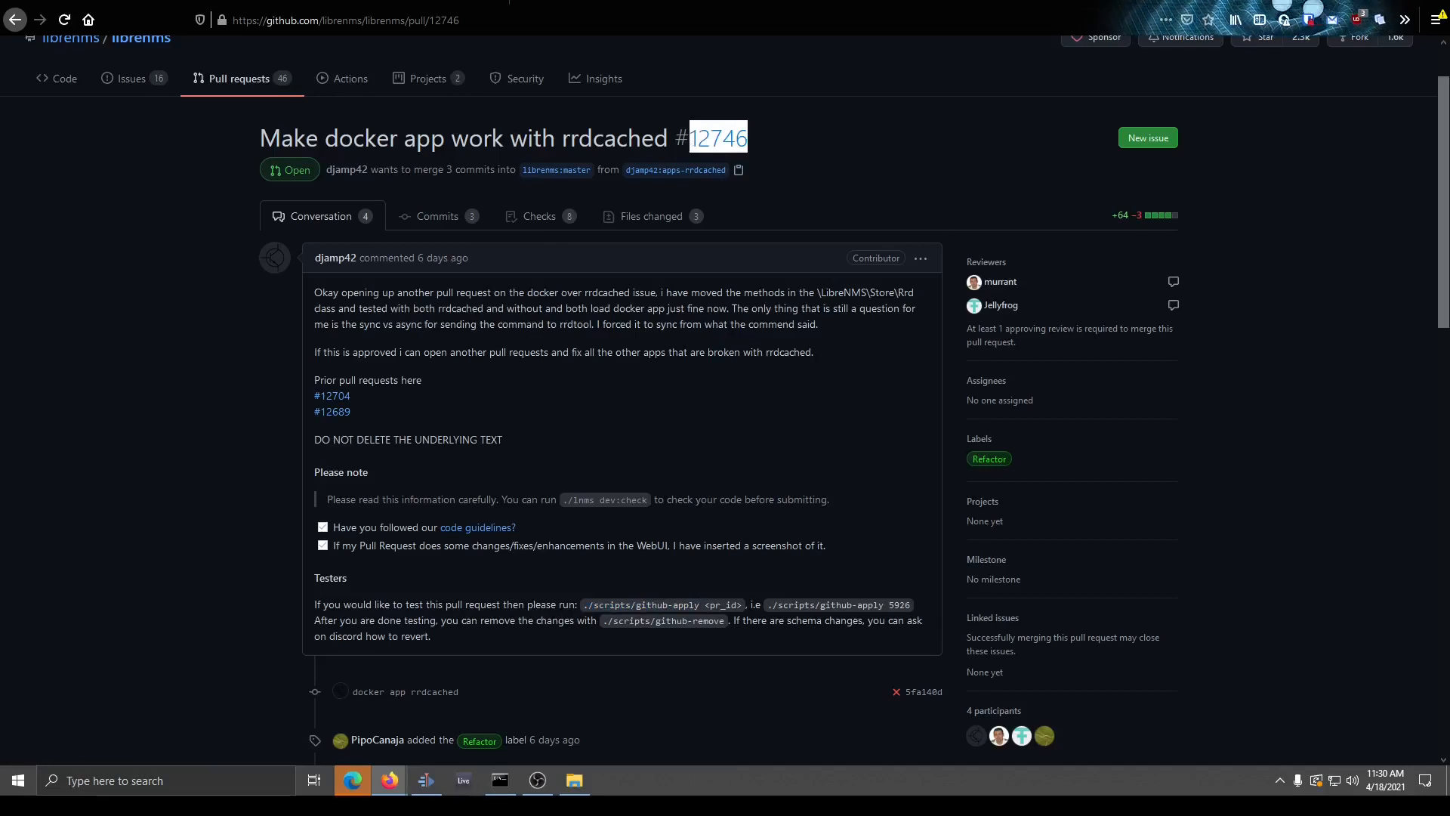
pyautogui.moveTo(668, 463)
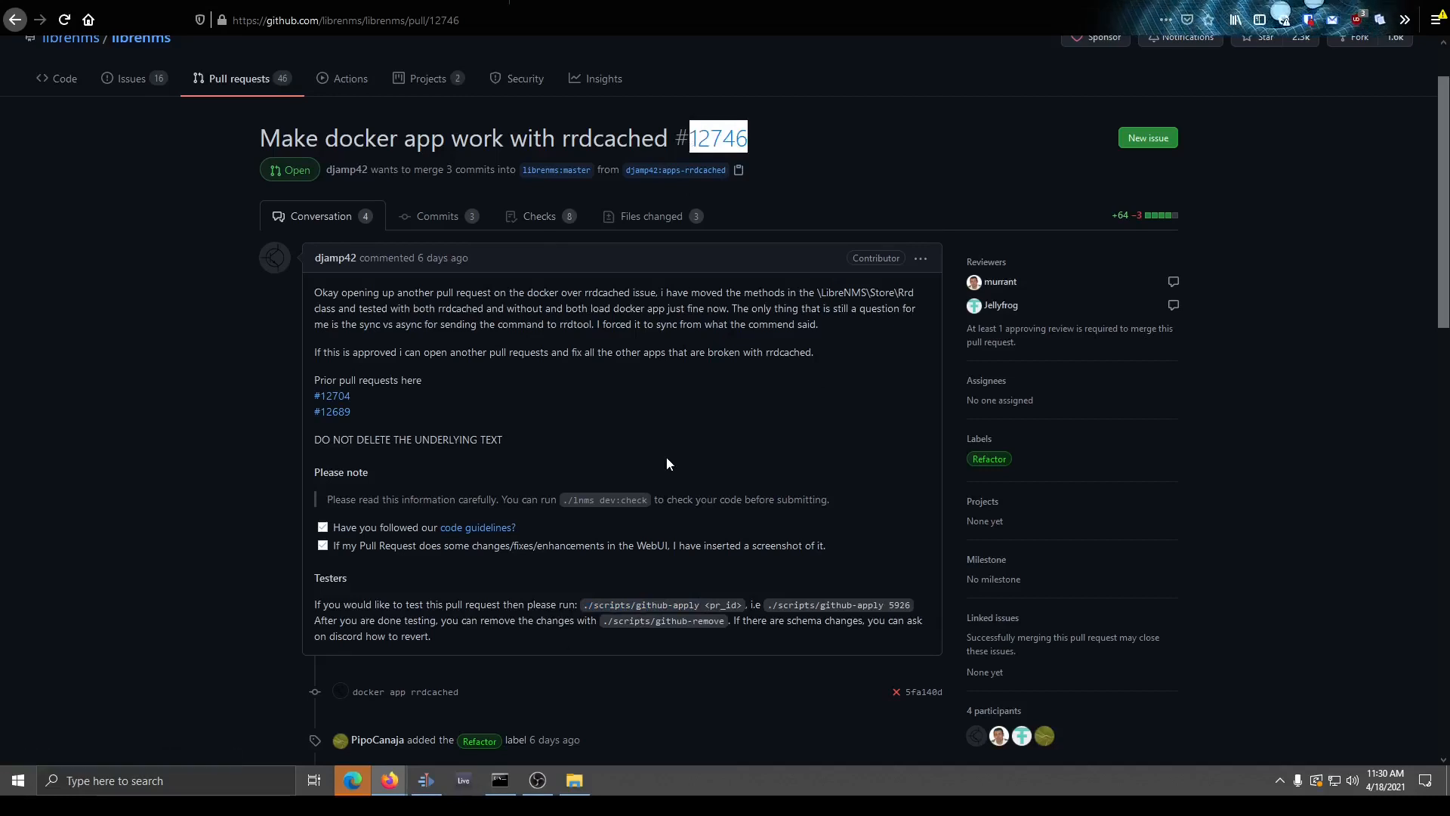
pyautogui.moveTo(642, 485)
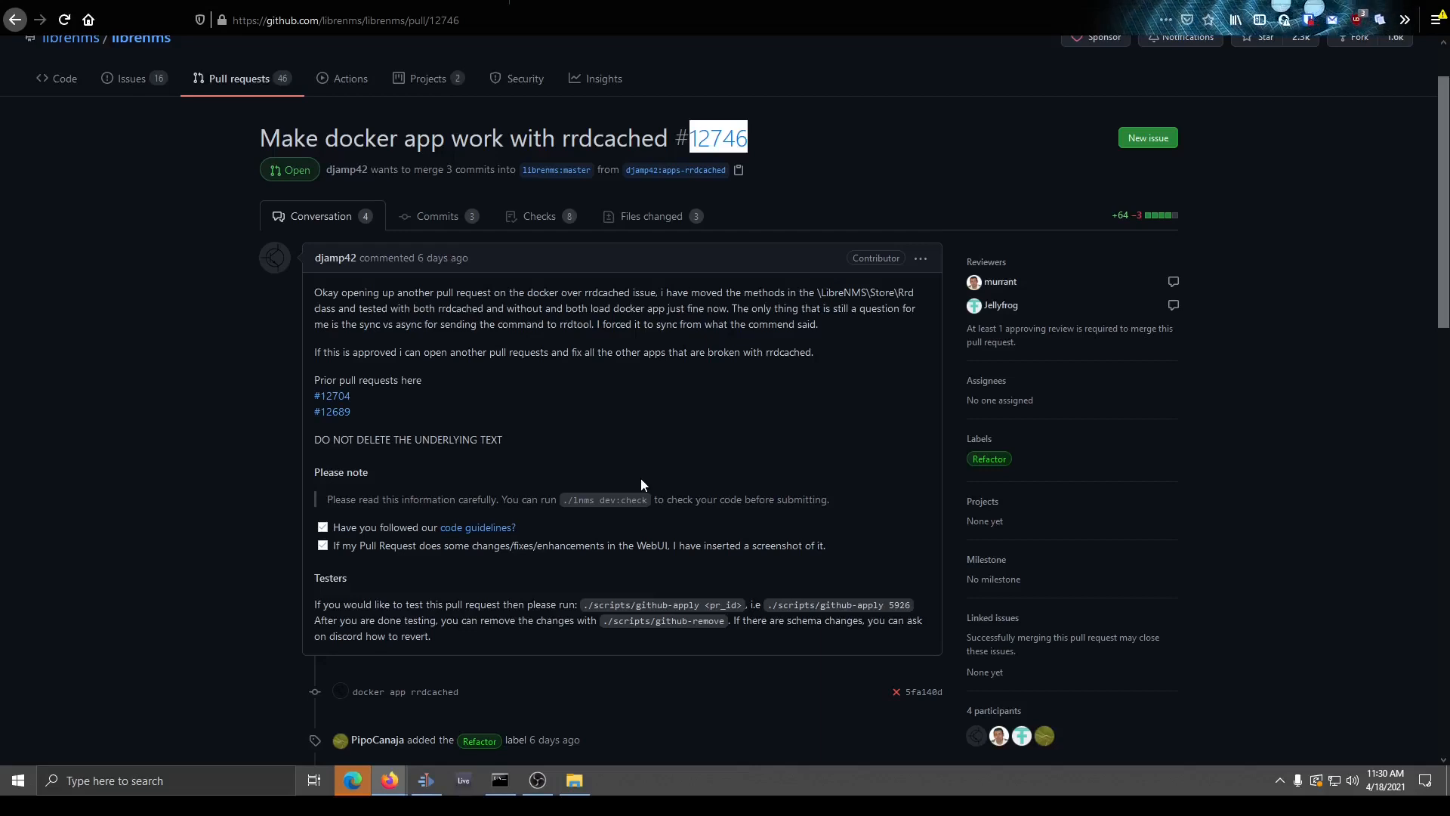
pyautogui.moveTo(556, 555)
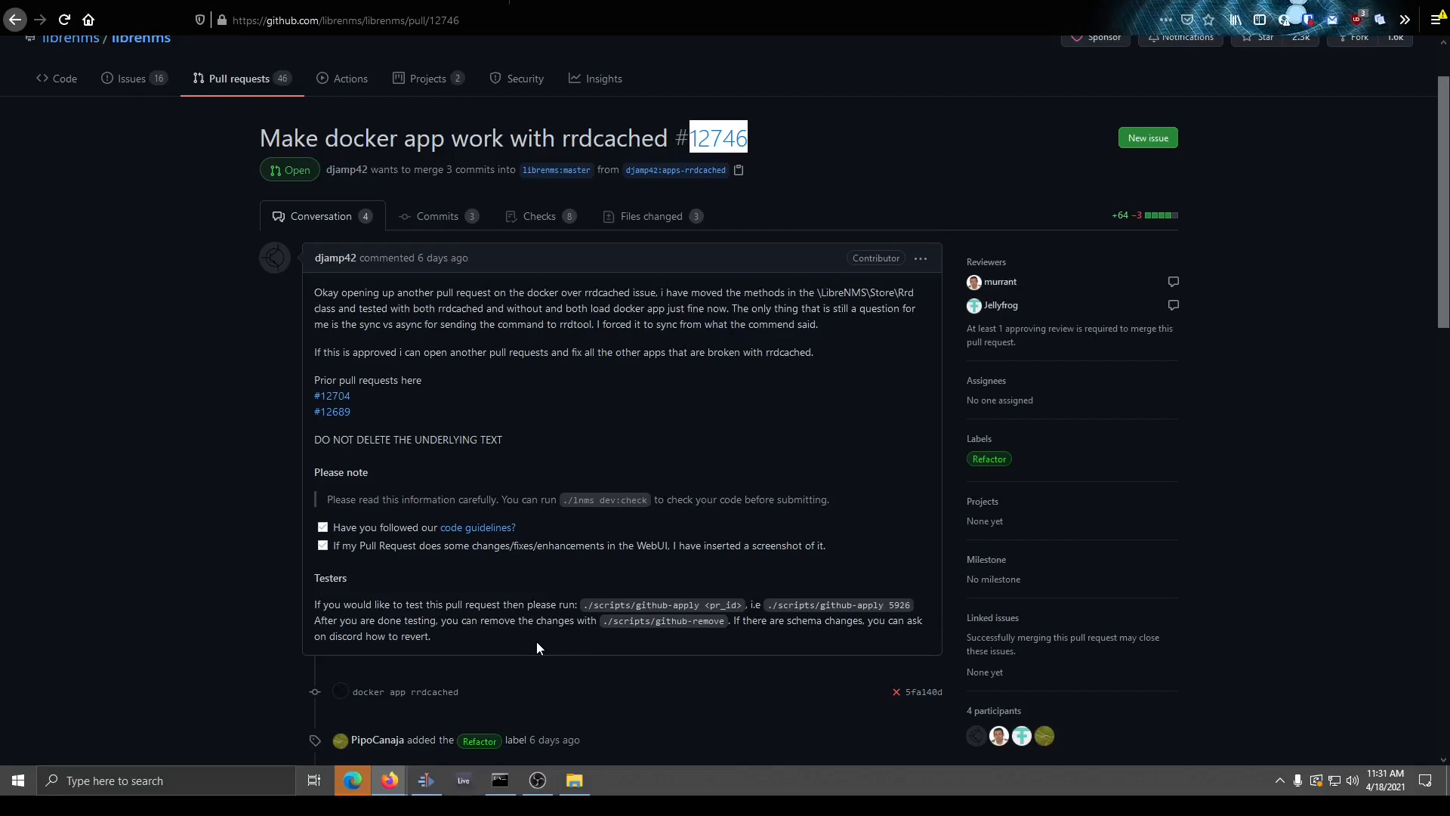
pyautogui.moveTo(709, 267)
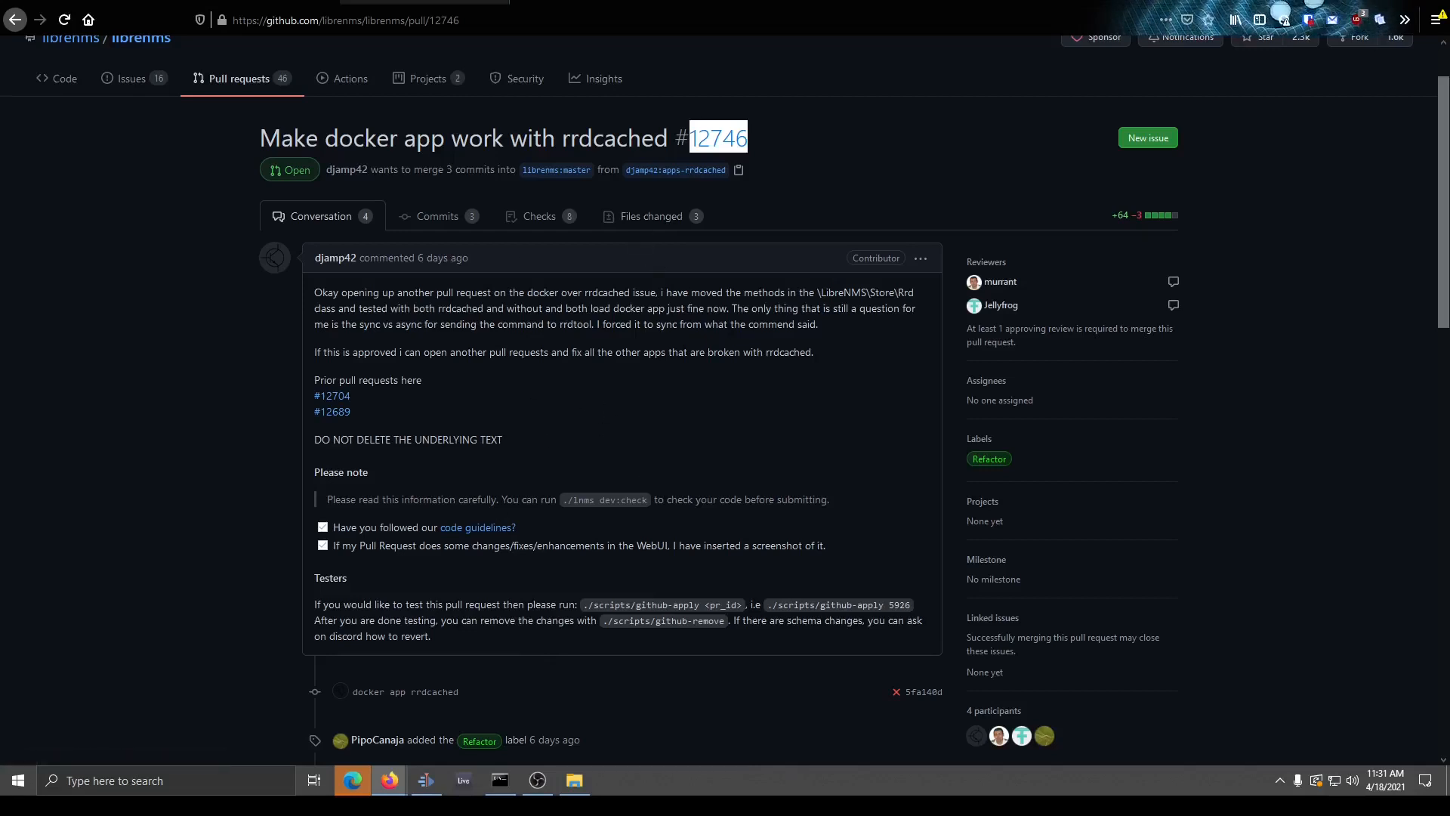
pyautogui.moveTo(655, 253)
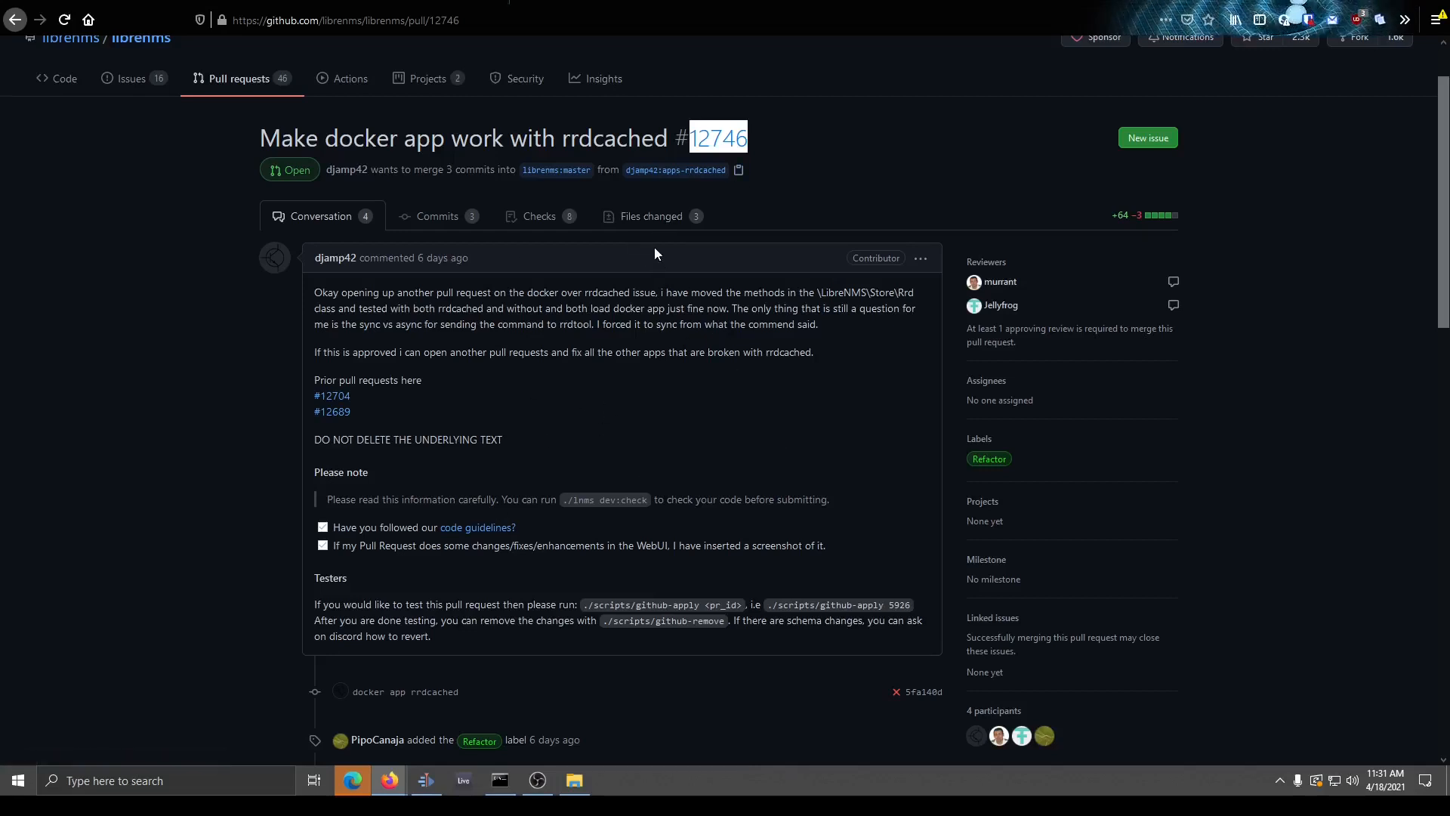
pyautogui.moveTo(654, 219)
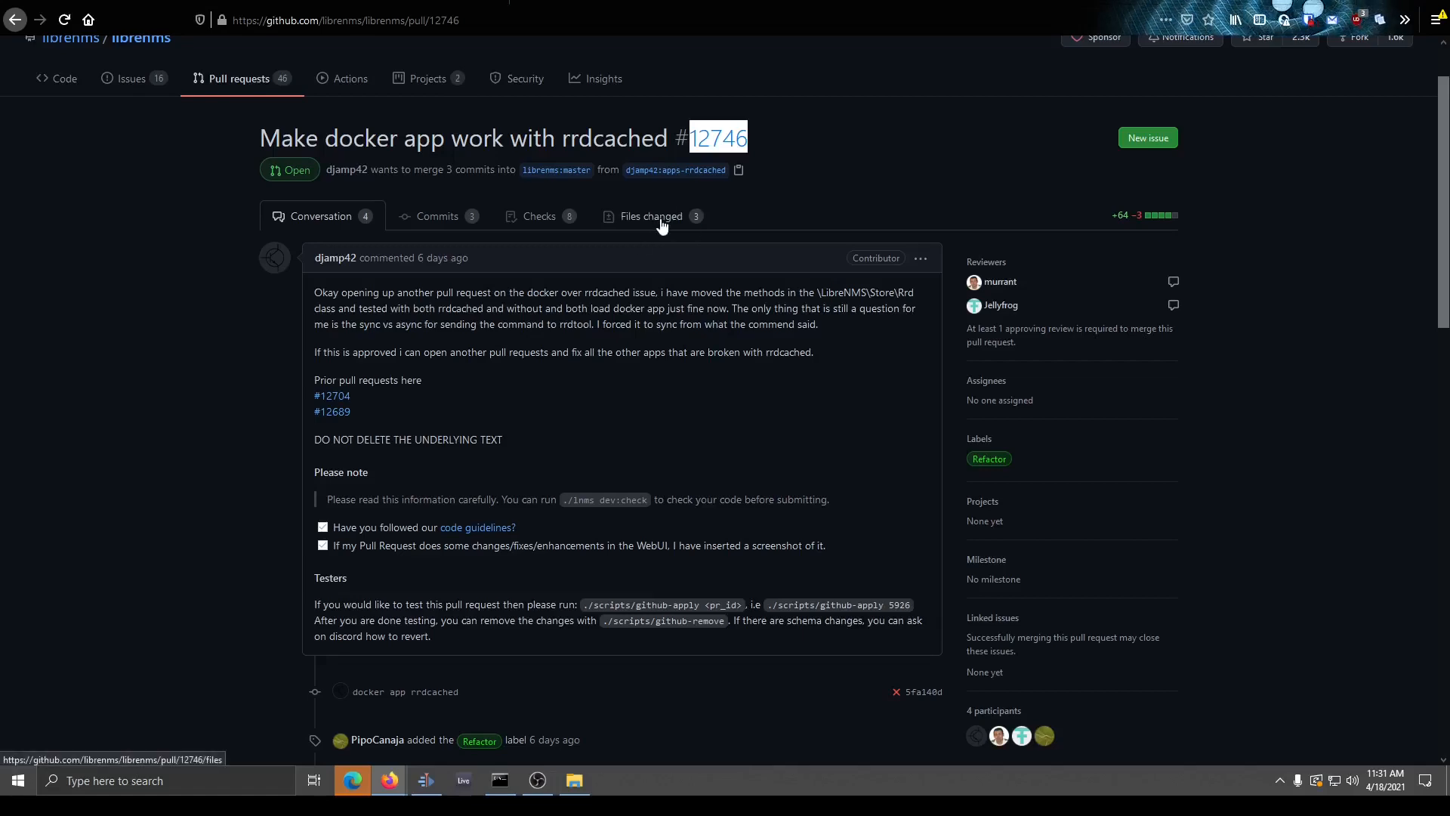
pyautogui.moveTo(386, 203)
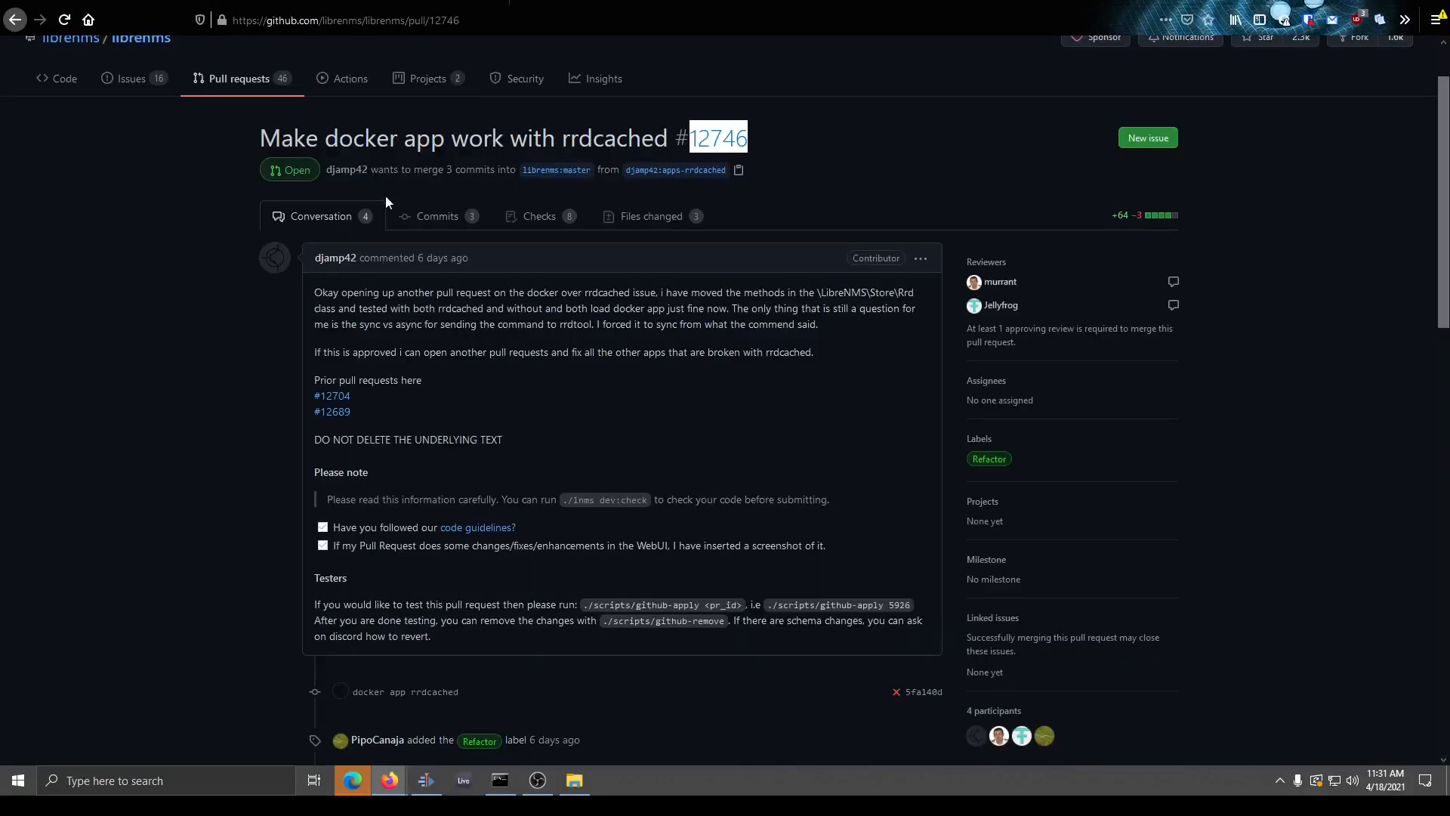